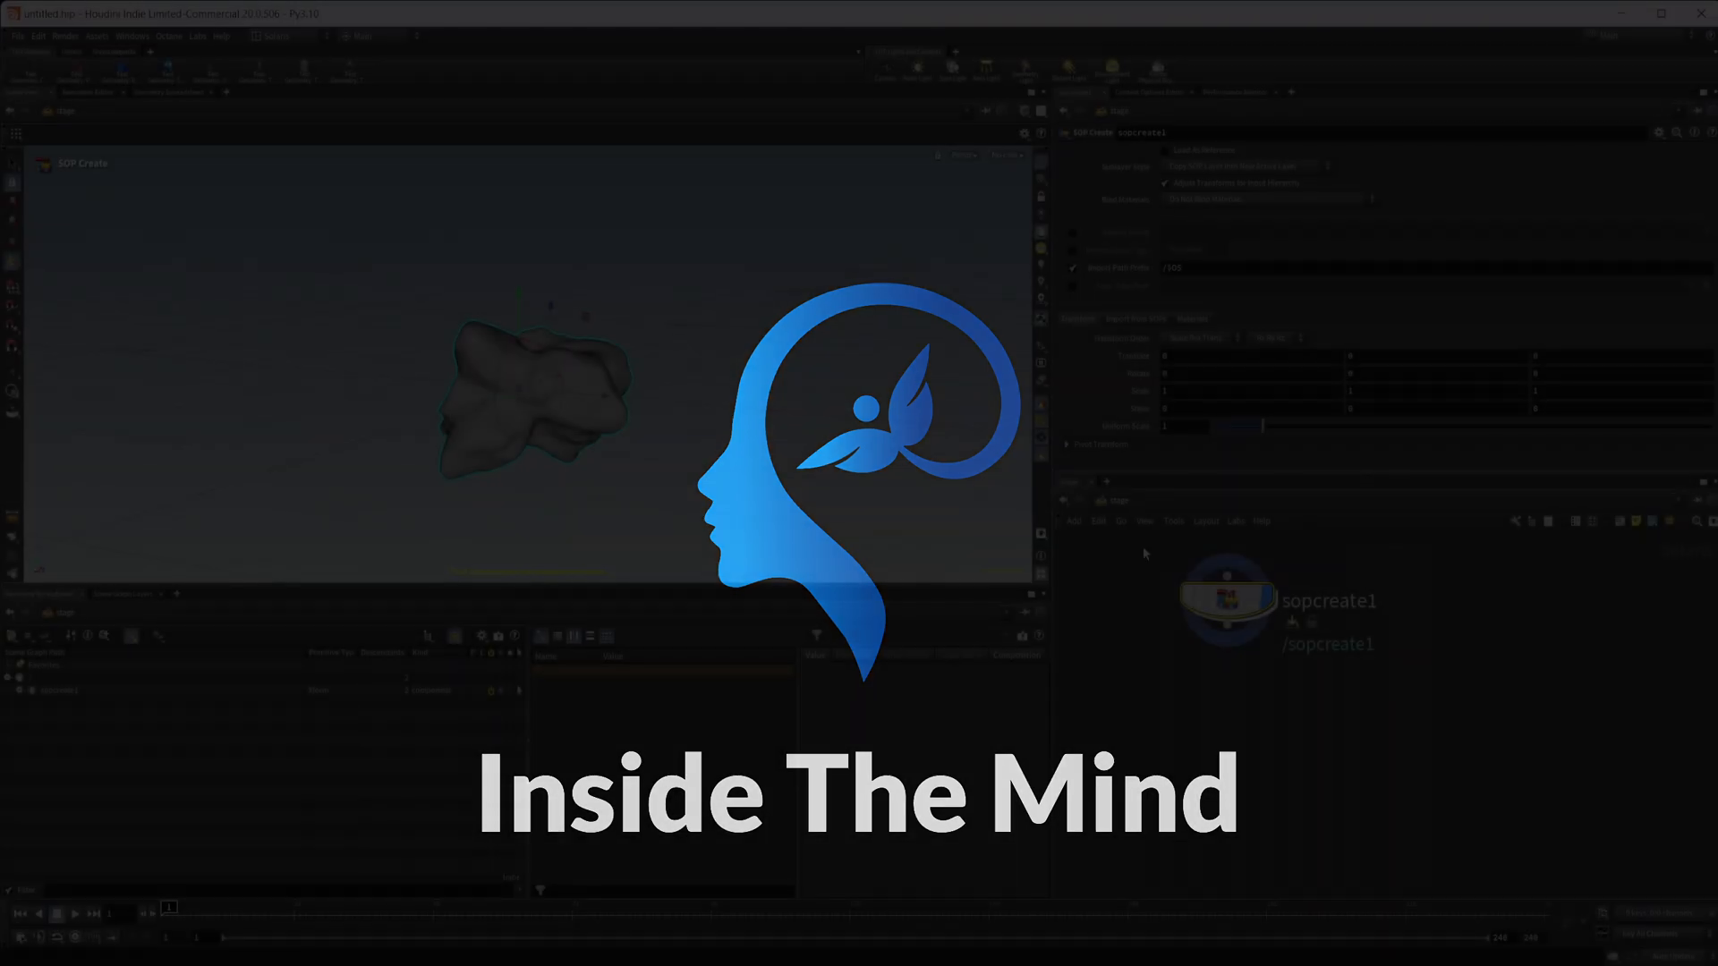
Add a second SOP Create node to the Solaris stage from the Tab menu
key("tab")
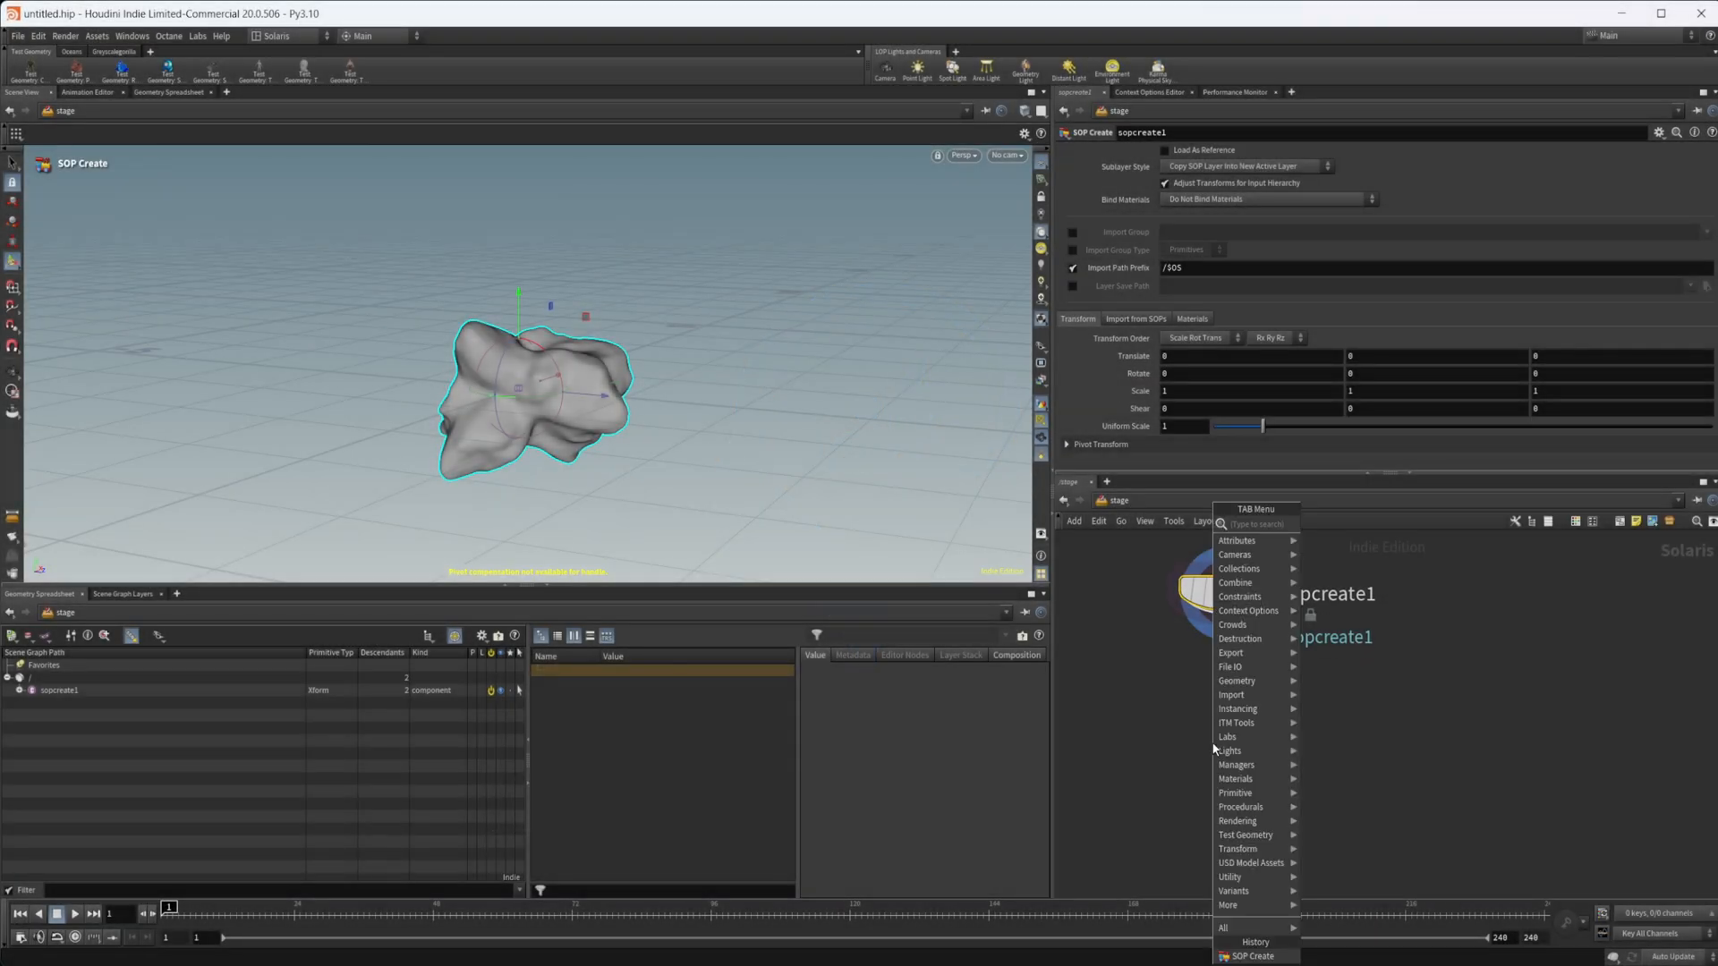
left_click(1254, 956)
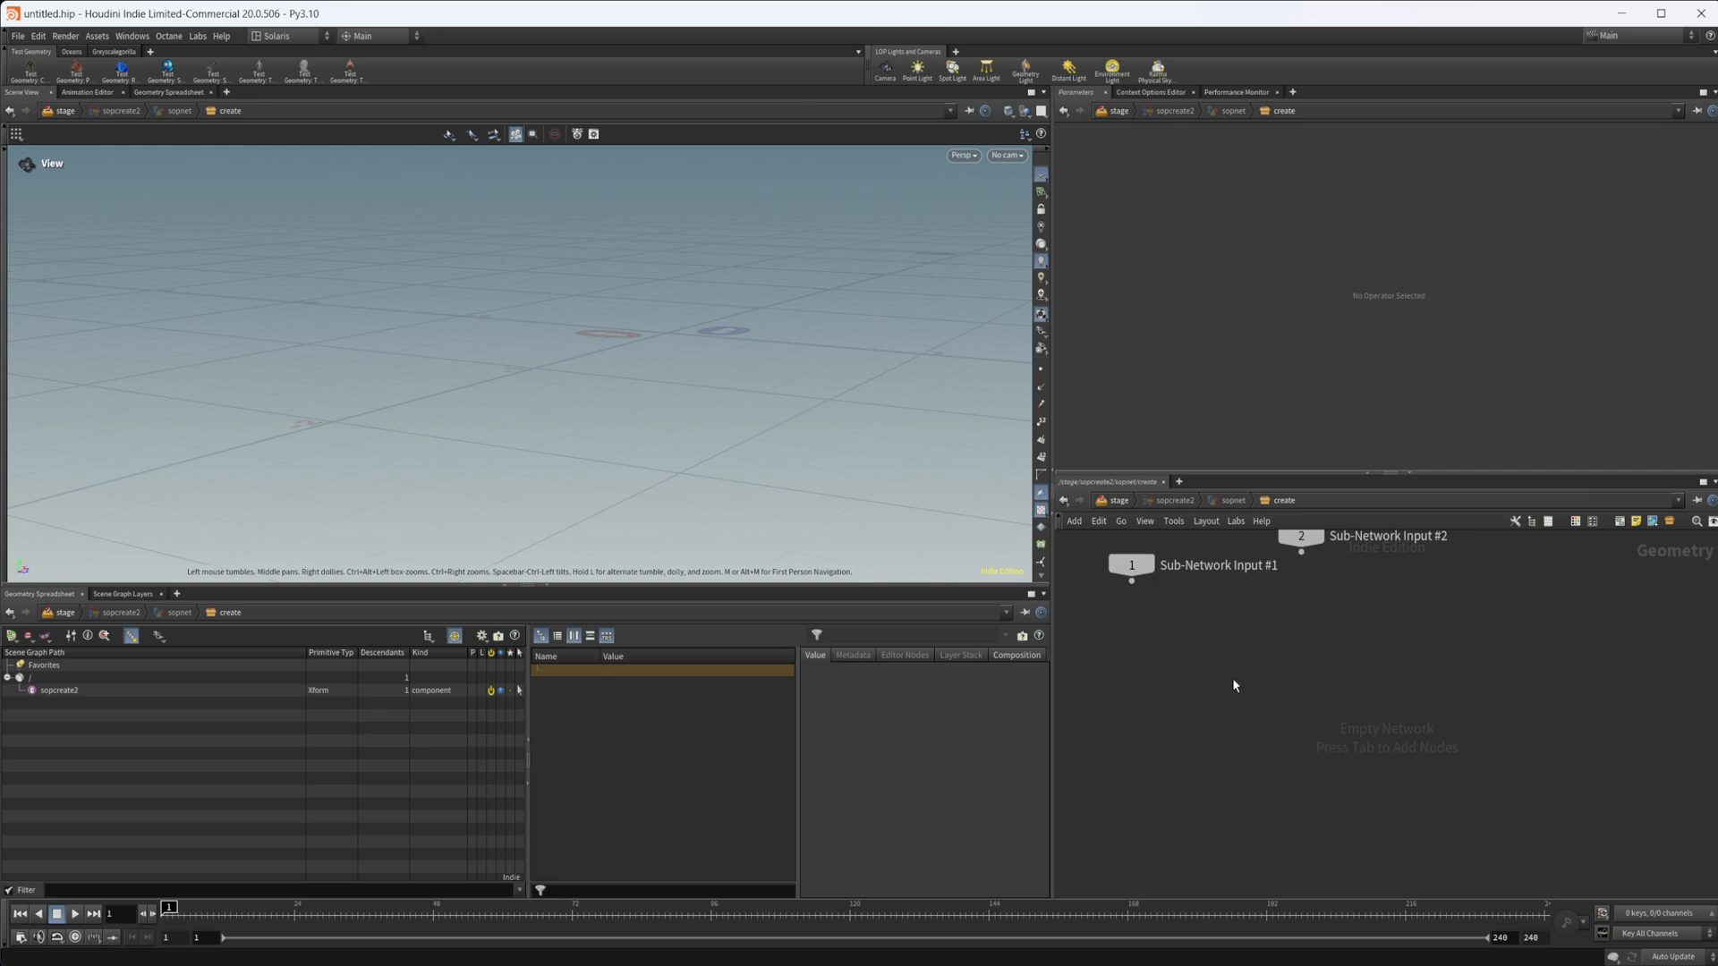
mouse_move(1248, 689)
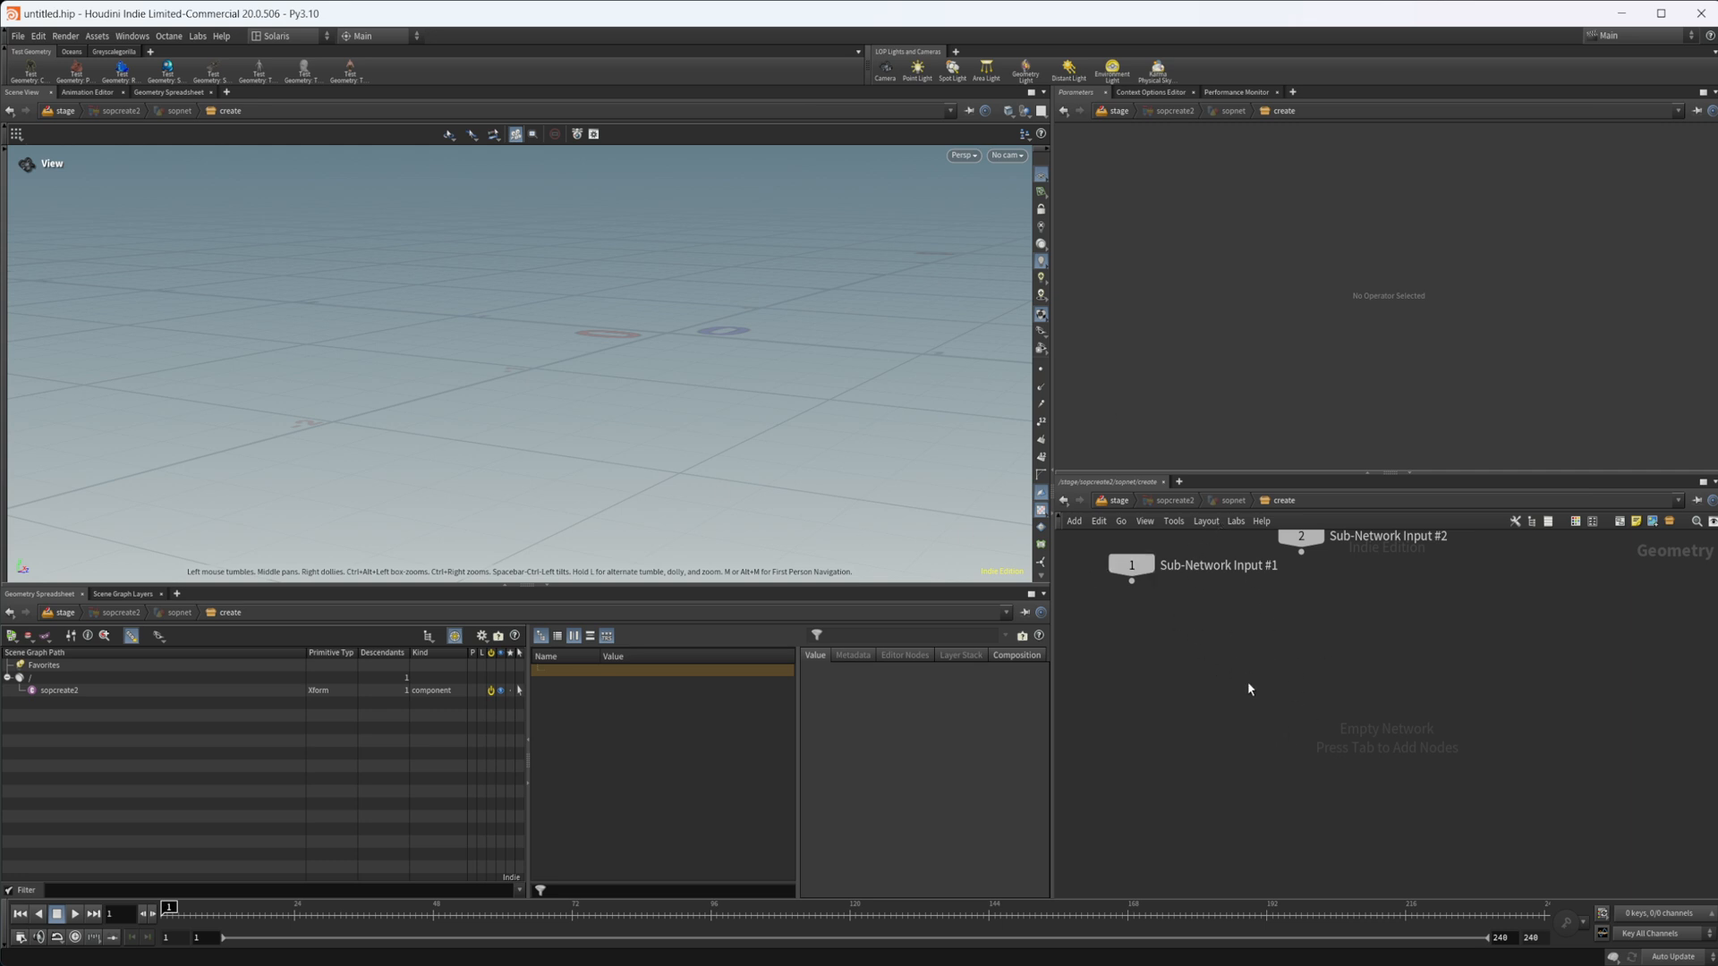
mouse_move(1082, 726)
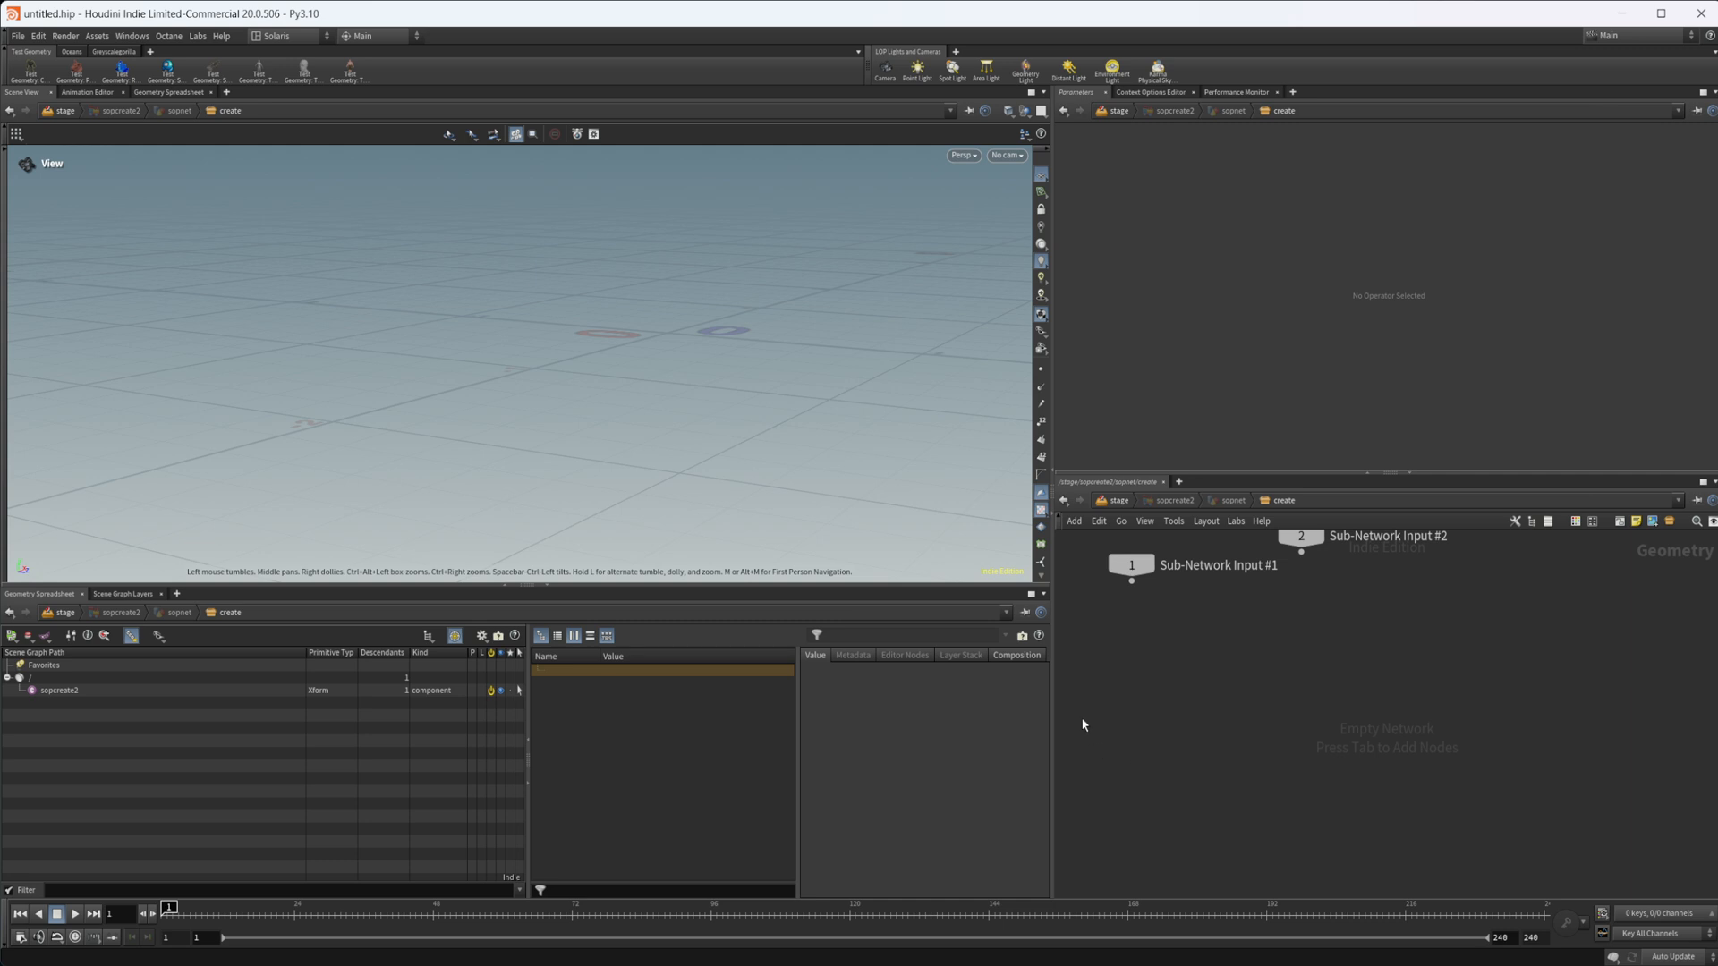
mouse_move(1216, 644)
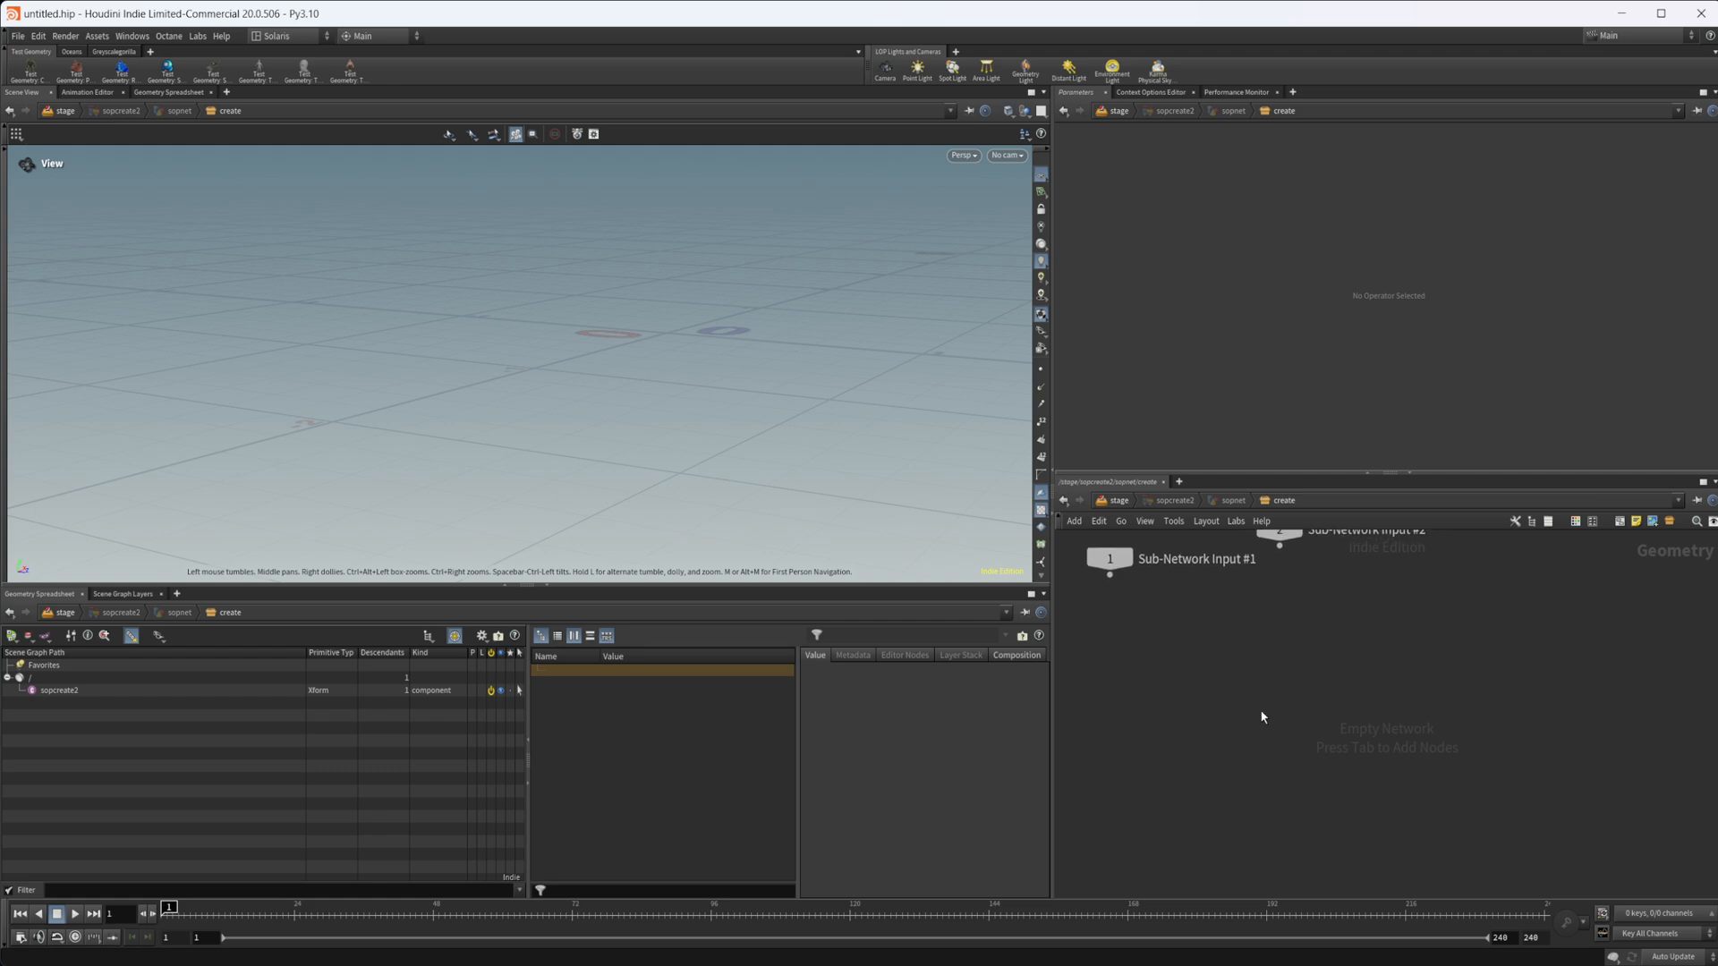
Create a high-frequency polygon sphere and reshape it with Mountain noise offsets into a rock
key("Tab")
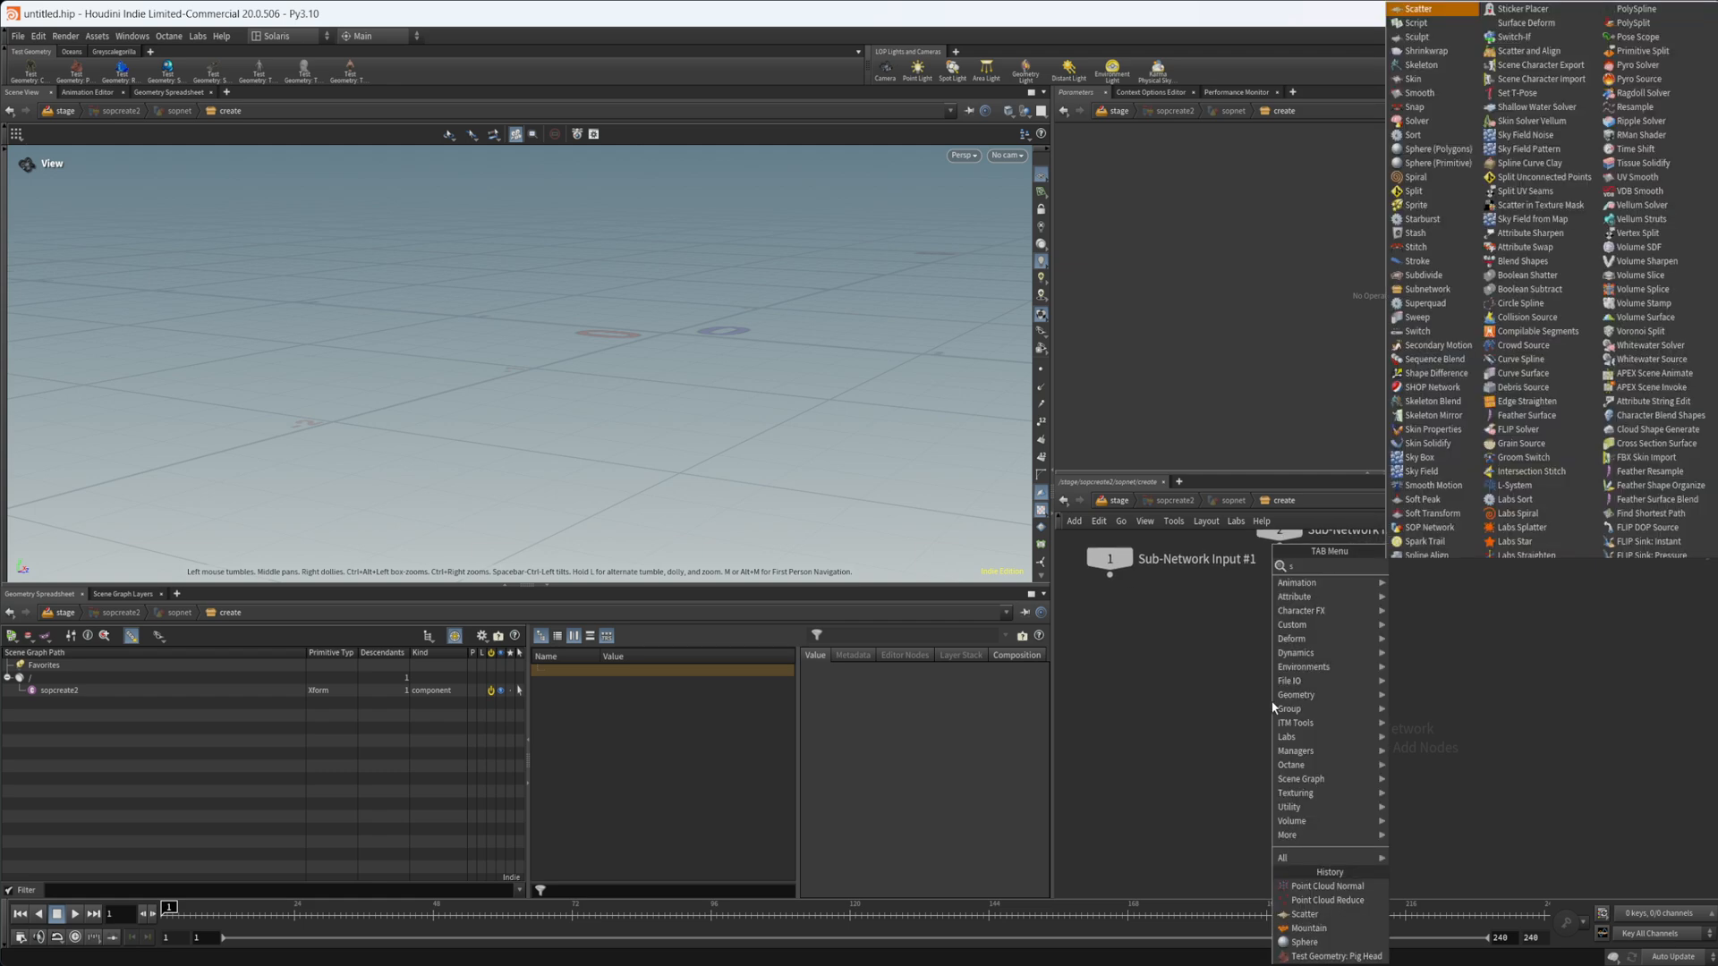
left_click(1303, 941)
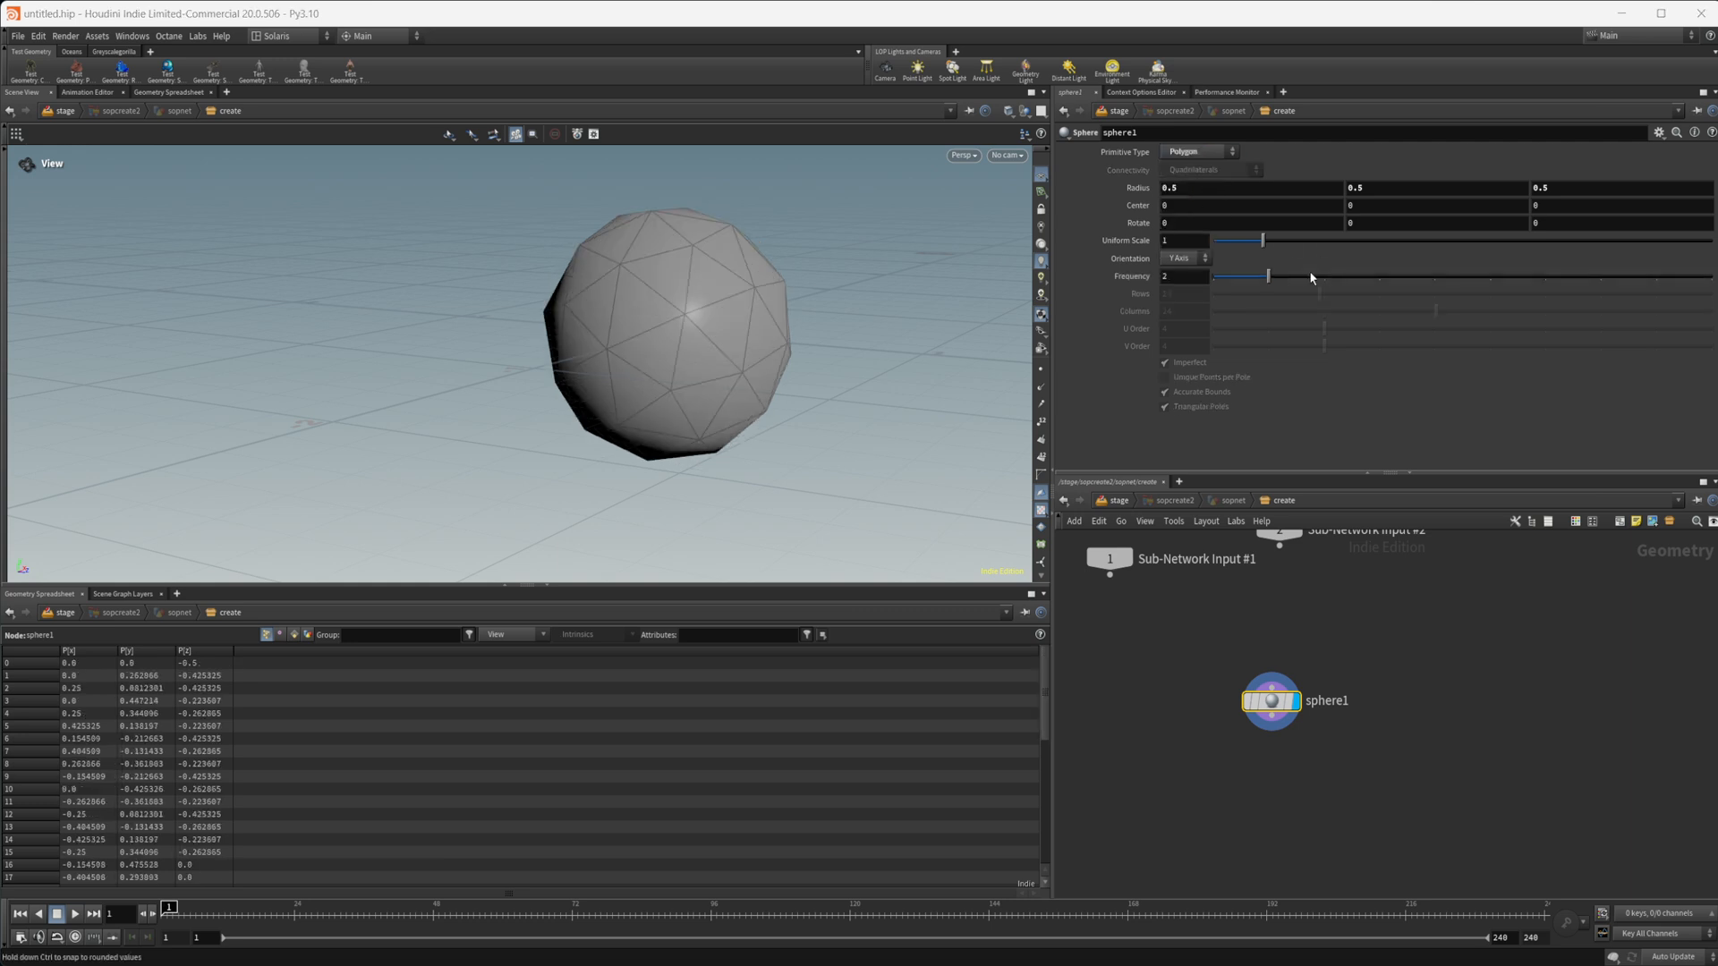
left_click_drag(1260, 277, 1709, 277)
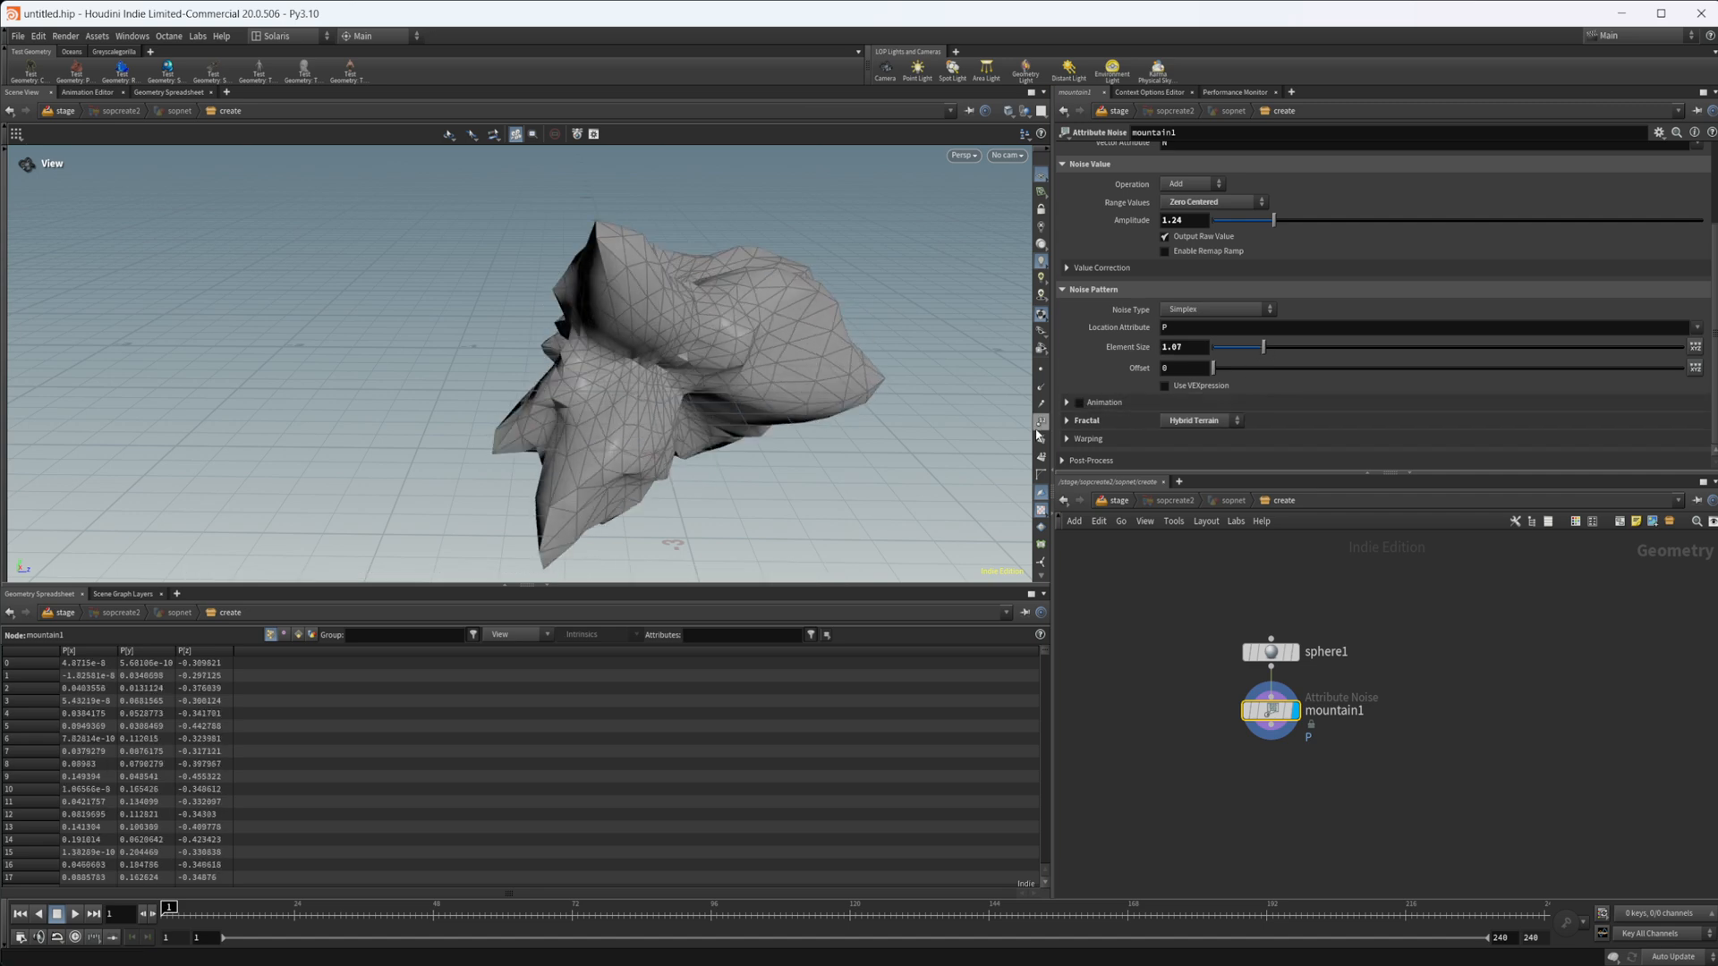
left_click_drag(1258, 368, 1298, 368)
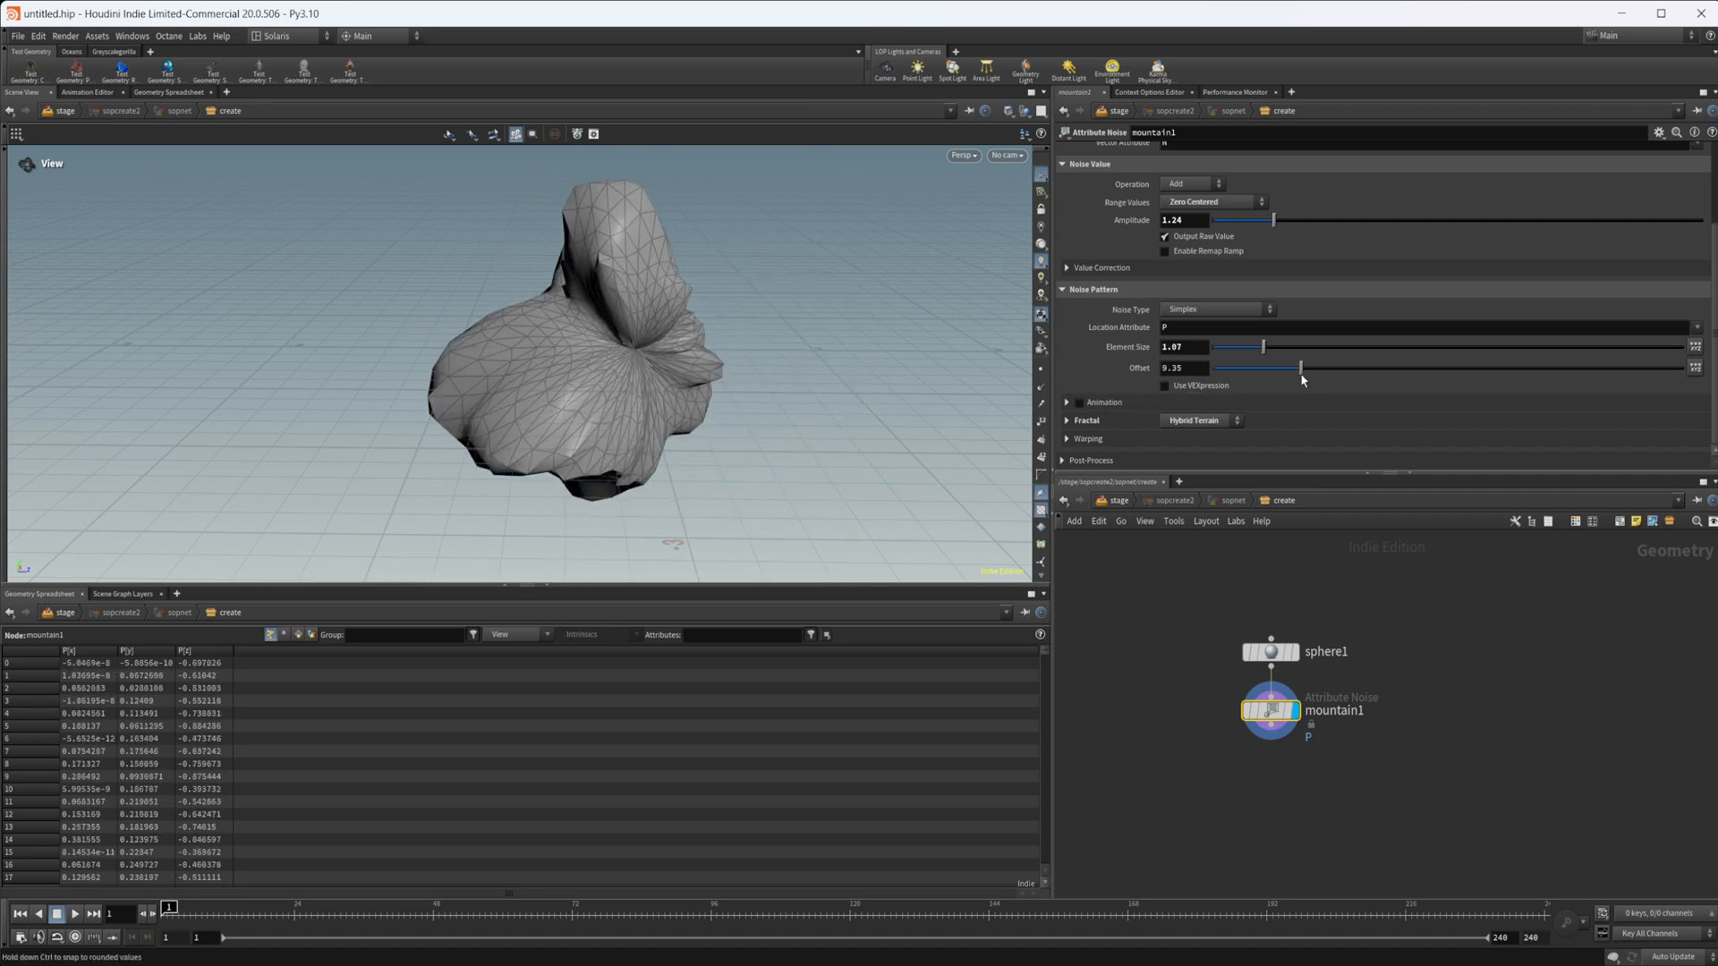
left_click_drag(1298, 367, 1306, 367)
type("sca")
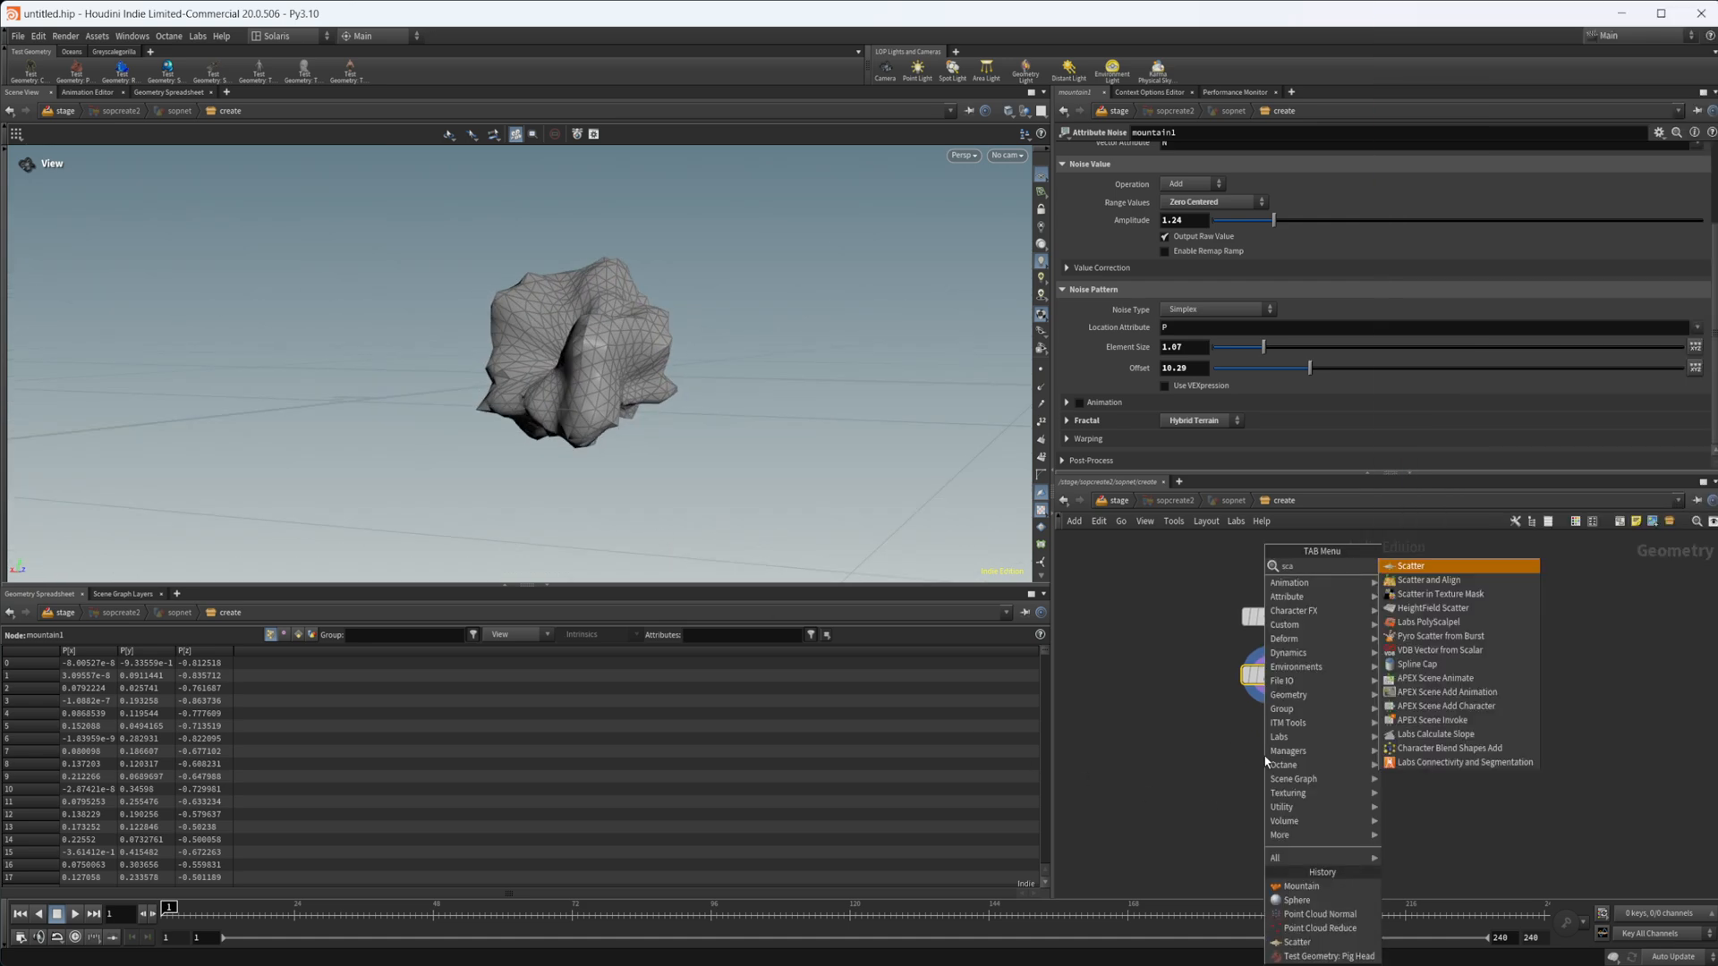
Scatter 10,000 points over the rock and search the node menu for 'point'
left_click(1409, 566)
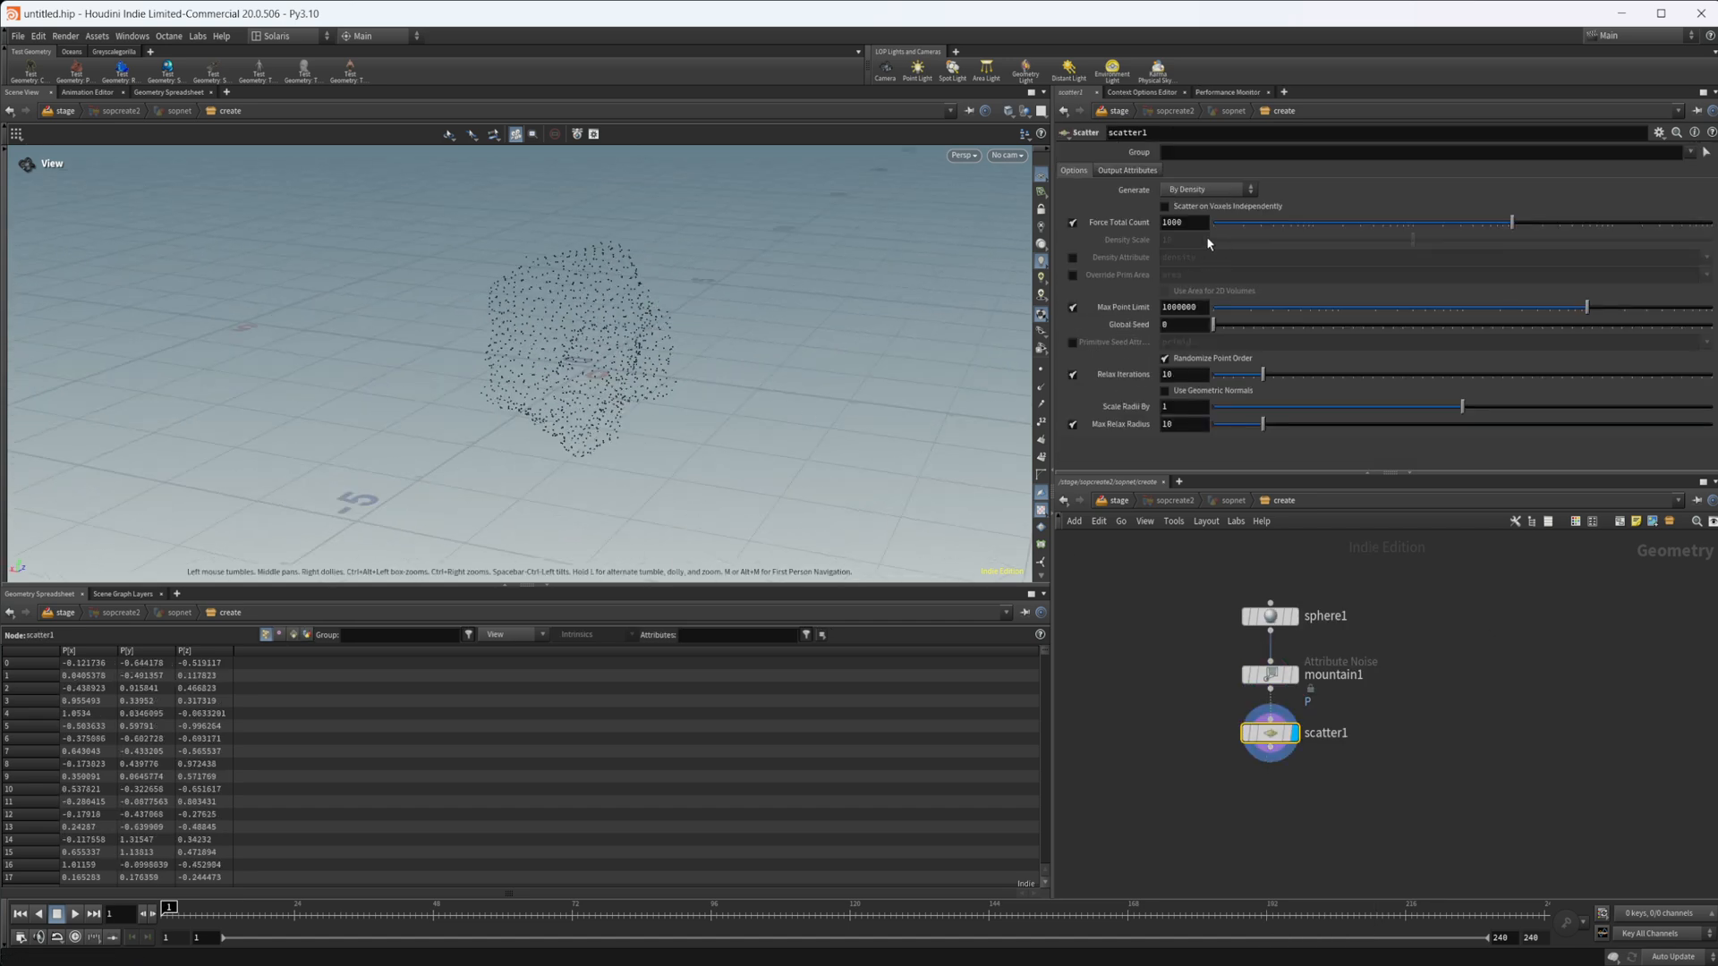
type("10000")
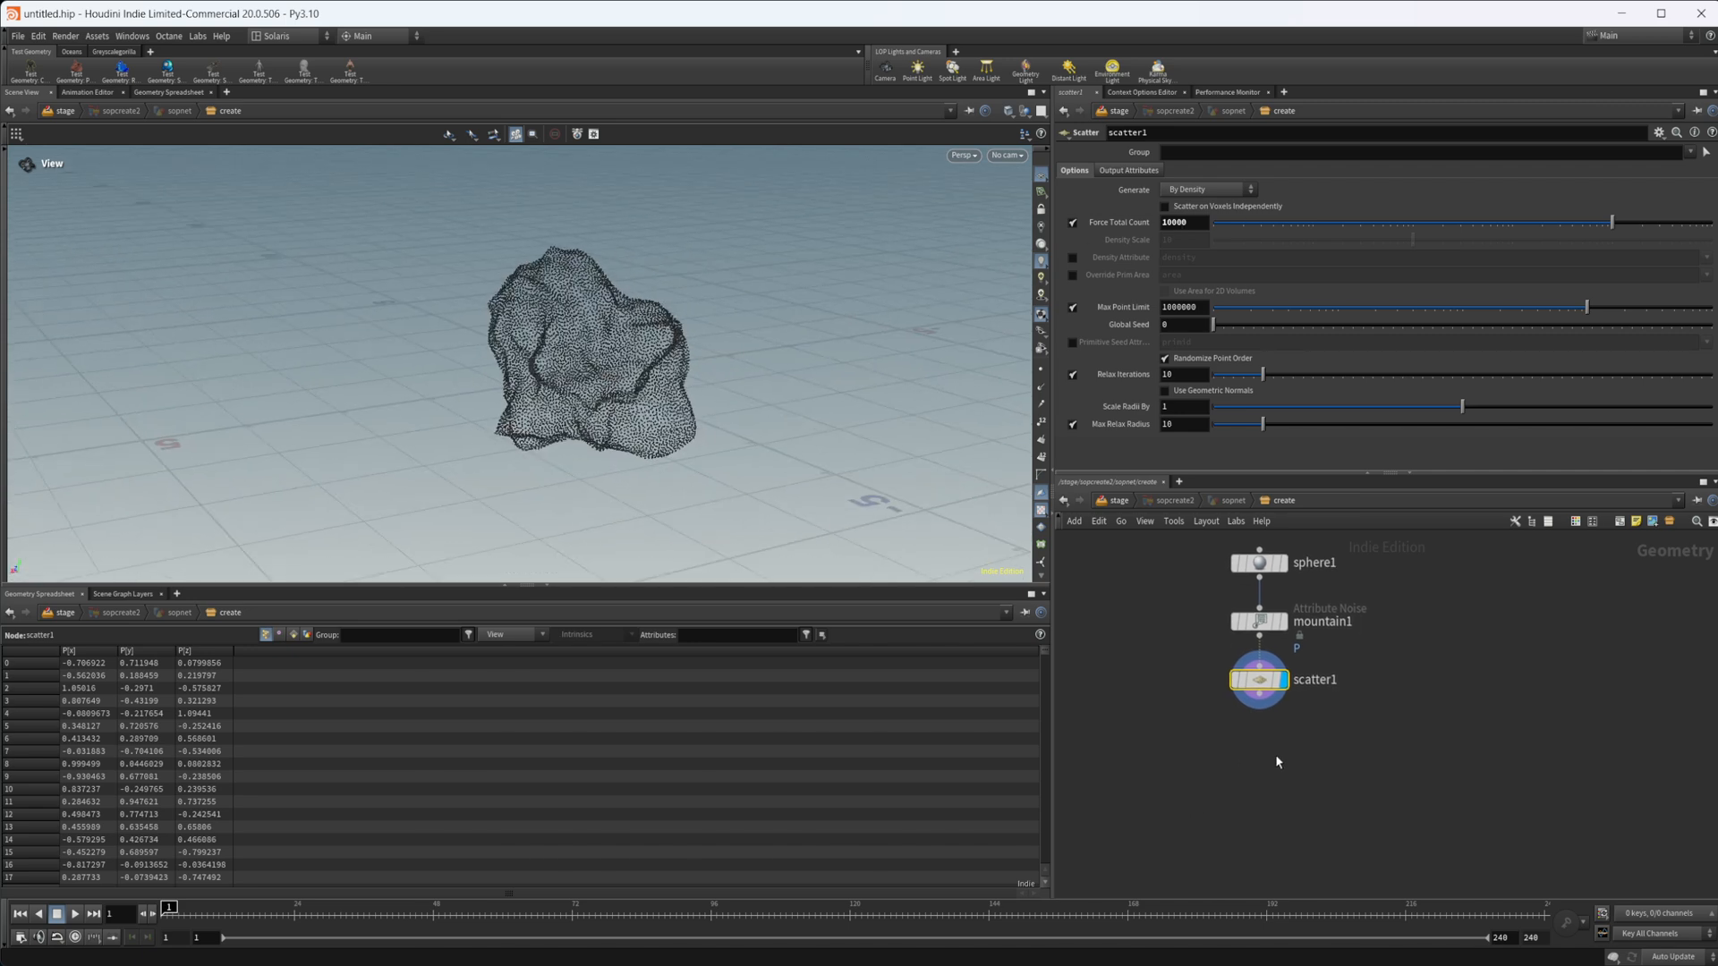
key("tab")
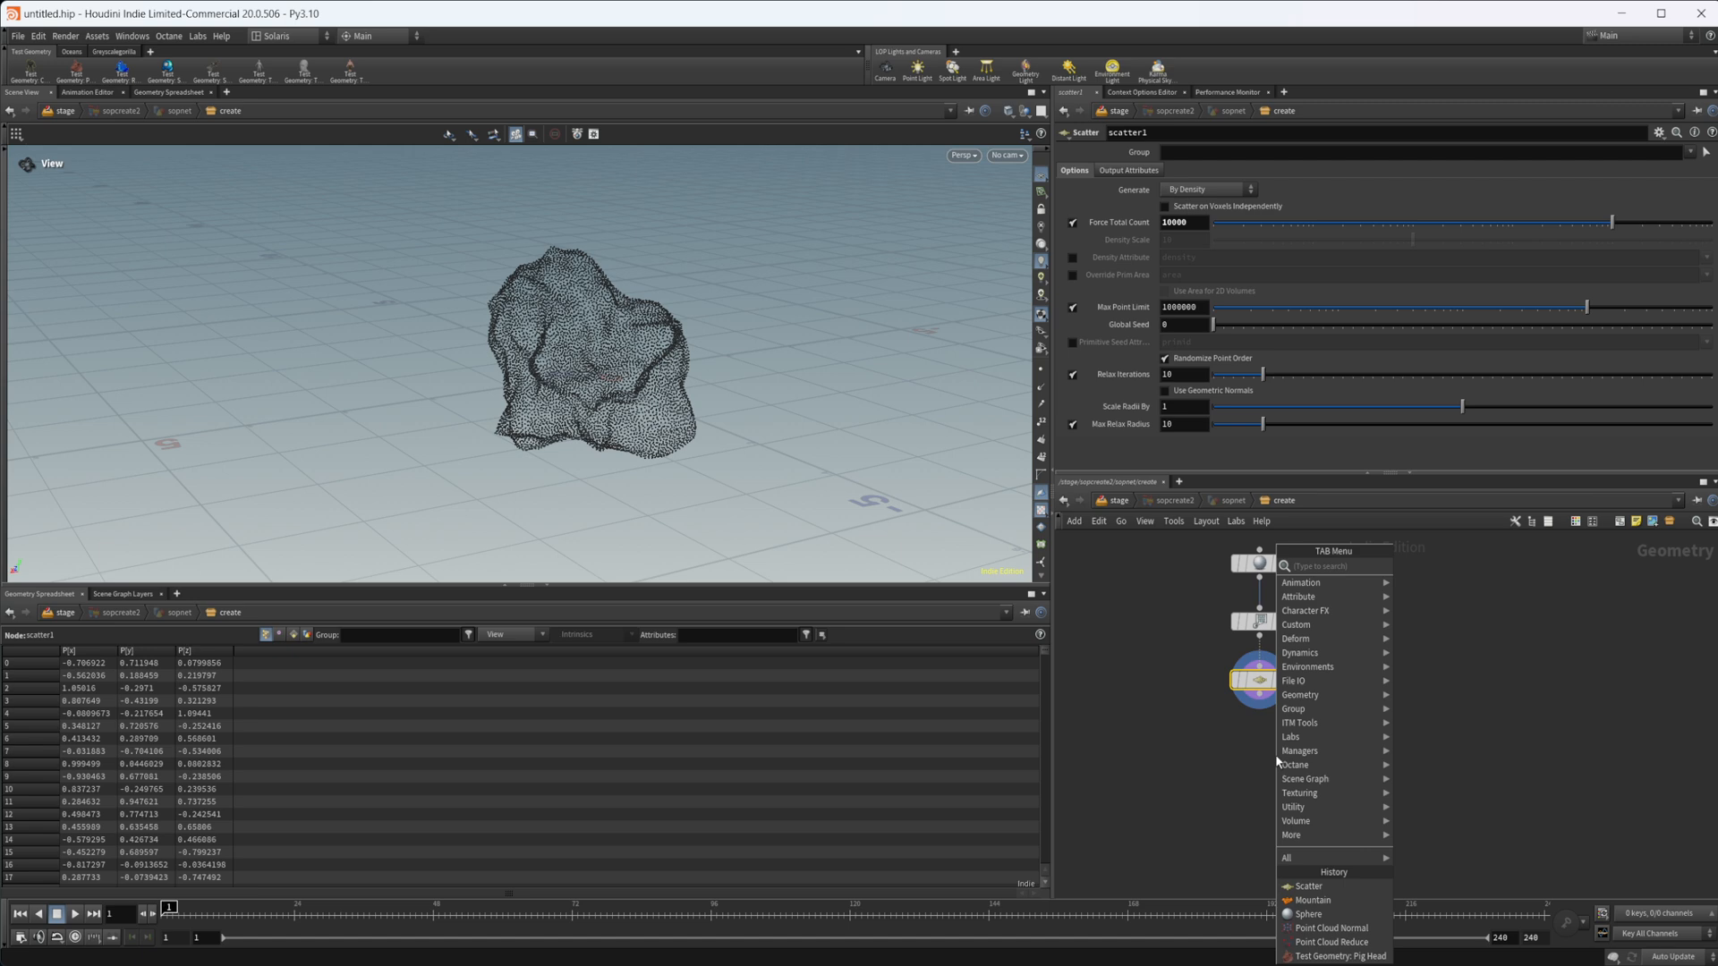
type("point clo")
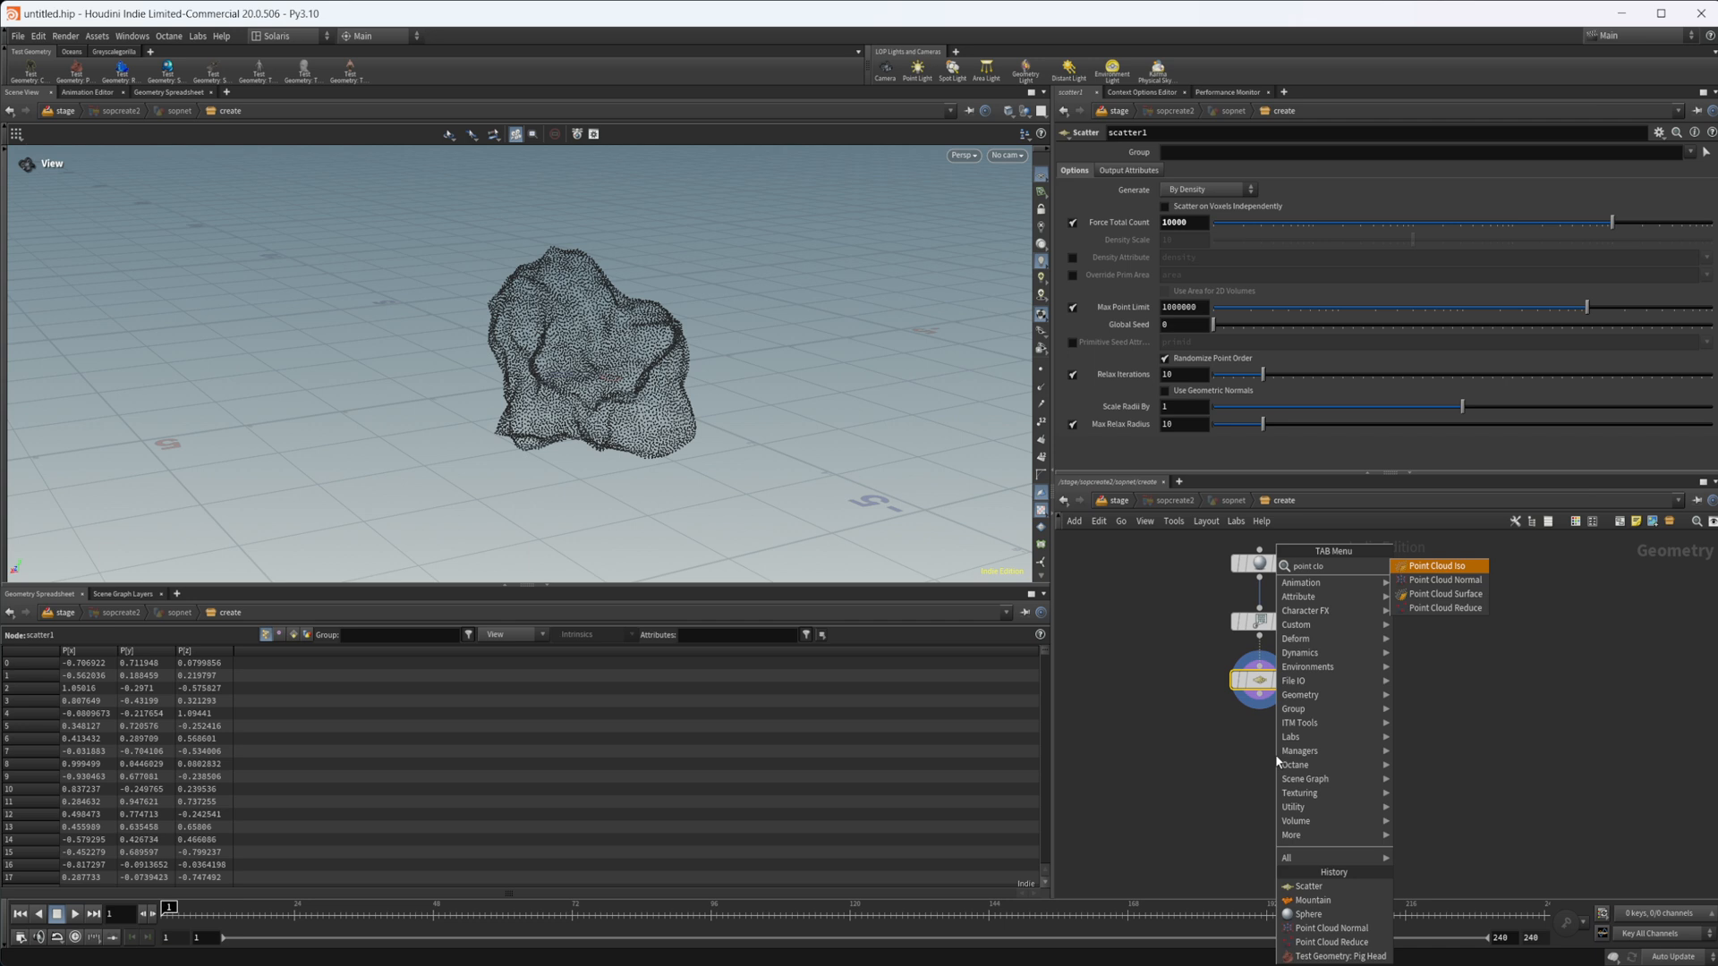
mouse_move(1443, 580)
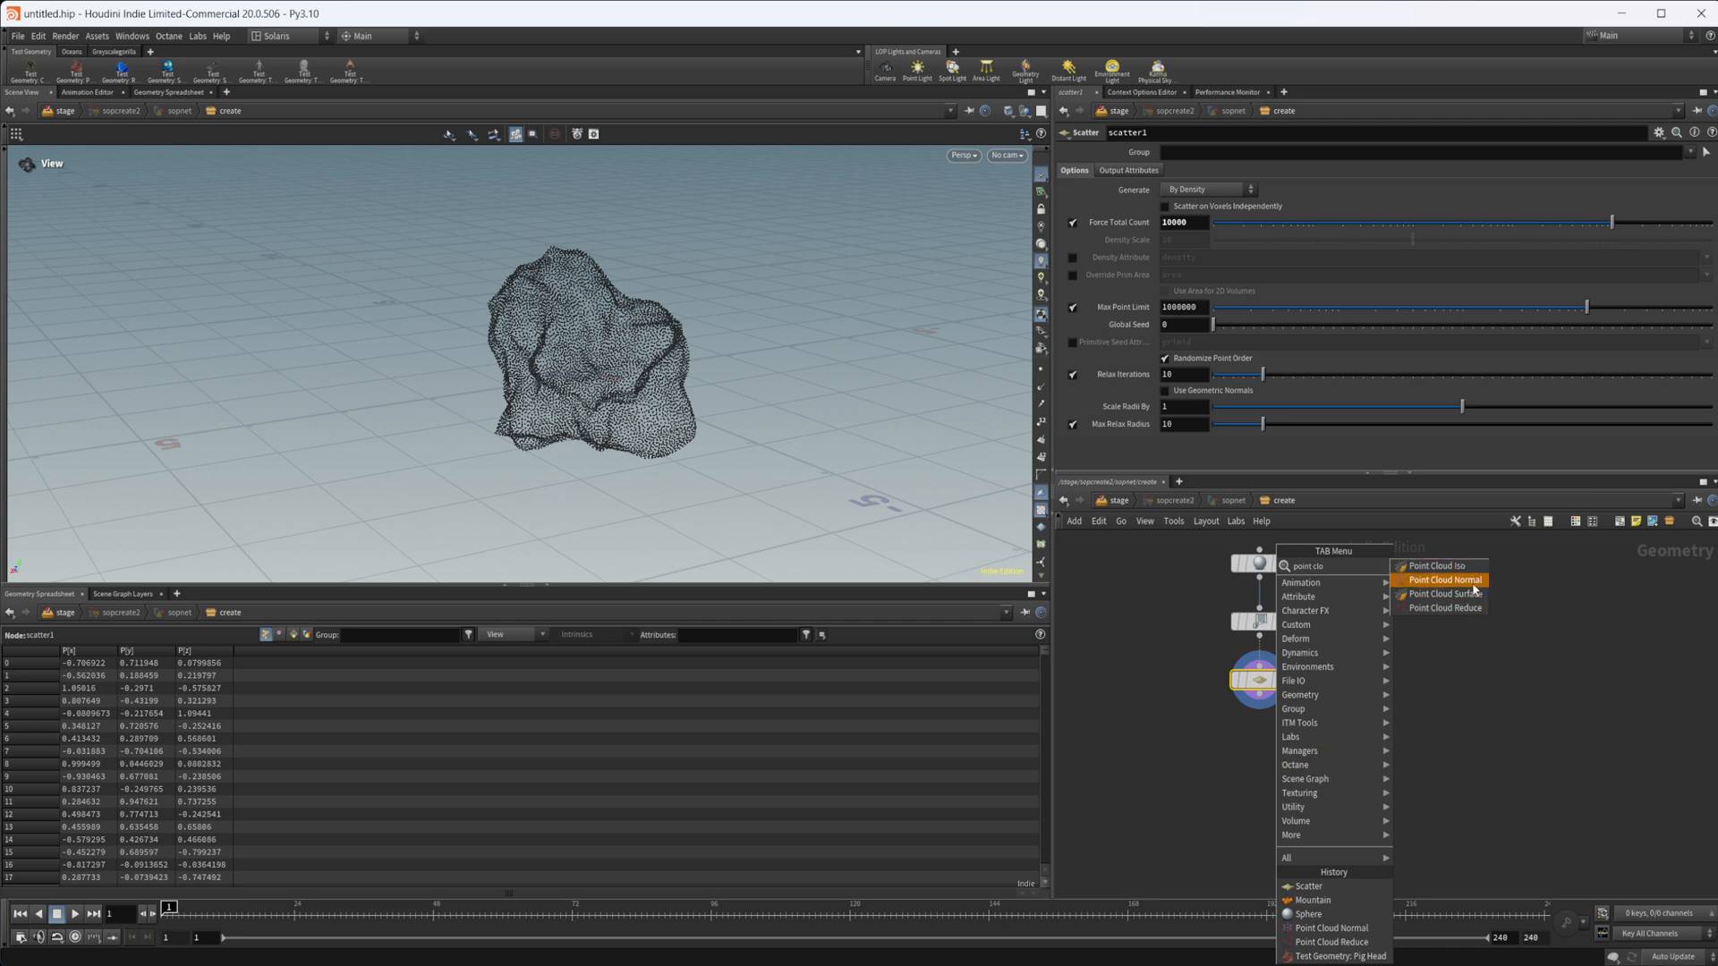
mouse_move(1478, 612)
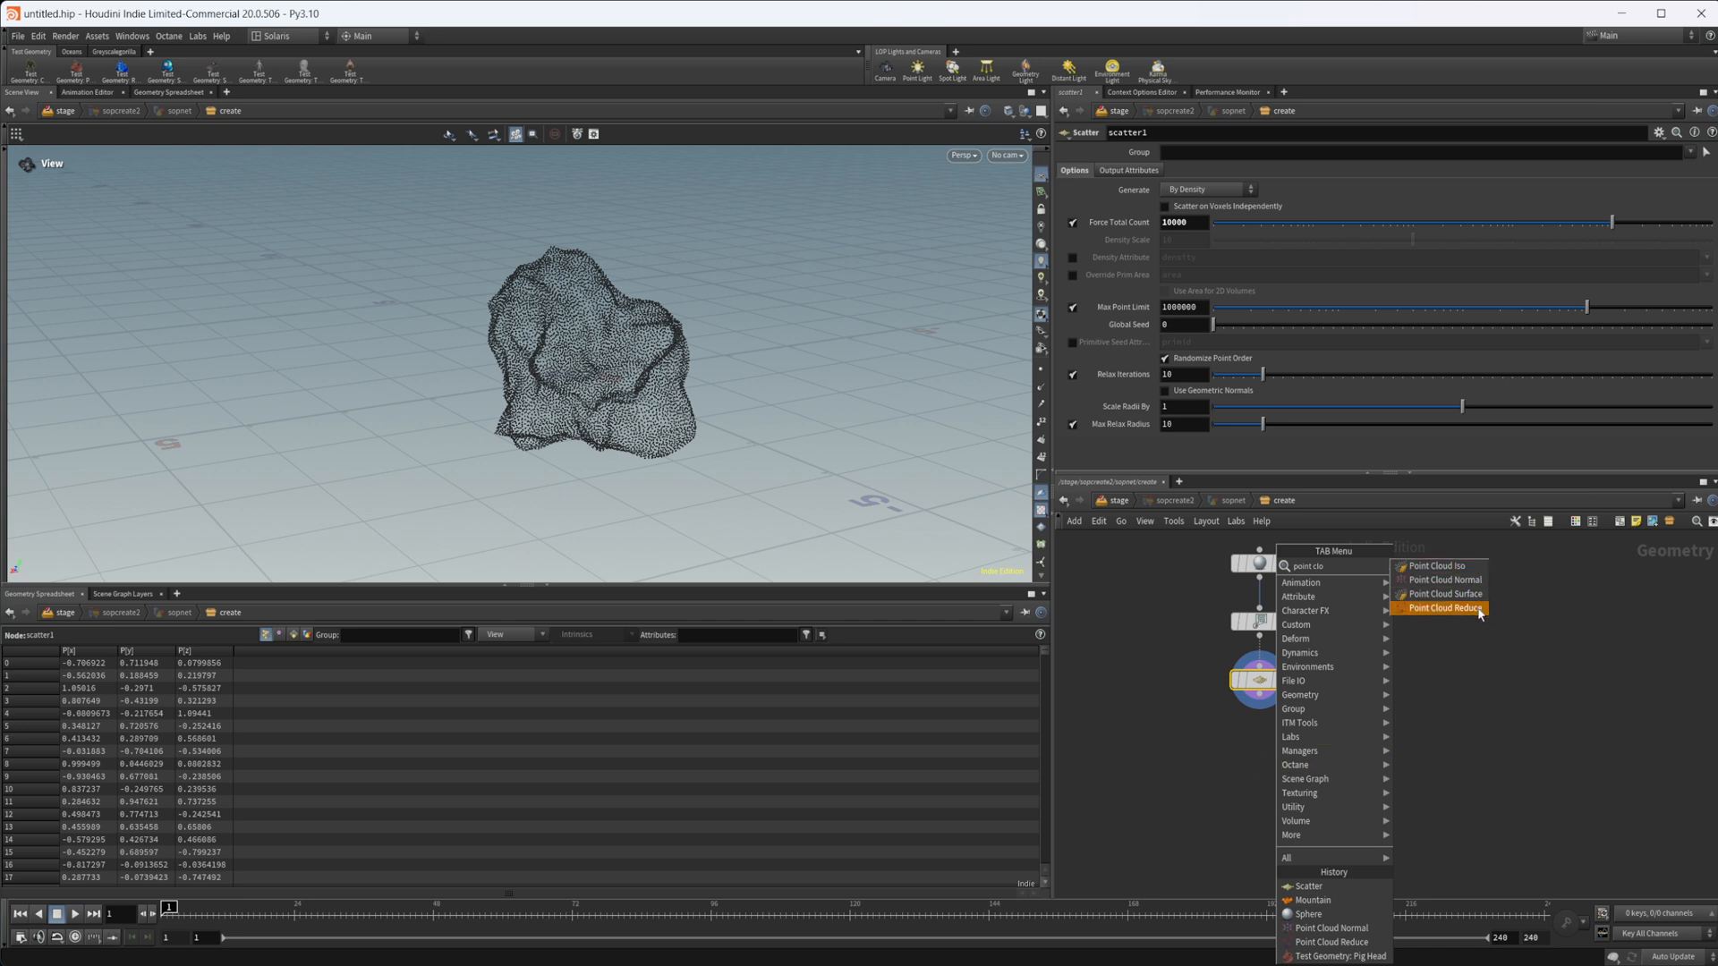
Add Point Cloud Reduce, raise scatter count to 100000, and display the reduced cloud
left_click(1441, 609)
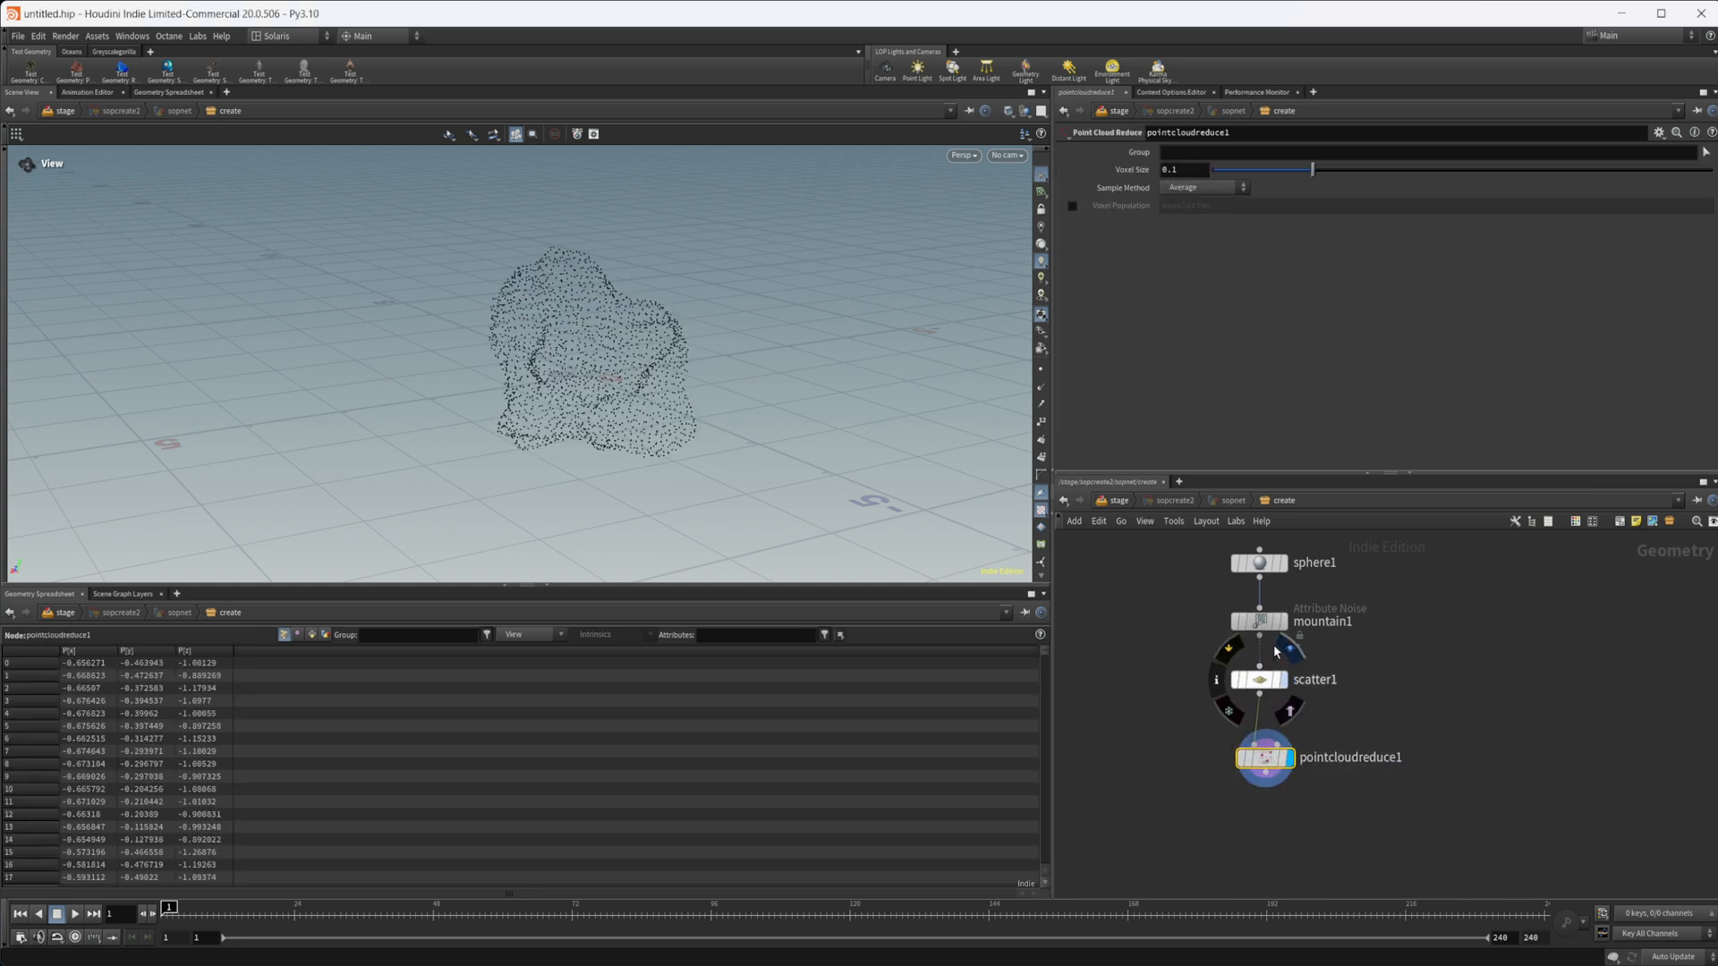
left_click(1259, 679)
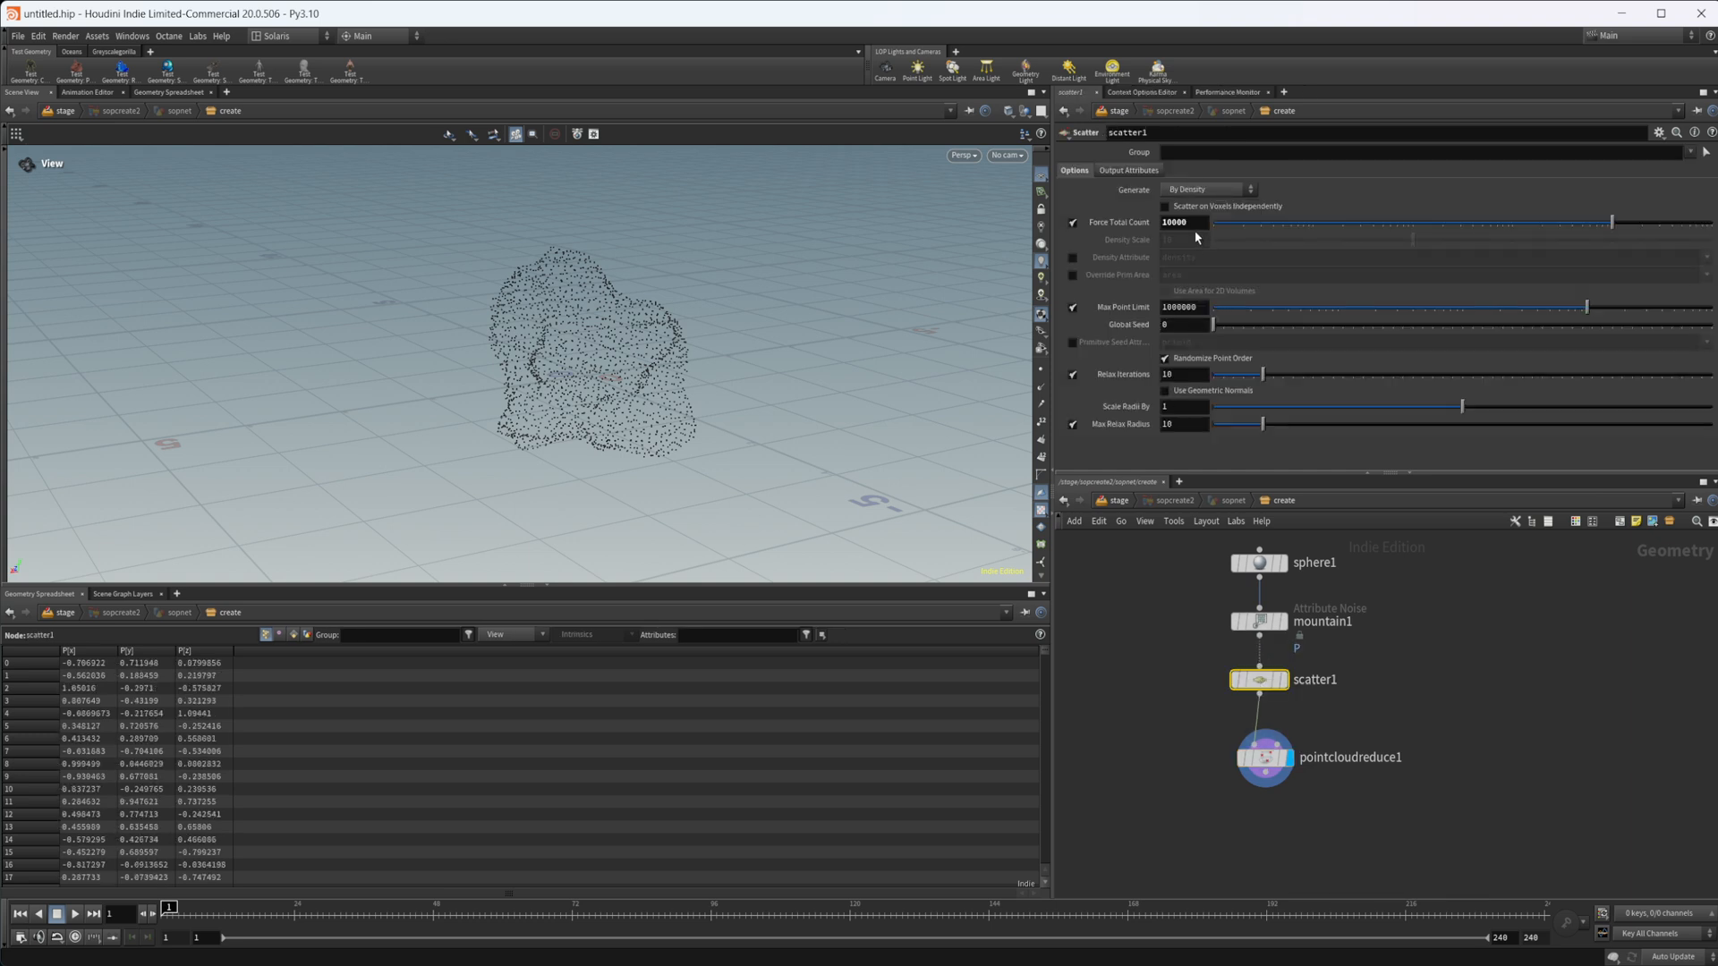
type("100000")
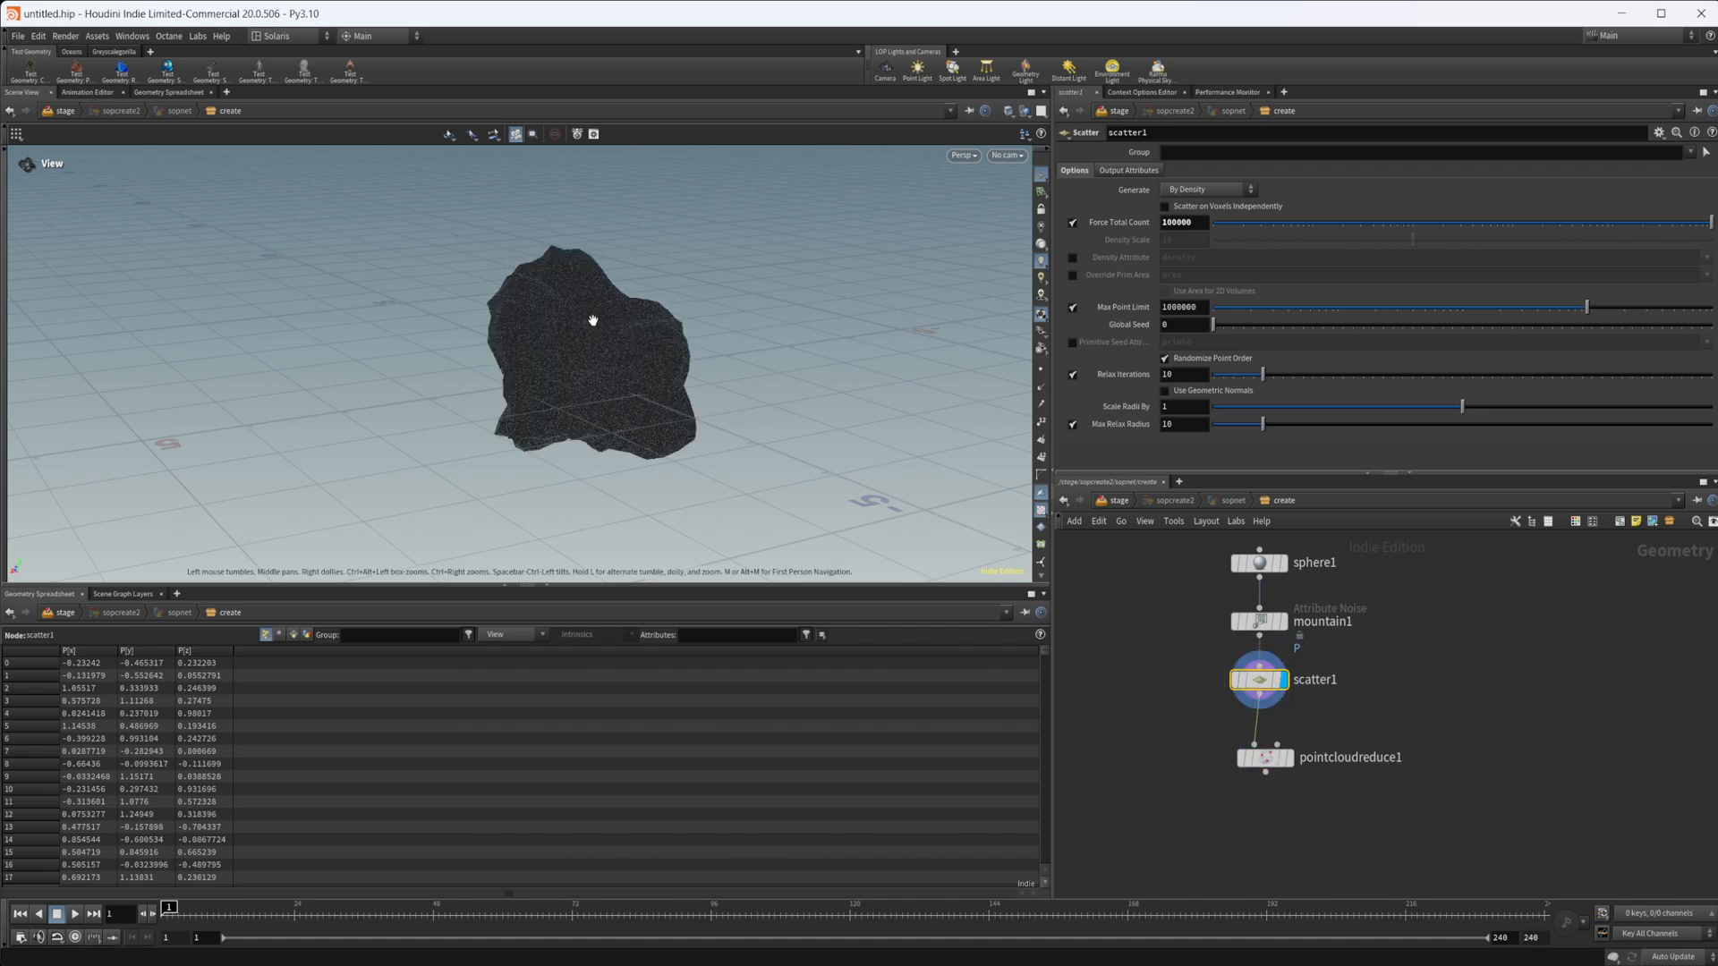
left_click_drag(591, 320, 611, 355)
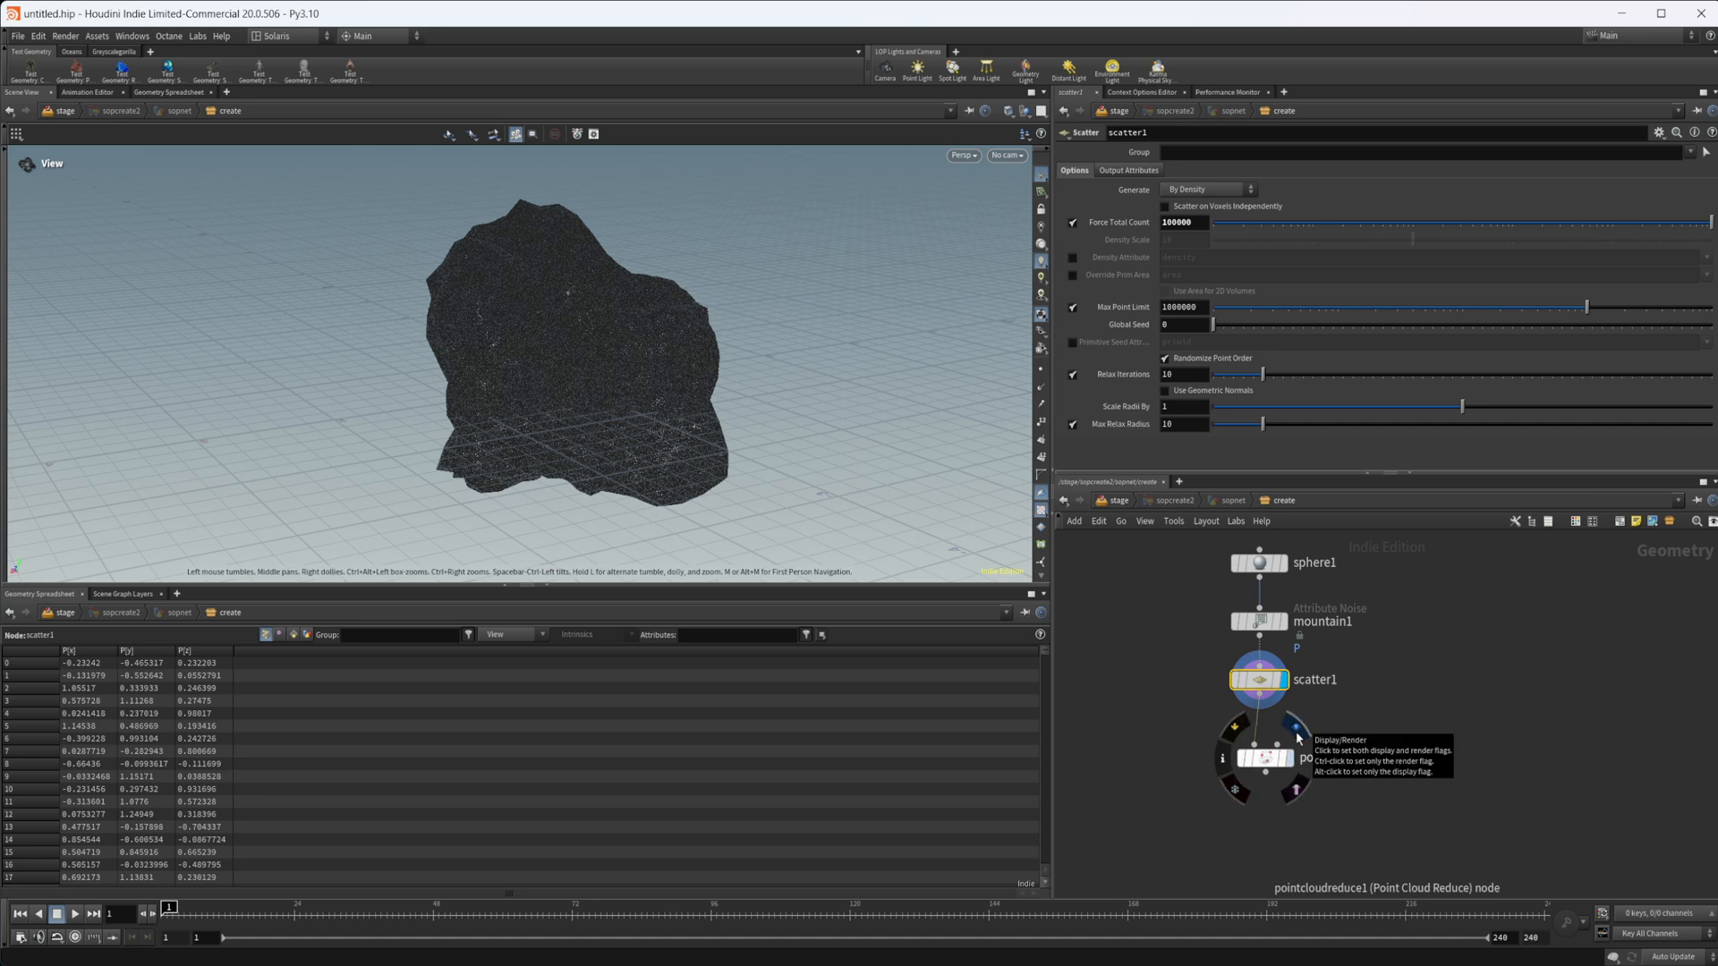
left_click(1297, 737)
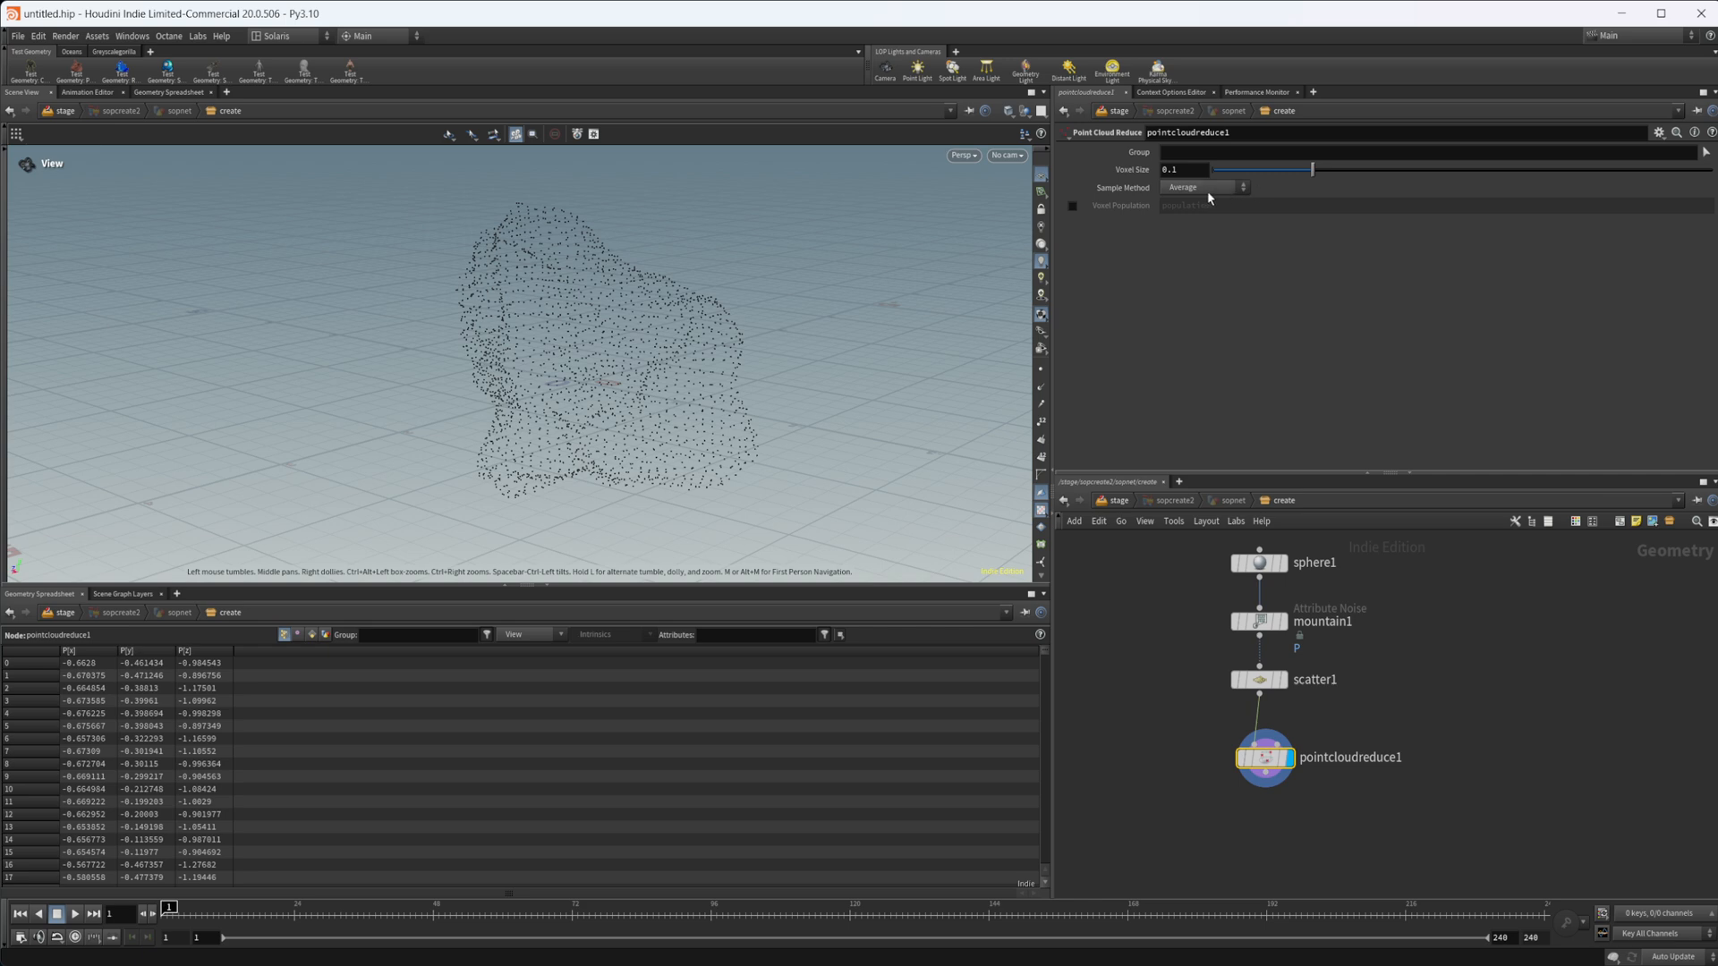
Test Point Cloud Reduce voxel sizes, ending at 0.1
left_click(1202, 187)
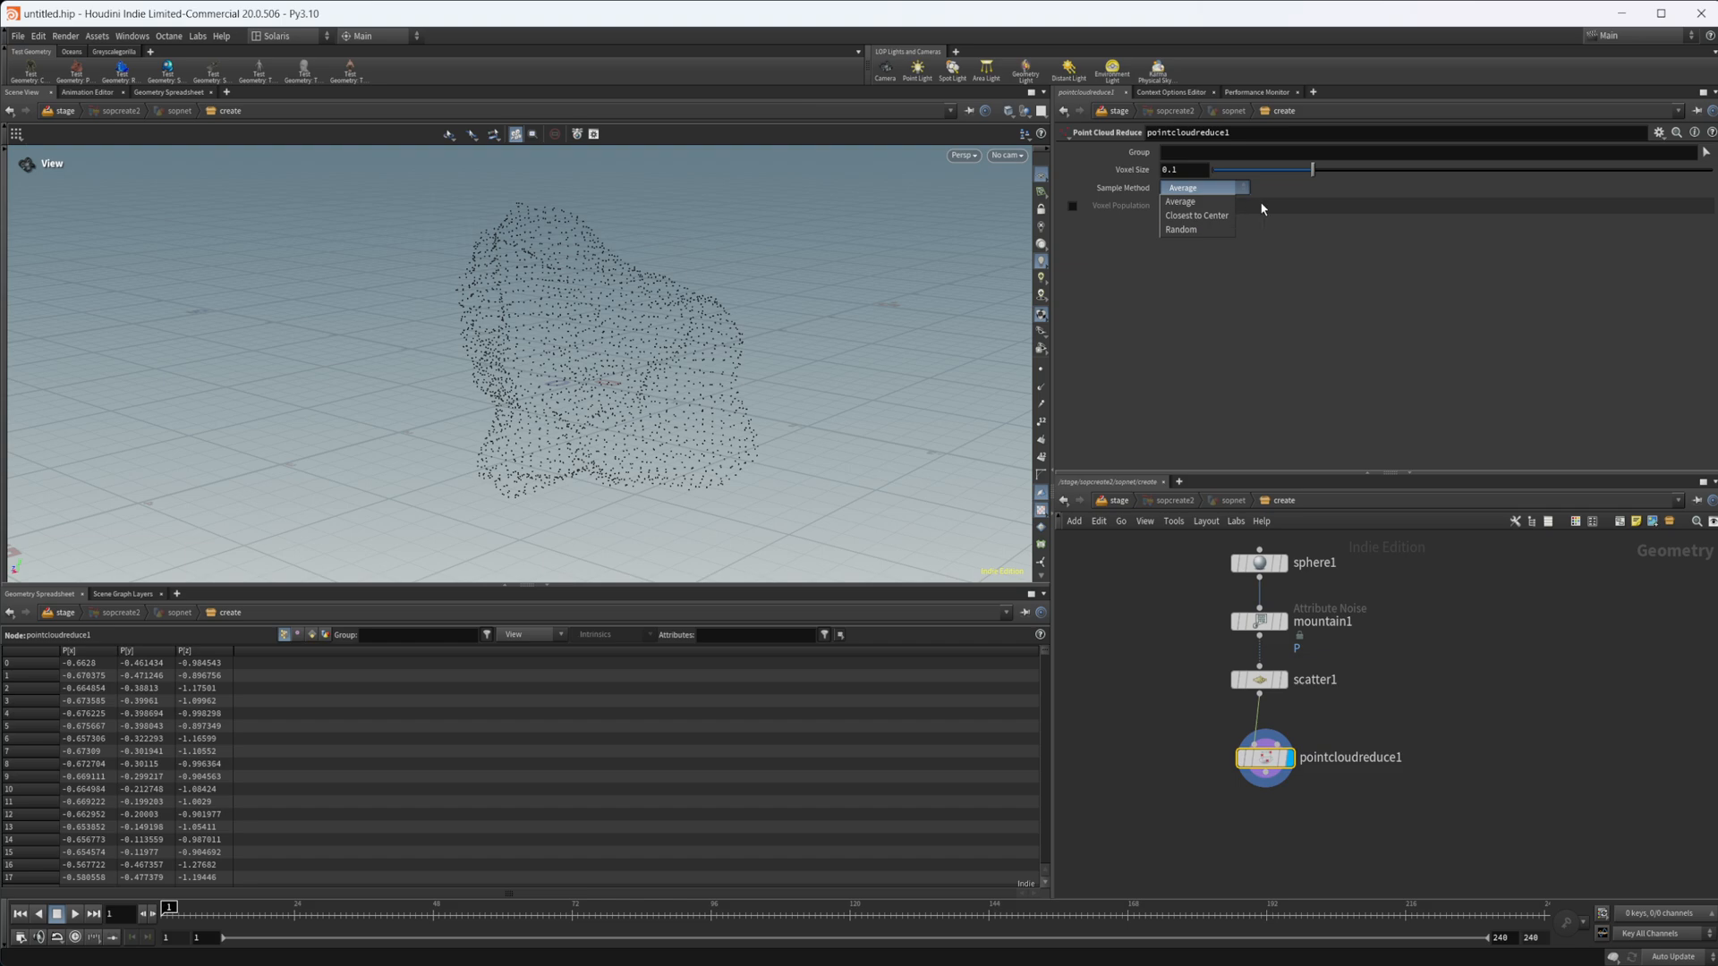
left_click_drag(1312, 170, 1246, 170)
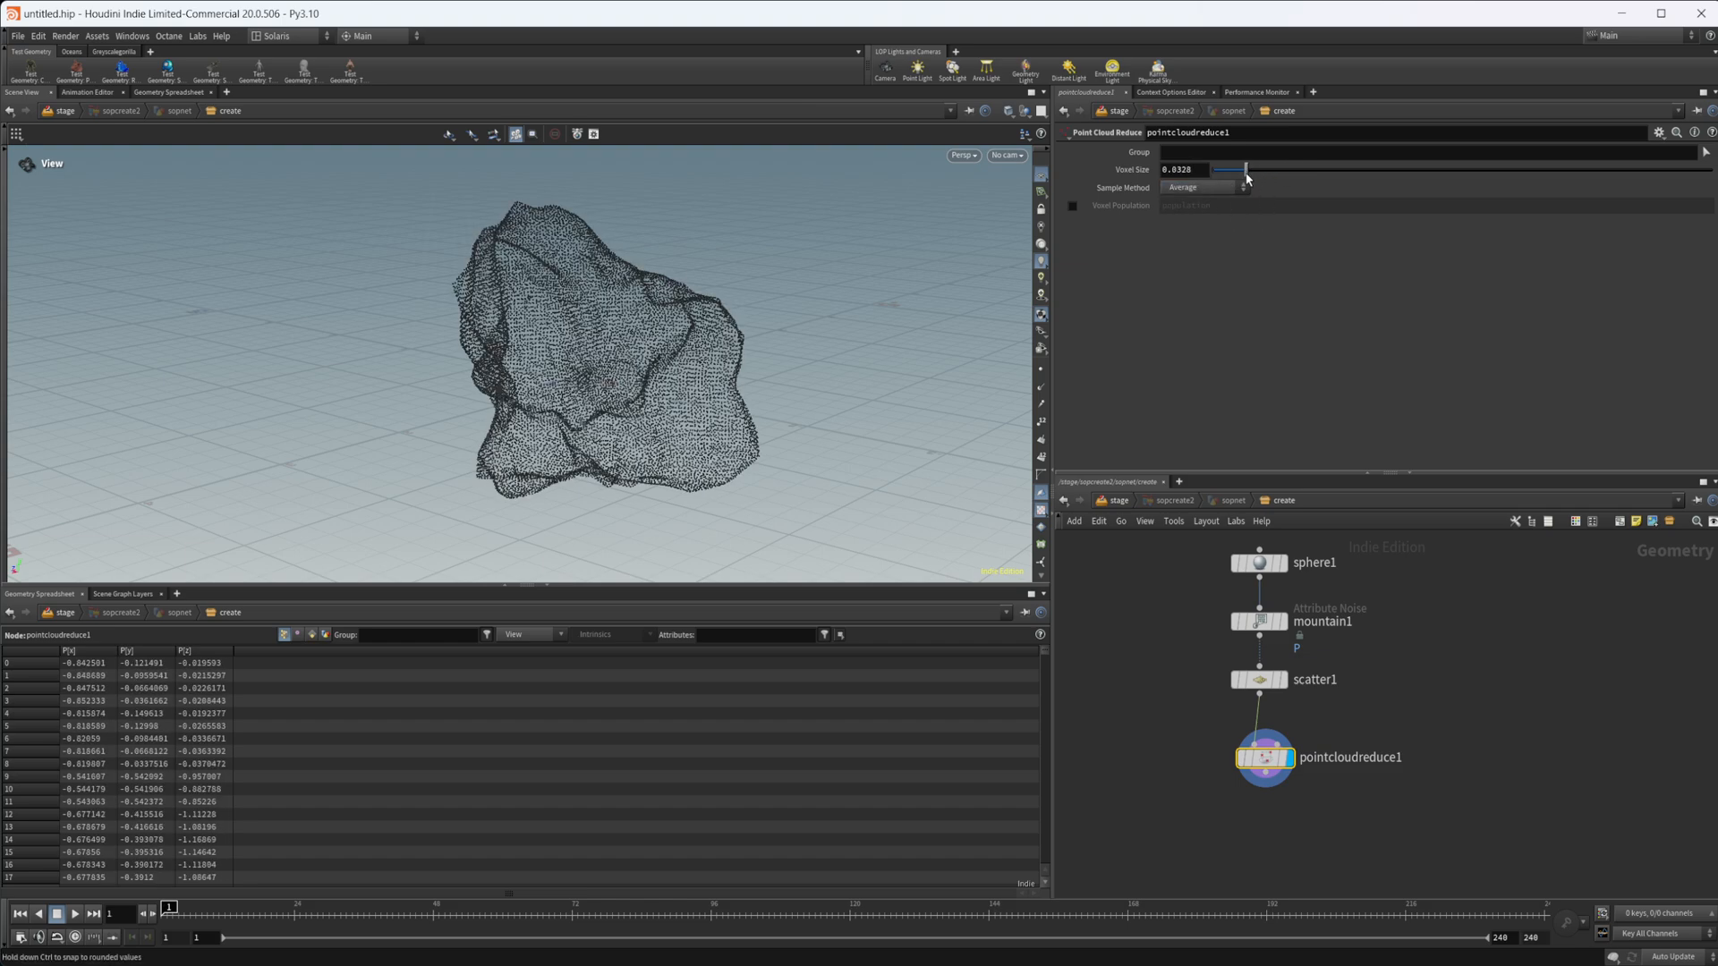
left_click_drag(1215, 169, 1259, 169)
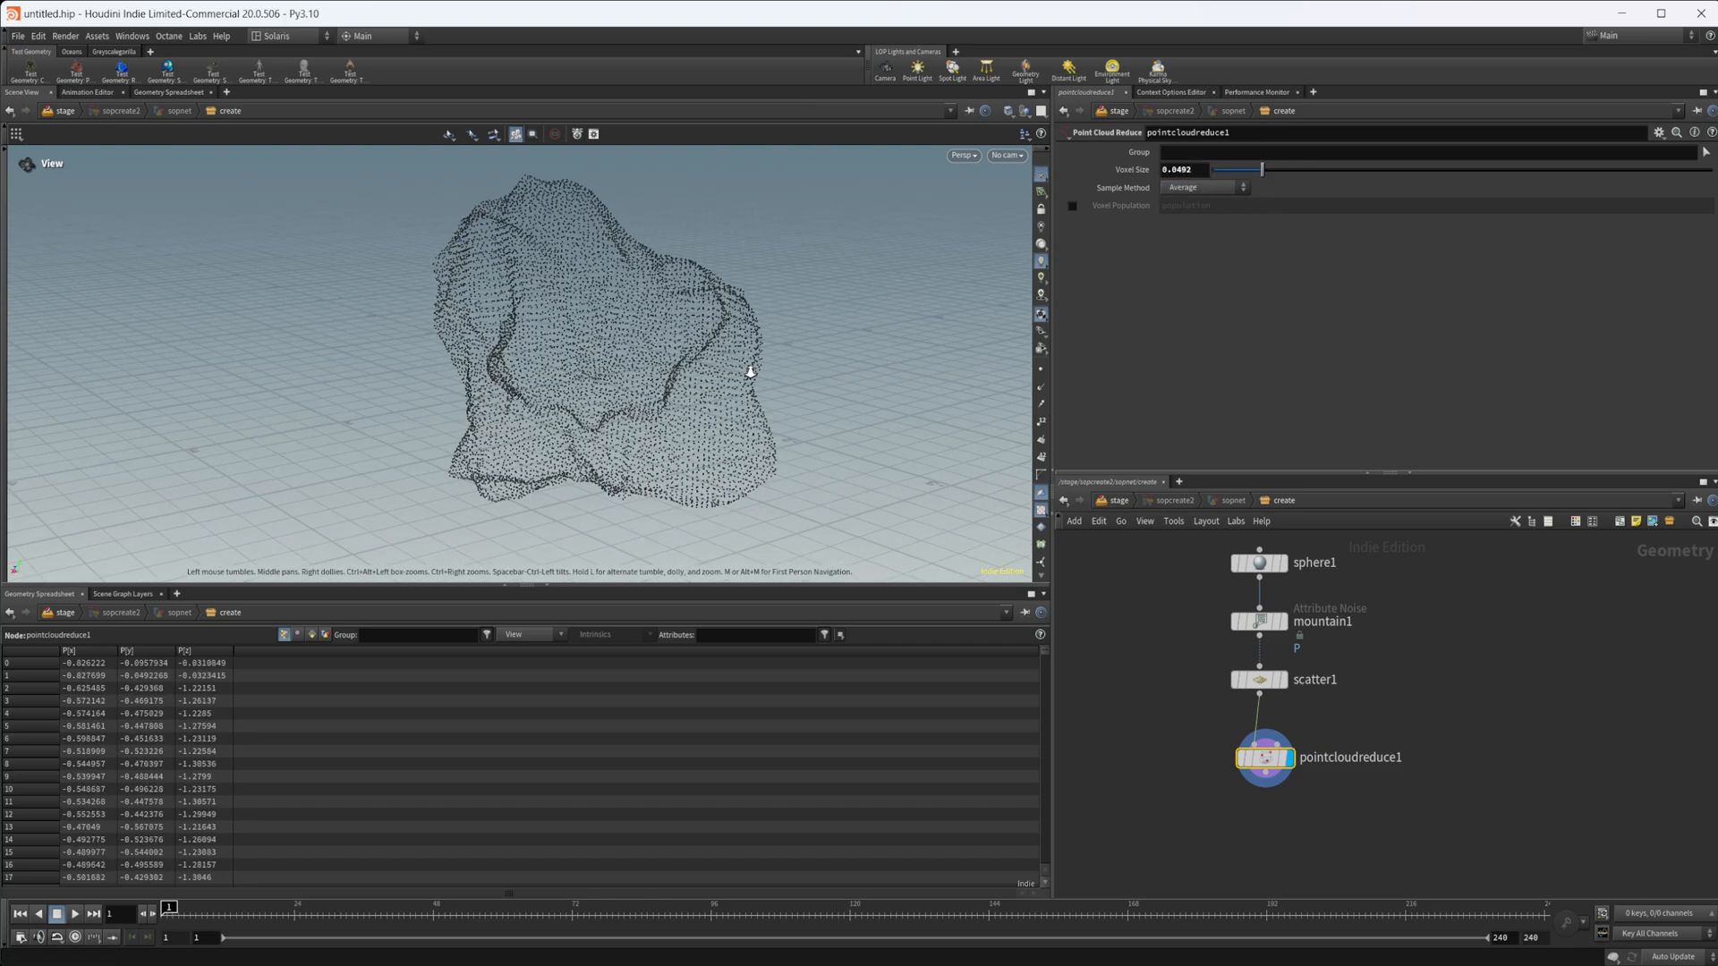
left_click_drag(1260, 169, 1298, 169)
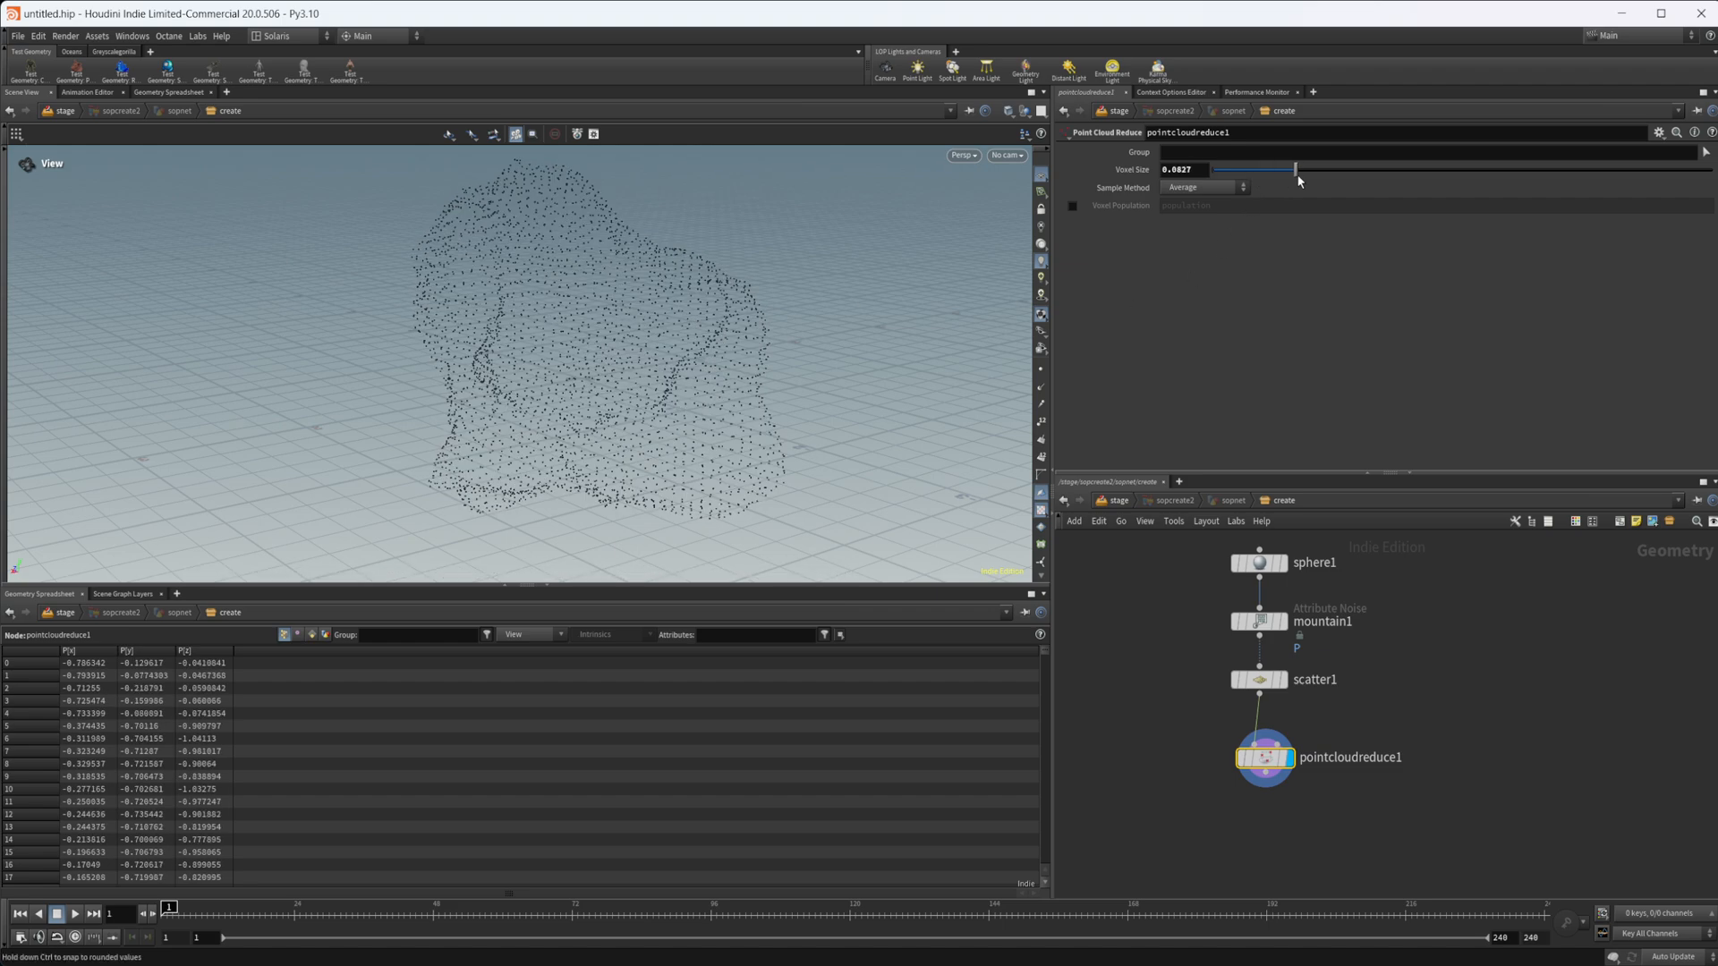
left_click_drag(1298, 170, 1314, 169)
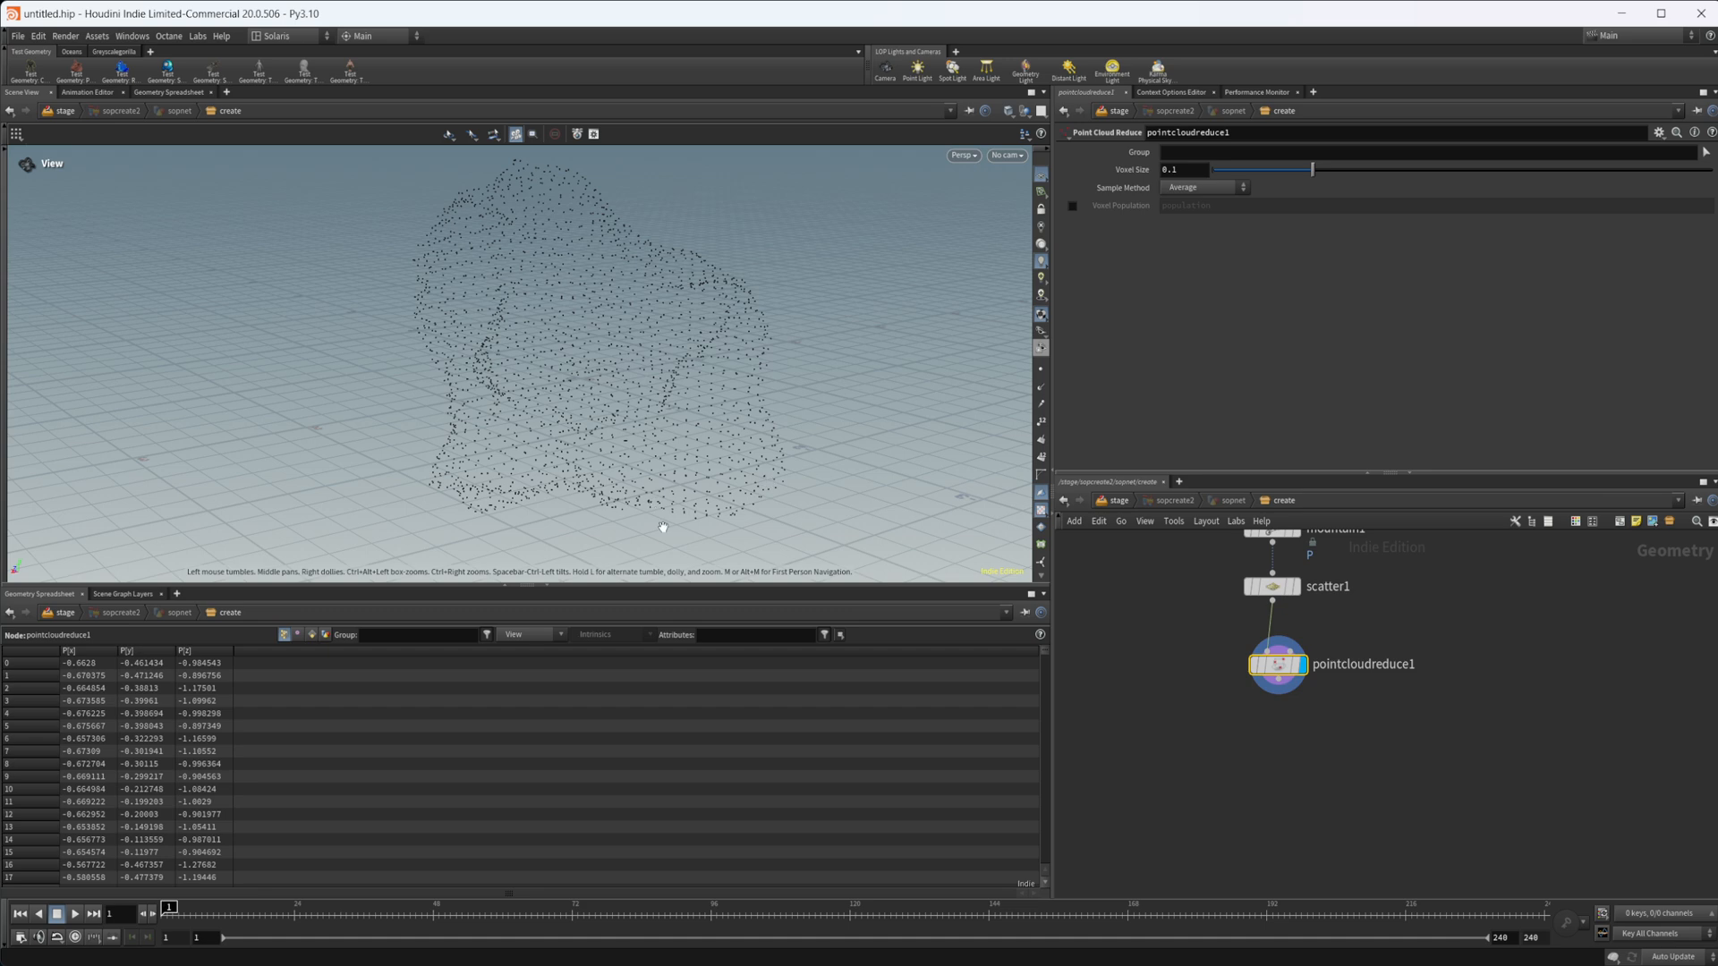
Add a Point Cloud Normal node wired under pointcloudreduce1
key("tab")
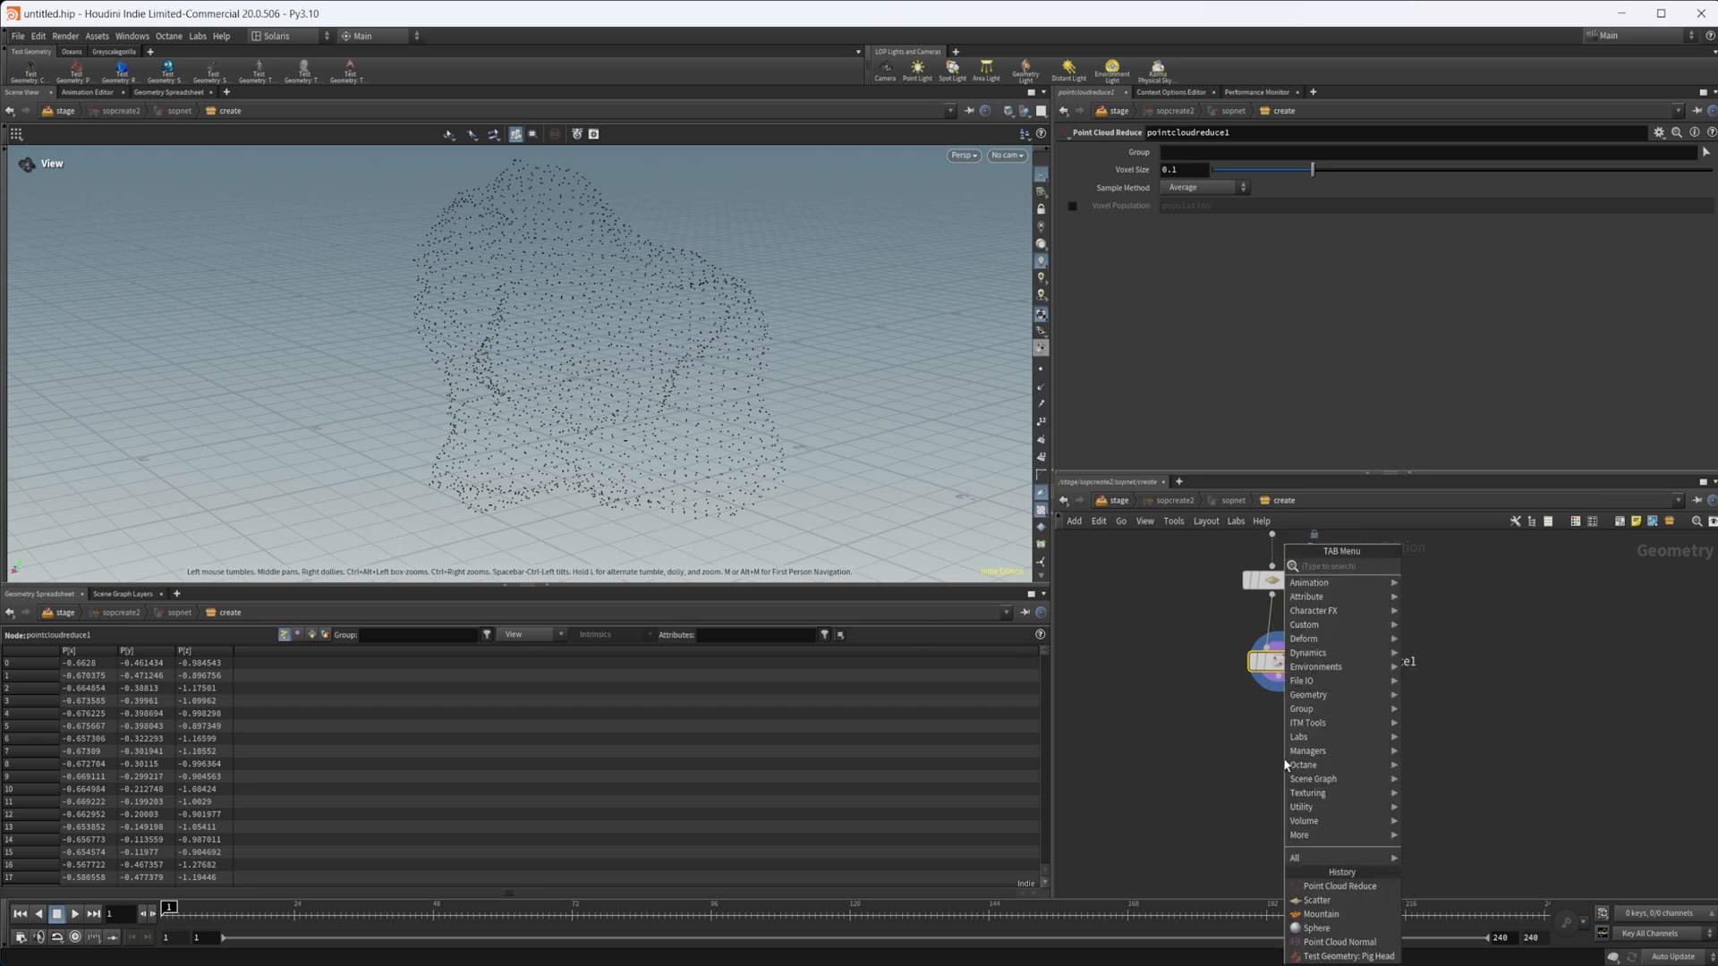
type("point clo")
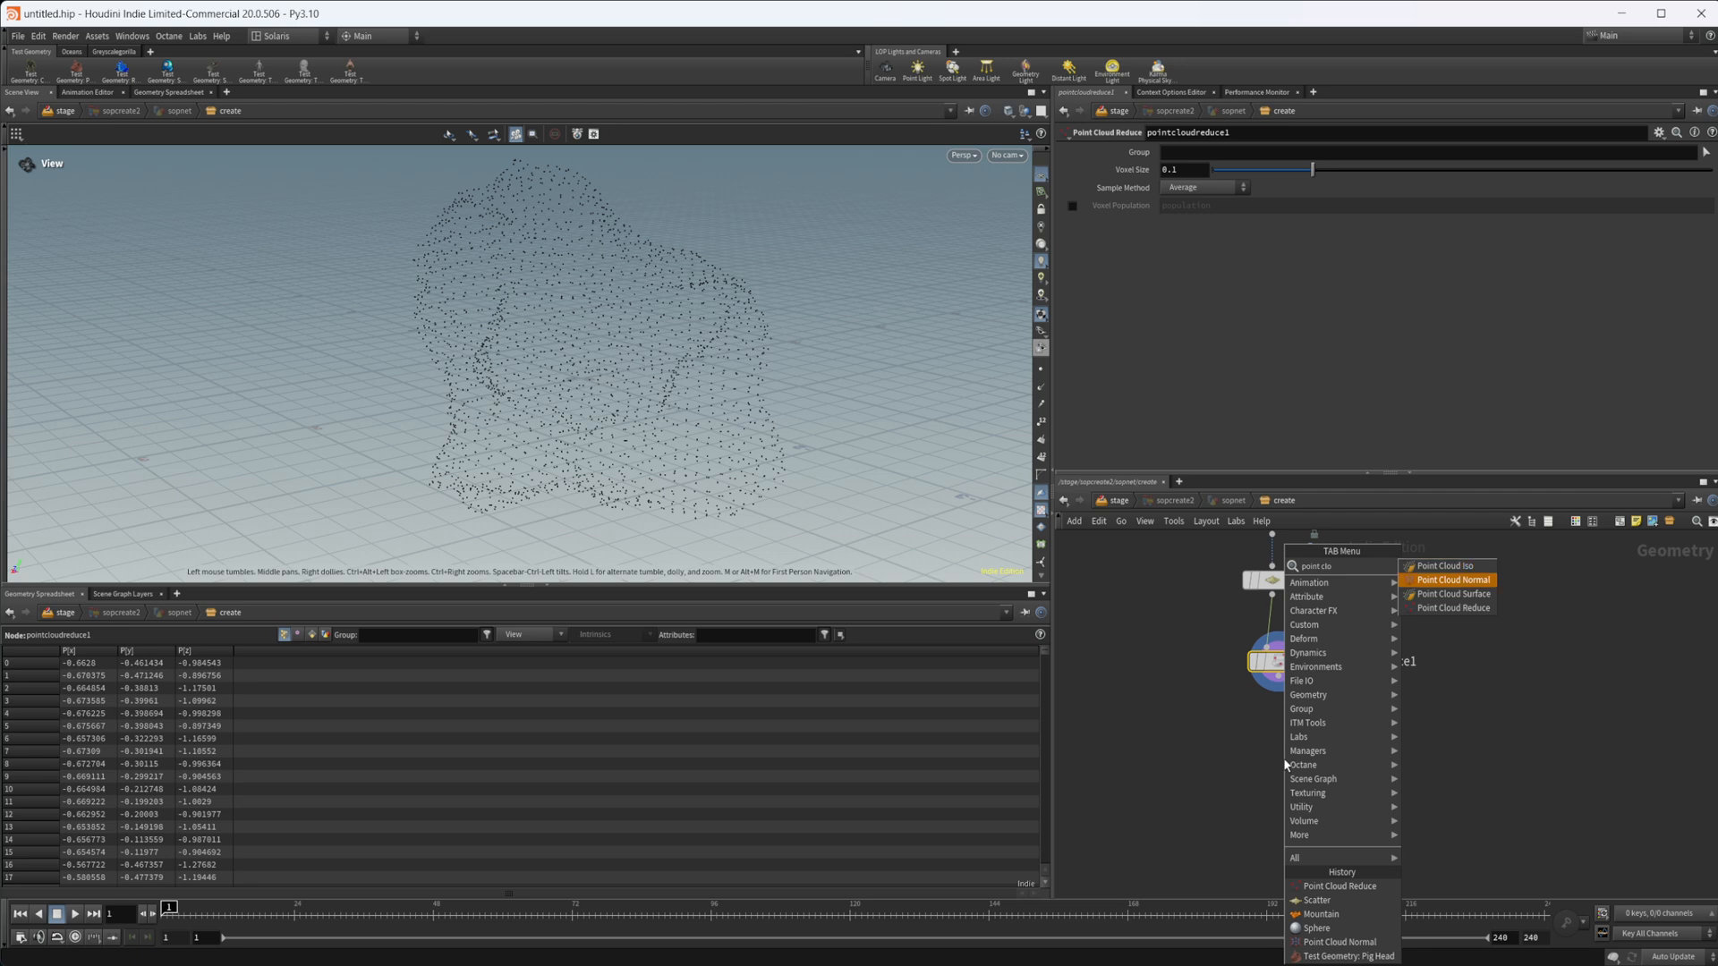
left_click(1454, 580)
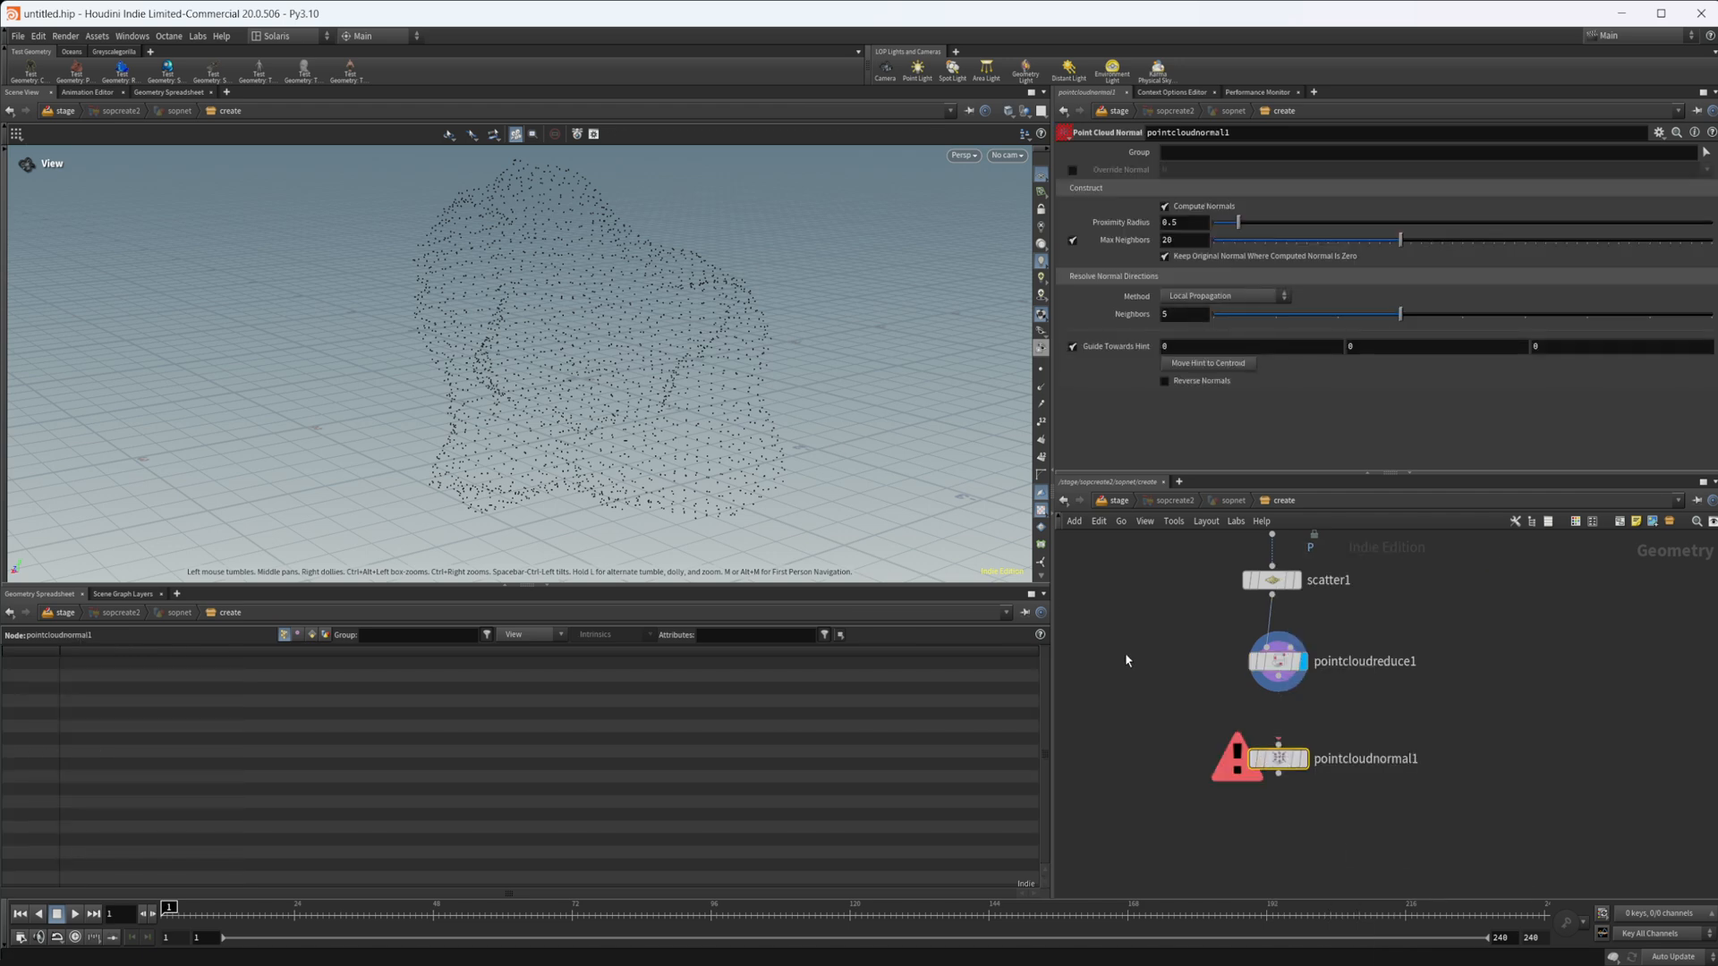
left_click(1277, 758)
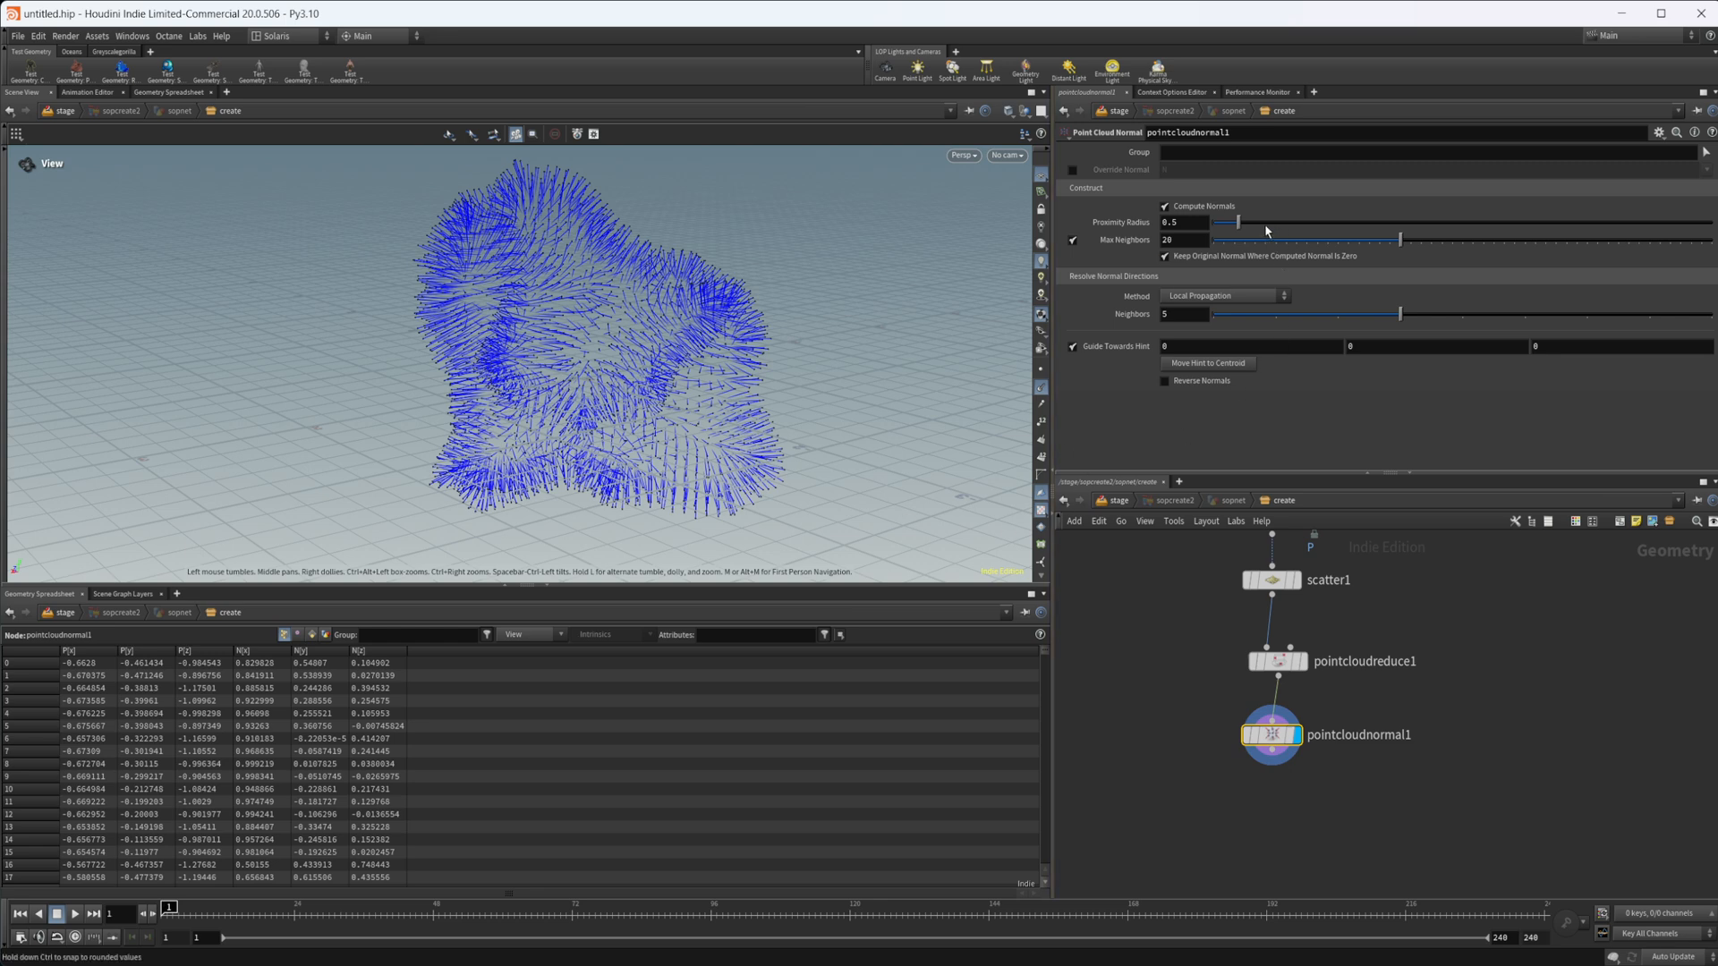
Set proximity radius to 0.5 and leave Compute Normals enabled
left_click_drag(1236, 222, 1279, 223)
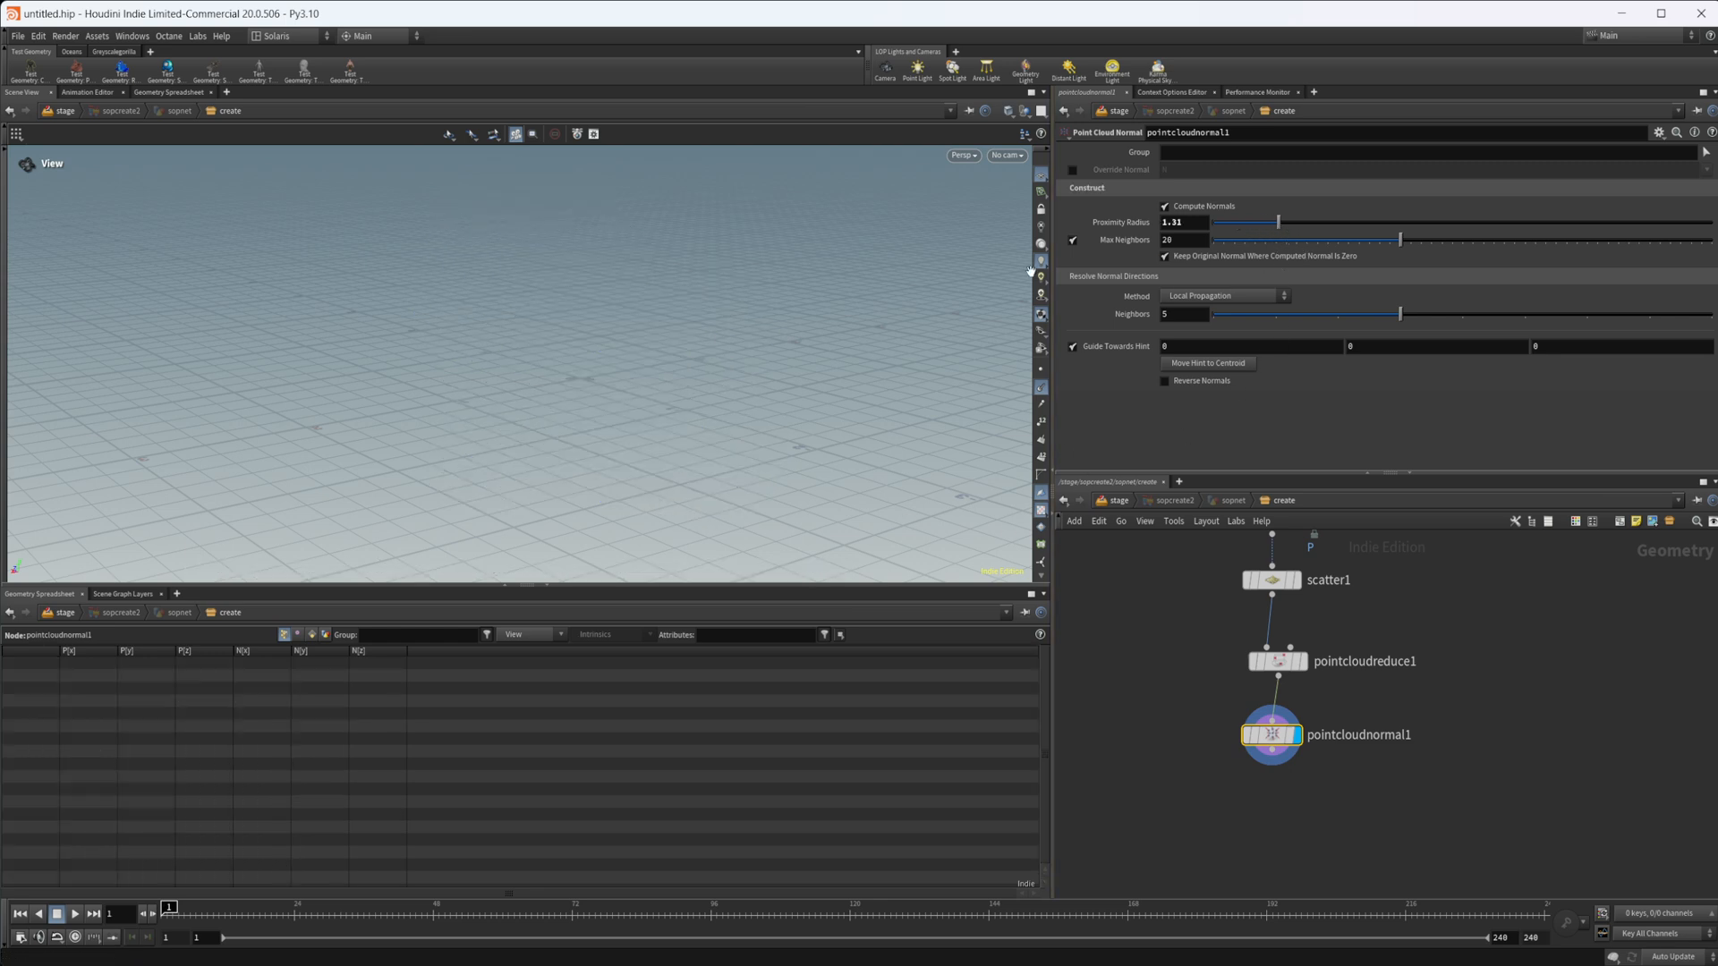
left_click(1165, 206)
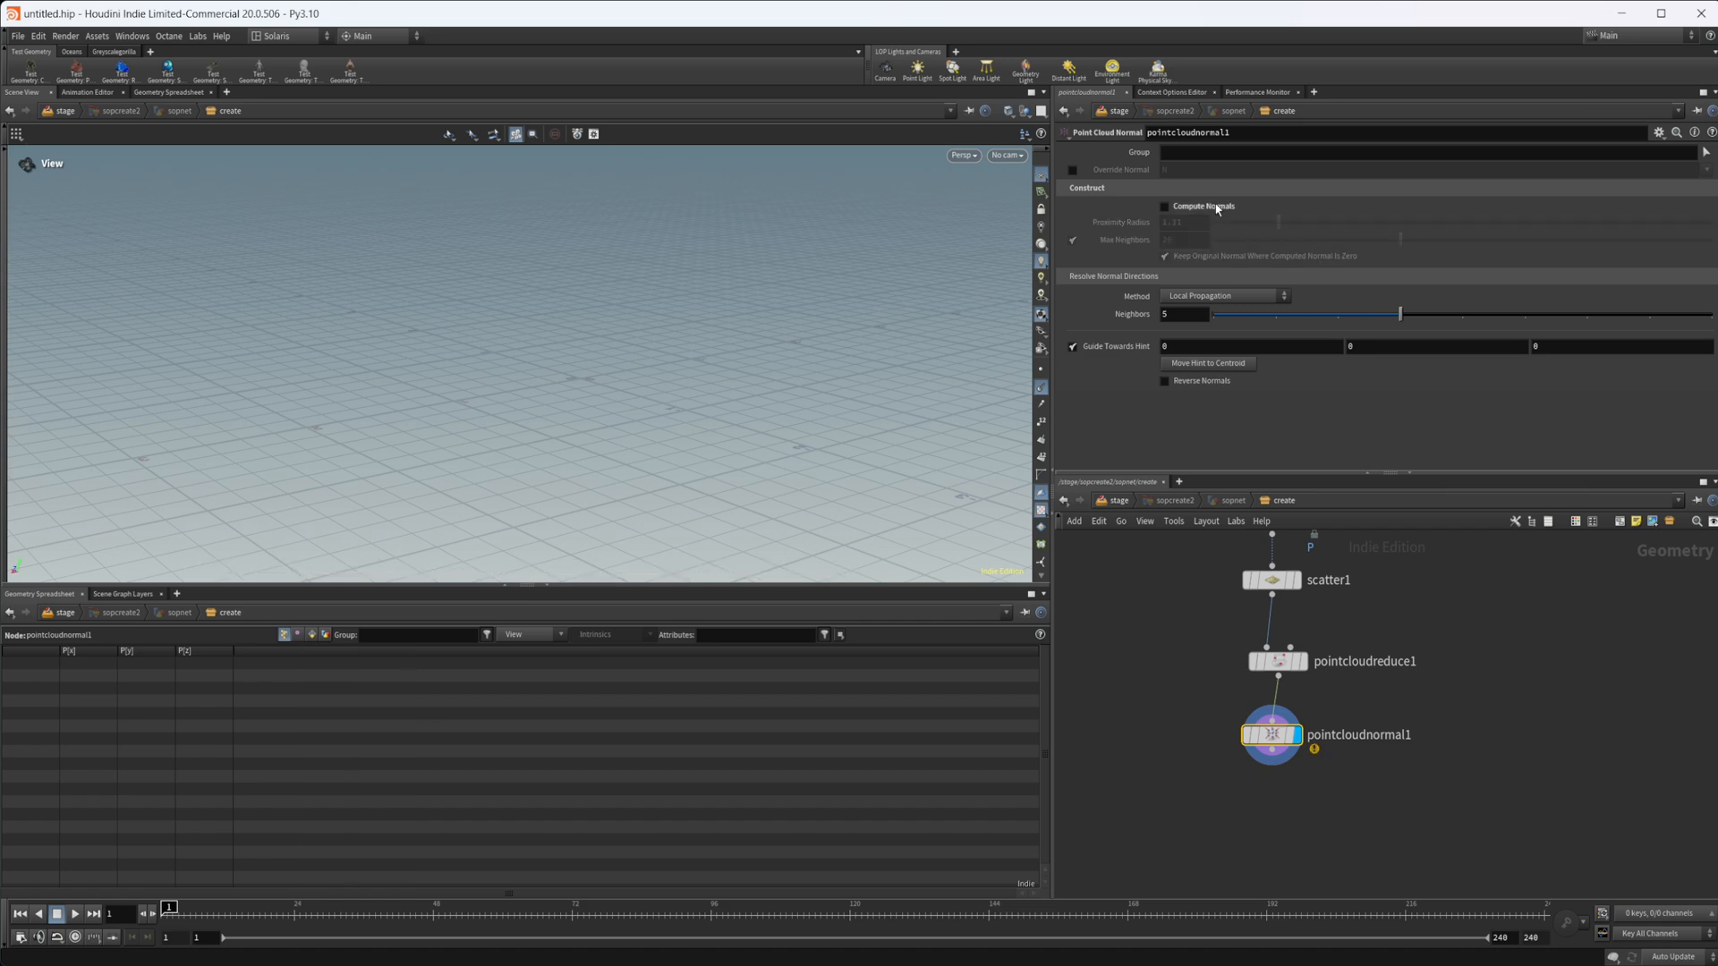
left_click(1163, 206)
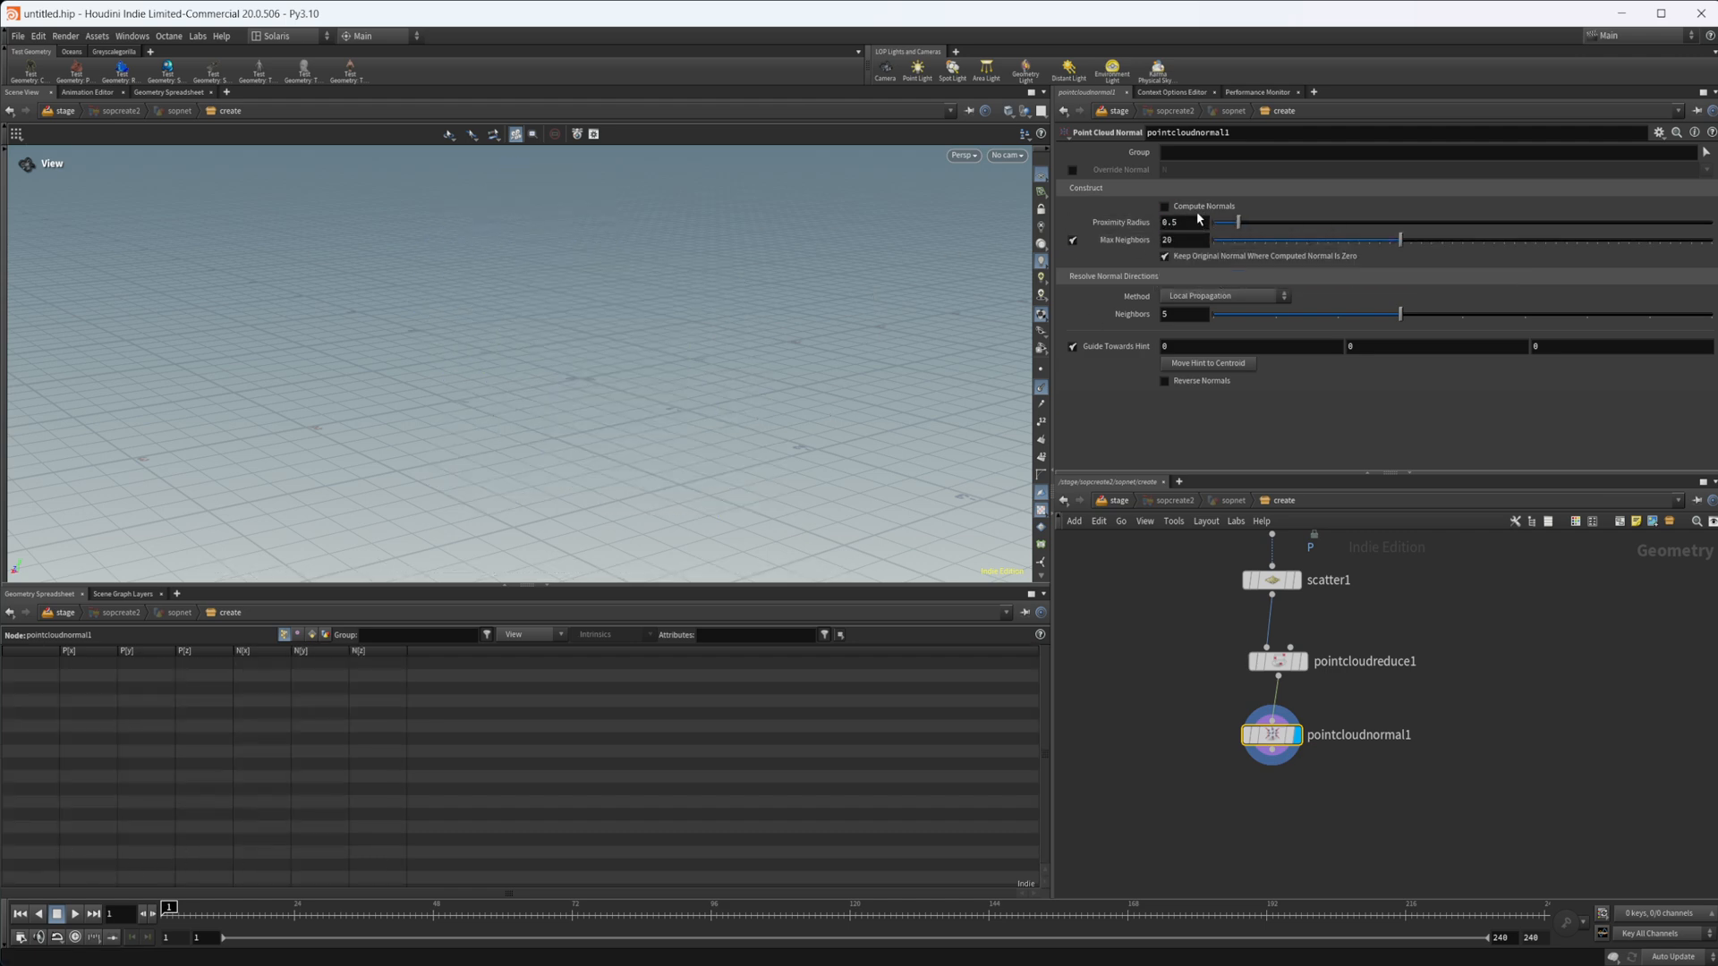
left_click(1163, 206)
type("pc su")
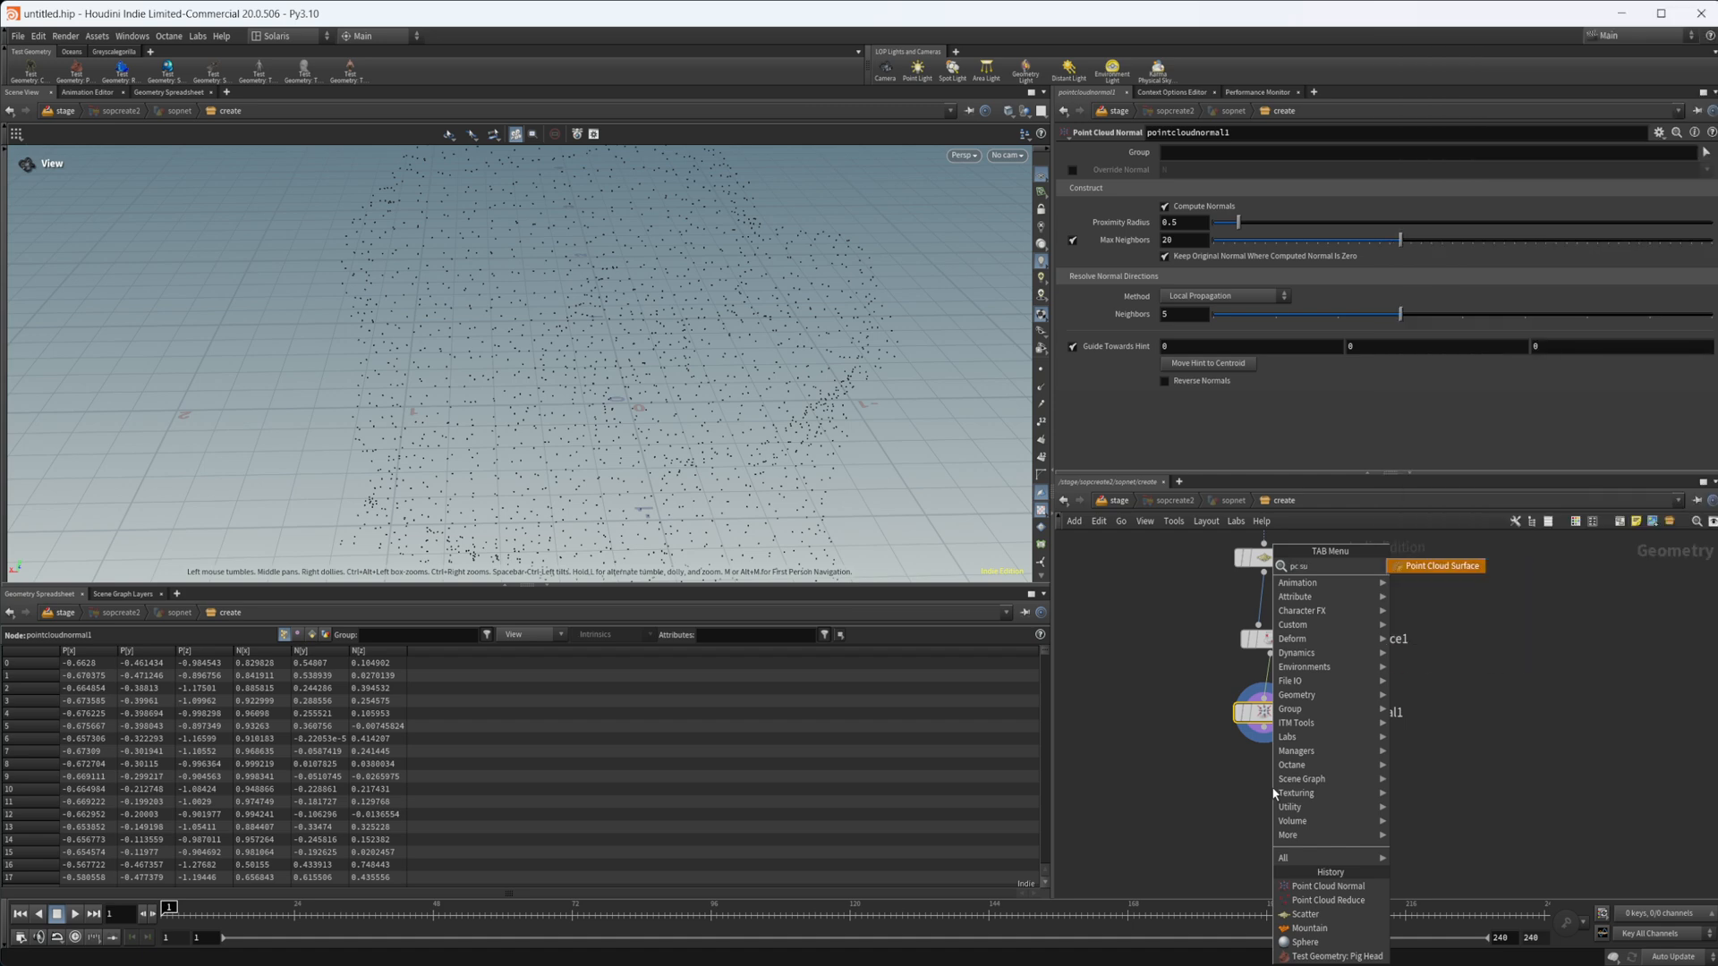
Add Point Cloud Surface and adjust Max Subdivisions and Smoothing Iterations
left_click(1436, 566)
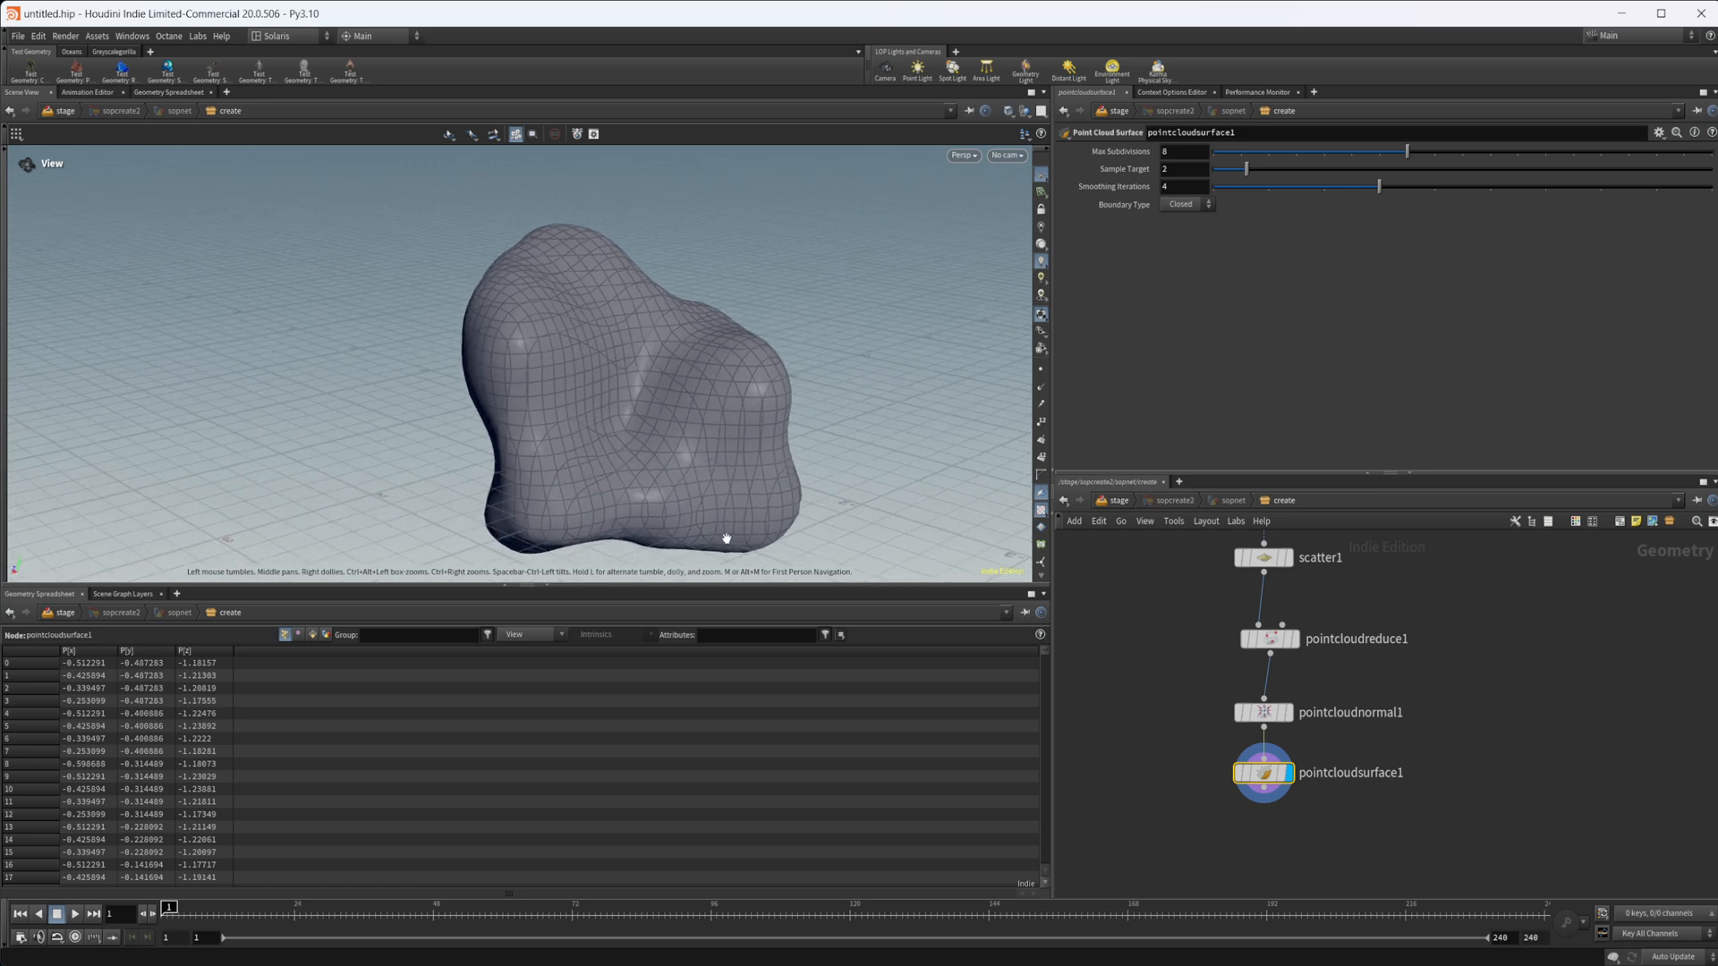
mouse_move(1151, 245)
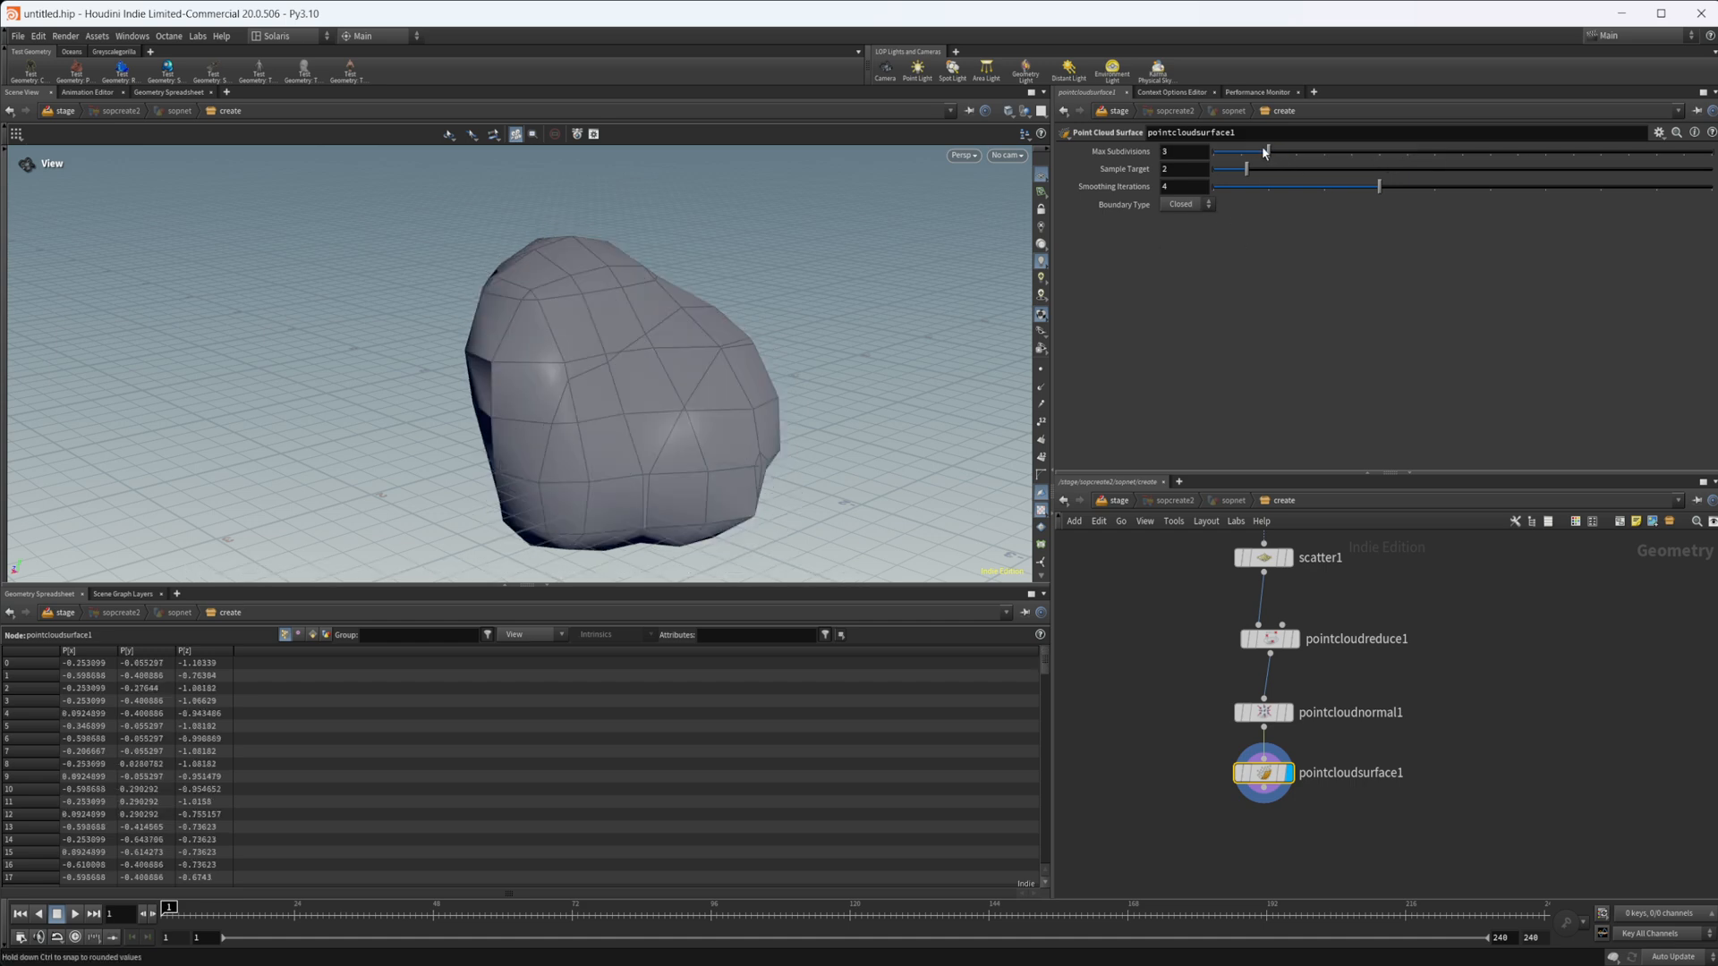
left_click_drag(1265, 151, 1348, 151)
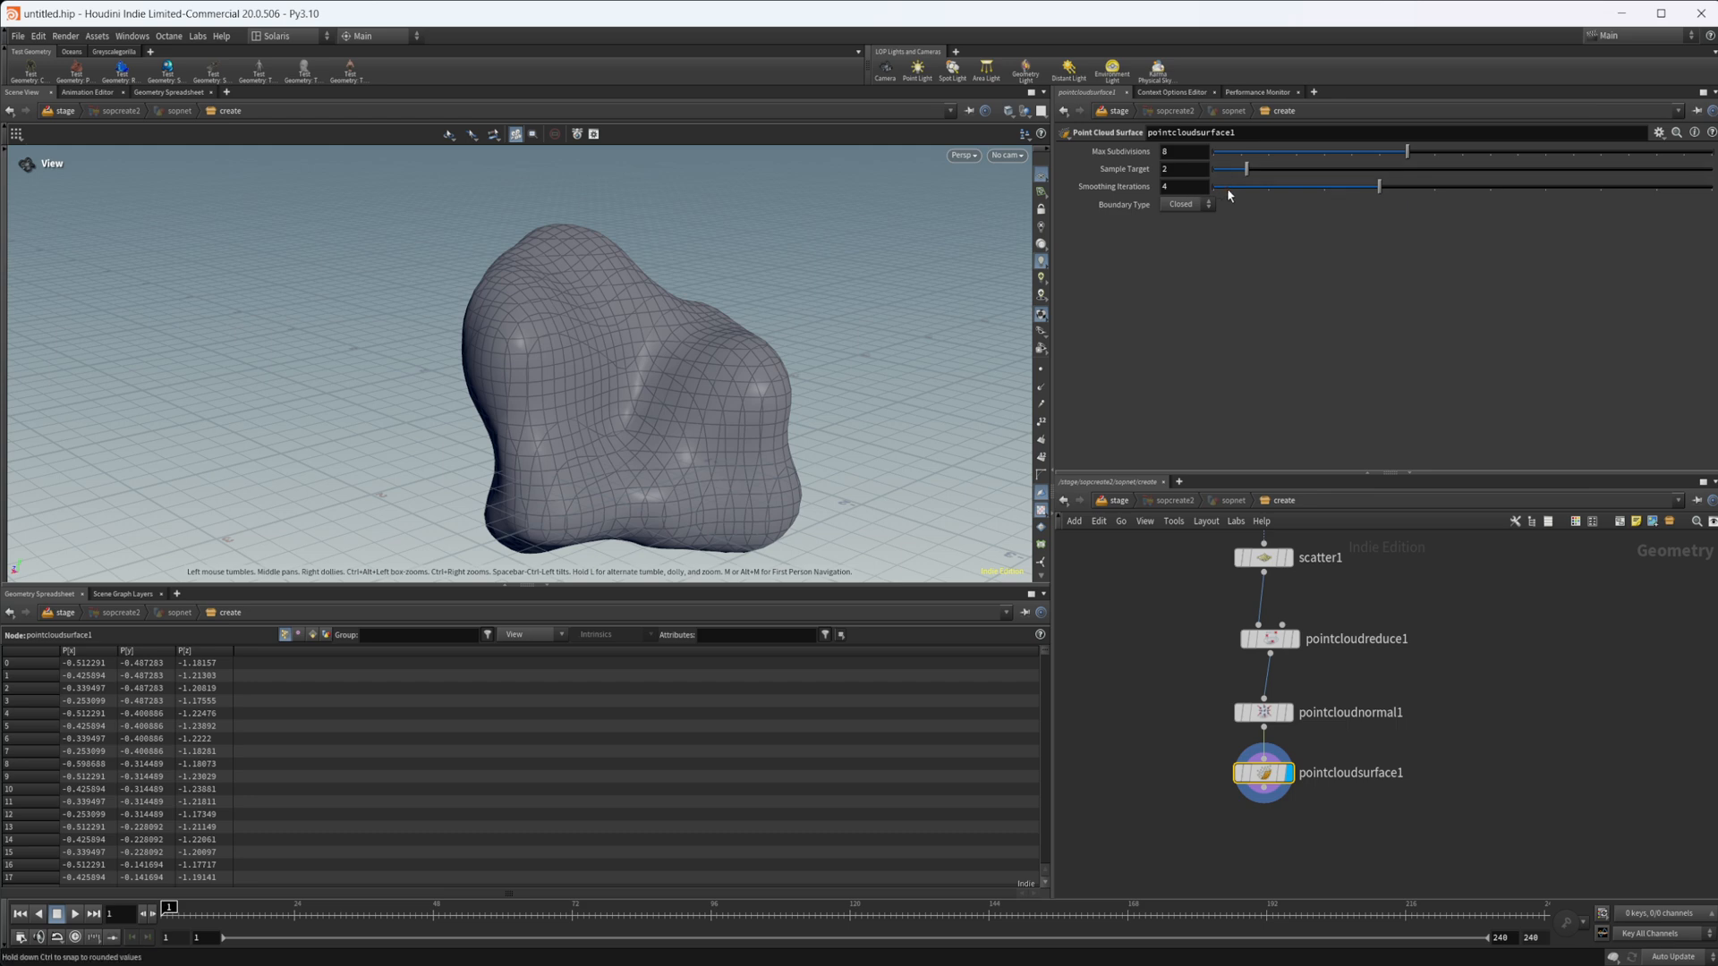
left_click_drag(1378, 186, 1488, 186)
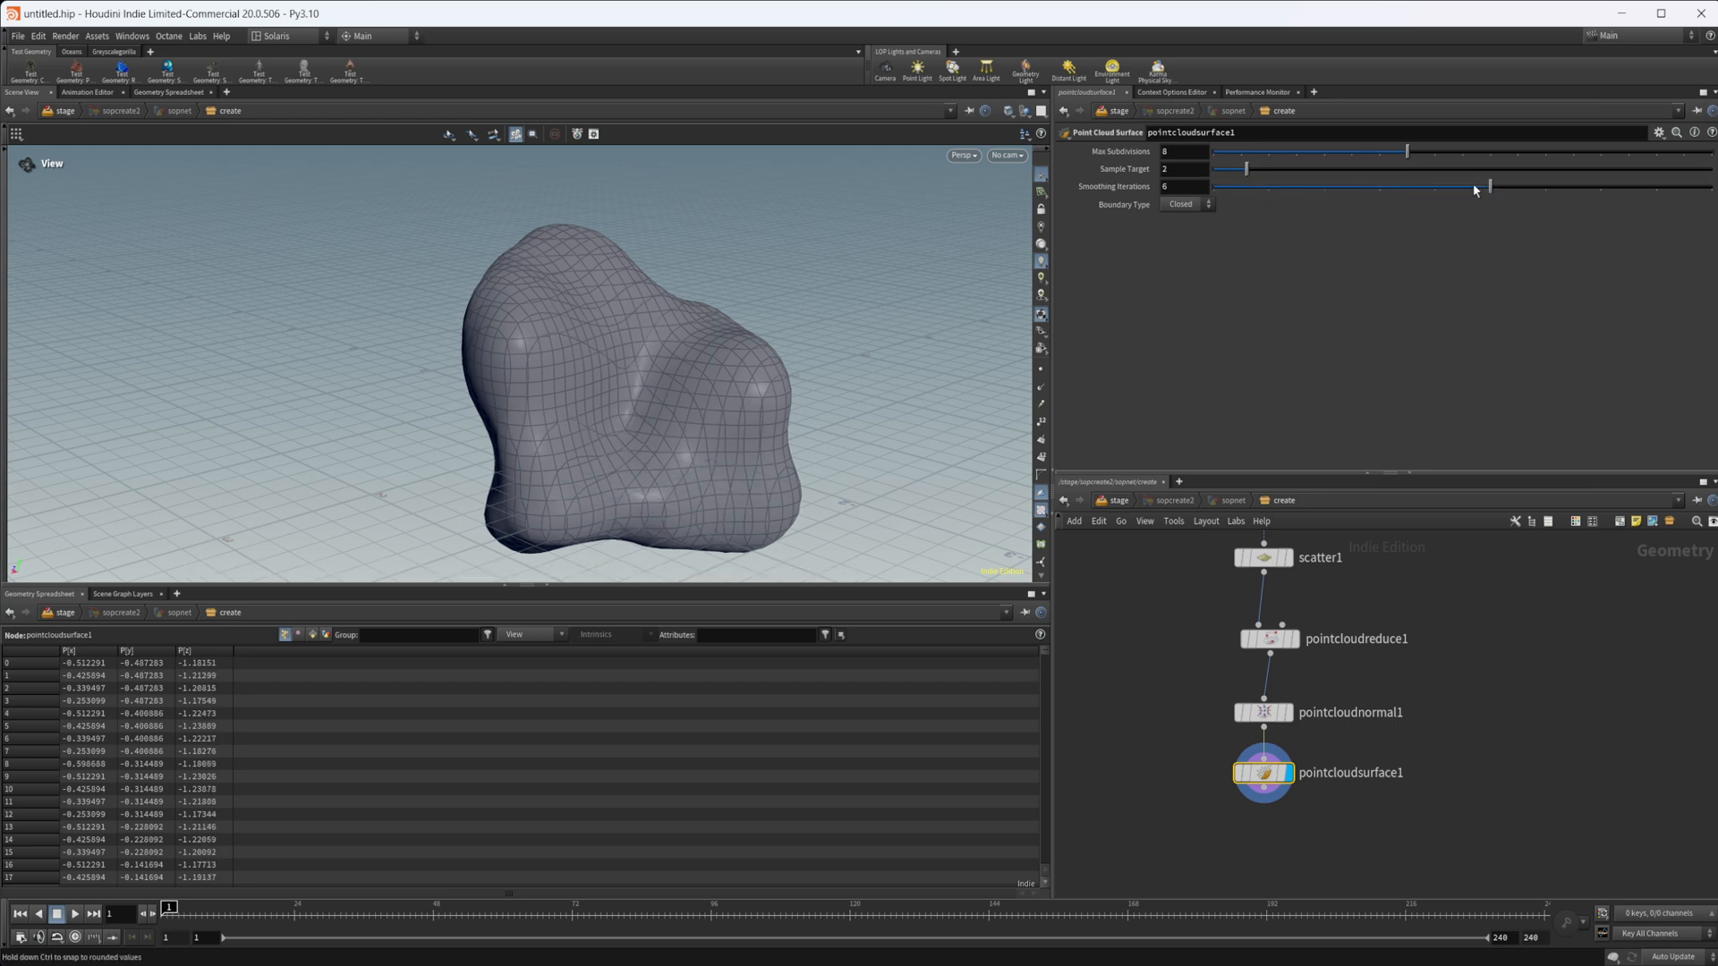
left_click_drag(1485, 186, 1260, 186)
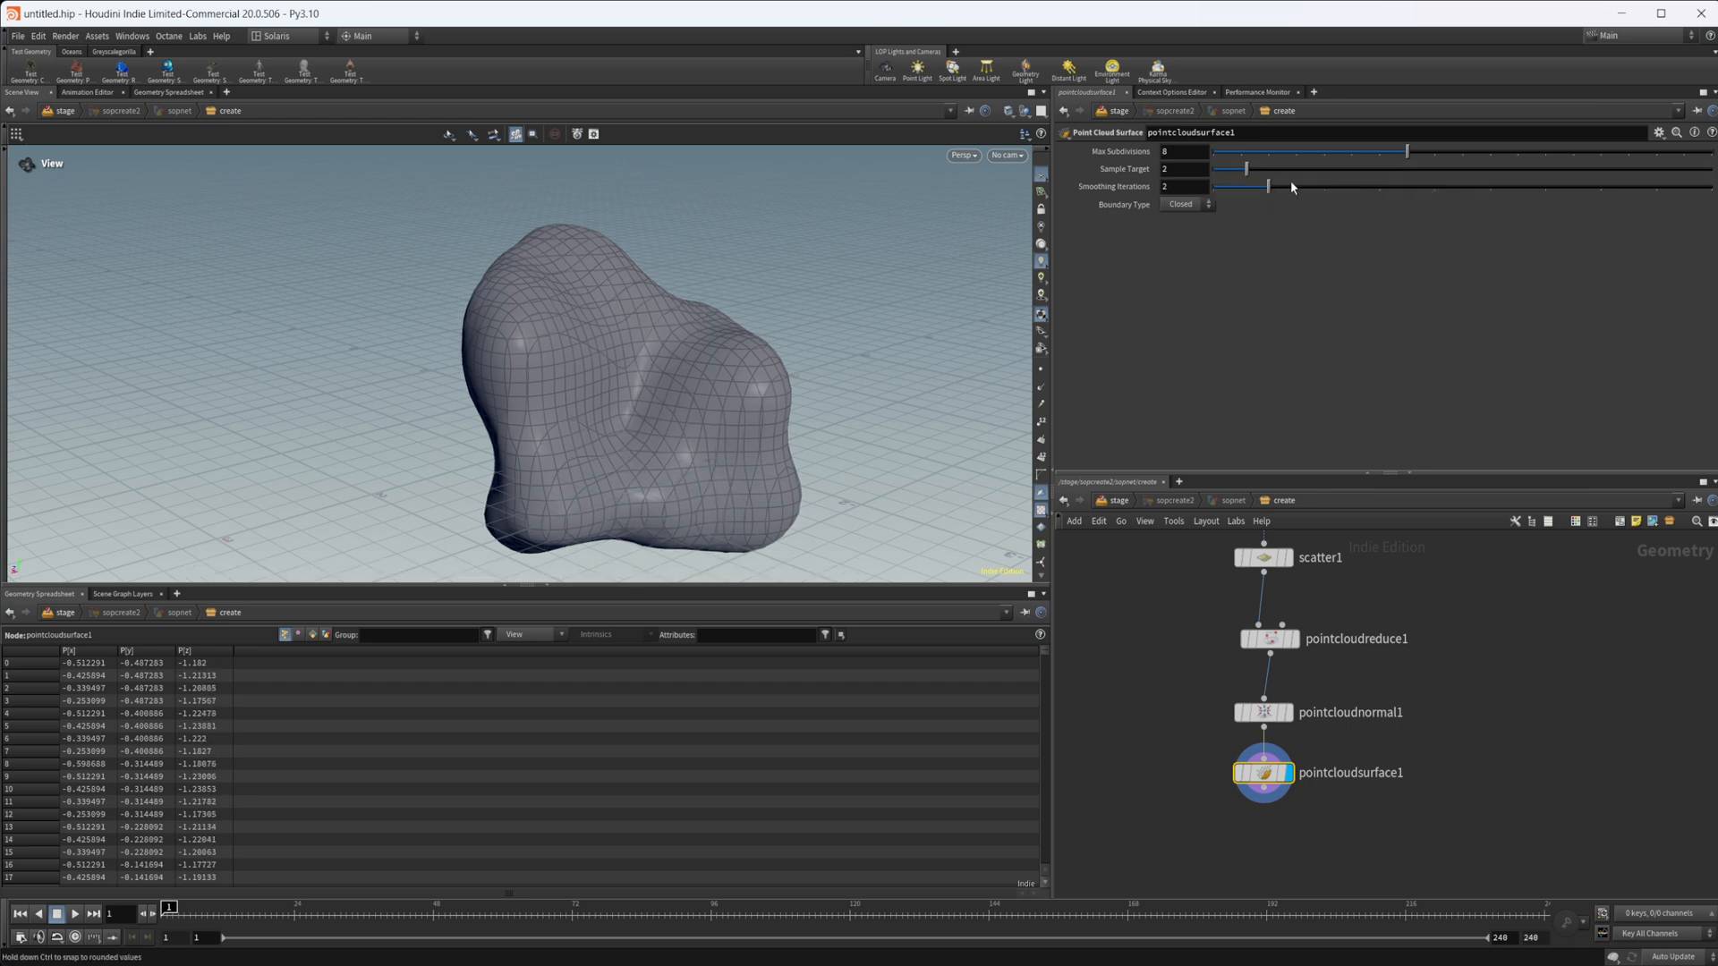
left_click_drag(1255, 185, 1381, 185)
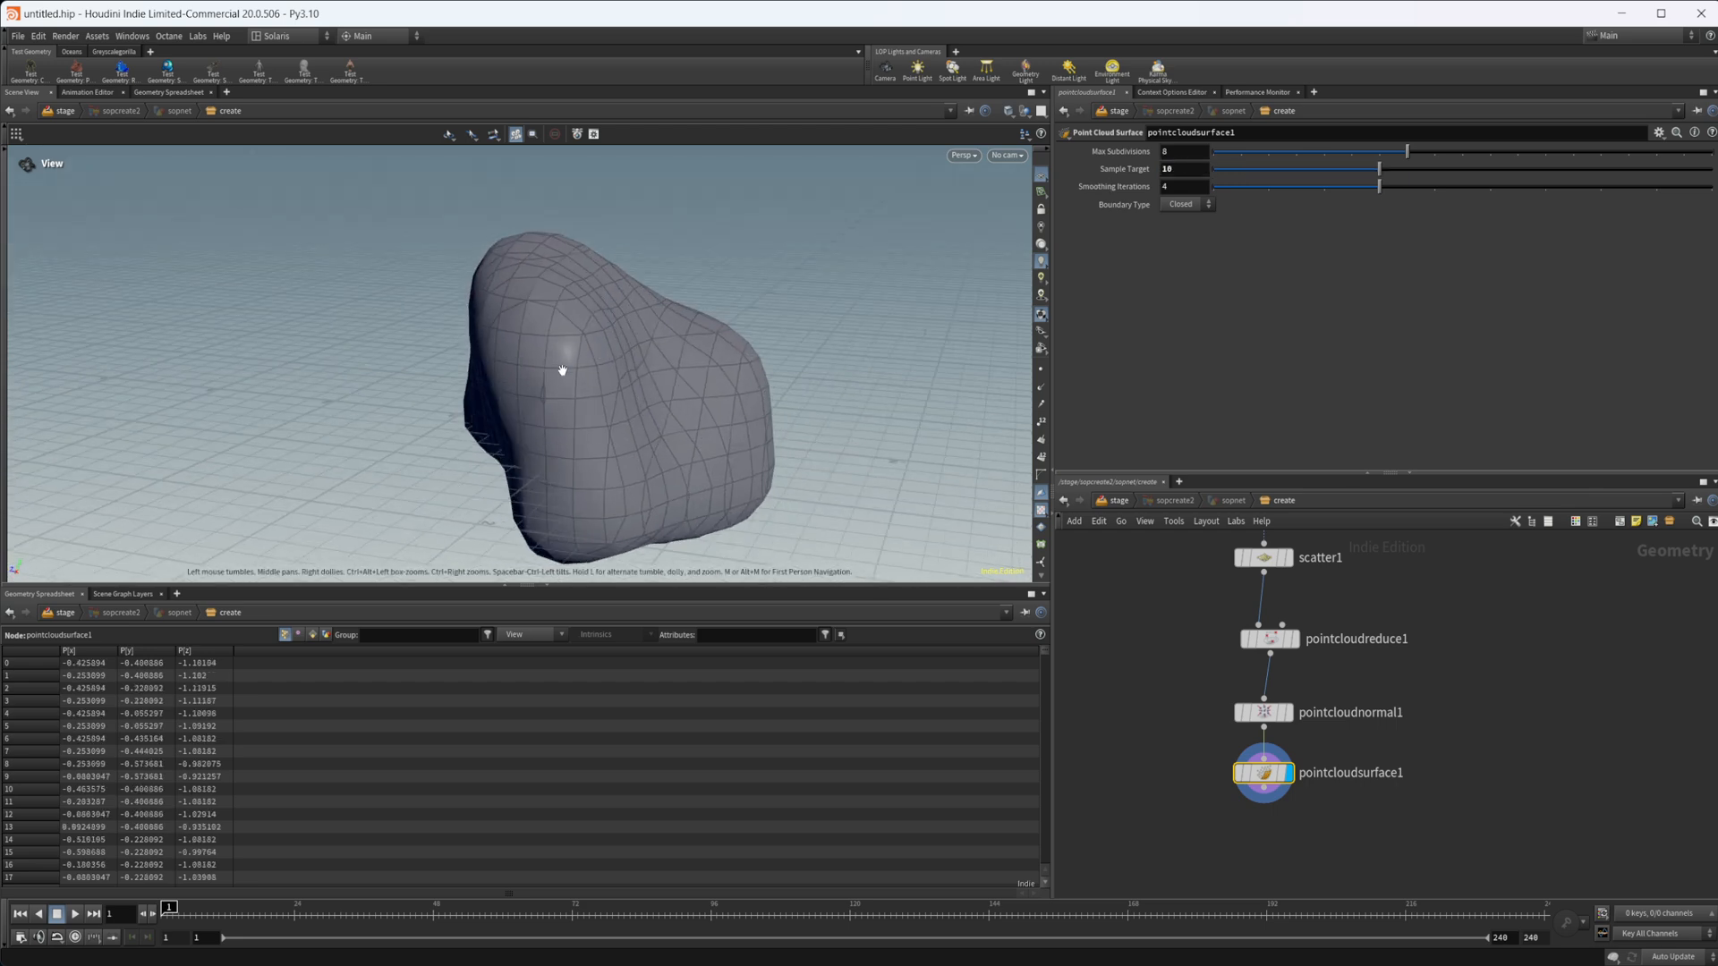
Set Sample Target to -6 and orbit to inspect the denser rock mesh
left_click_drag(562, 370, 518, 374)
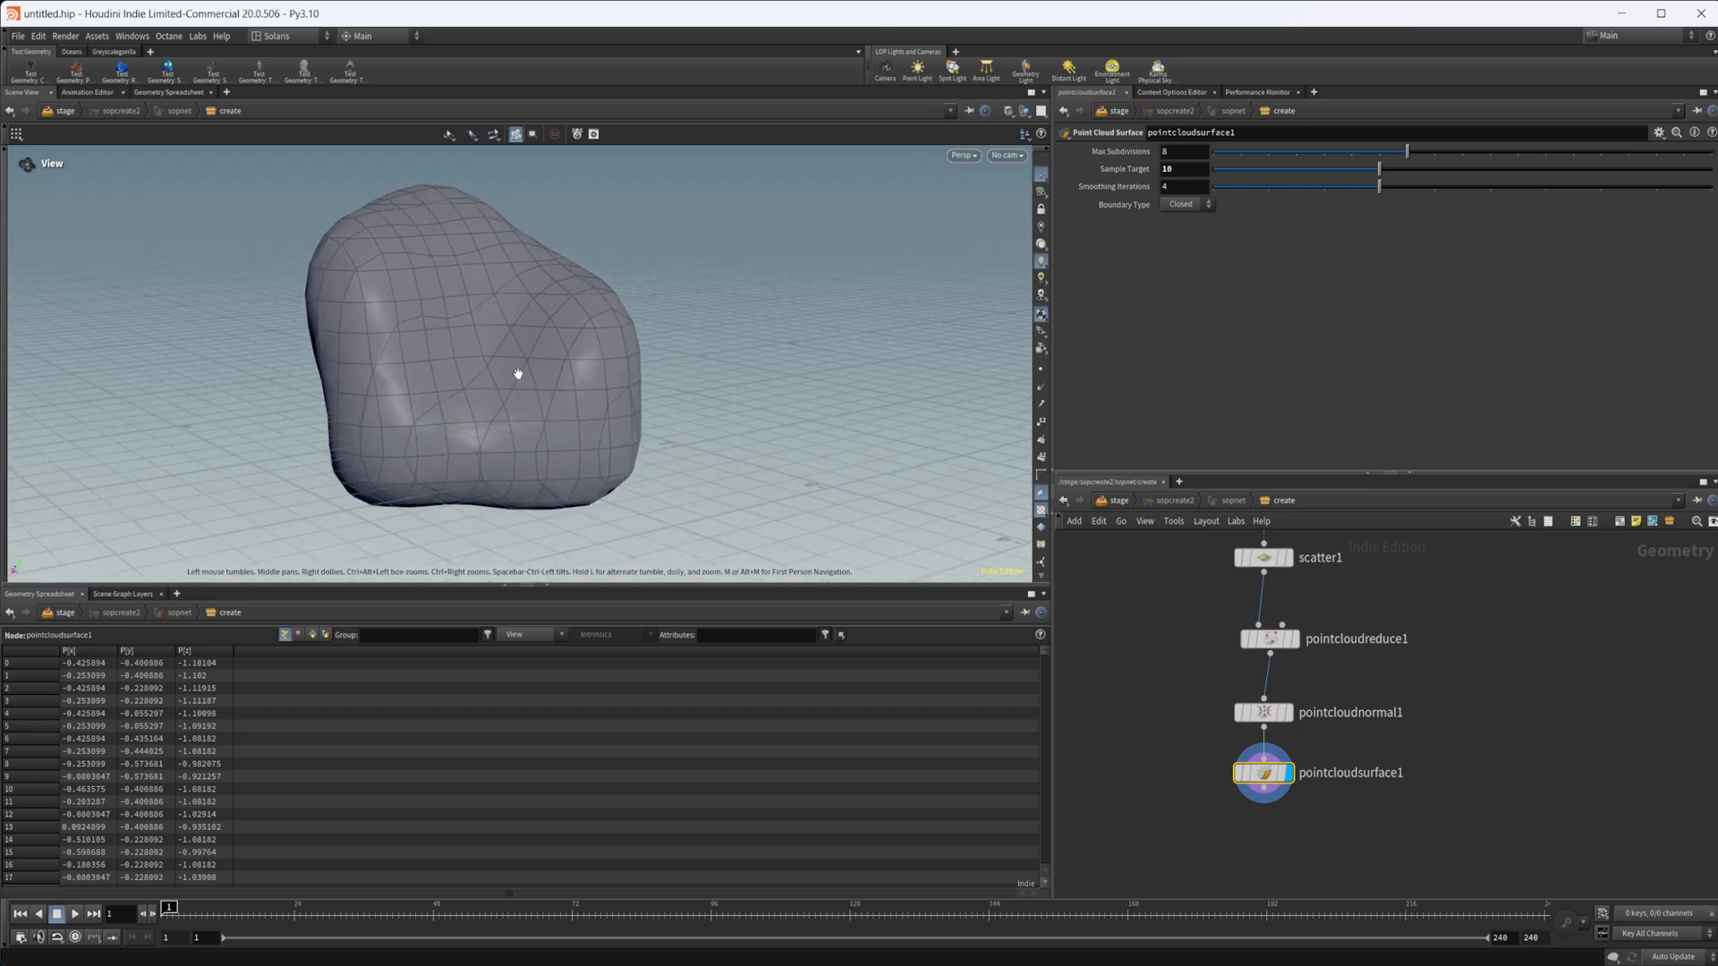
left_click_drag(518, 374, 616, 430)
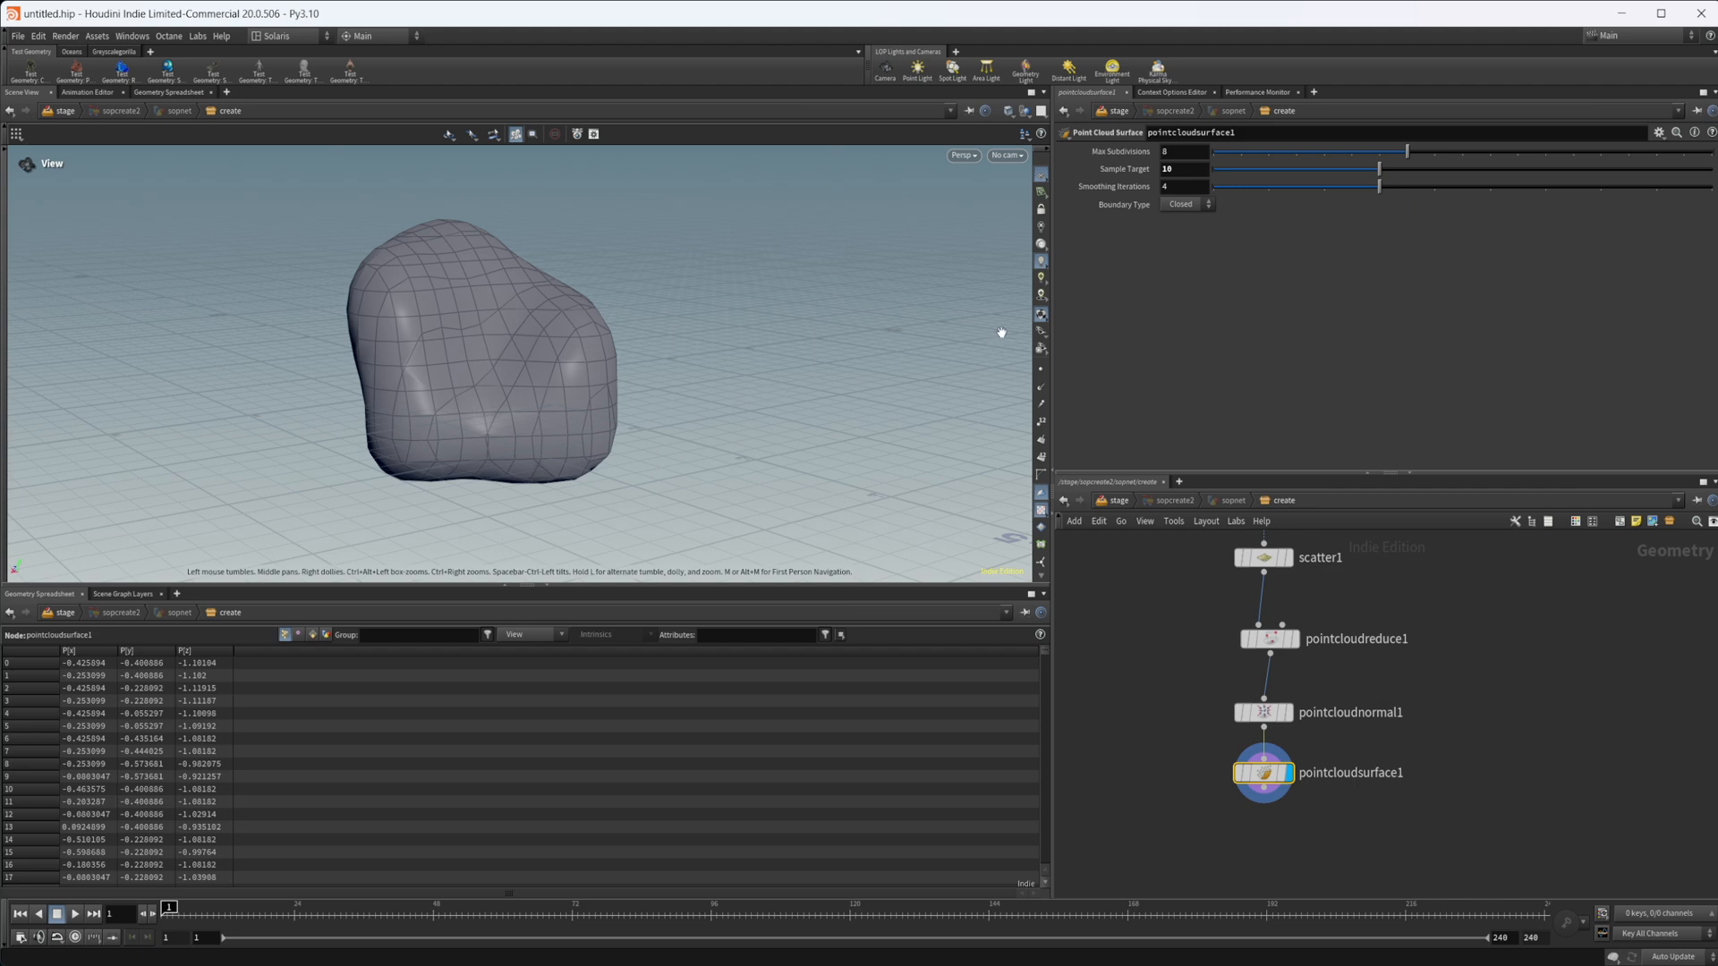
left_click(1182, 169)
type("2")
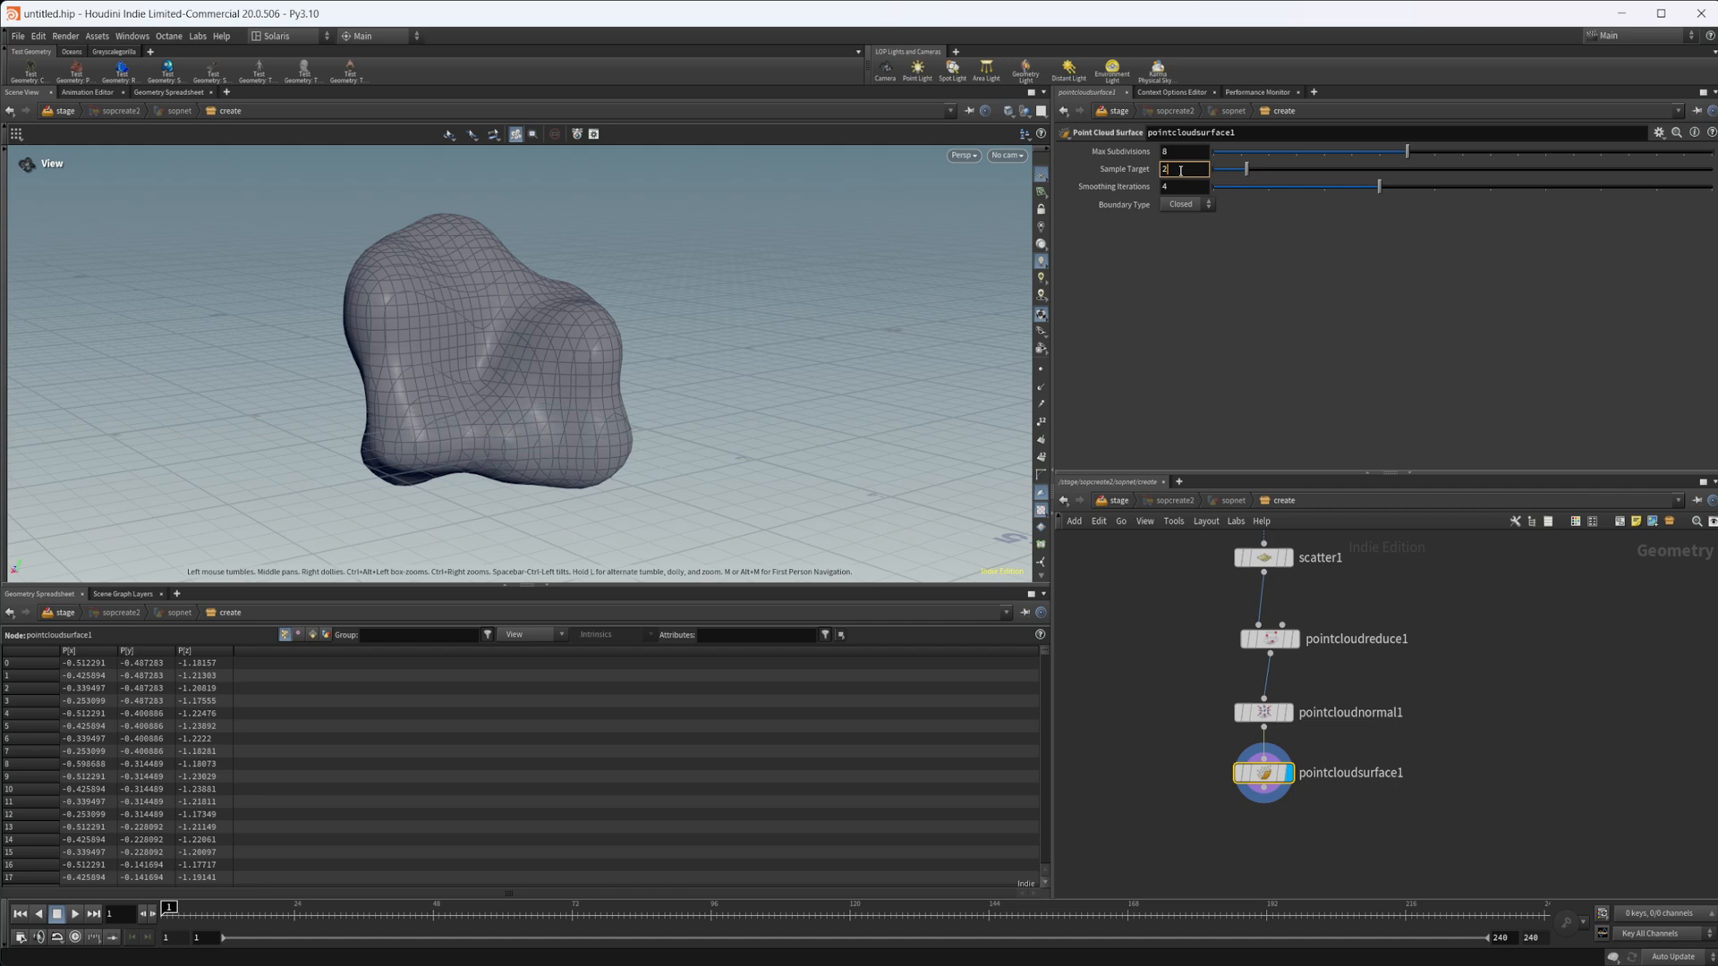
type("6")
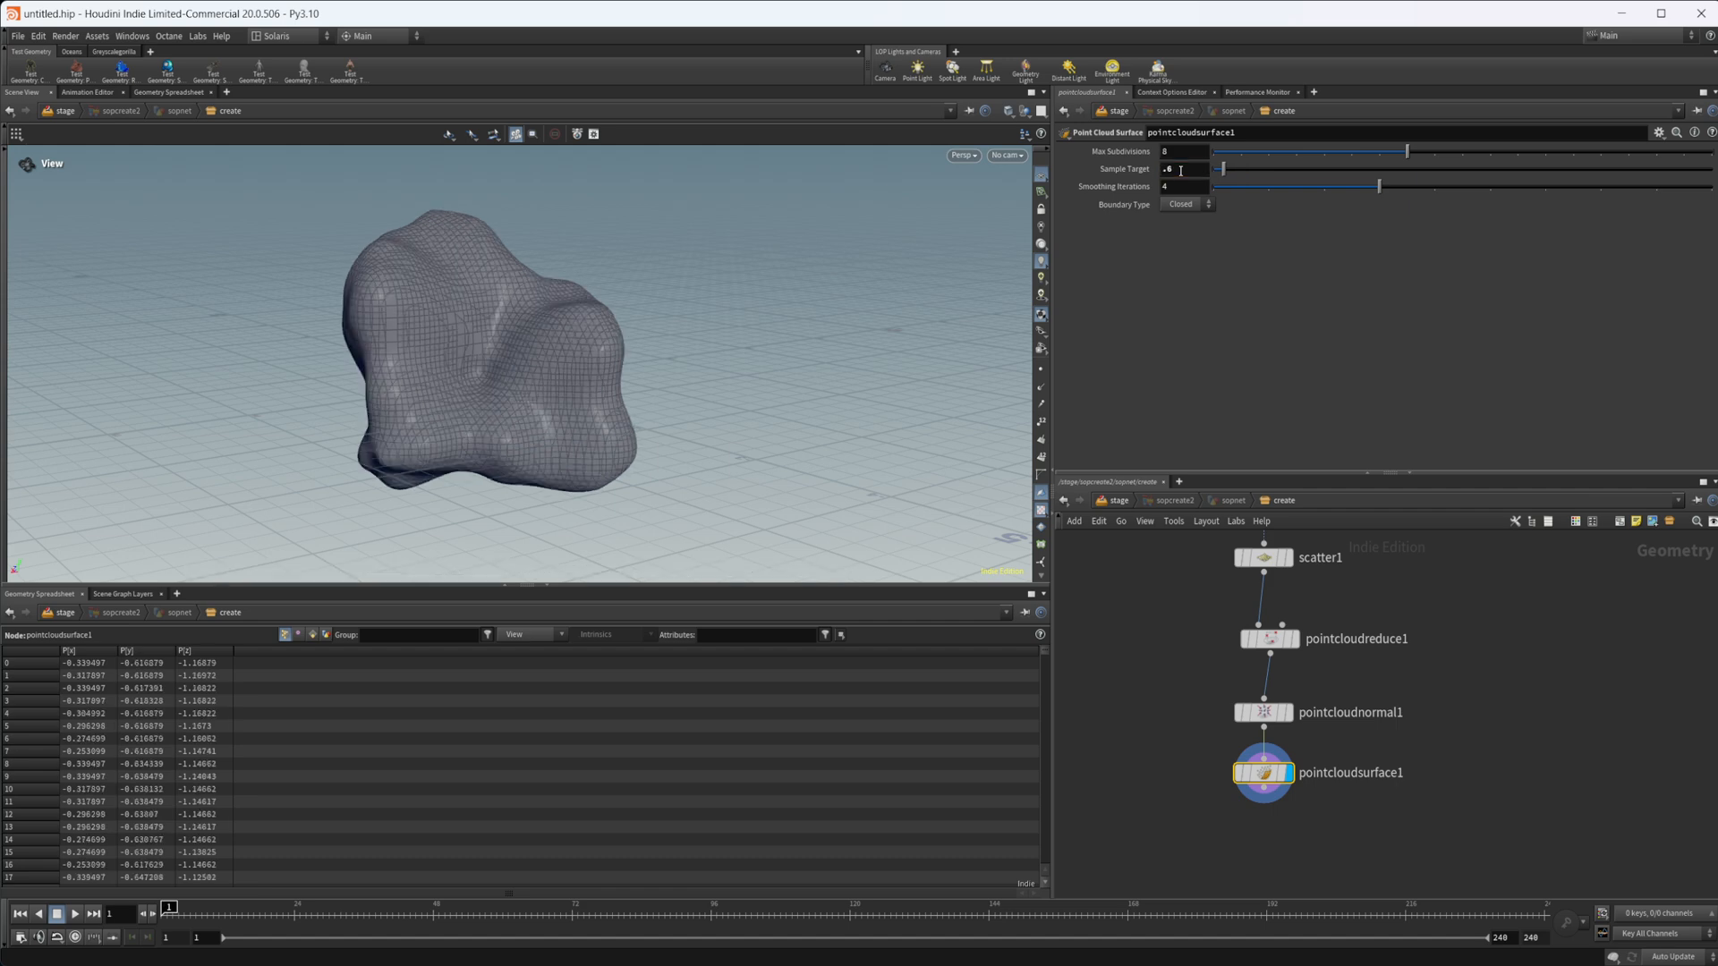
left_click_drag(493, 329, 421, 409)
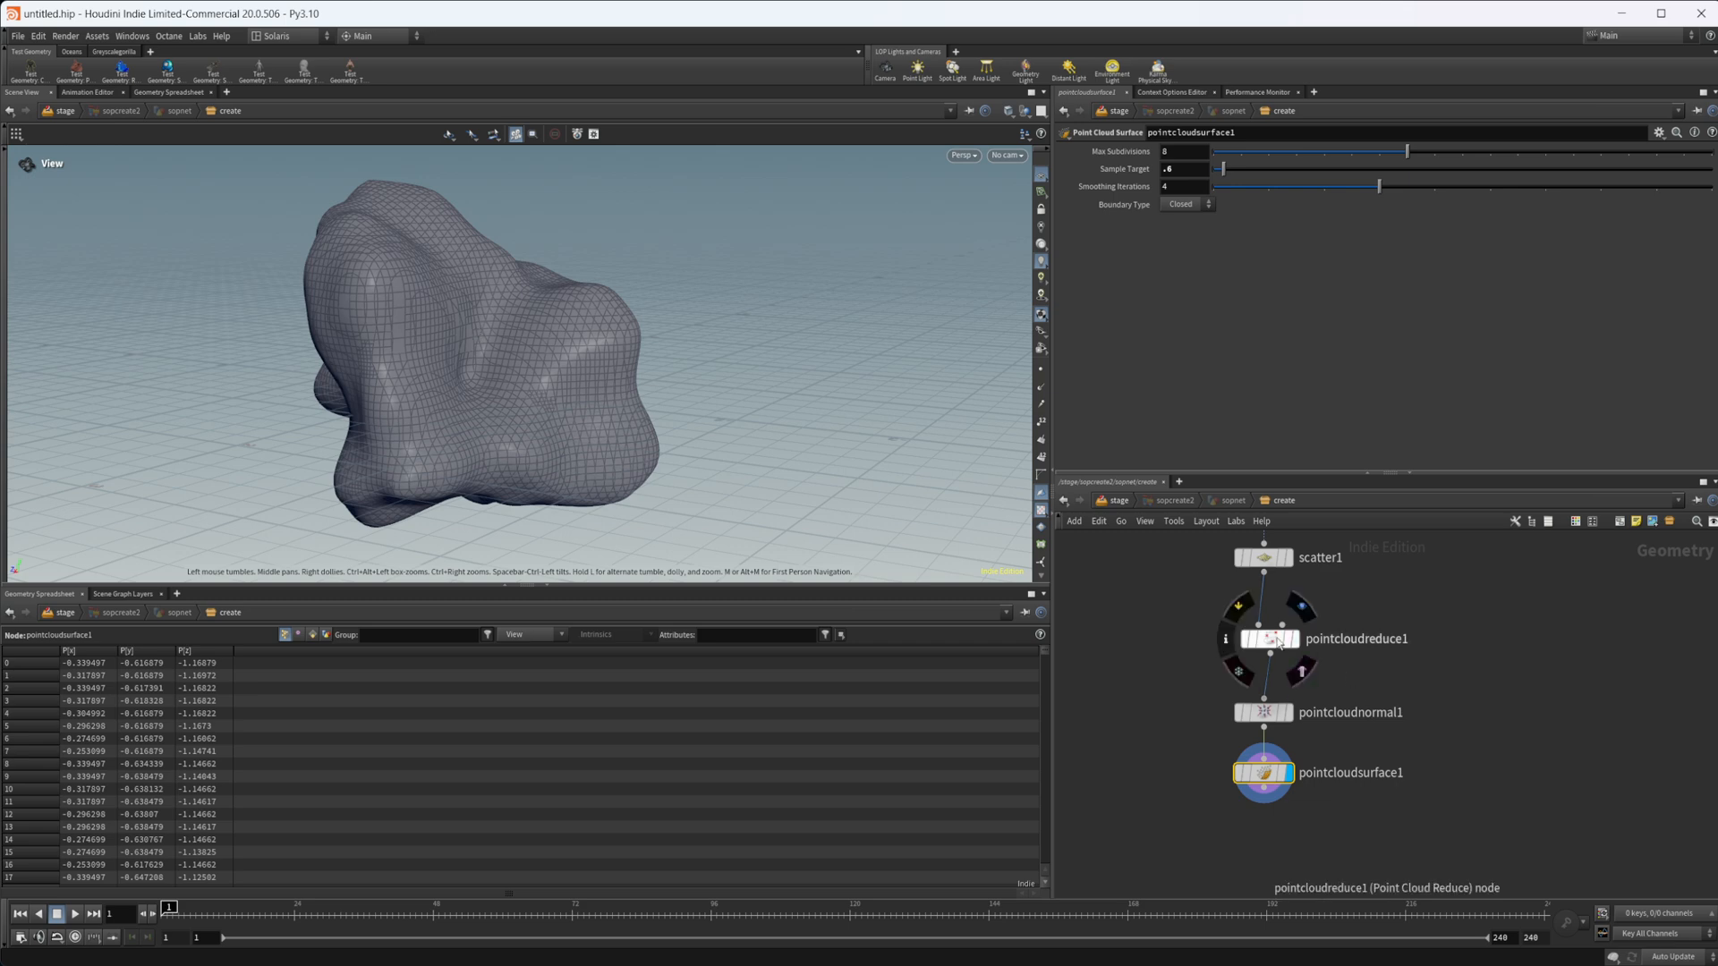
left_click(1270, 639)
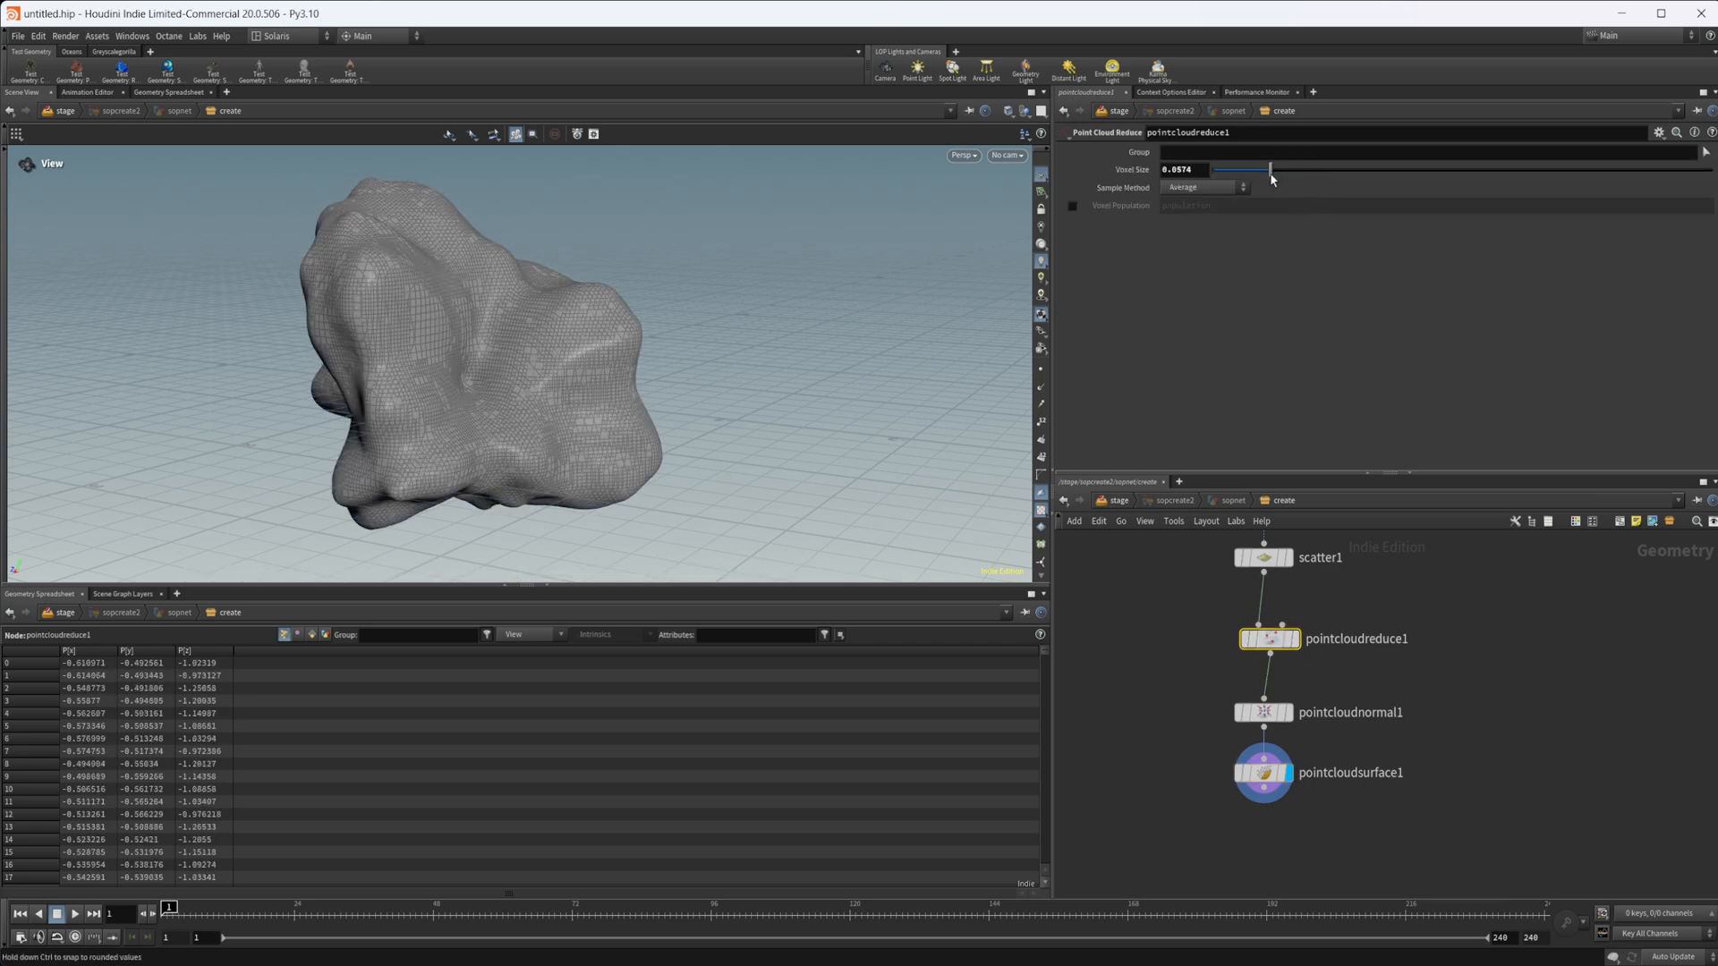
left_click_drag(1270, 170, 1244, 170)
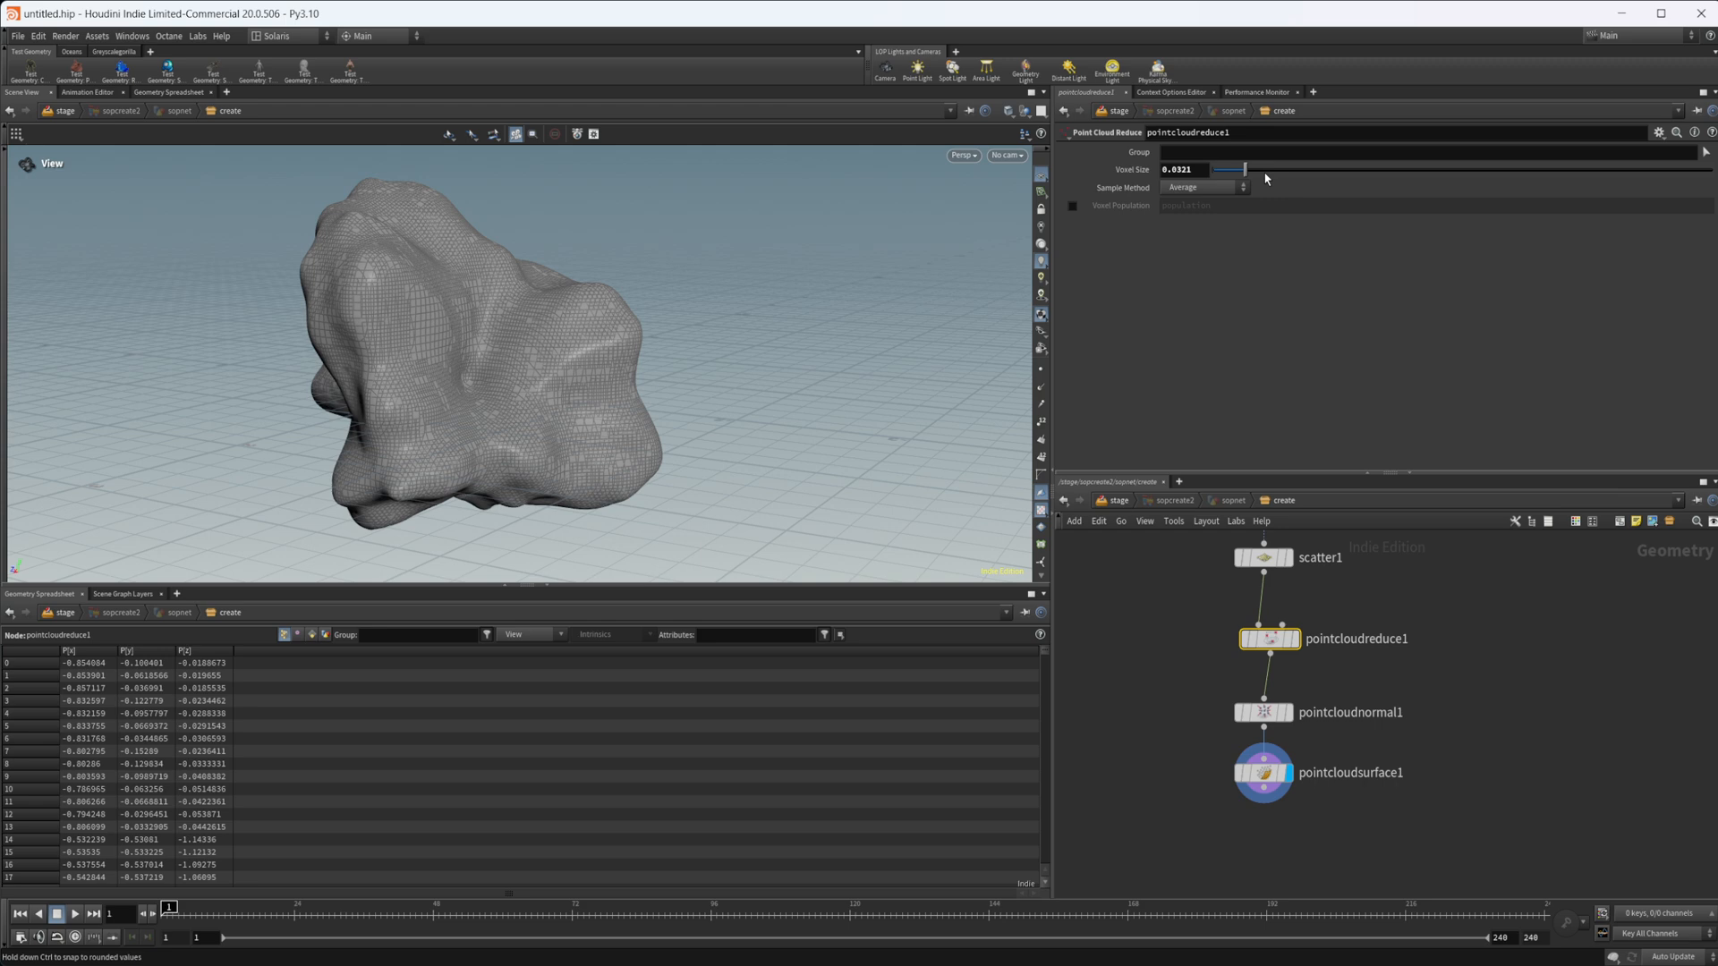
left_click_drag(1244, 169, 1438, 169)
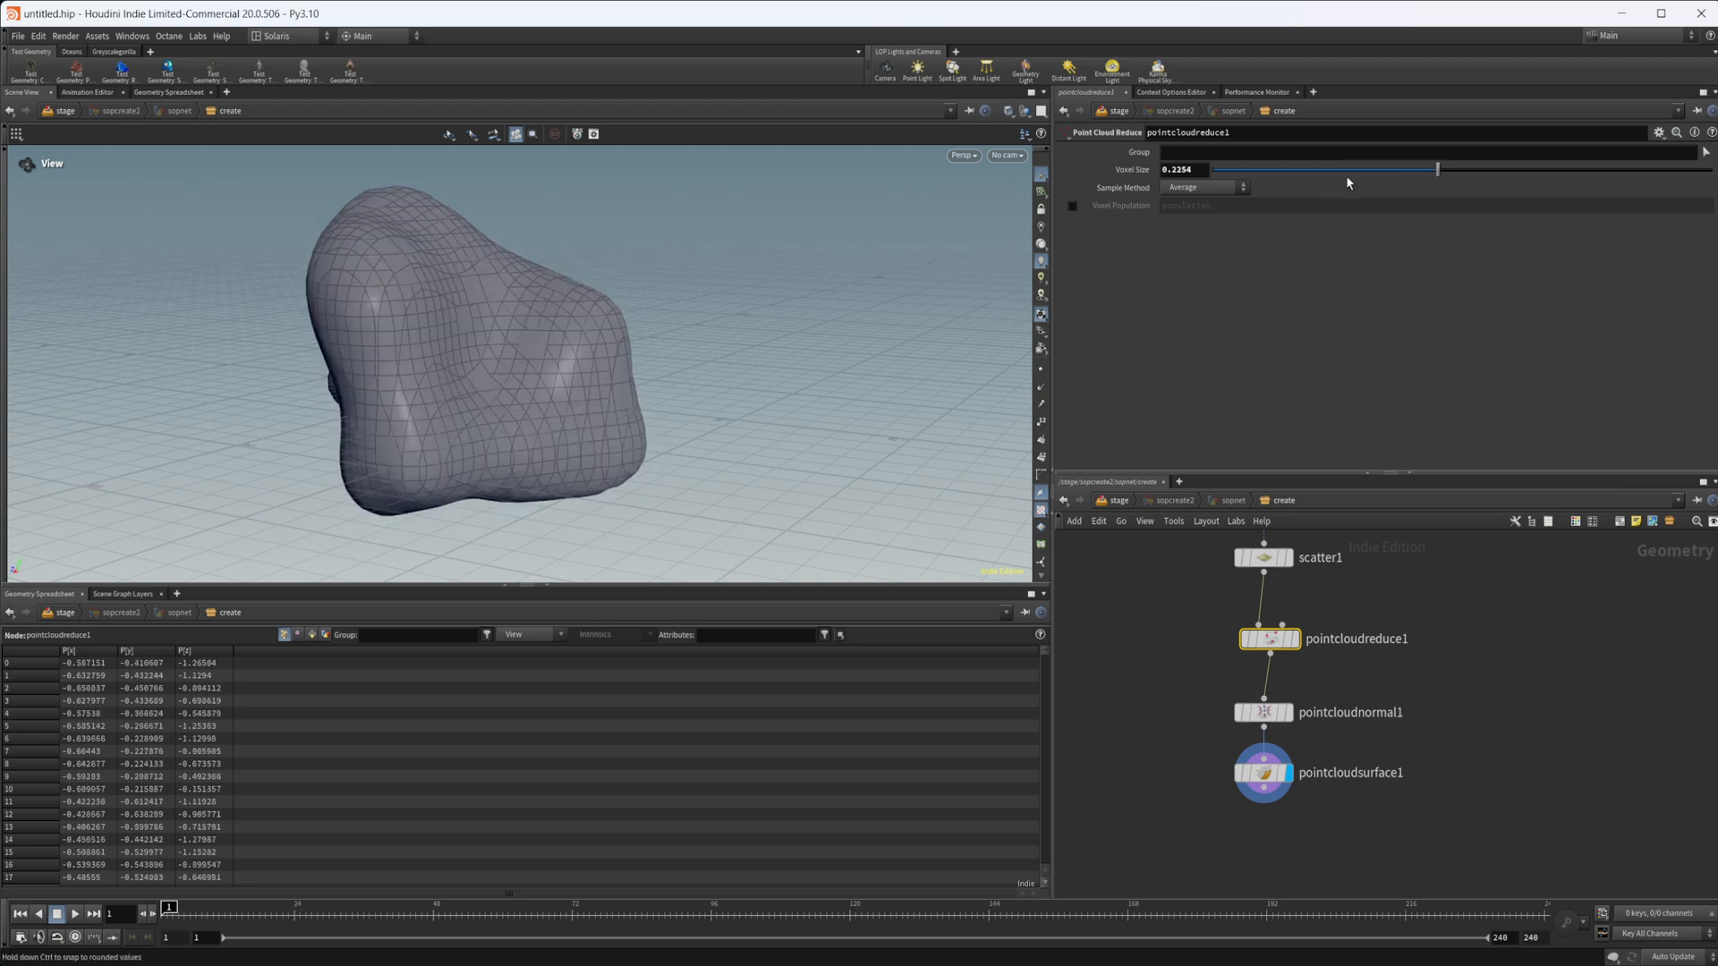
left_click_drag(1435, 170, 1249, 170)
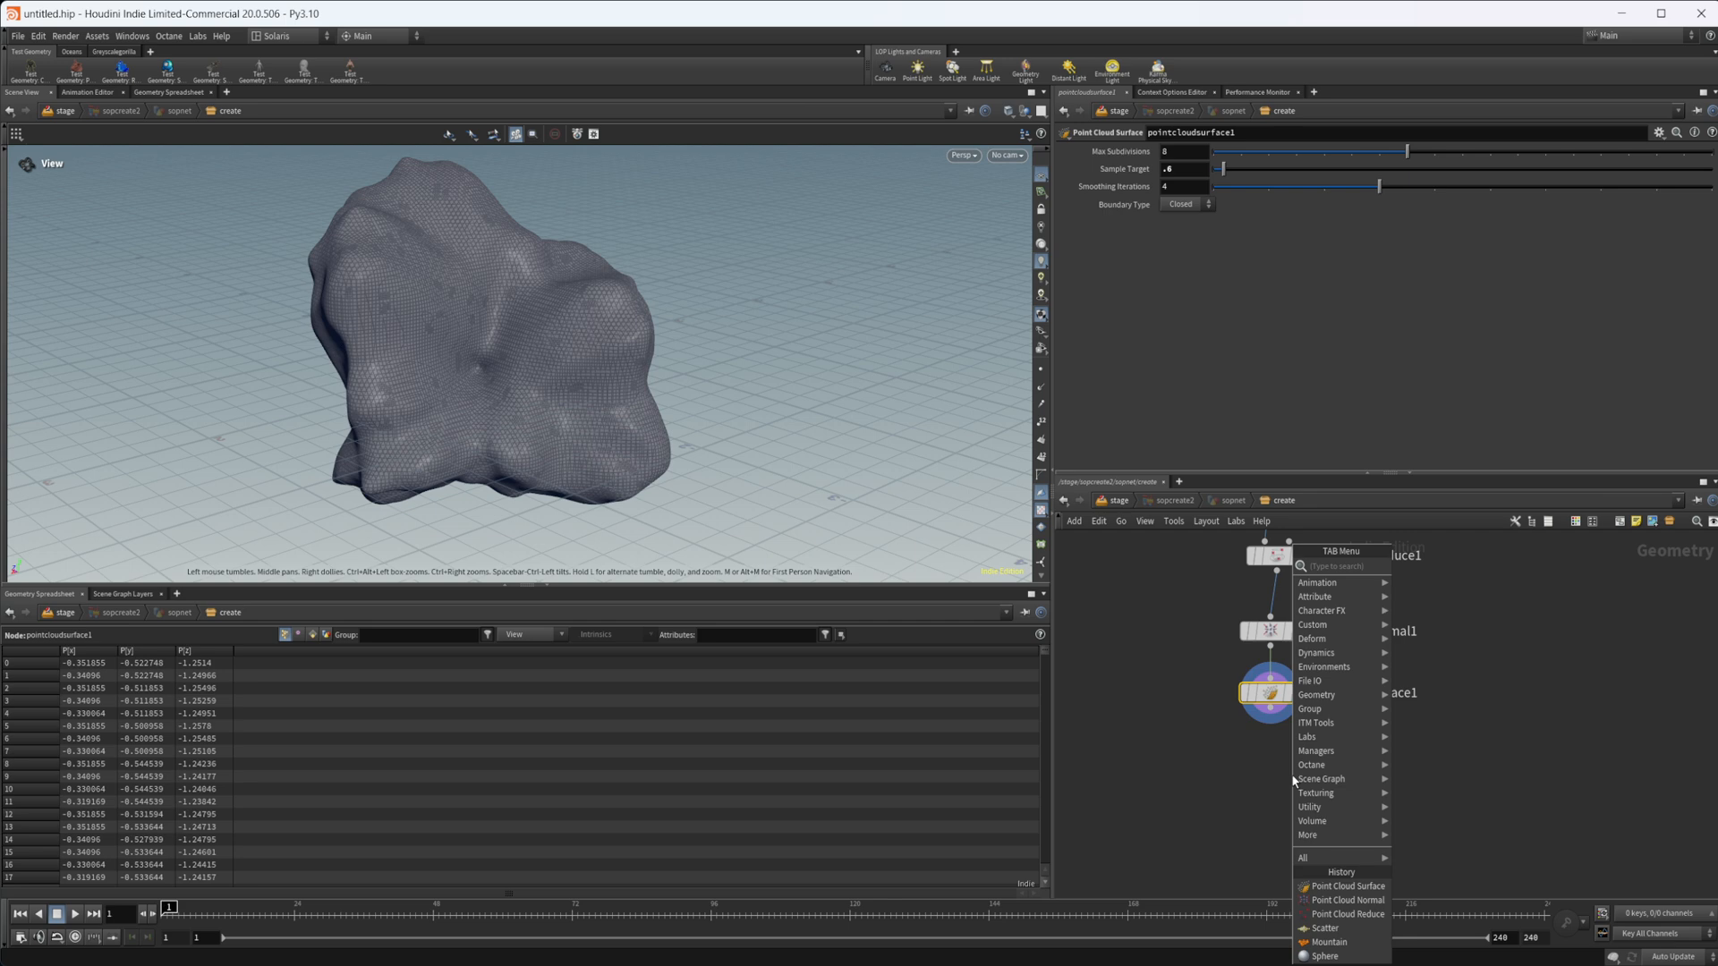
Place a Quad Remesh (Beta) node below pointcloudsurface1
type("reme")
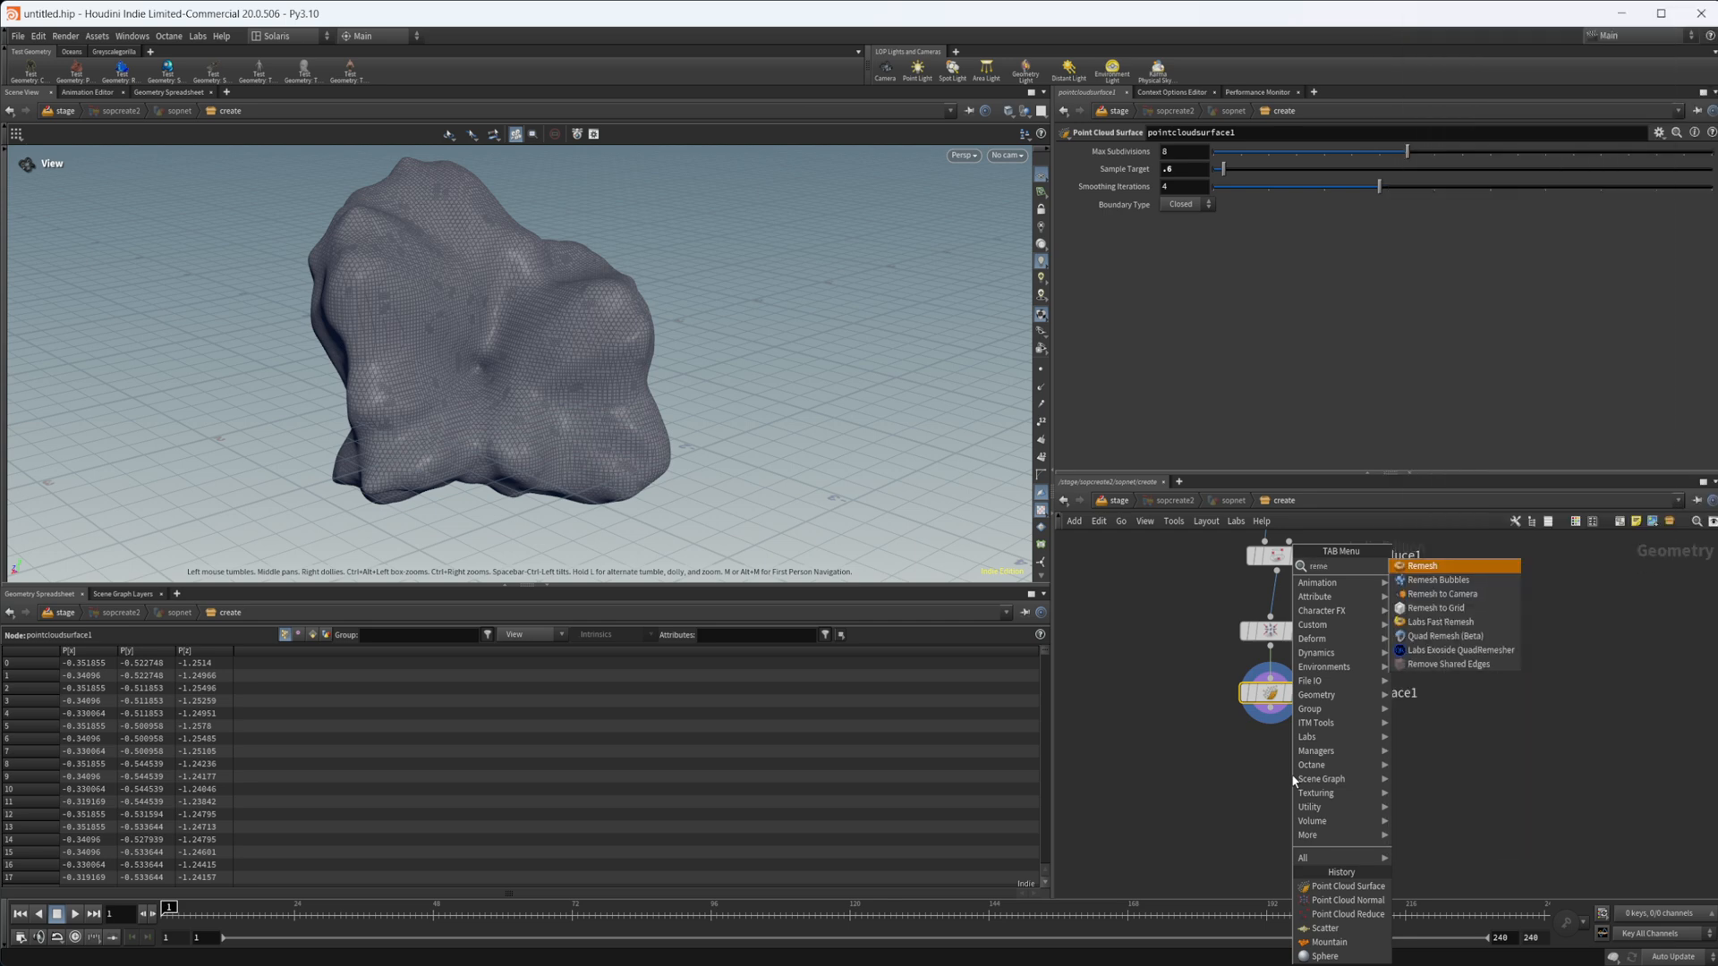
mouse_move(1446, 635)
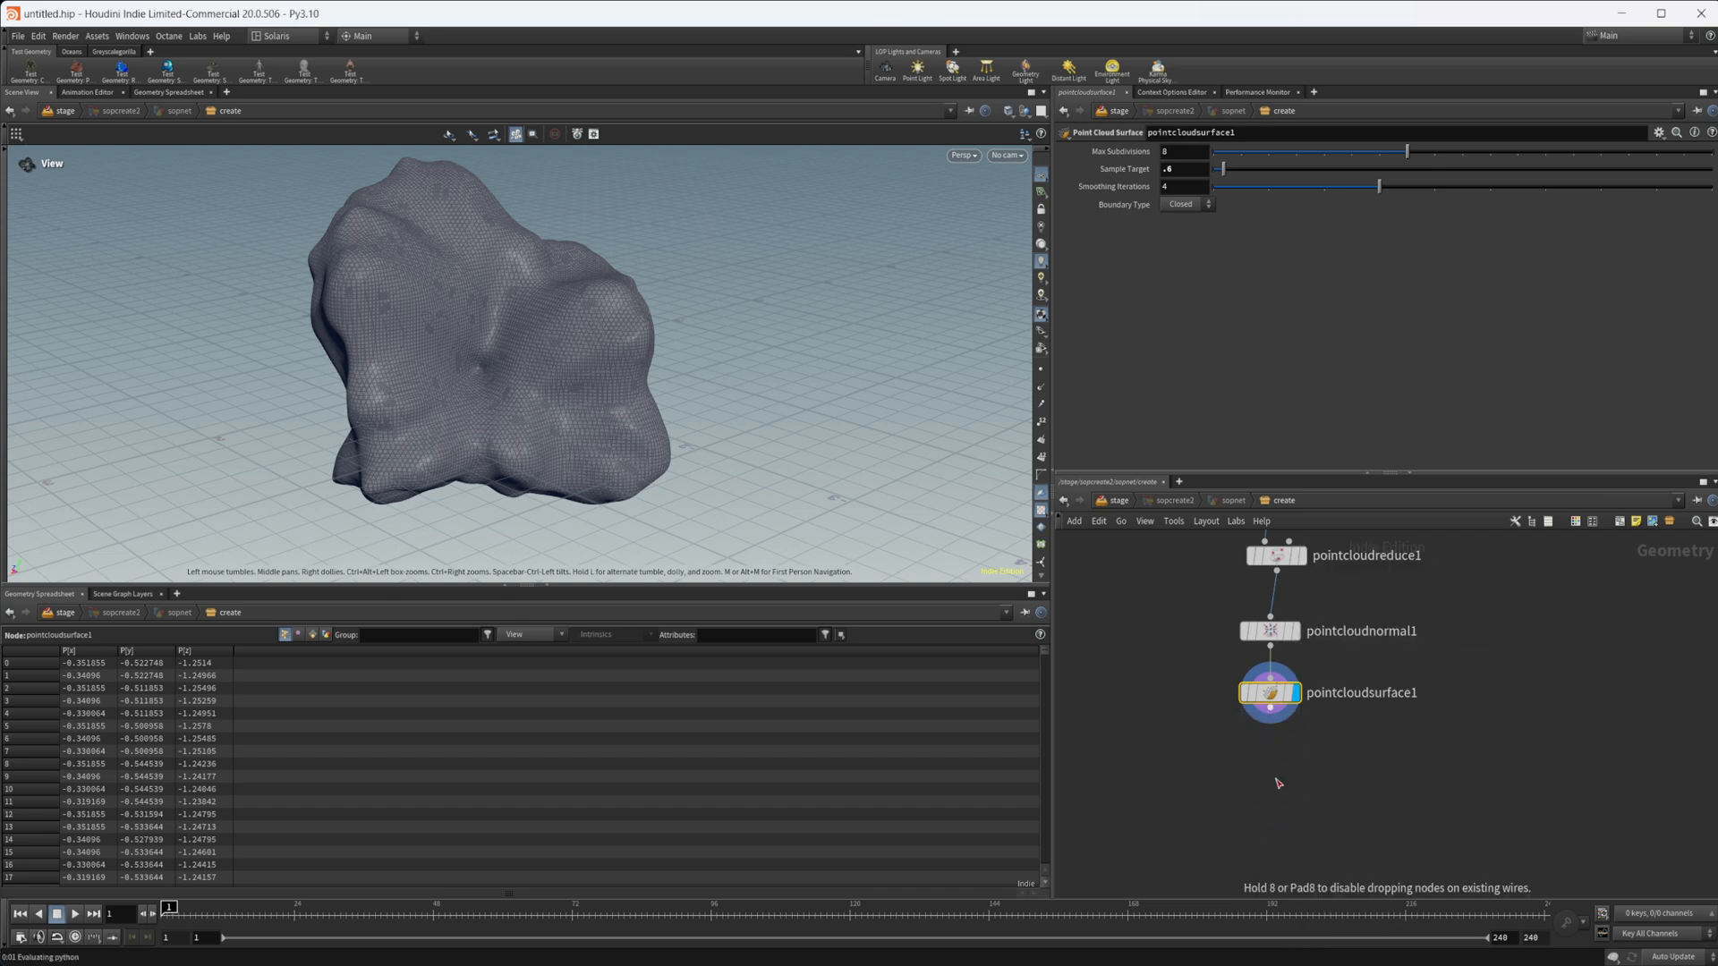
left_click(1270, 753)
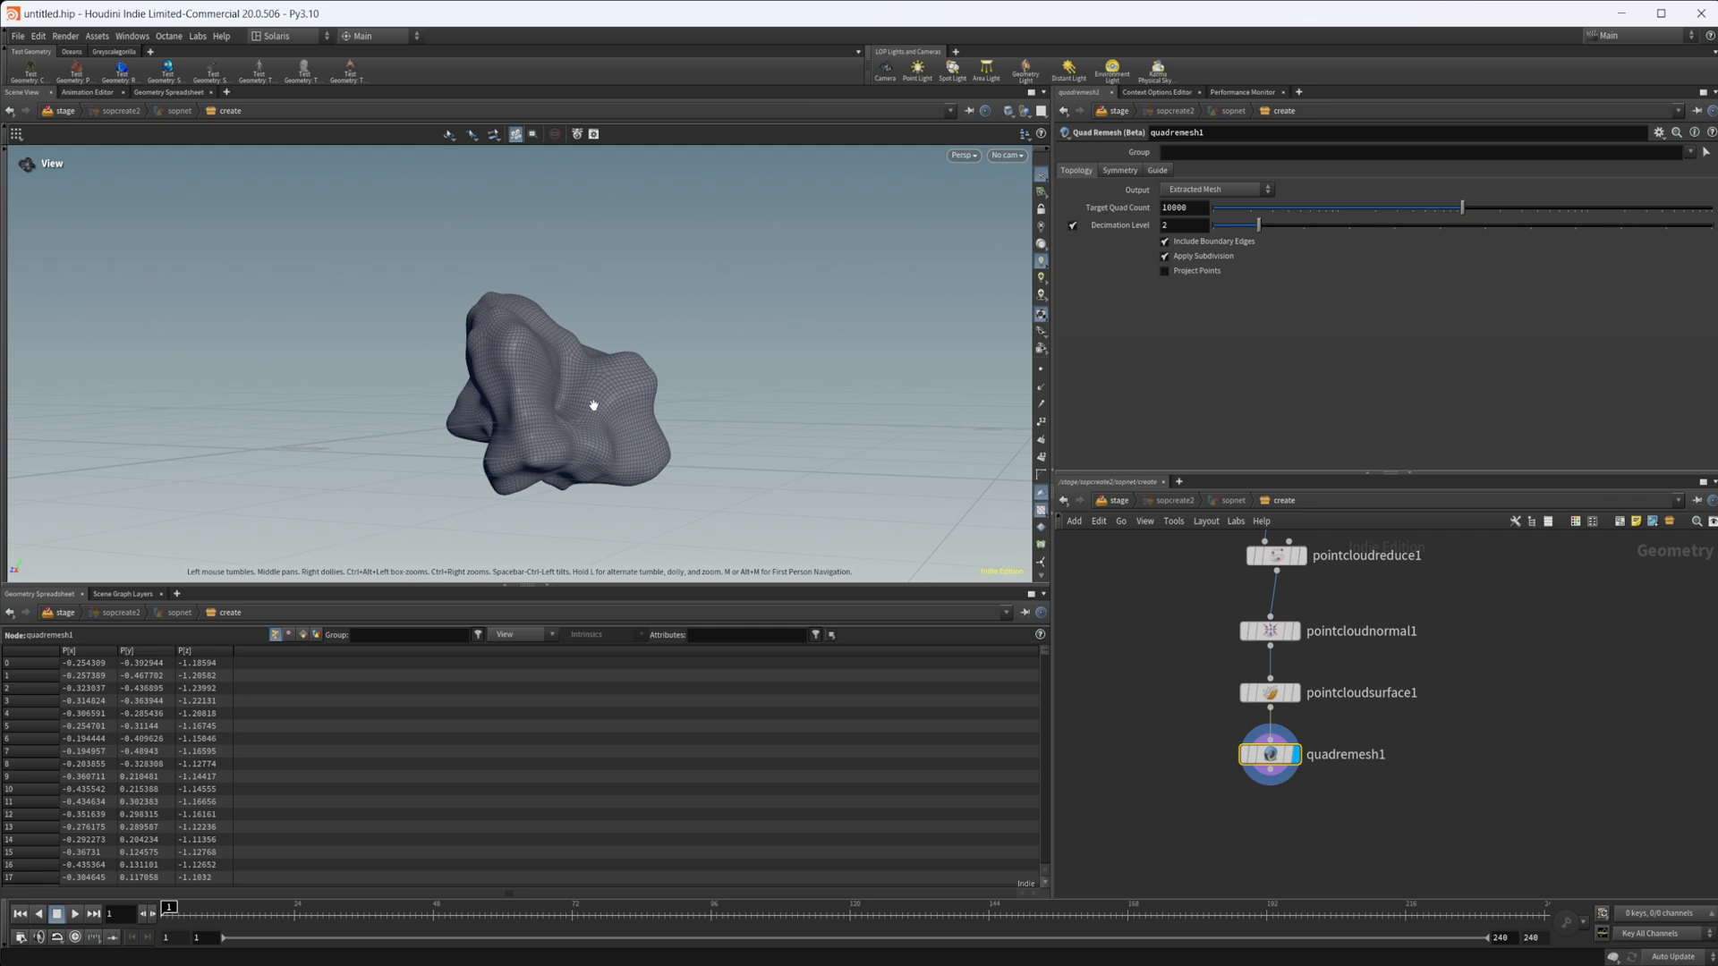
mouse_move(614, 395)
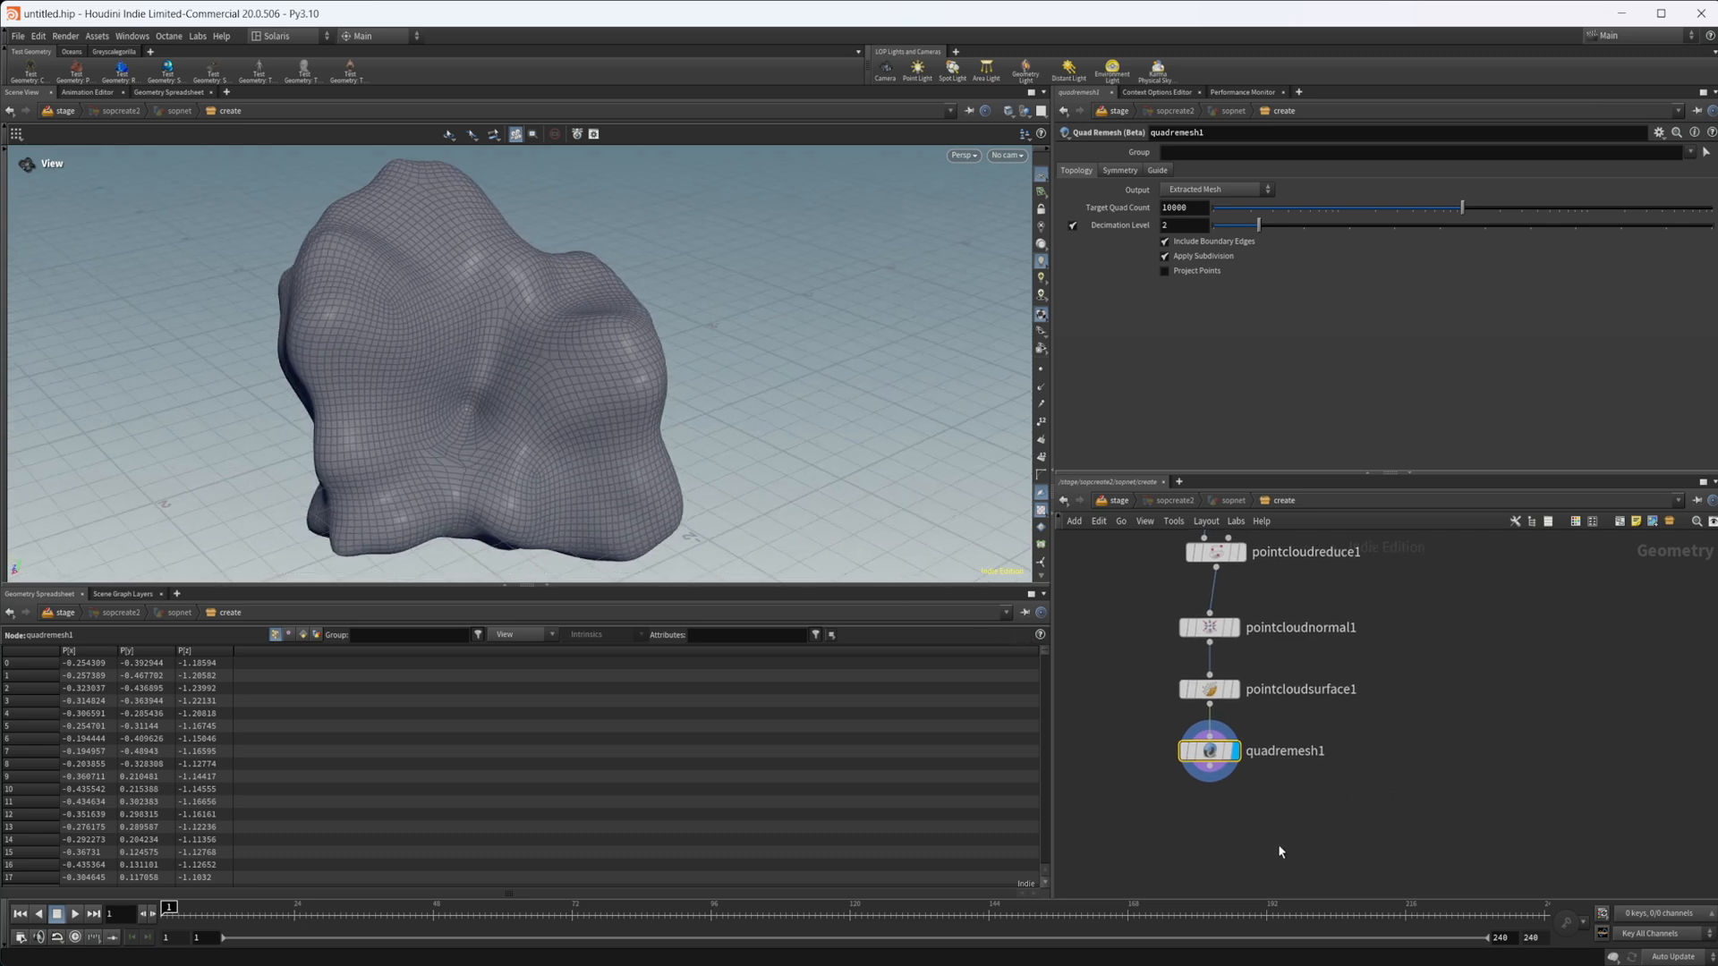
Add a Switch node after quadremesh1 using a 'sw' node search
key("tab")
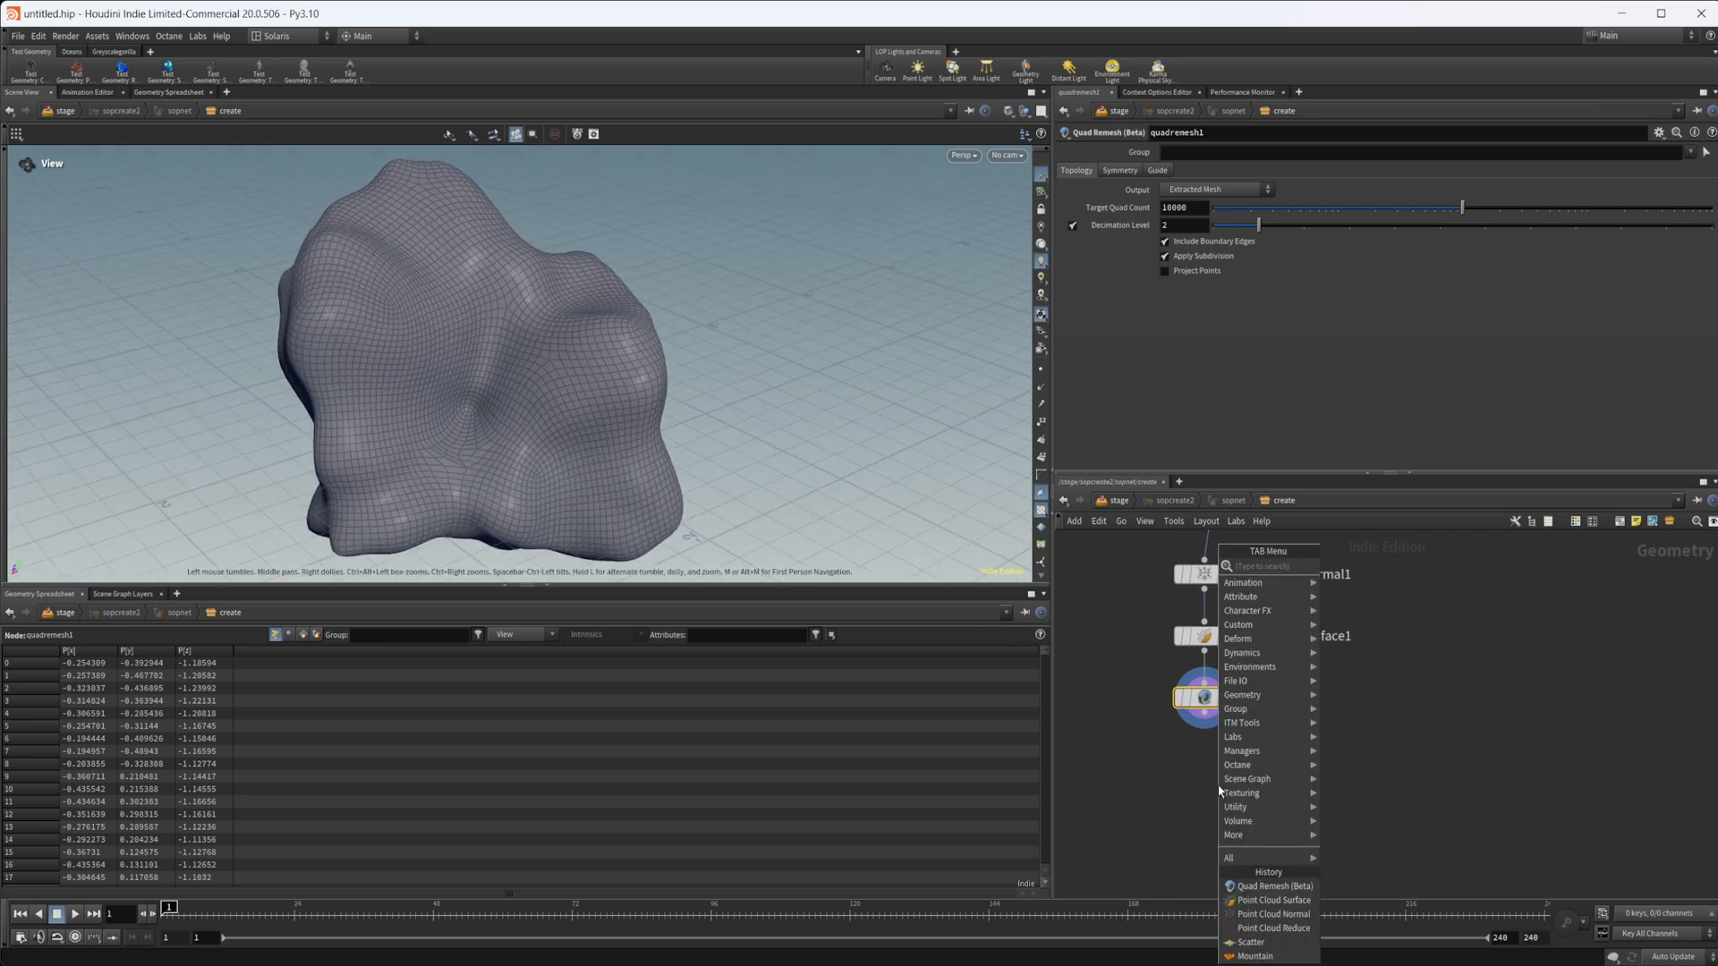
type("sw")
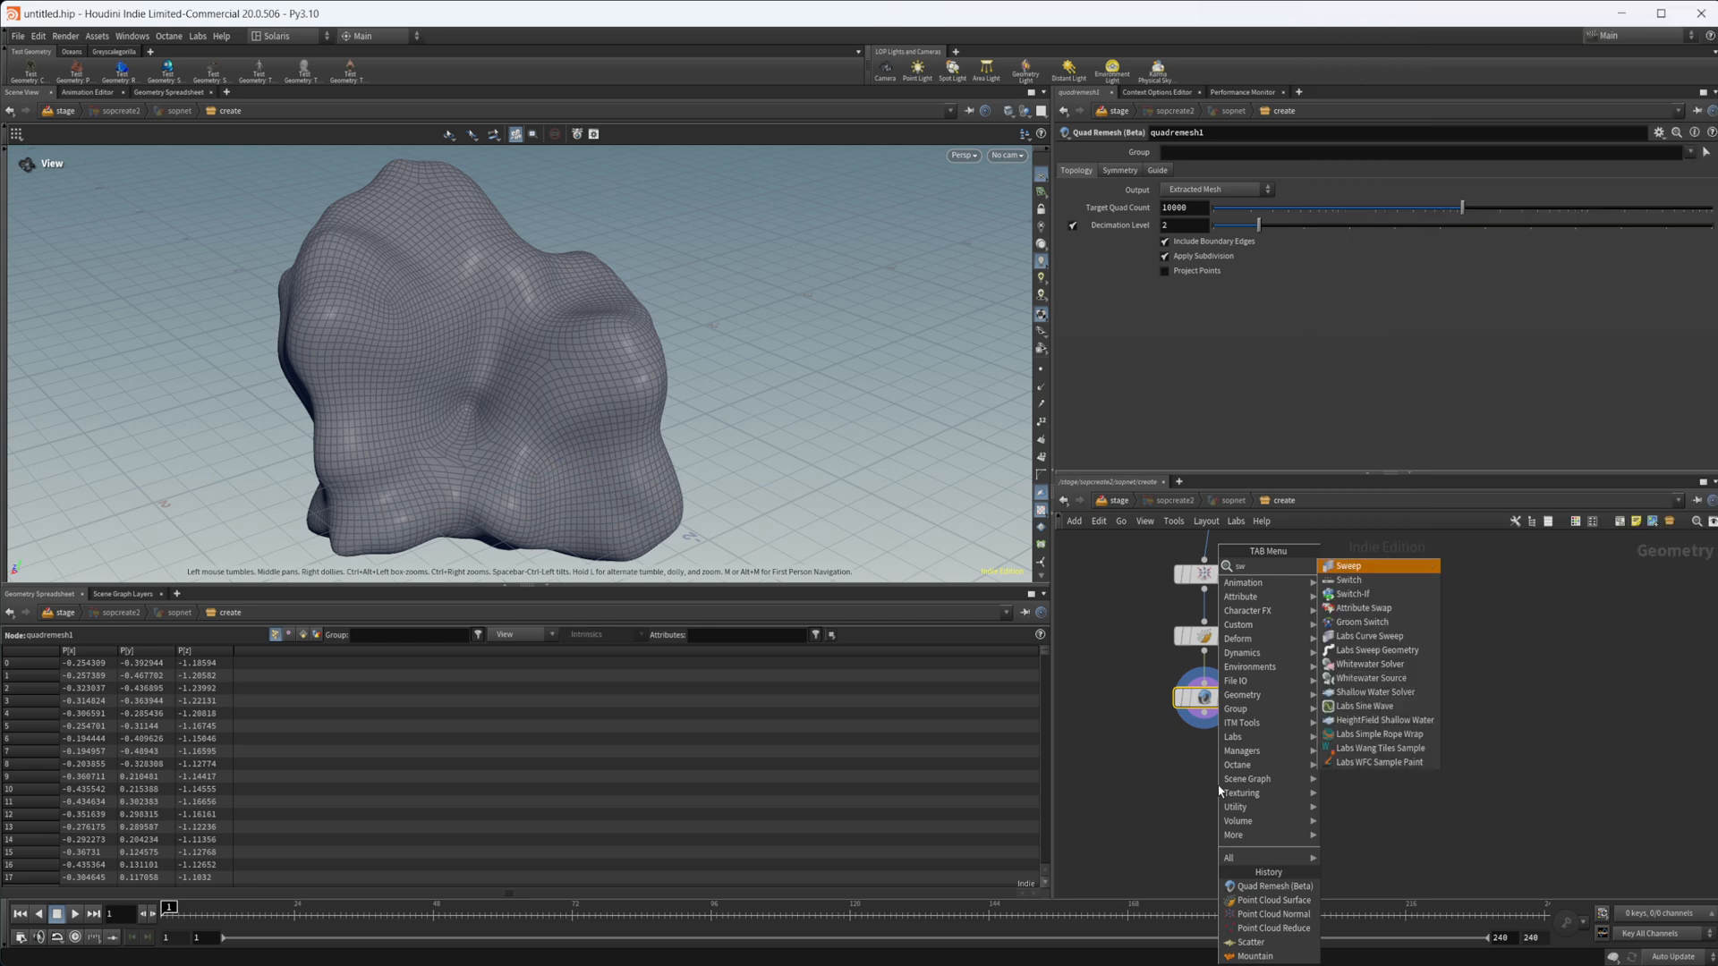
left_click(1347, 580)
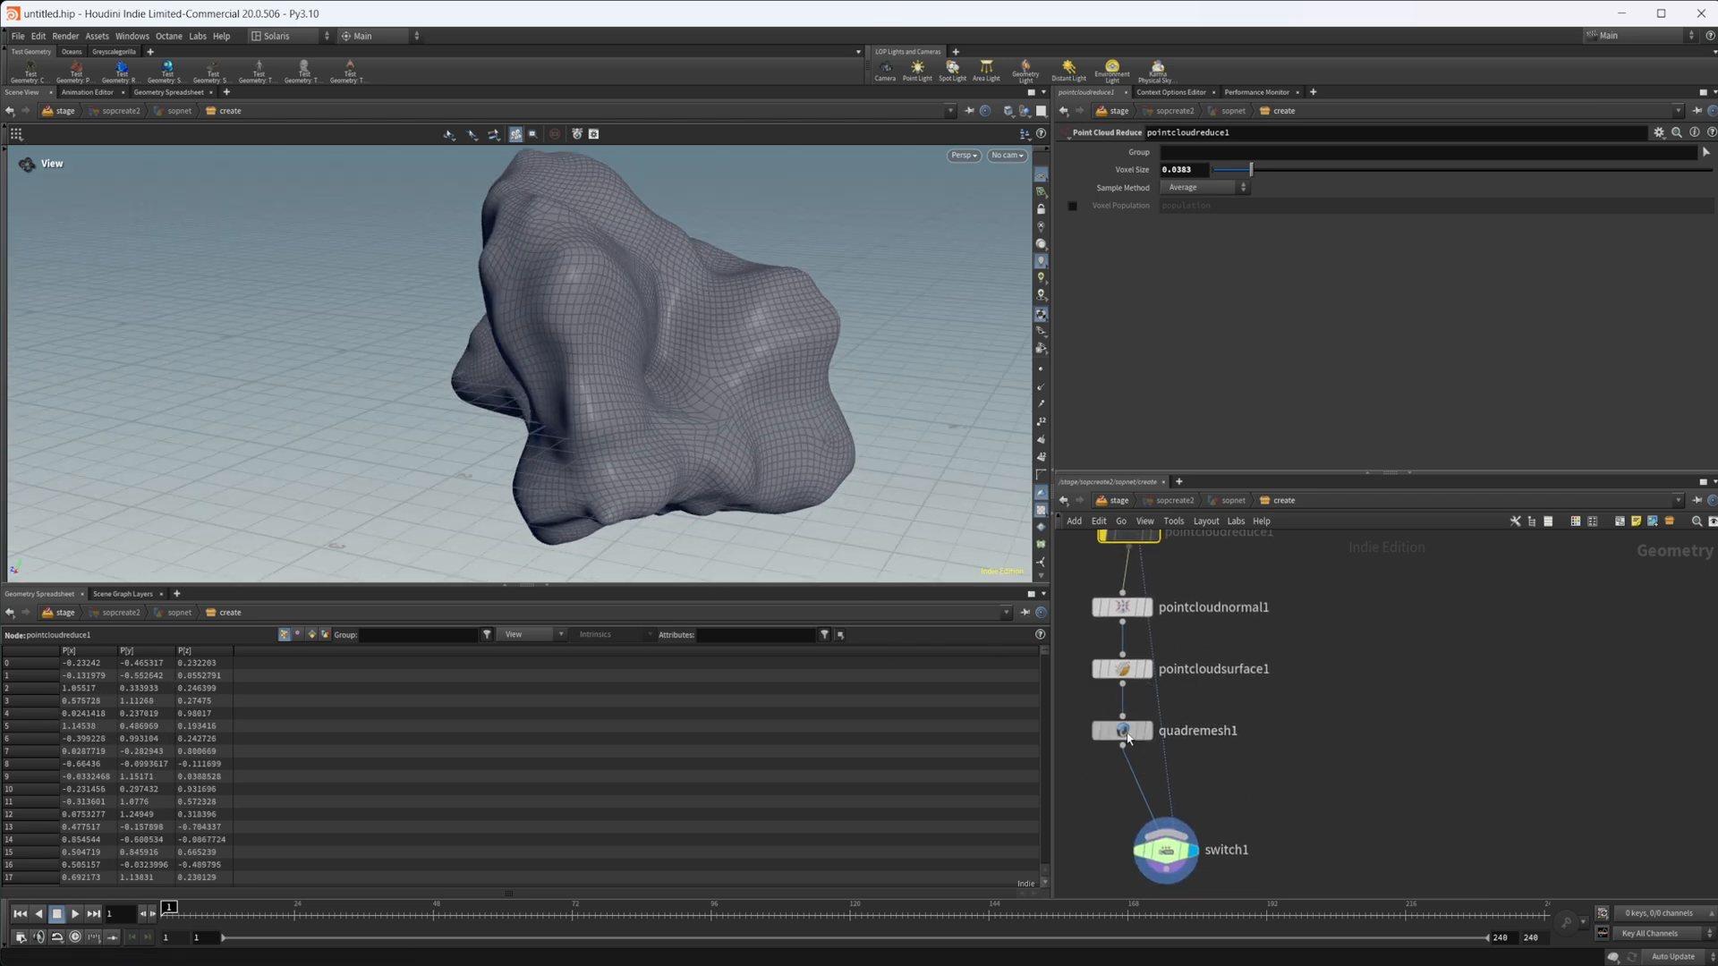
Set quadremesh1's Target Quad Count to 100000 and inspect switch1's inputs
left_click(1121, 731)
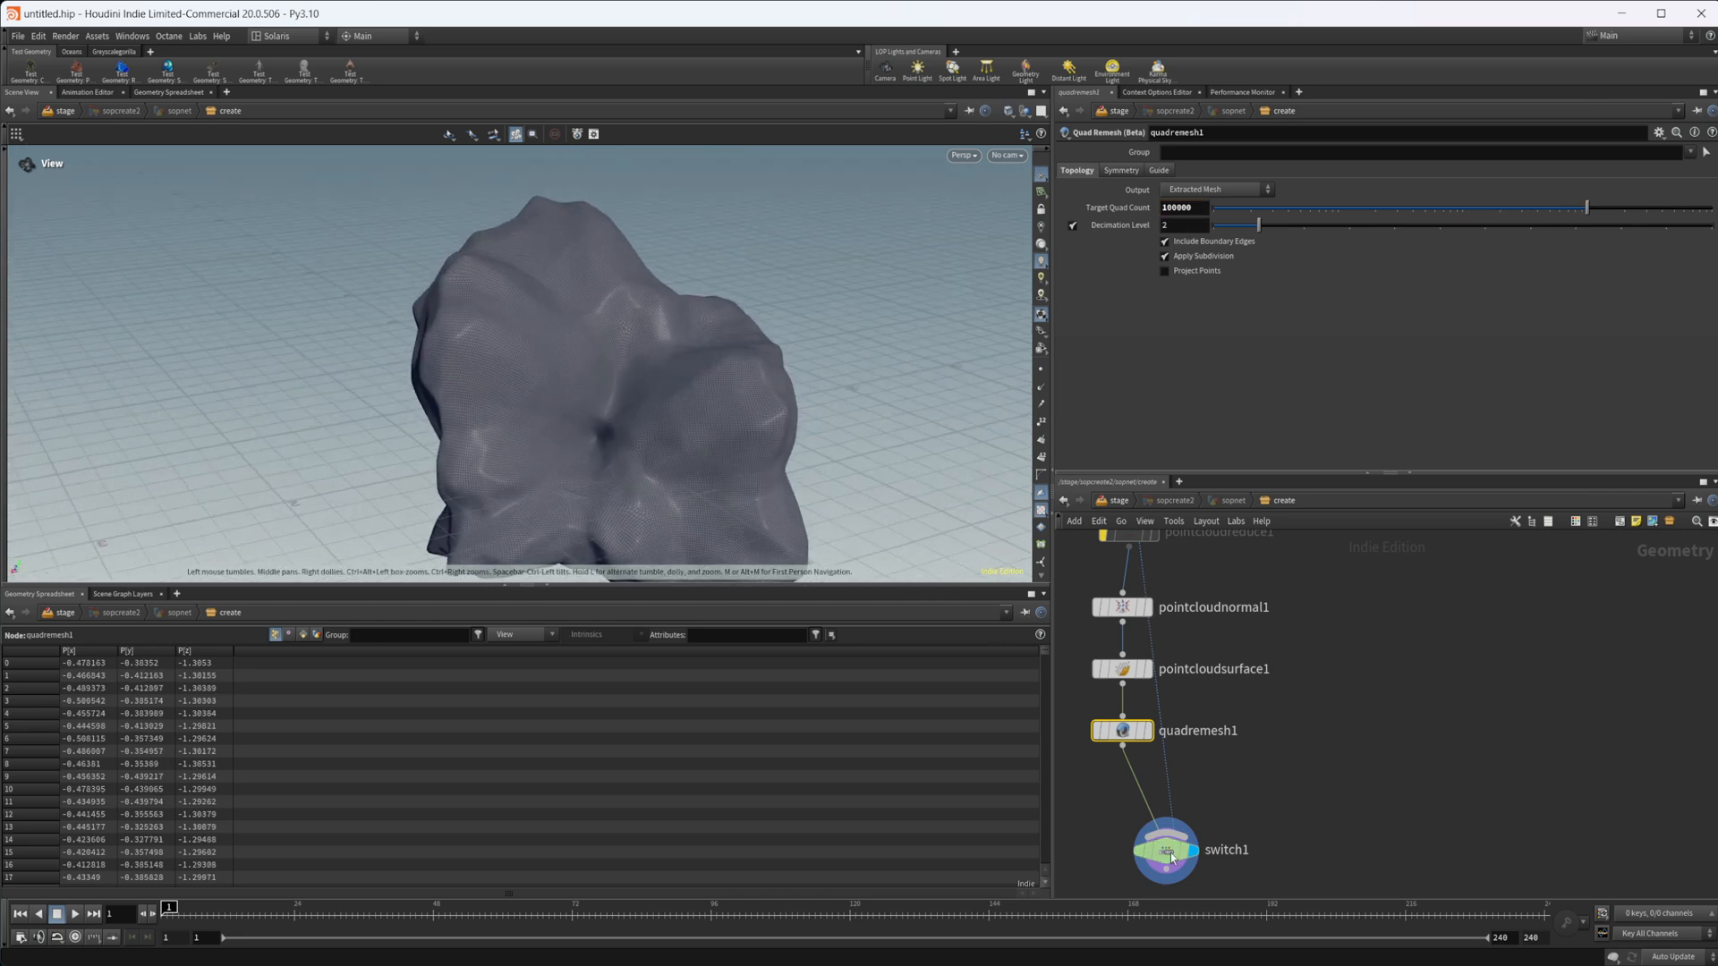
left_click(1165, 853)
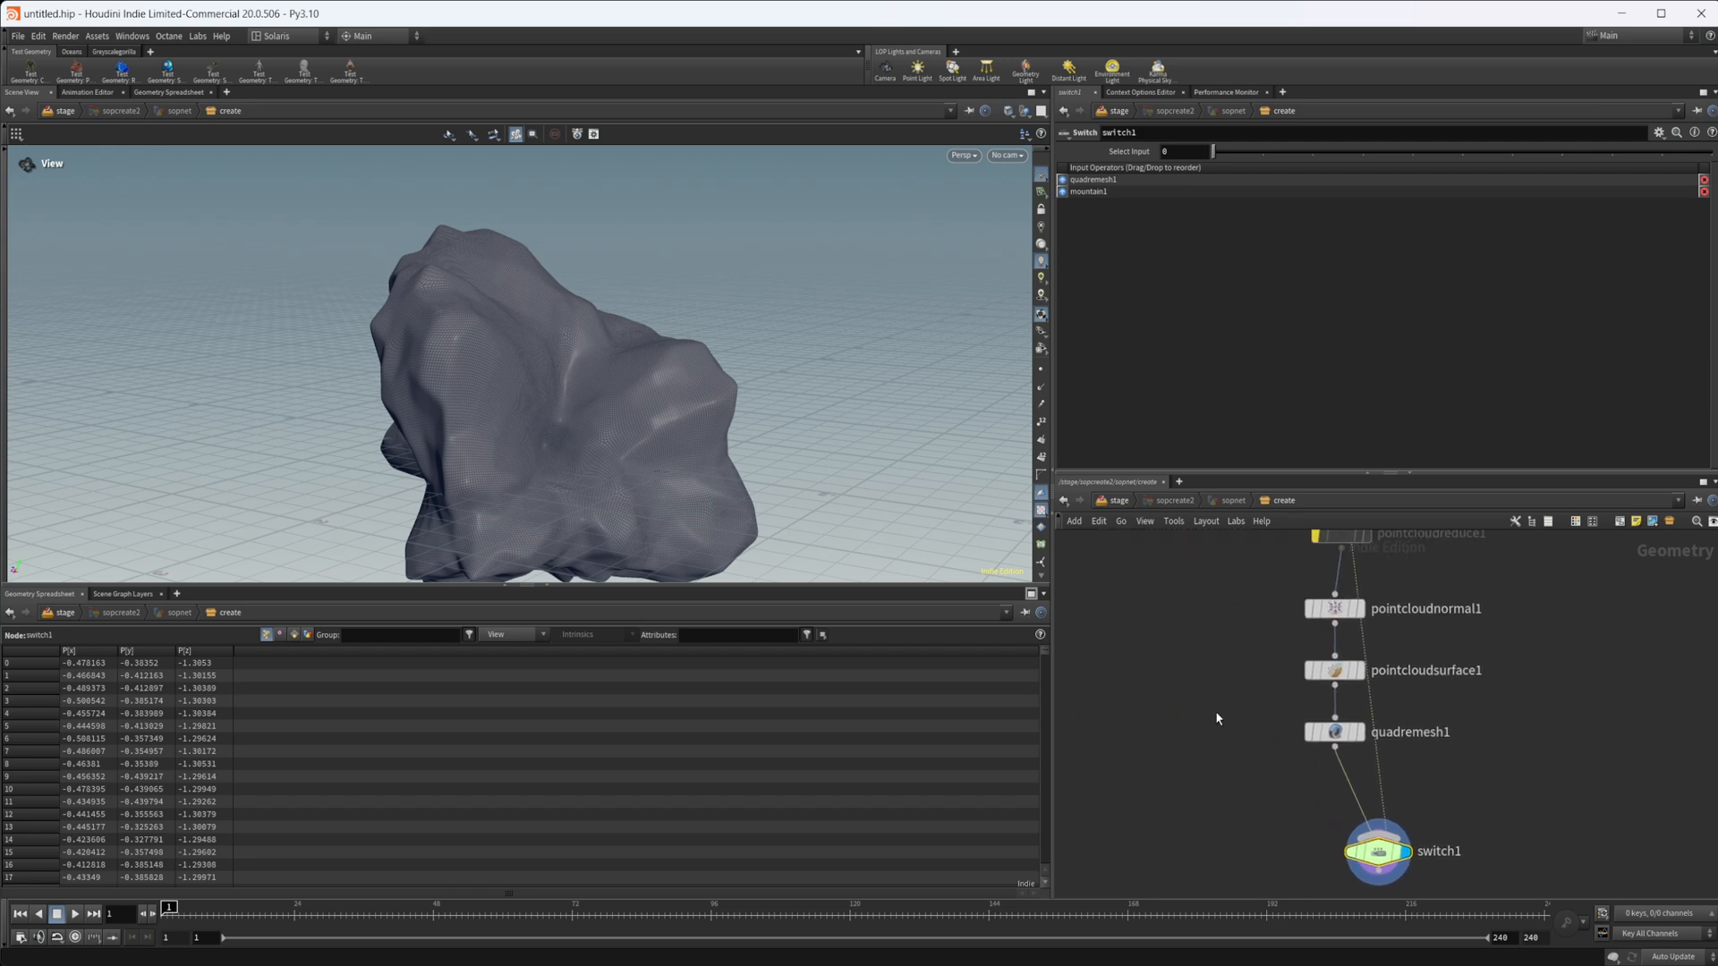
Add a VDB from Polygons node with voxel size 0.02
key("tab")
type("vdb fr")
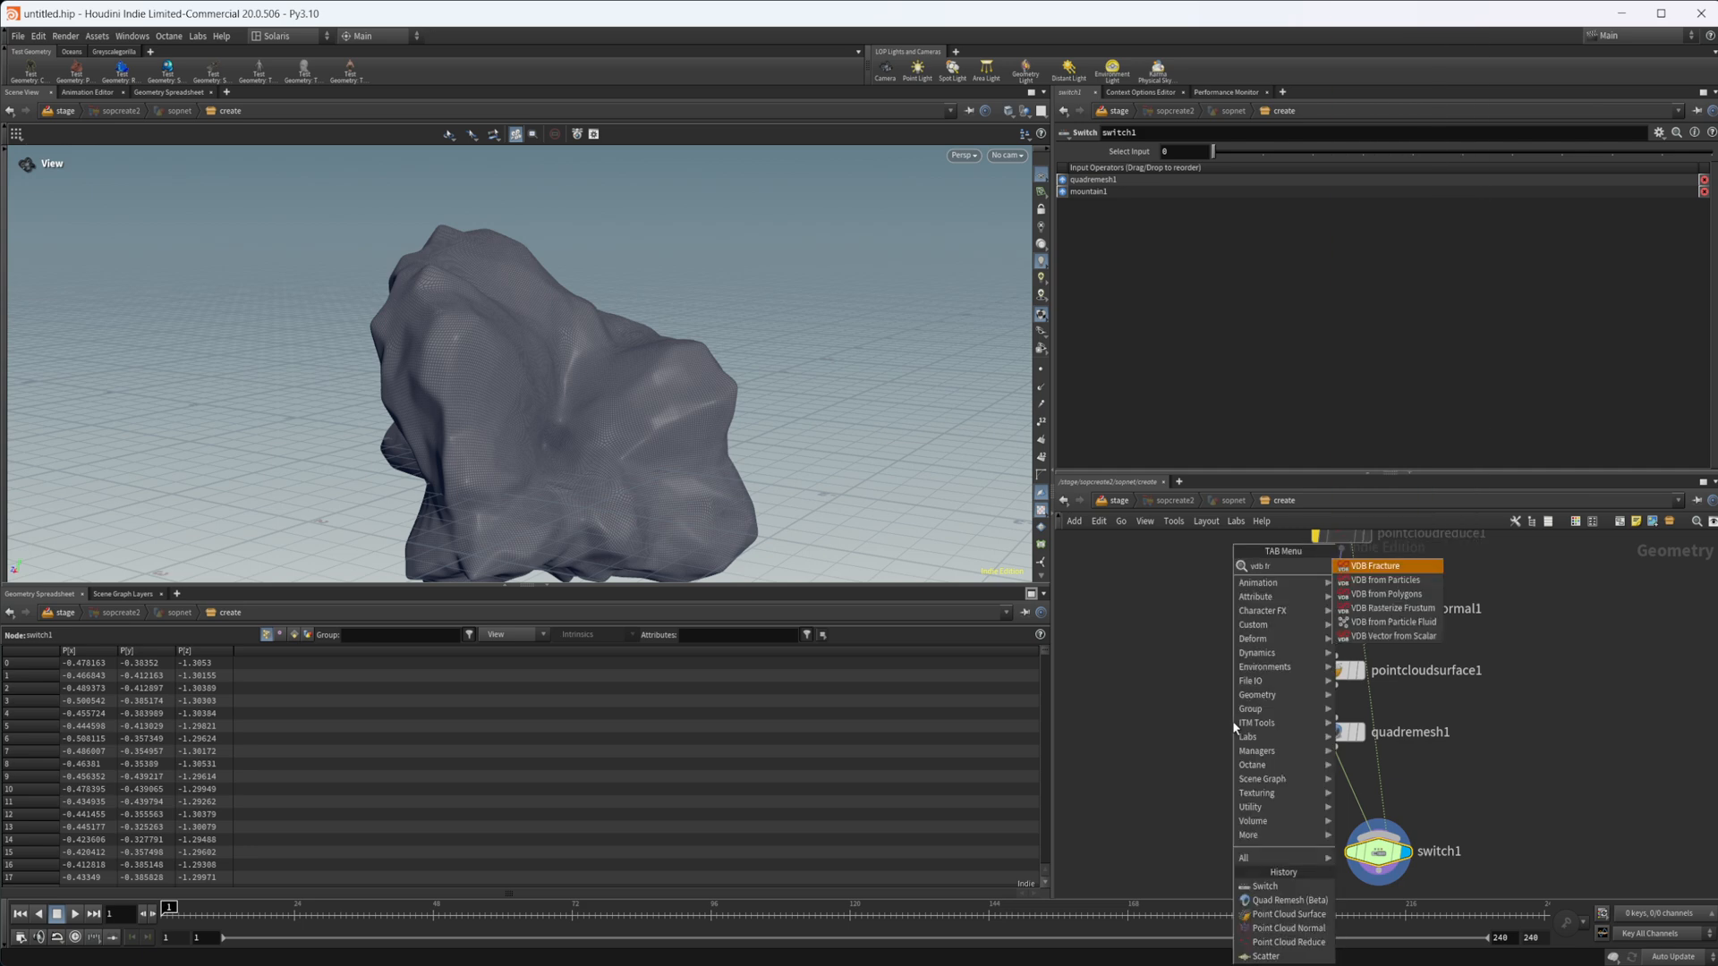
left_click(1385, 580)
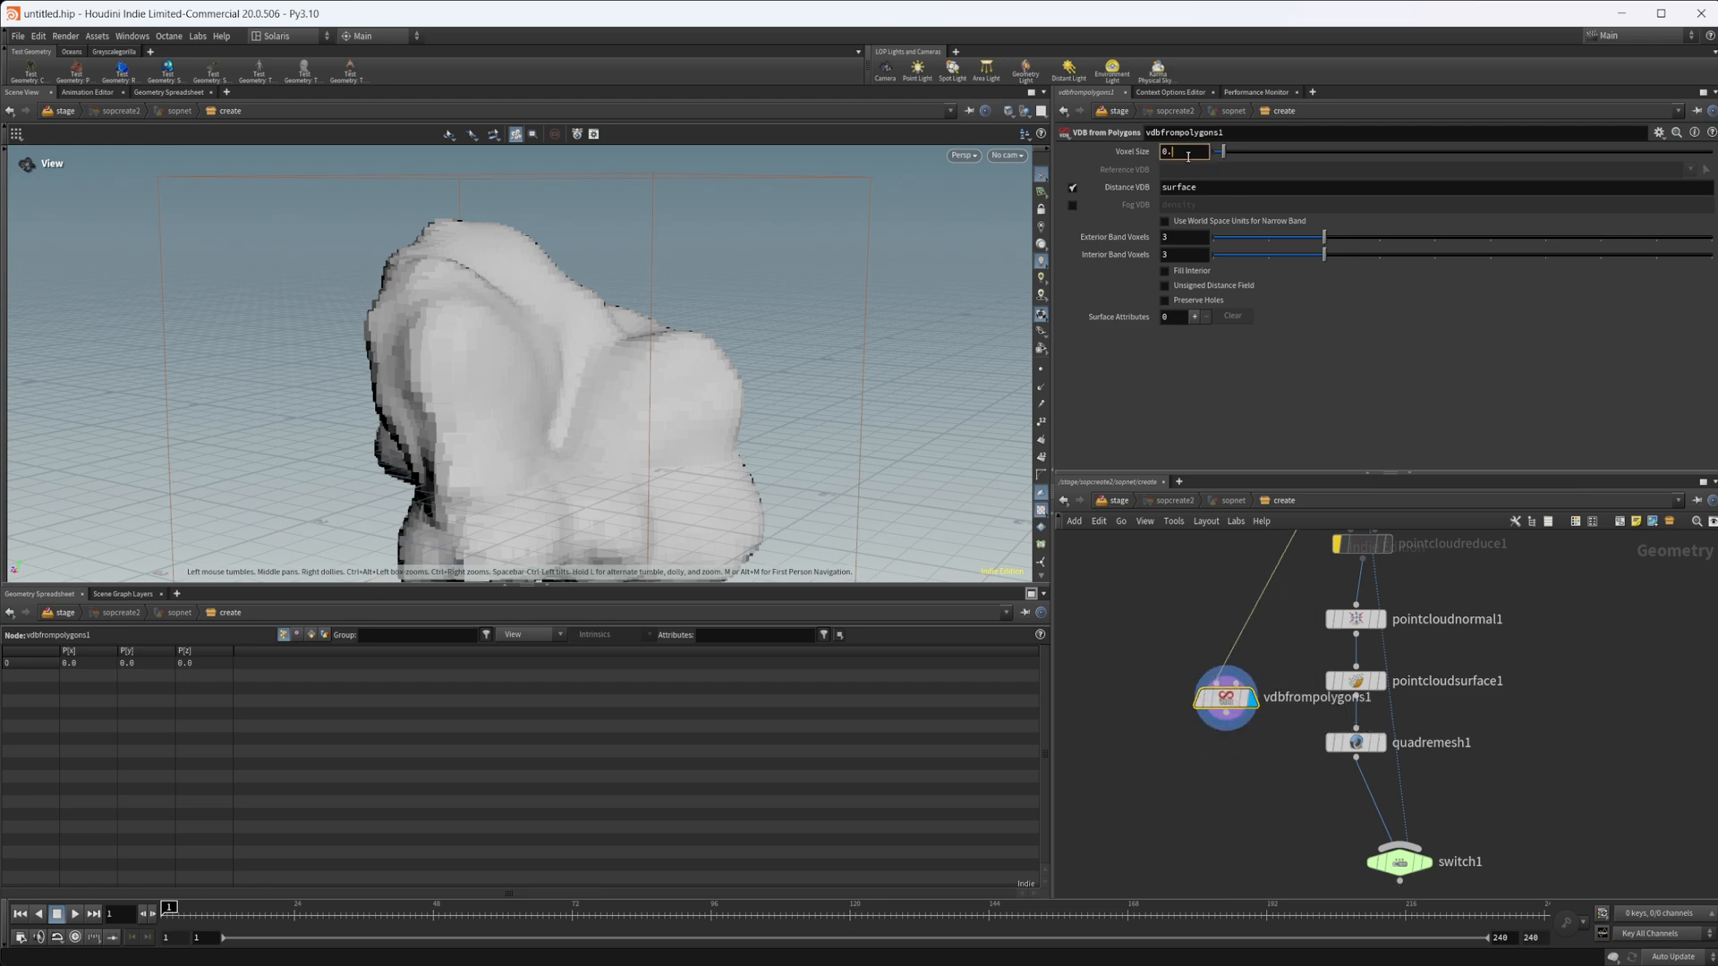
type("0.02")
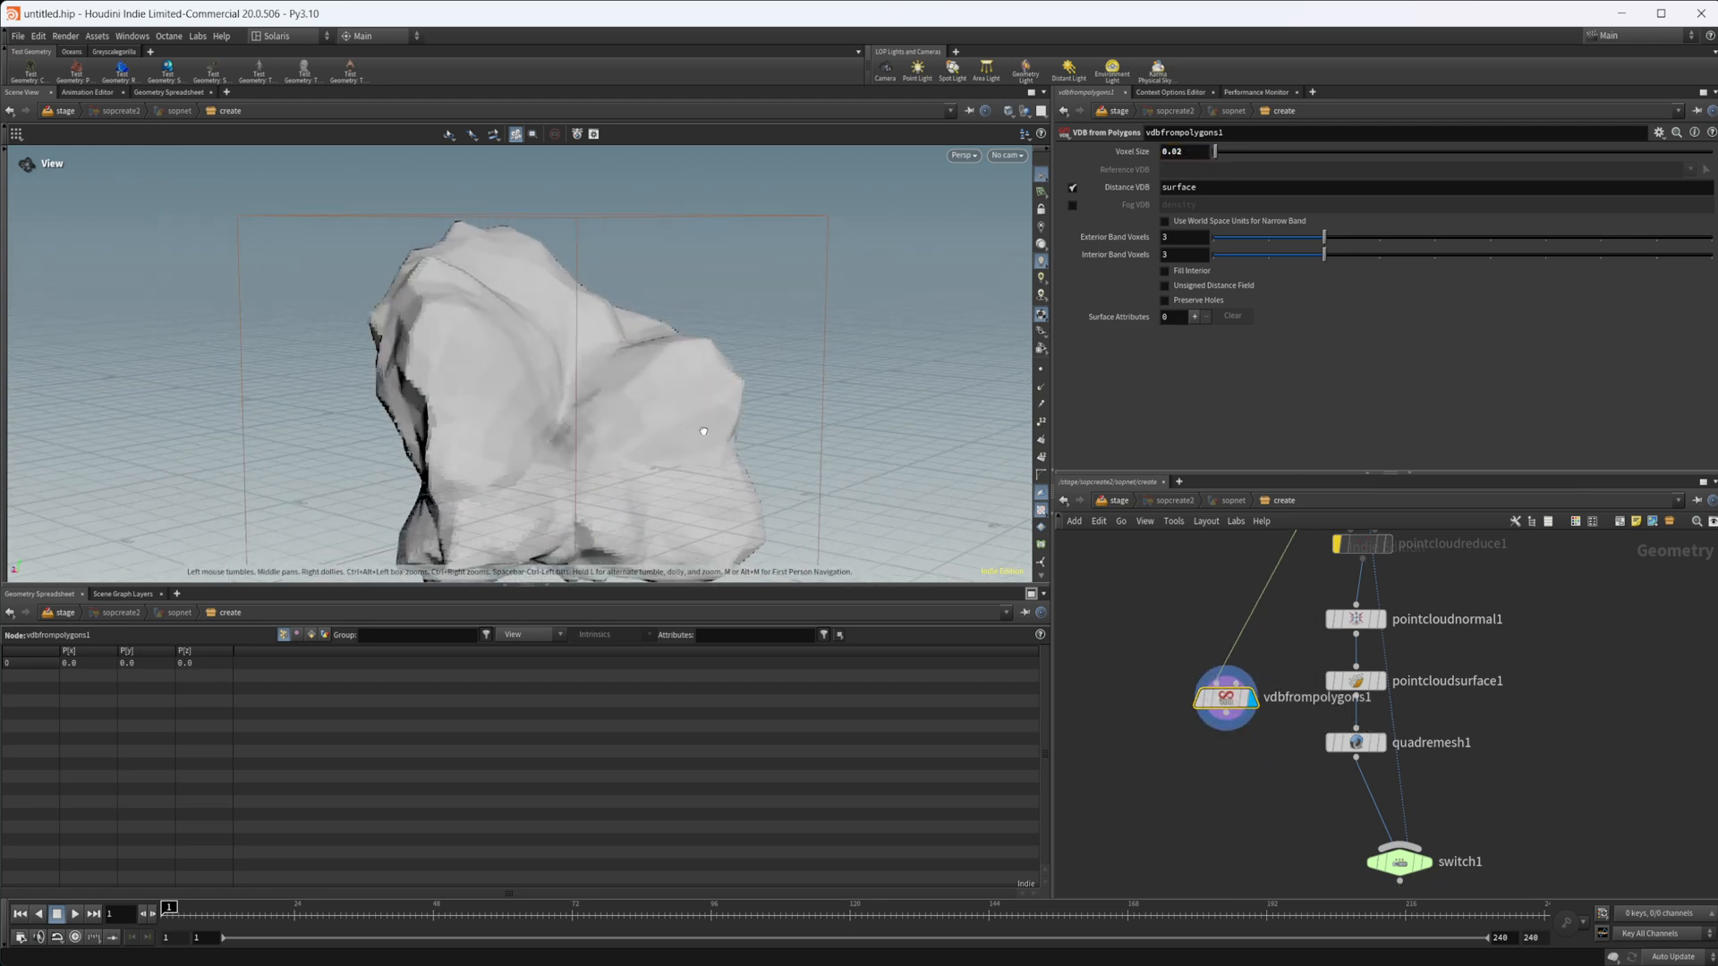
key("Tab")
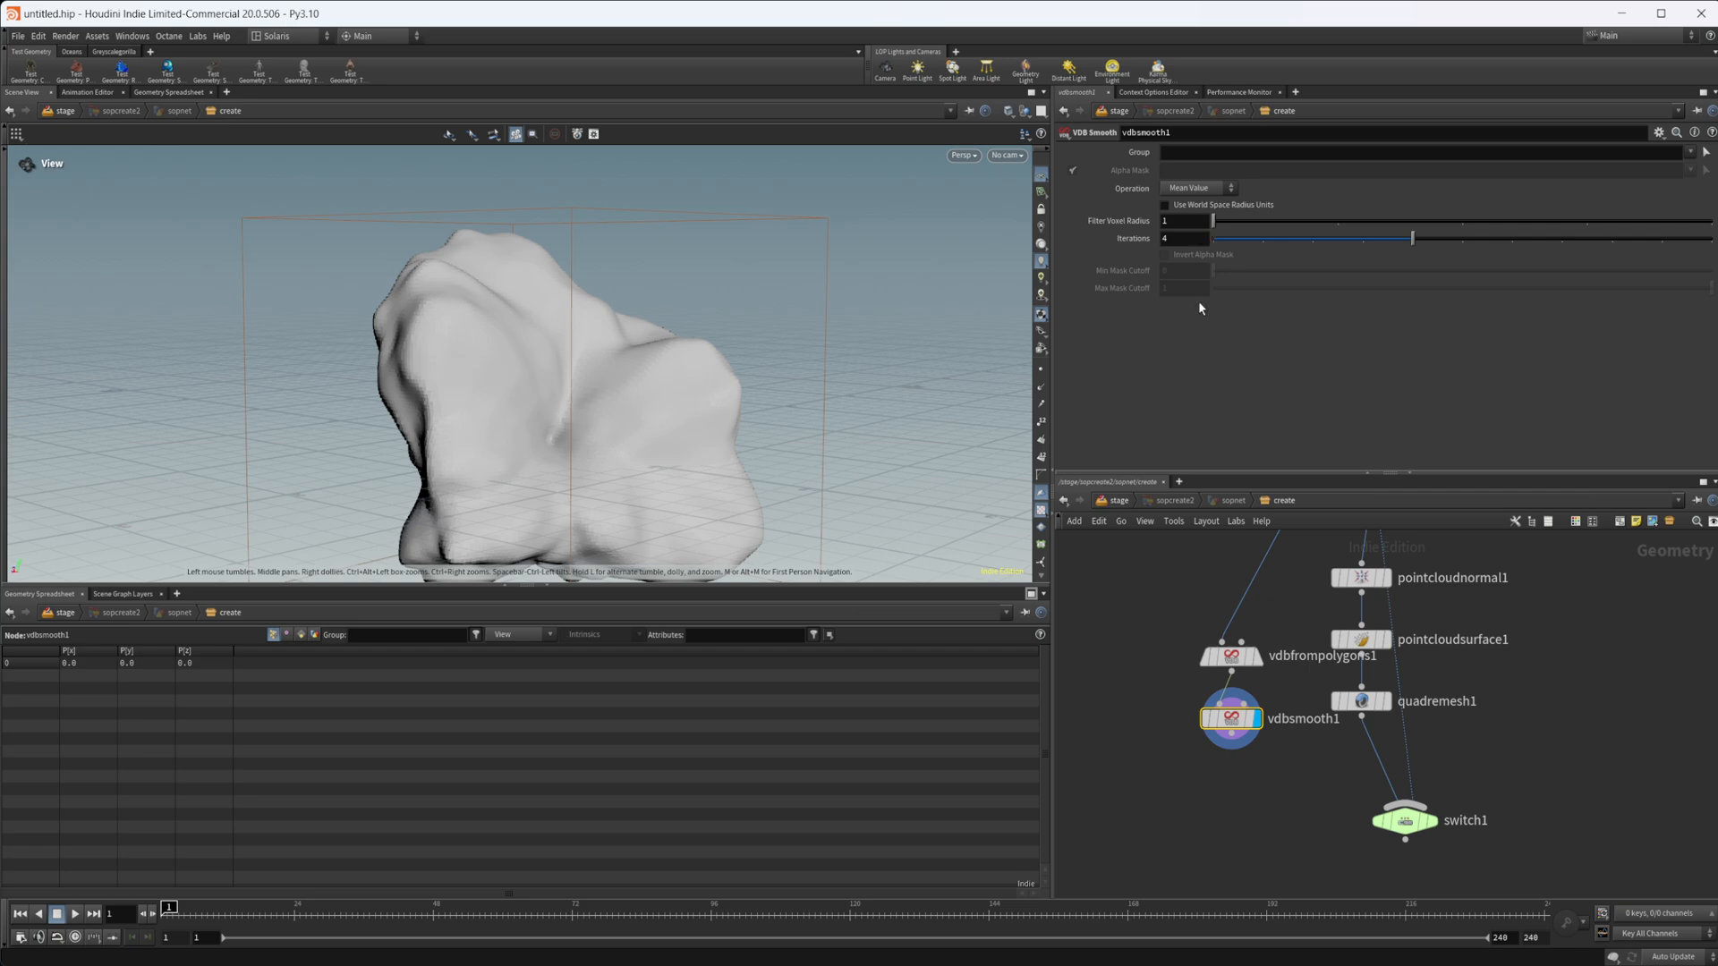
Set VDB Smooth iterations to 2, add a Convert VDB to polygons, and wire it into switch1
left_click_drag(1411, 238, 1312, 238)
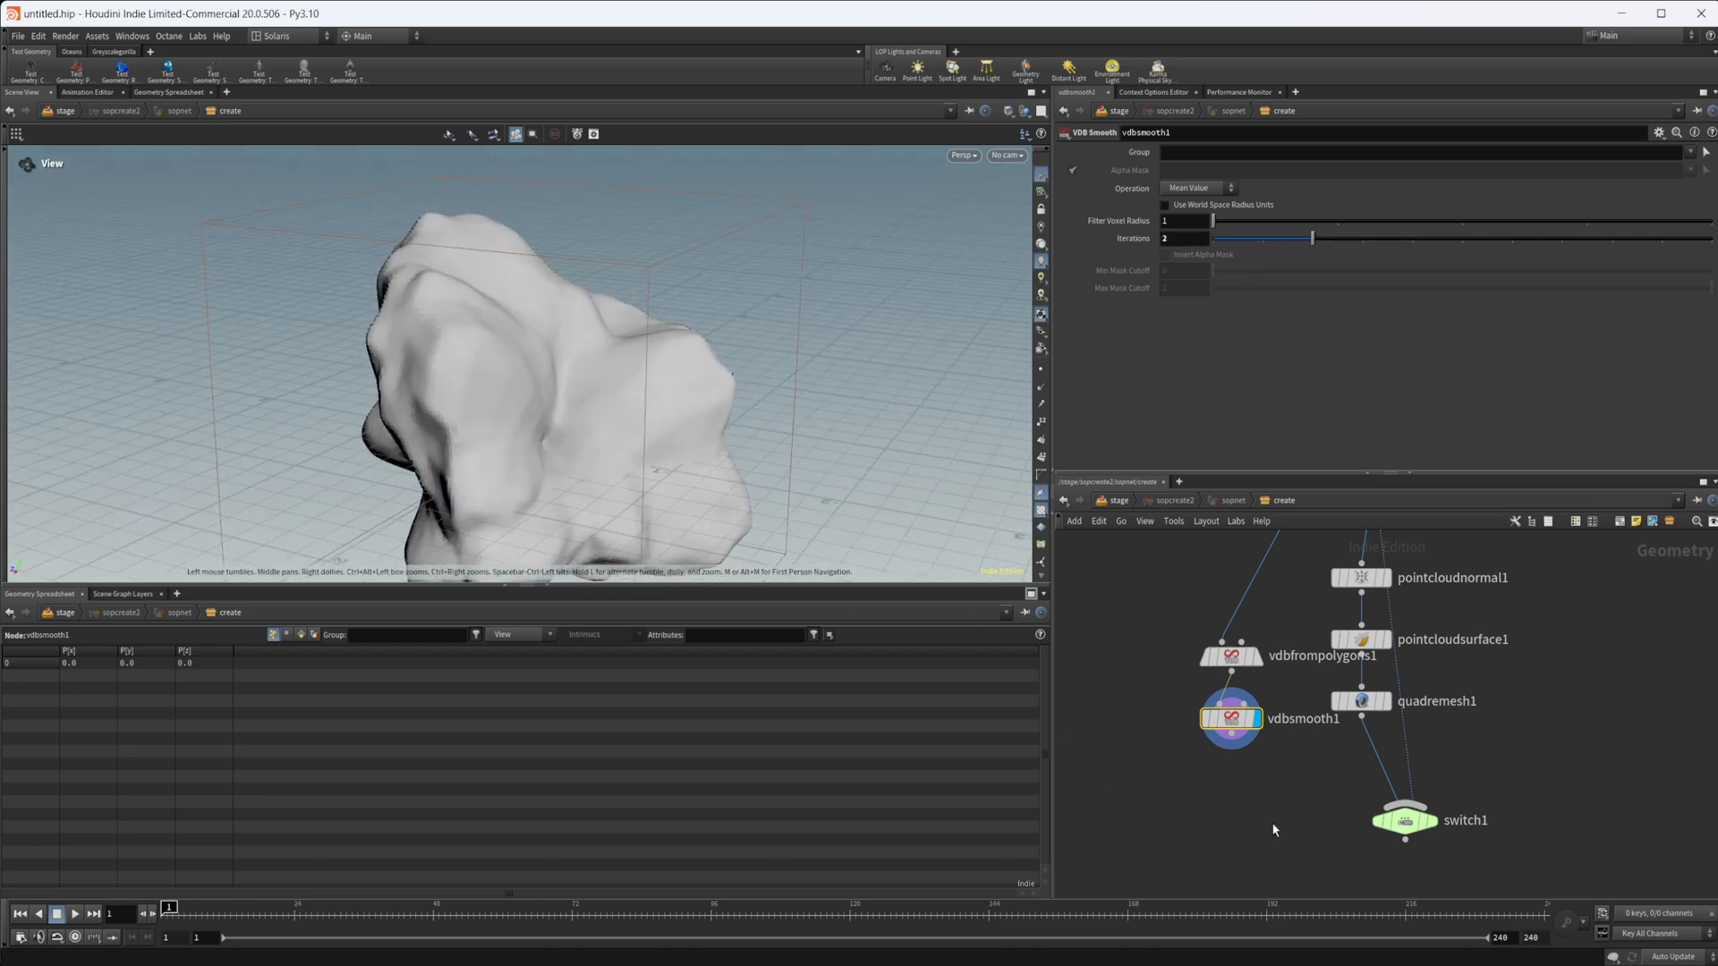
type("con")
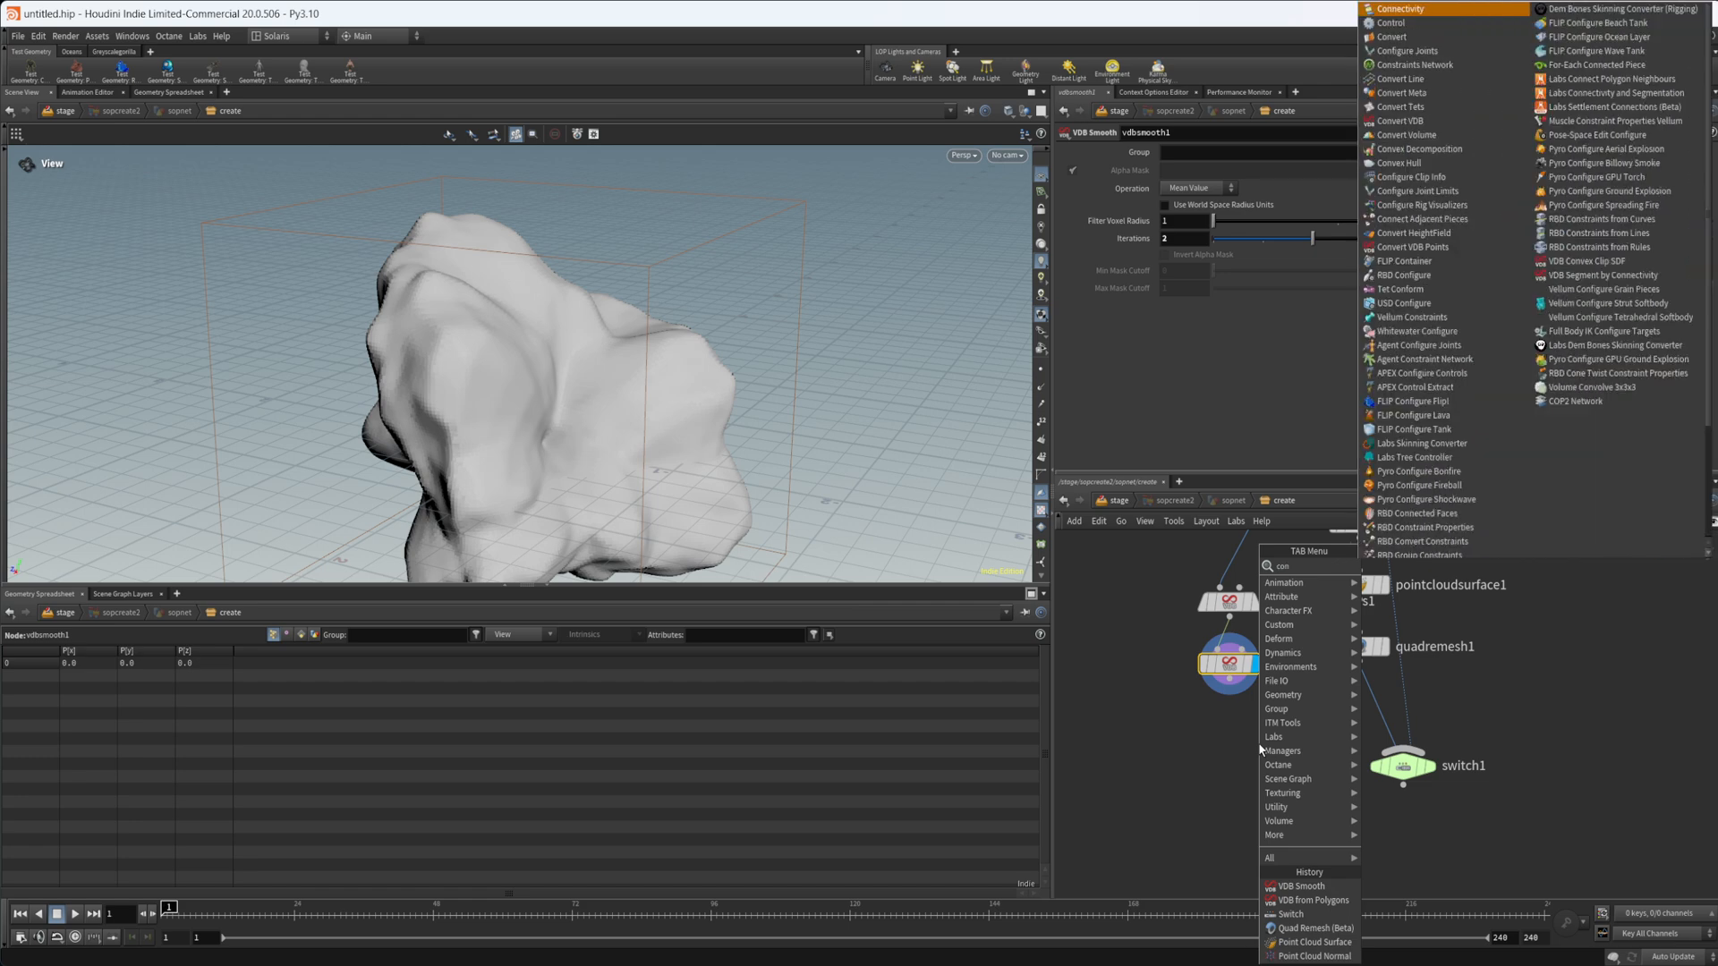
left_click(1416, 134)
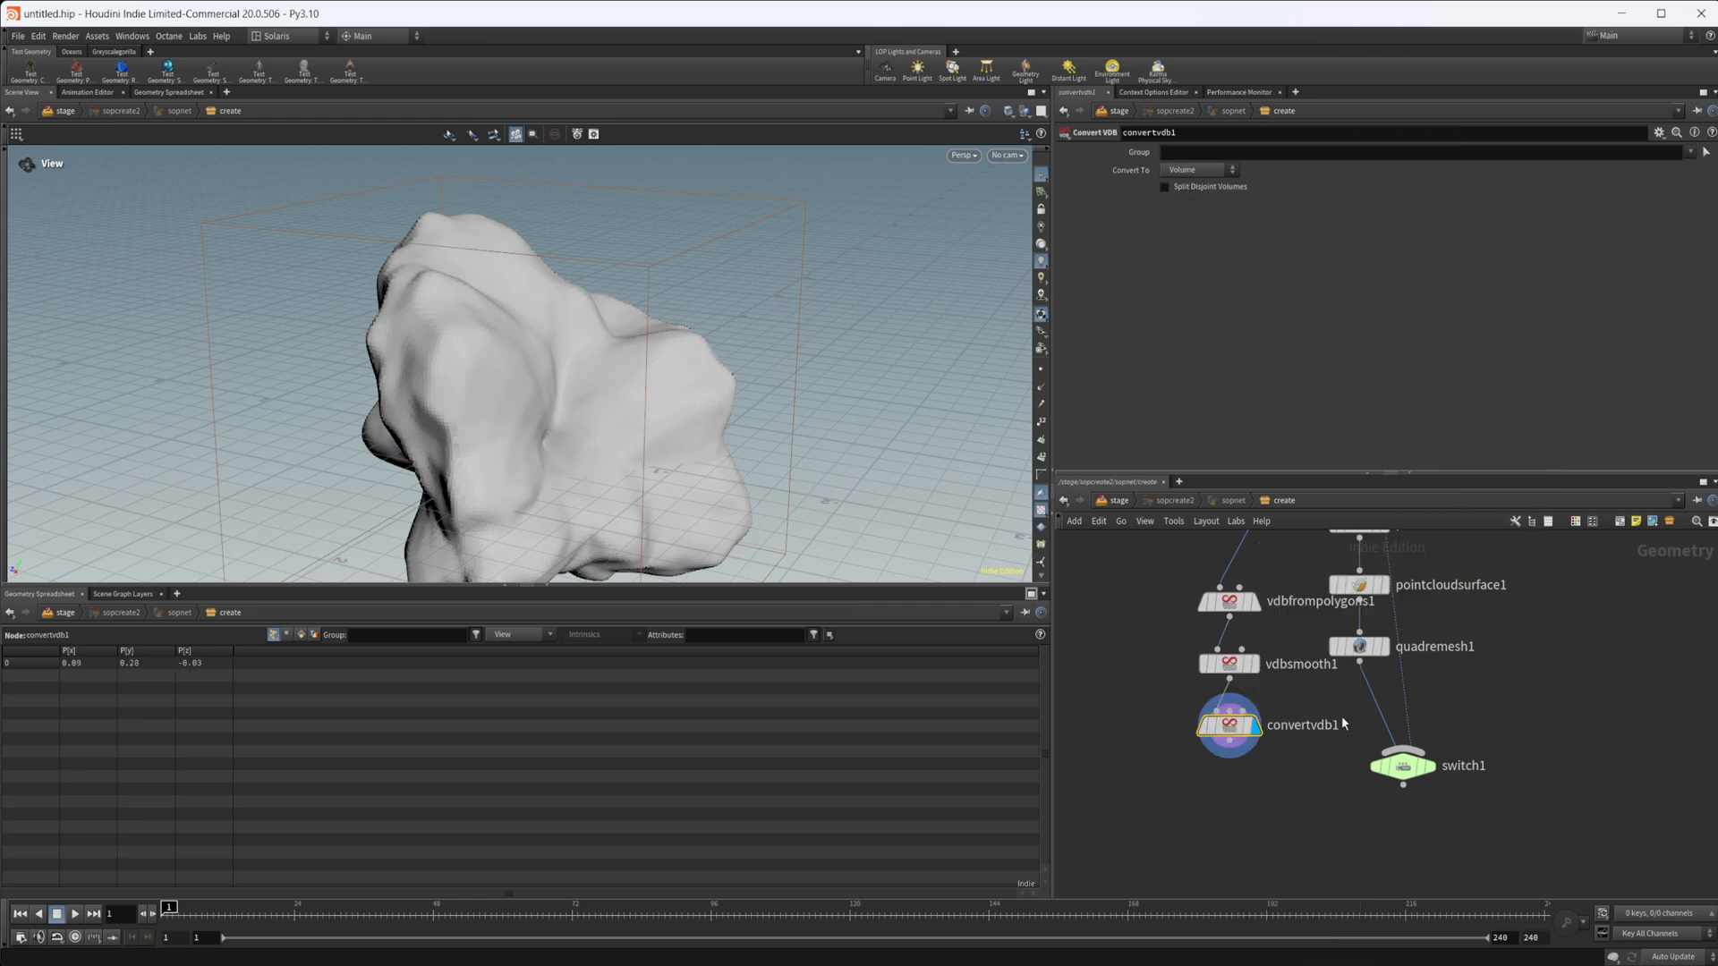
left_click(1197, 171)
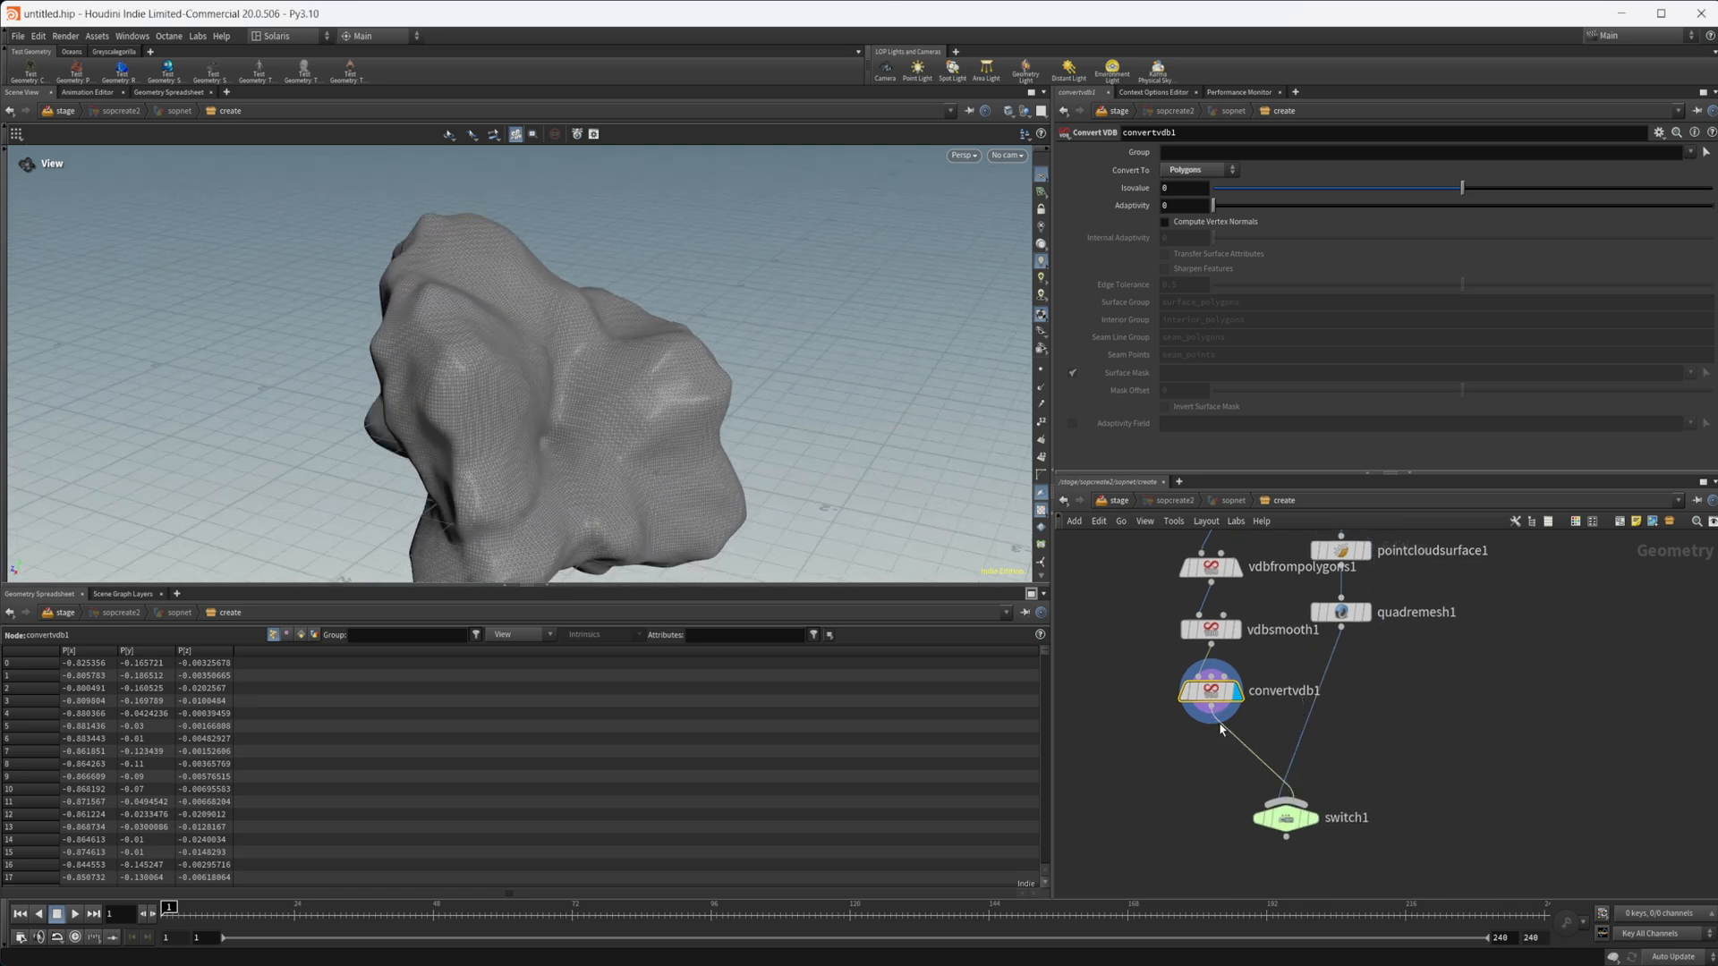
left_click(1283, 817)
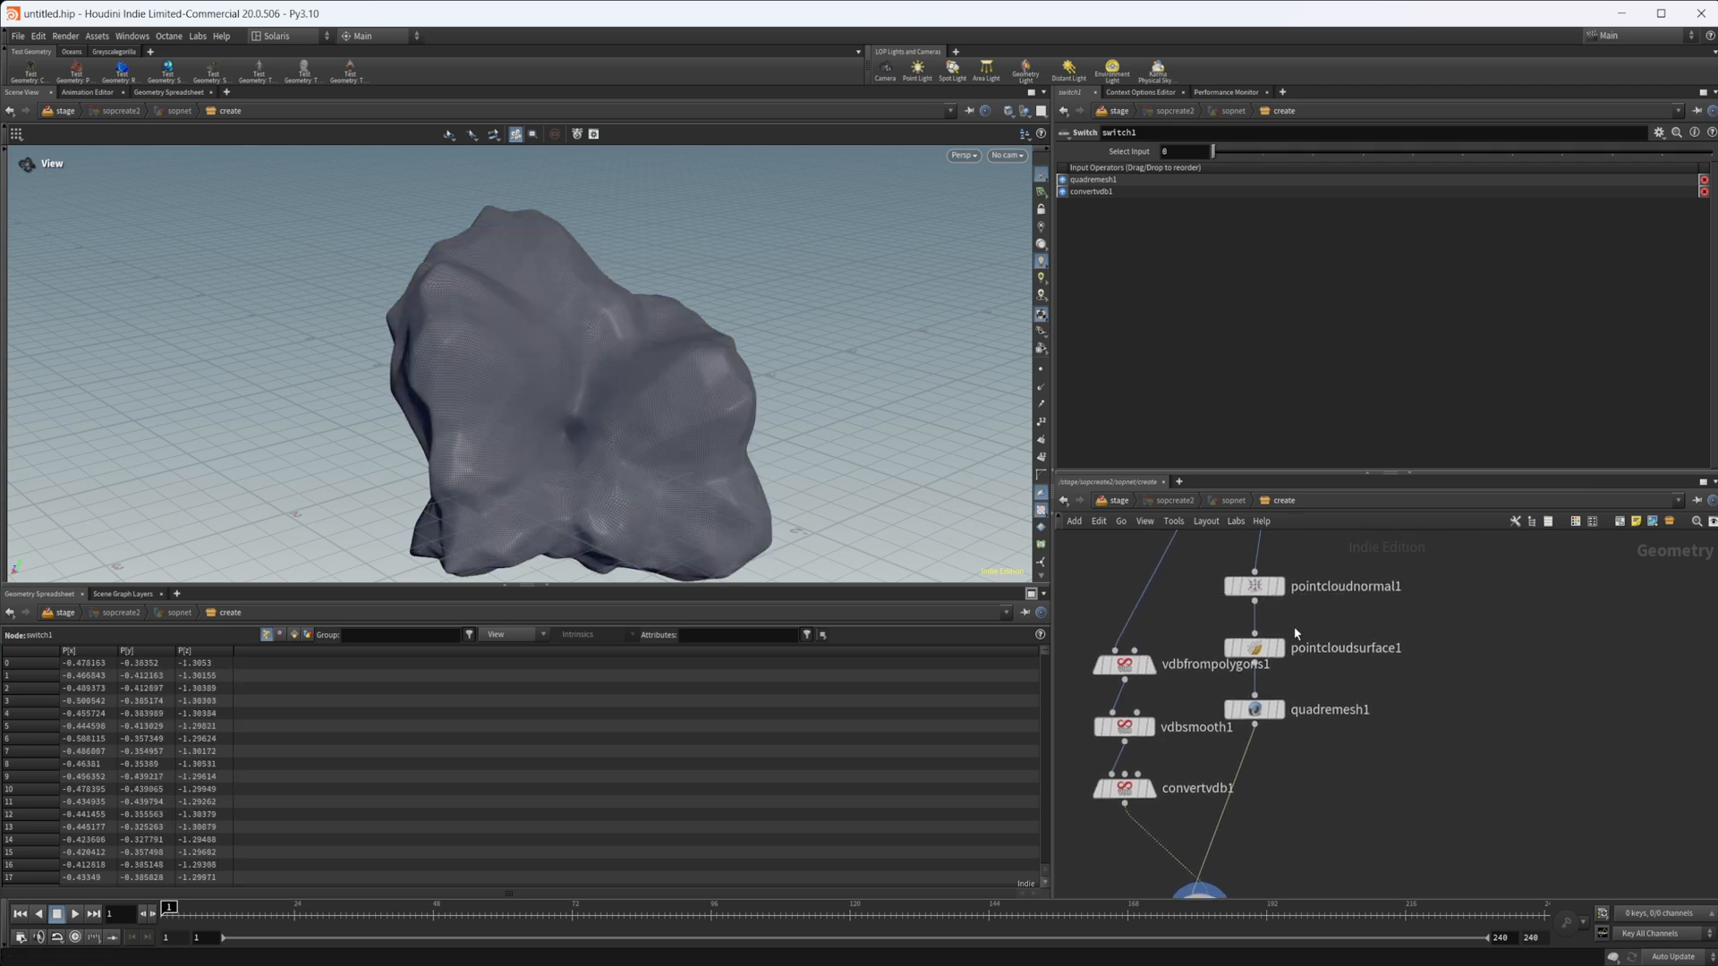
Lower the vdbfrompolygons1 voxel size from 0.001 to 0.0001 on the VDB chain
left_click(1179, 780)
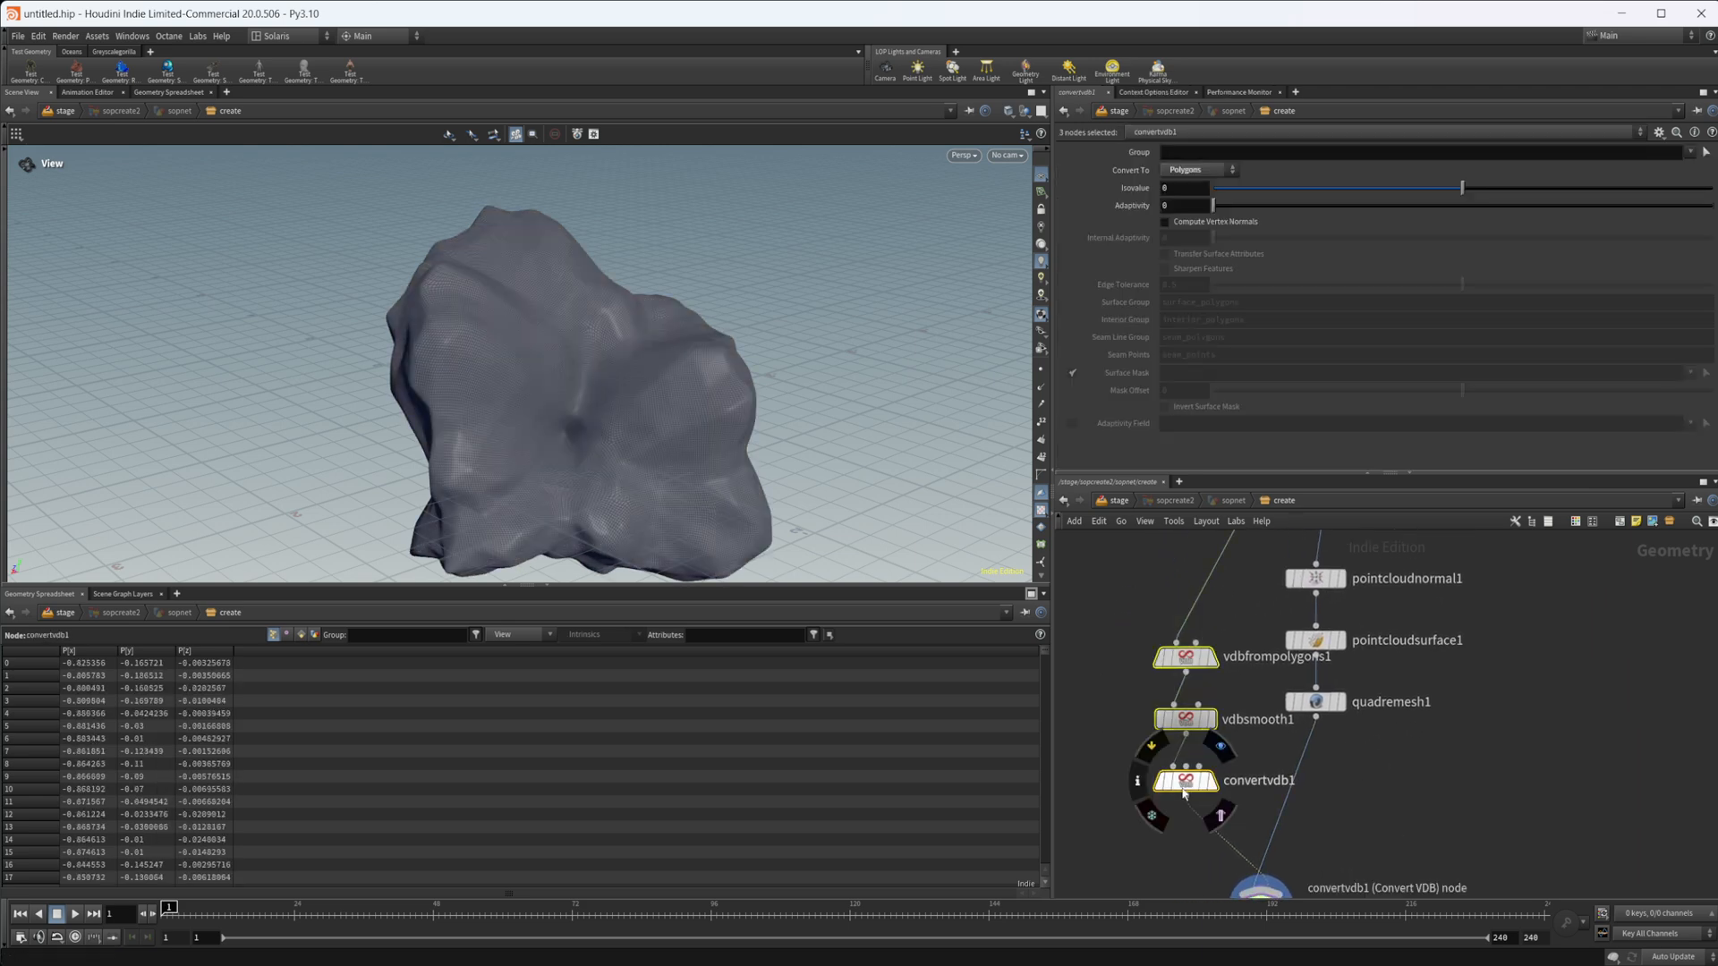
left_click(1187, 656)
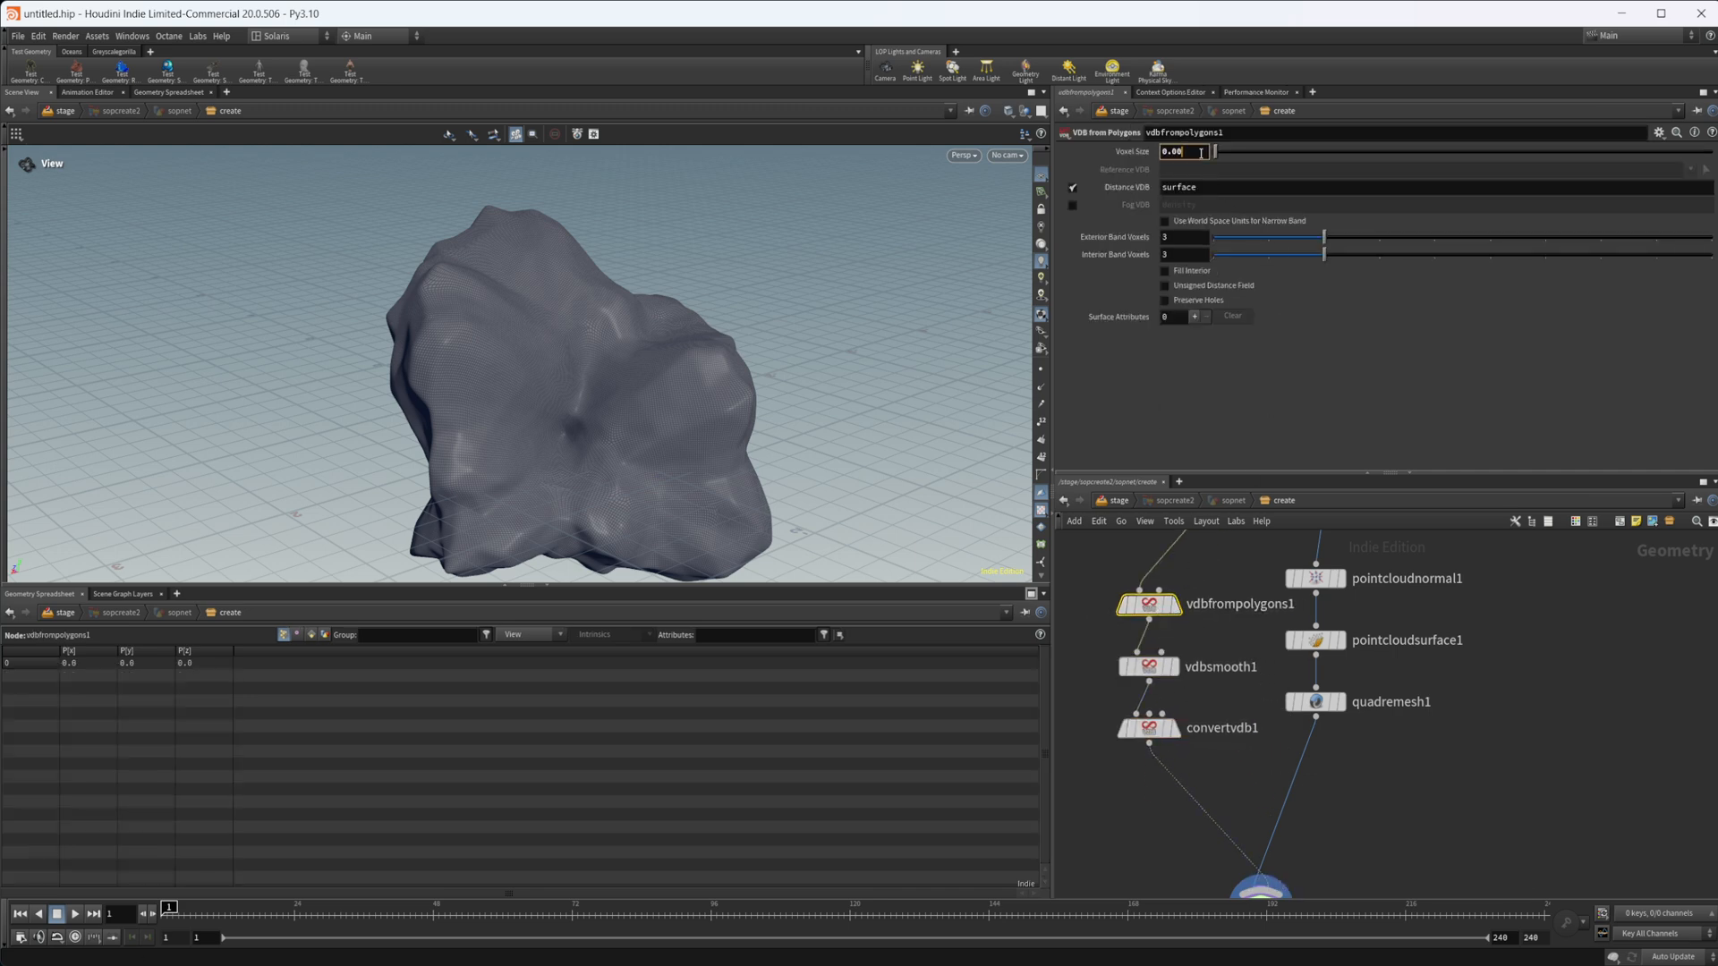
type("0.001")
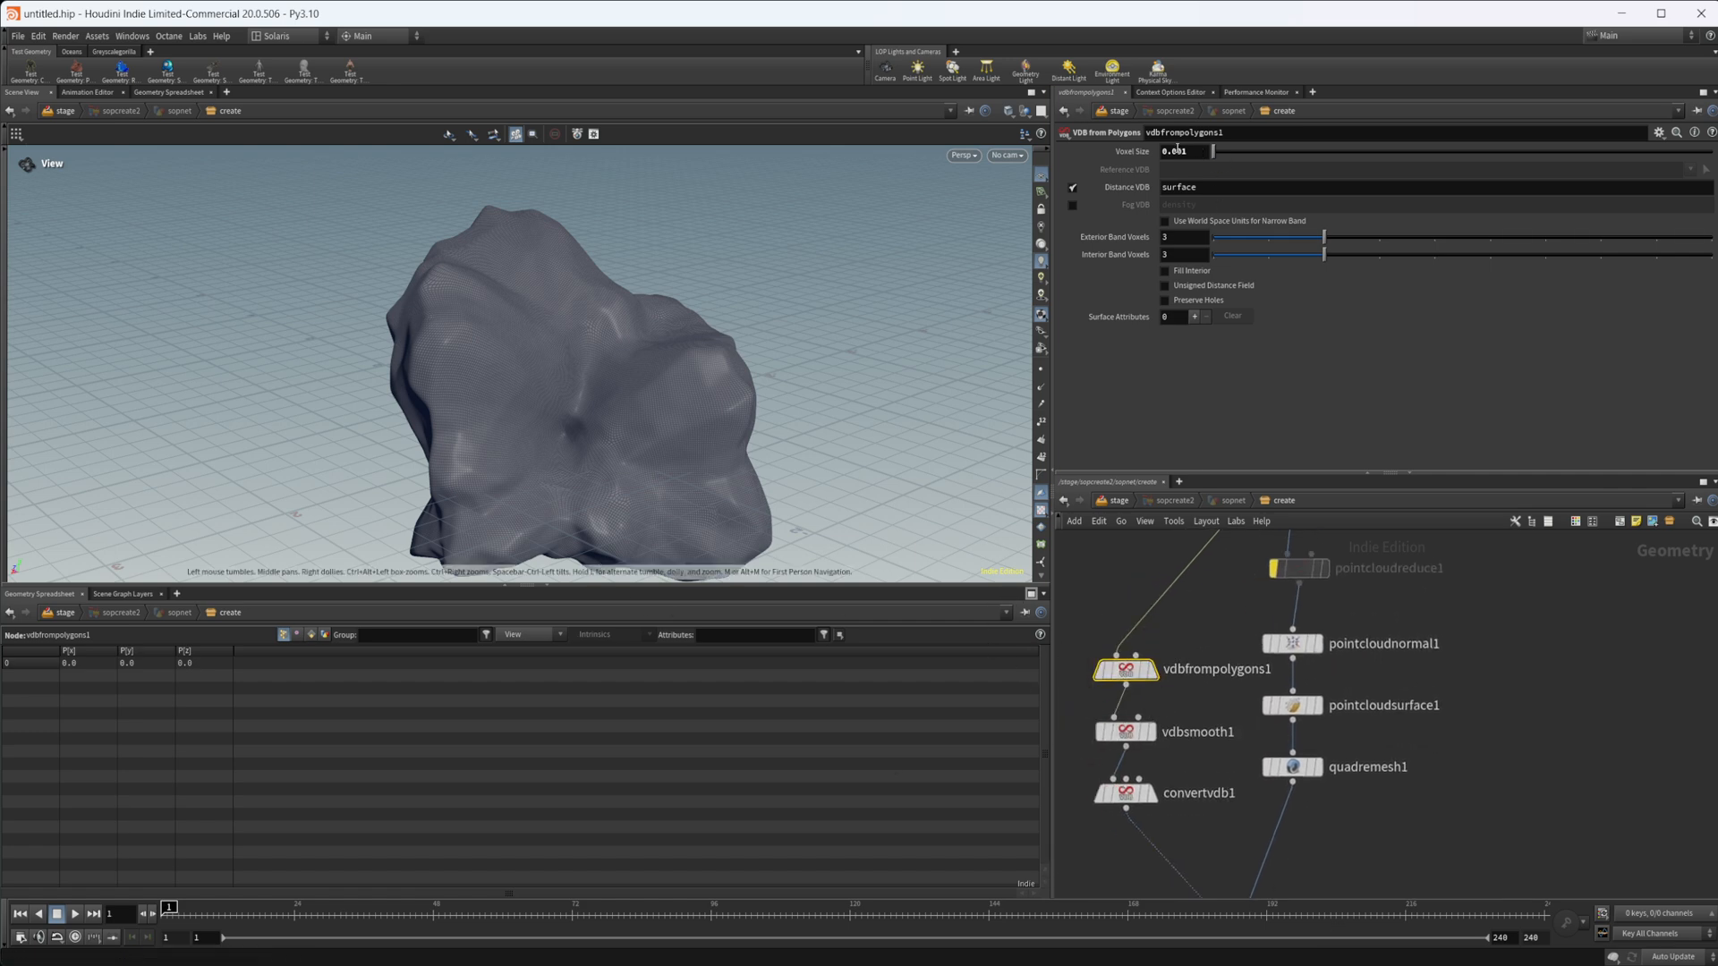
type("0.0001")
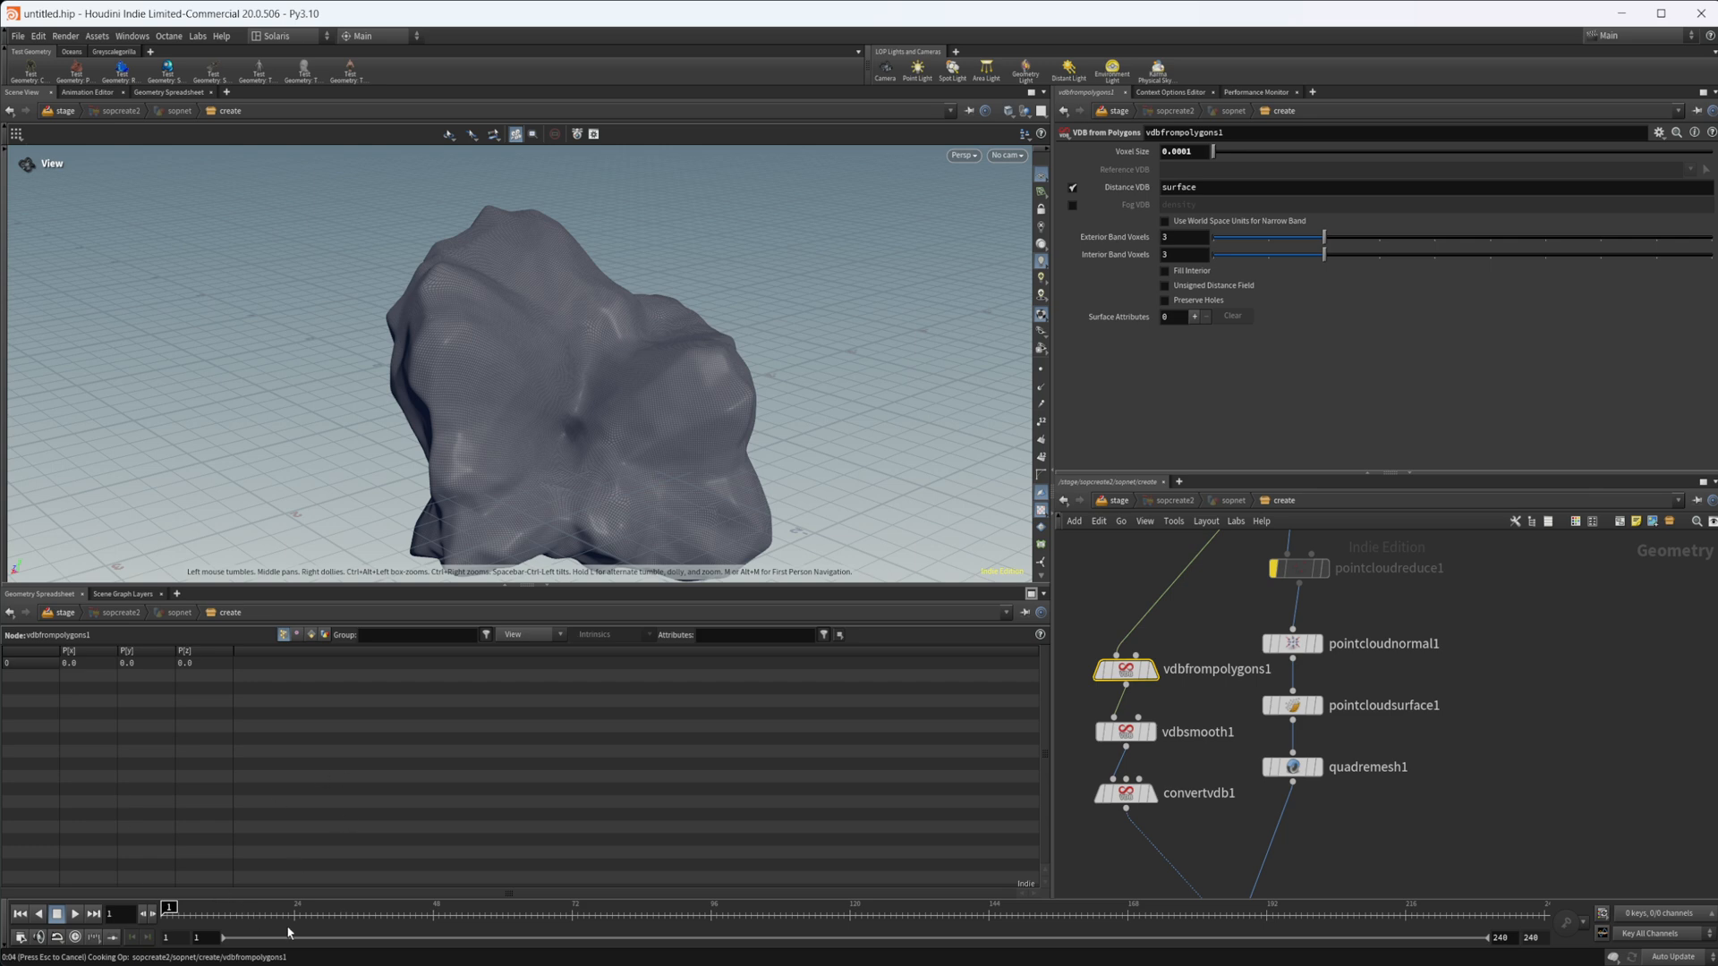
mouse_move(414, 873)
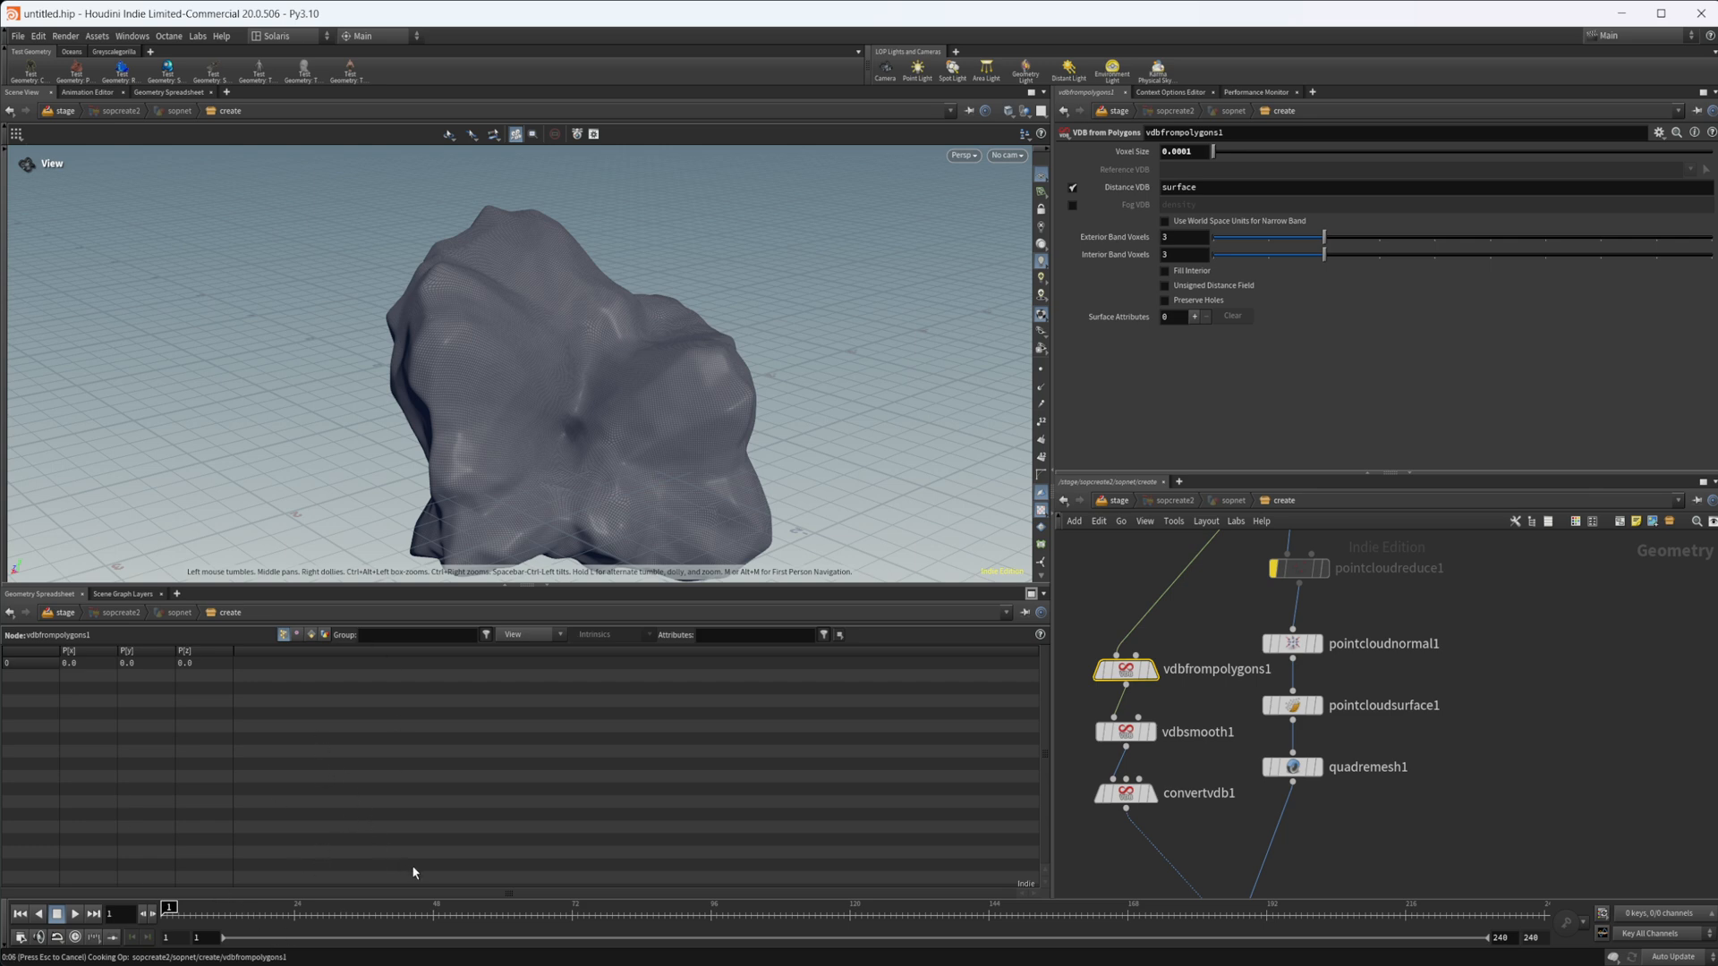
mouse_move(664, 517)
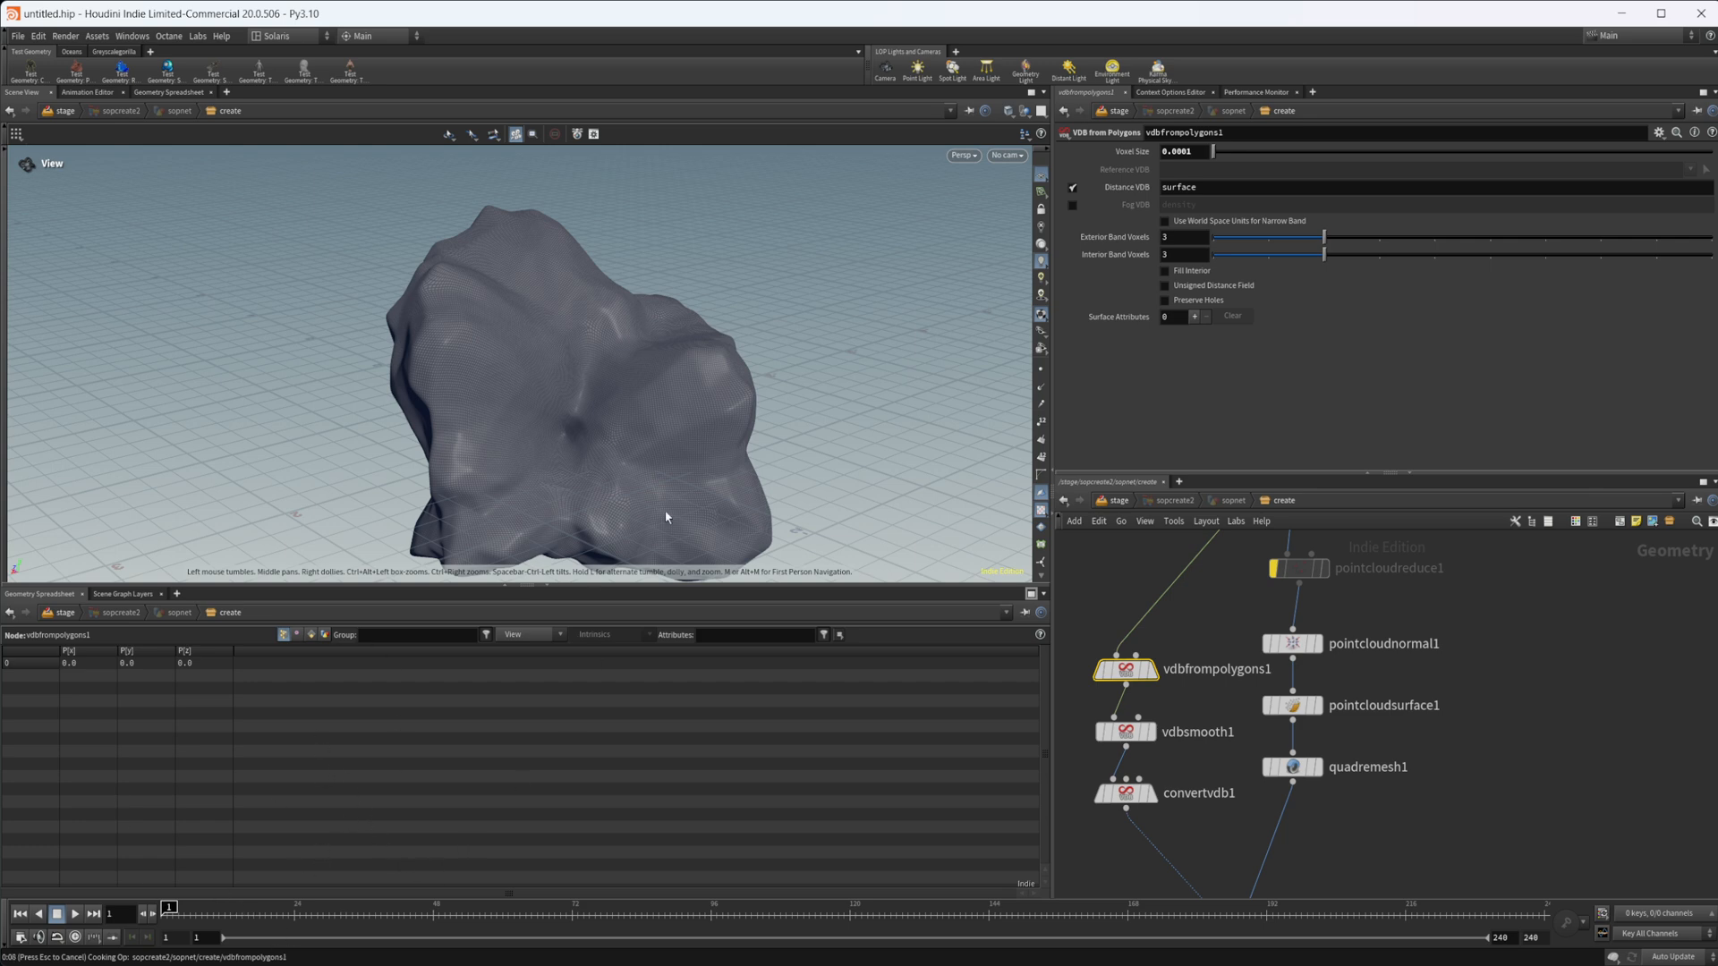
mouse_move(699, 498)
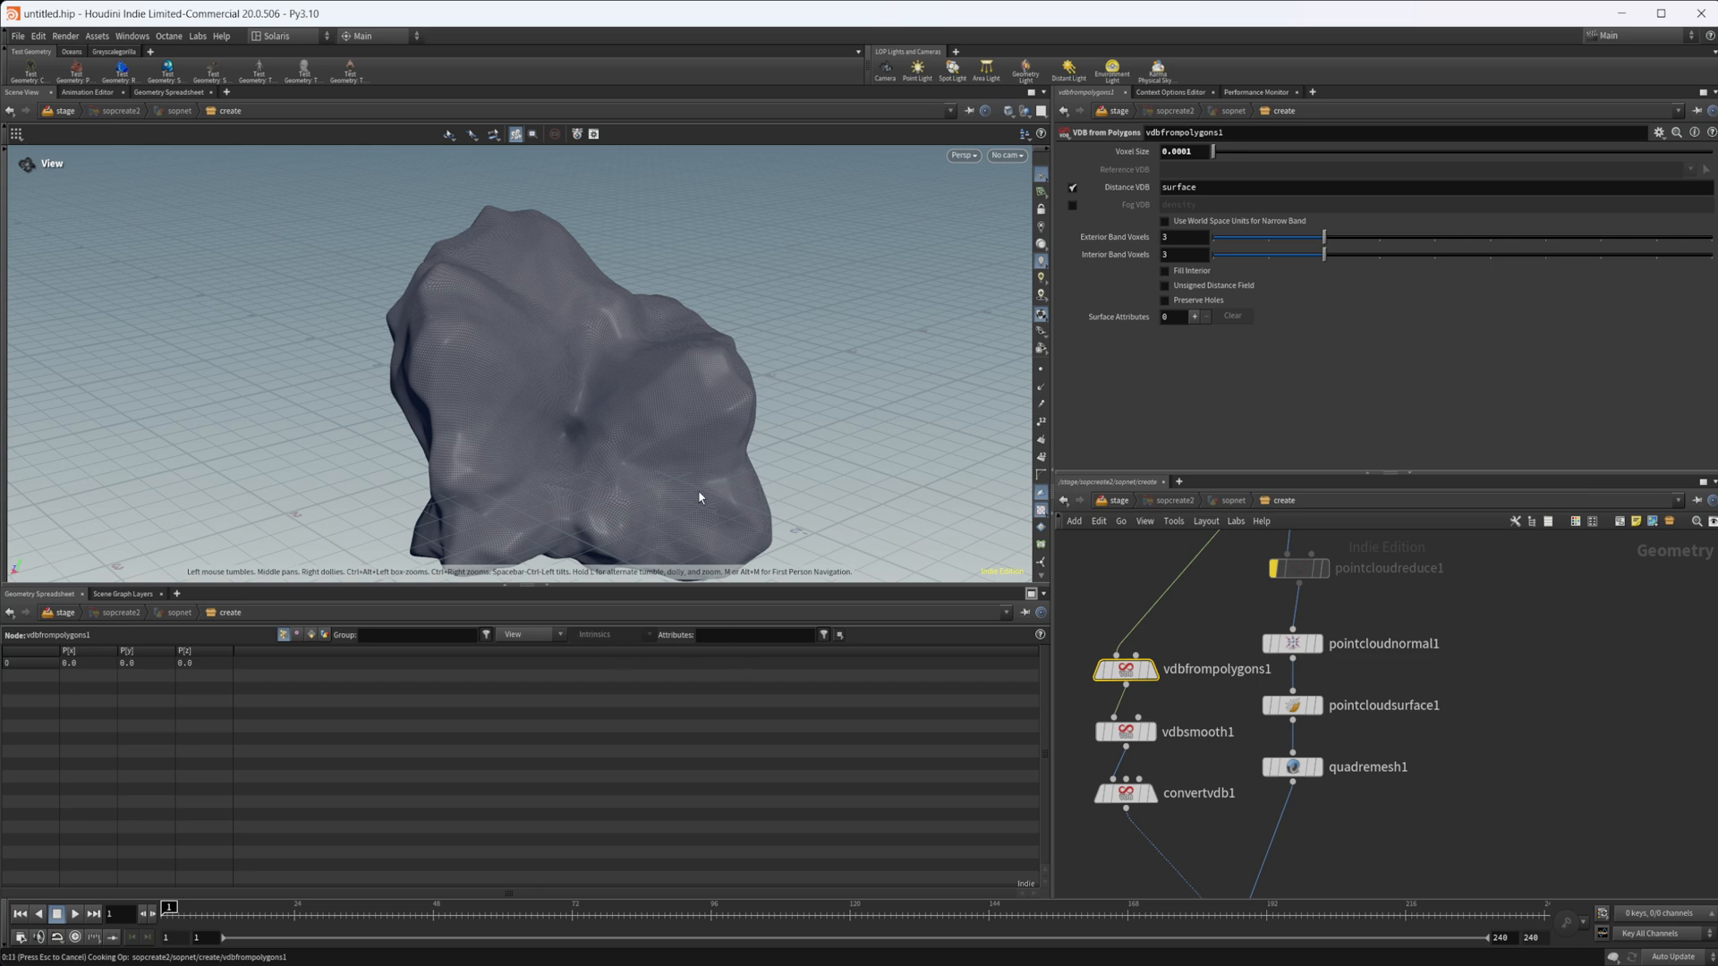
mouse_move(669, 592)
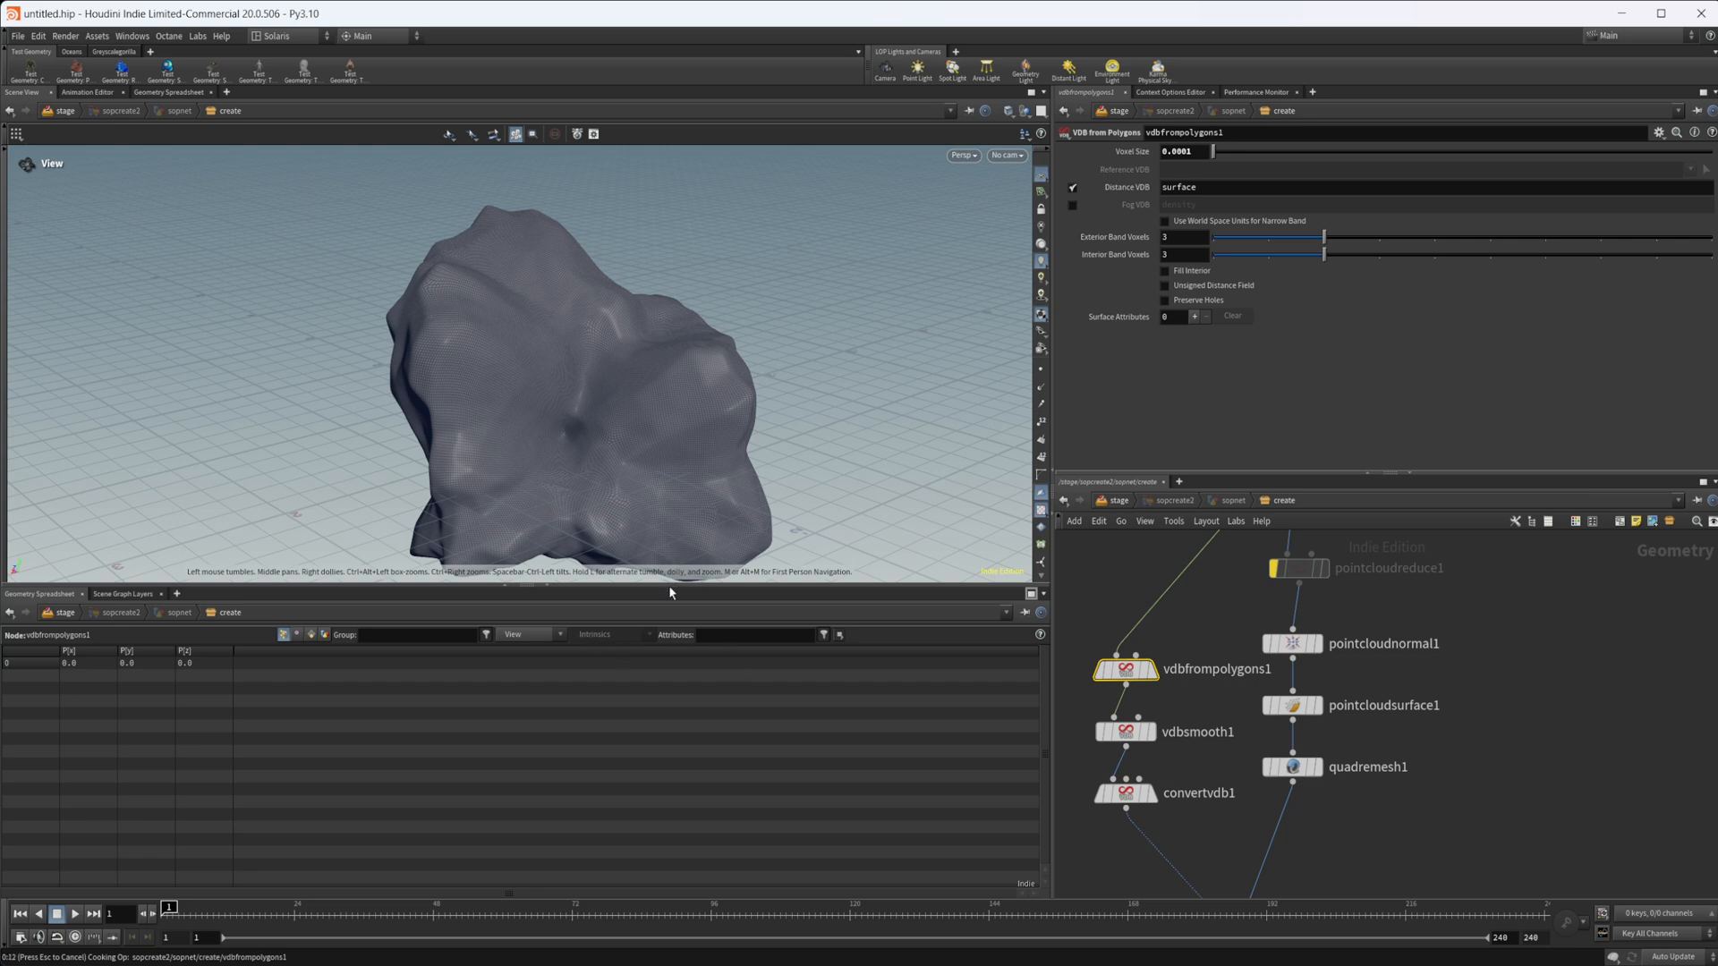
mouse_move(600, 690)
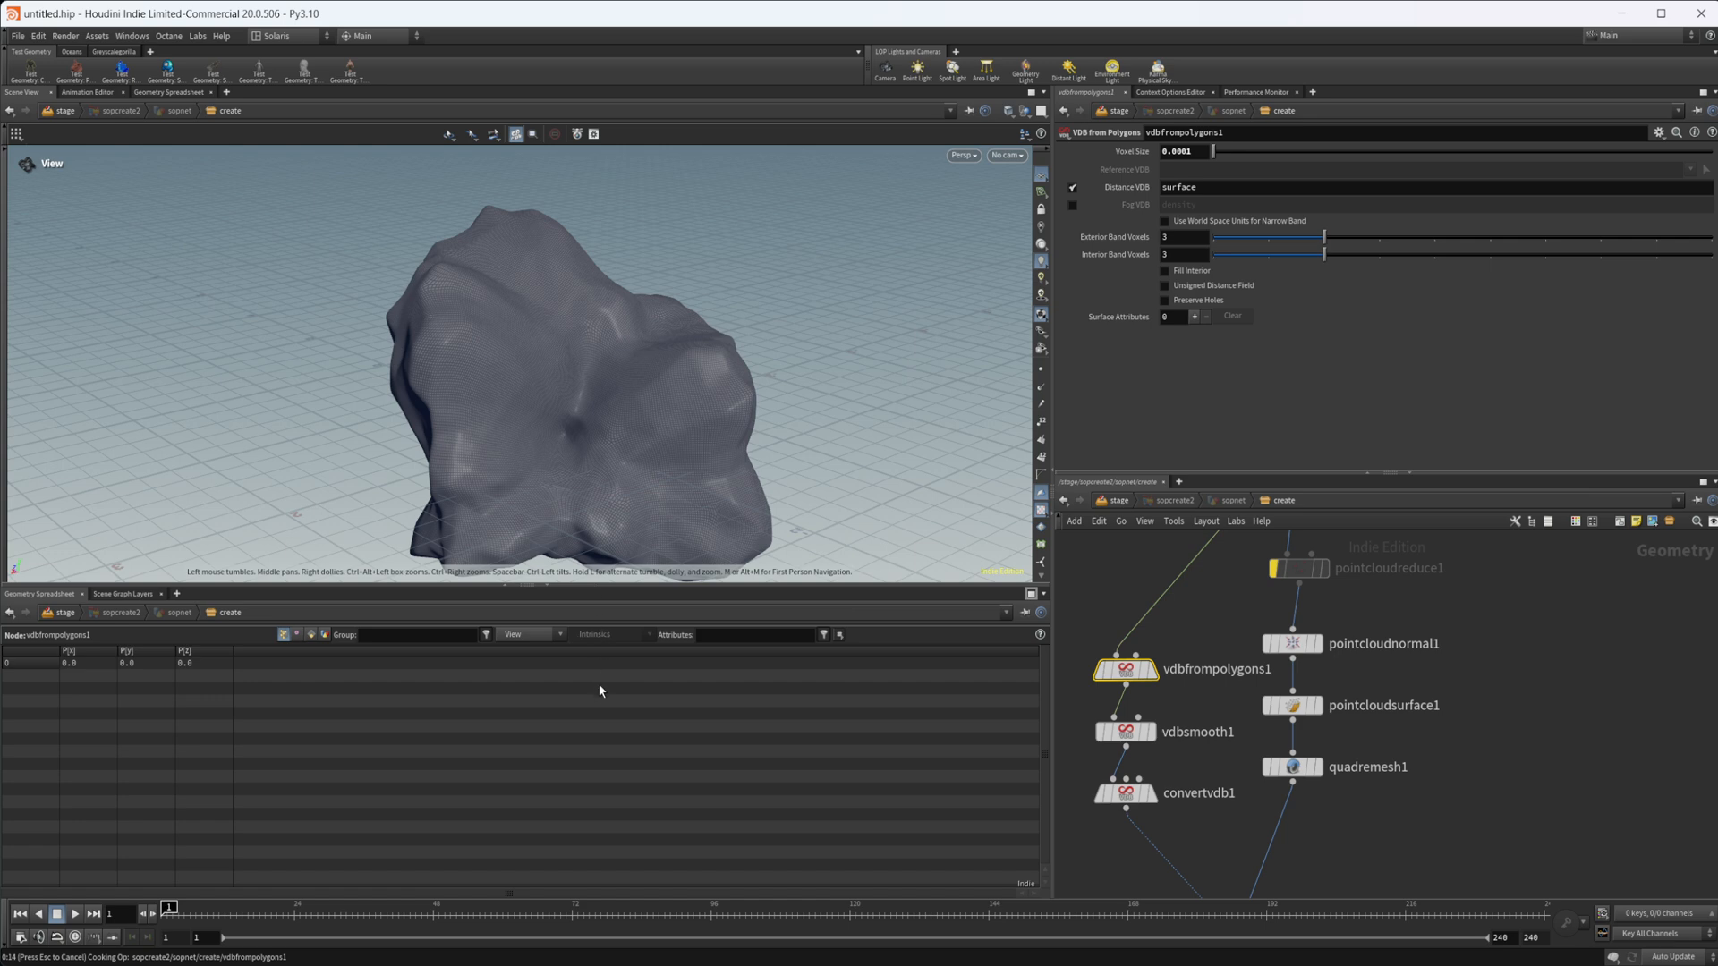
mouse_move(1055, 611)
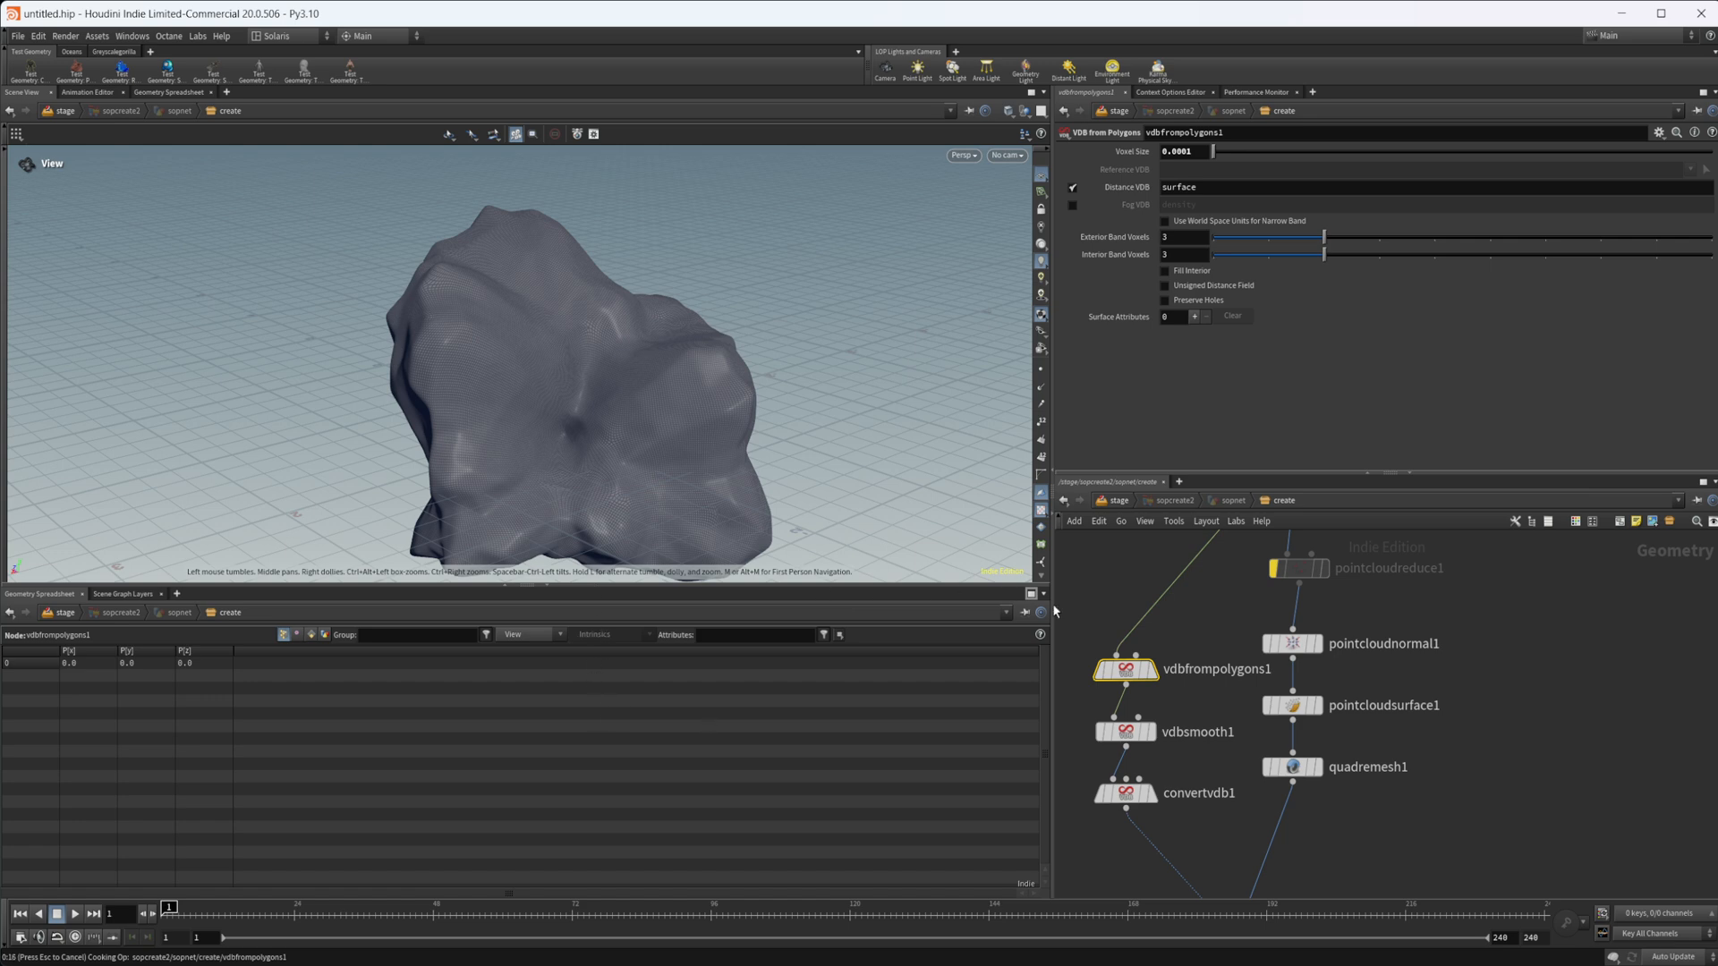
mouse_move(1014, 633)
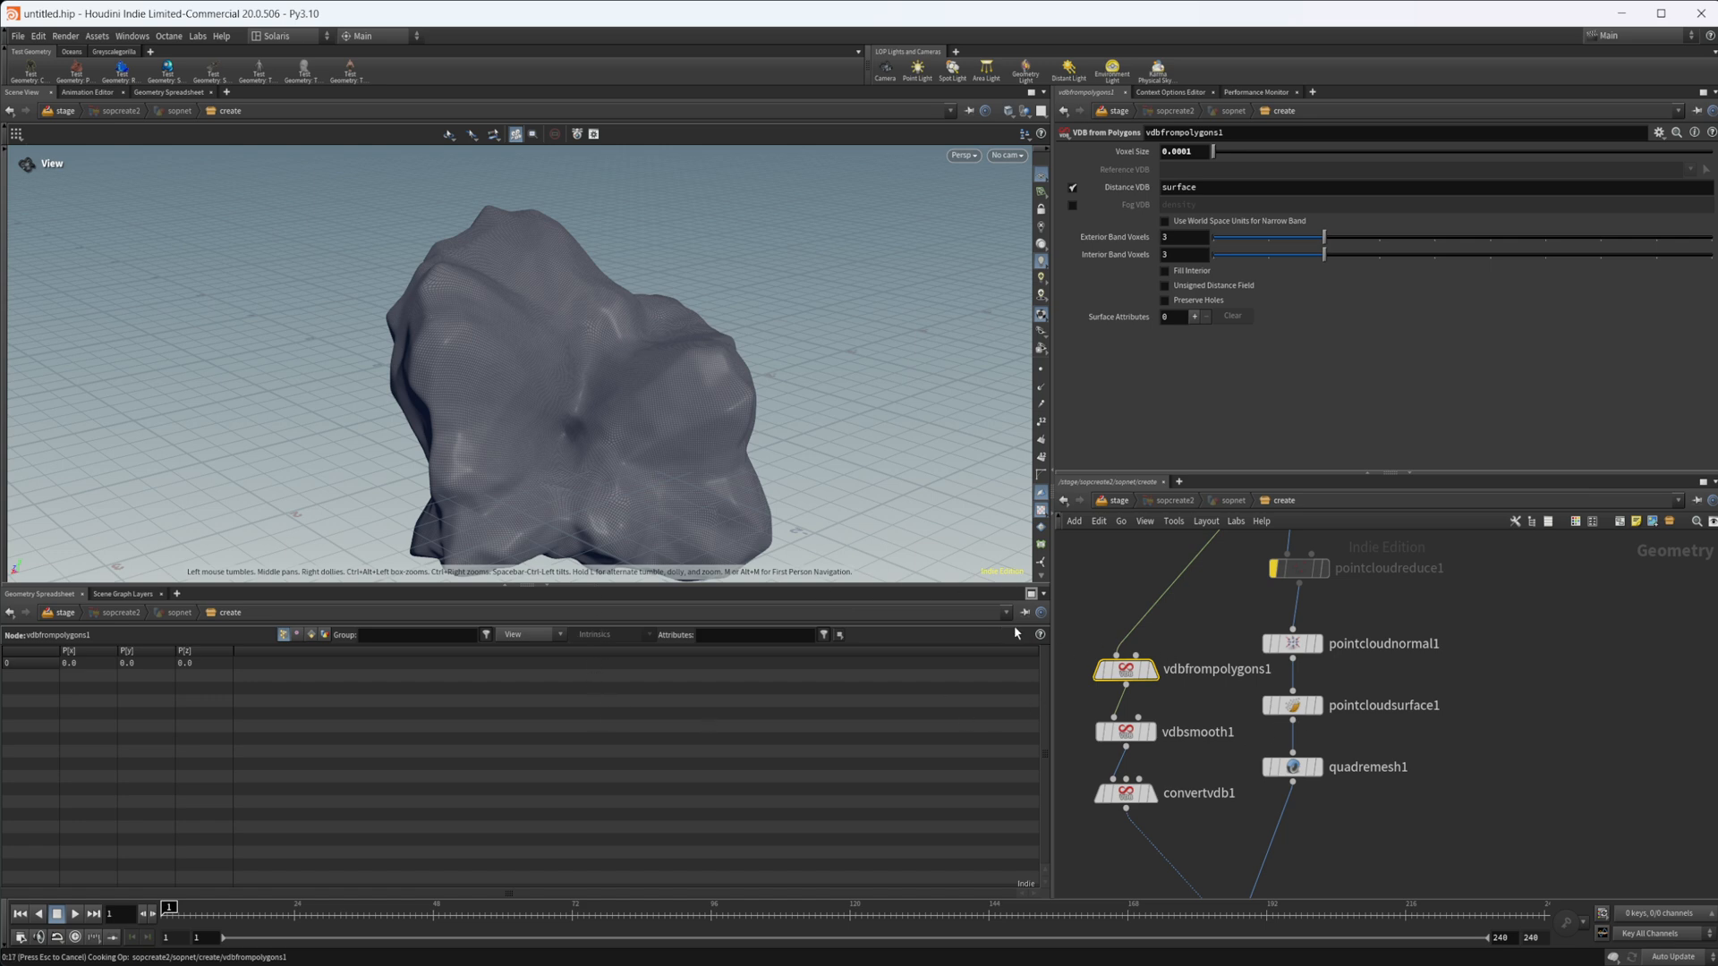
mouse_move(833, 473)
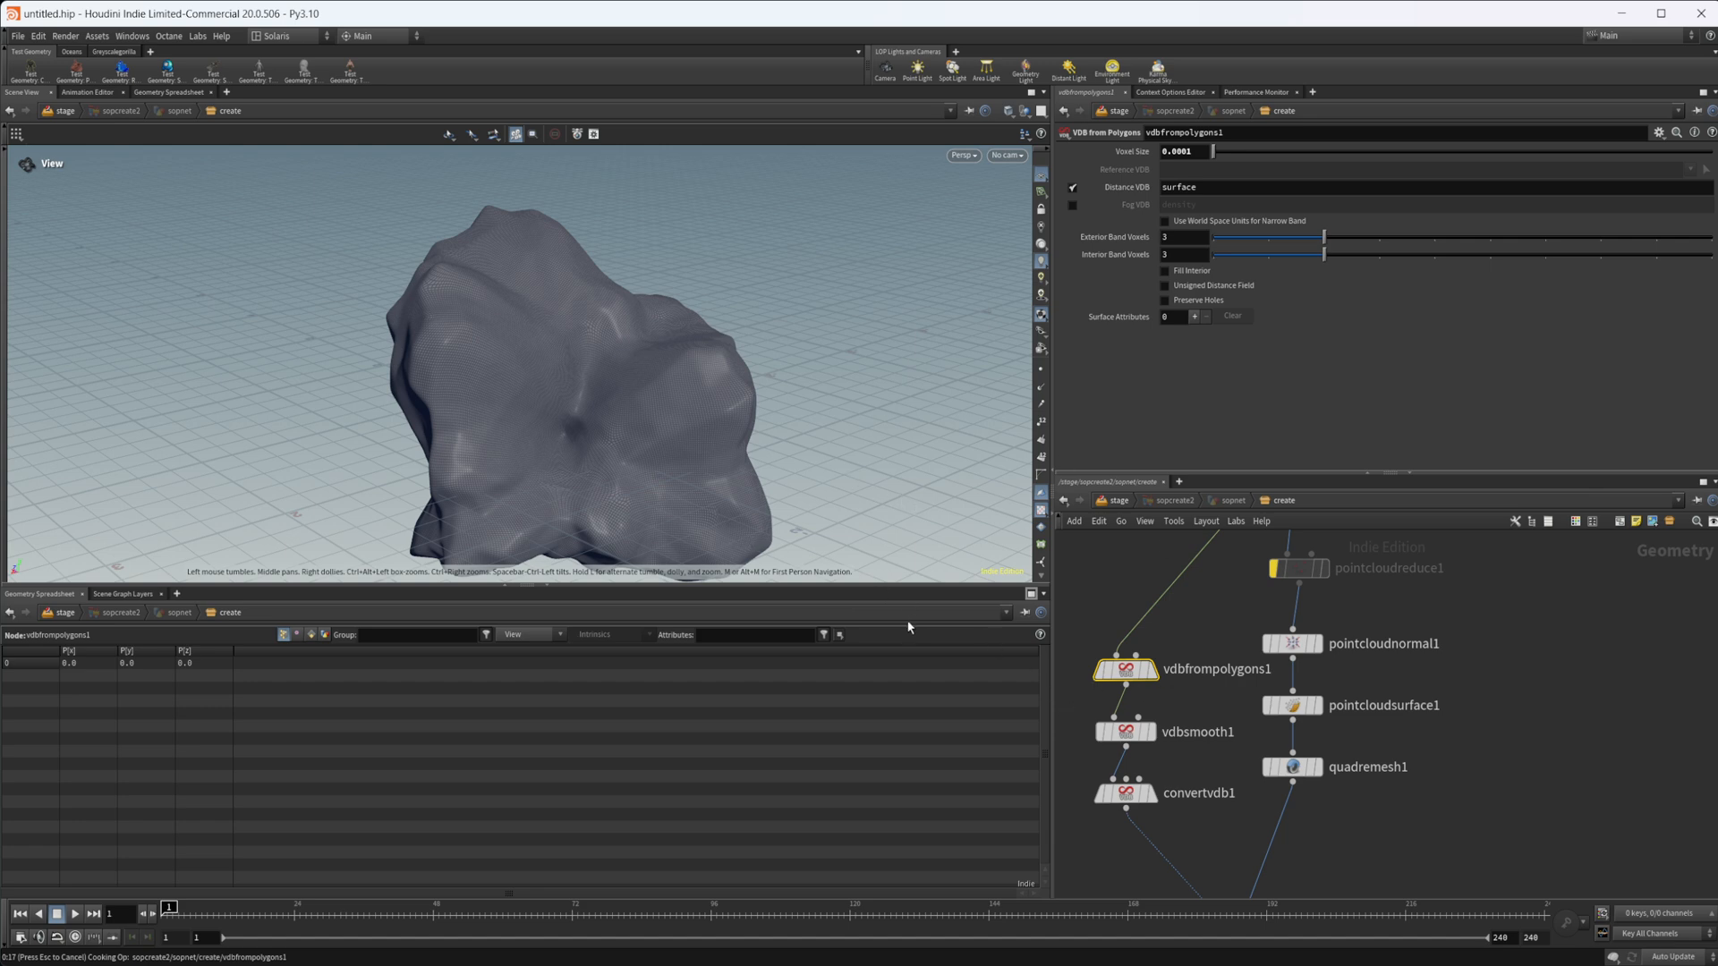
mouse_move(1152, 531)
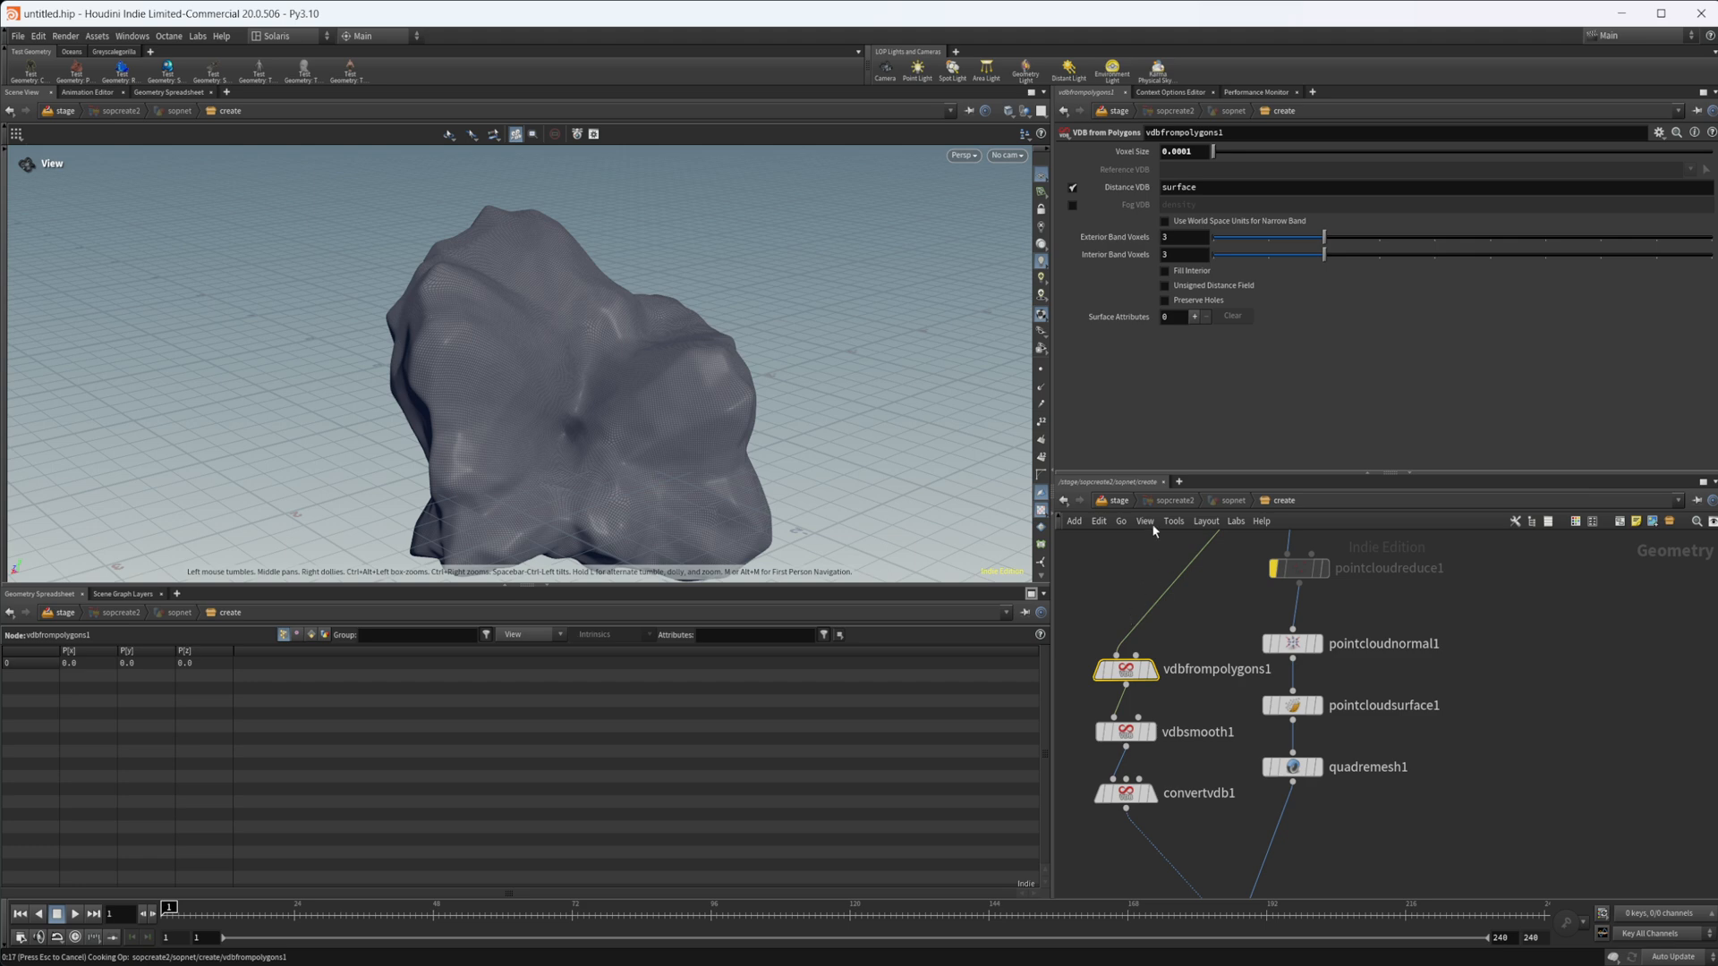
mouse_move(1200, 634)
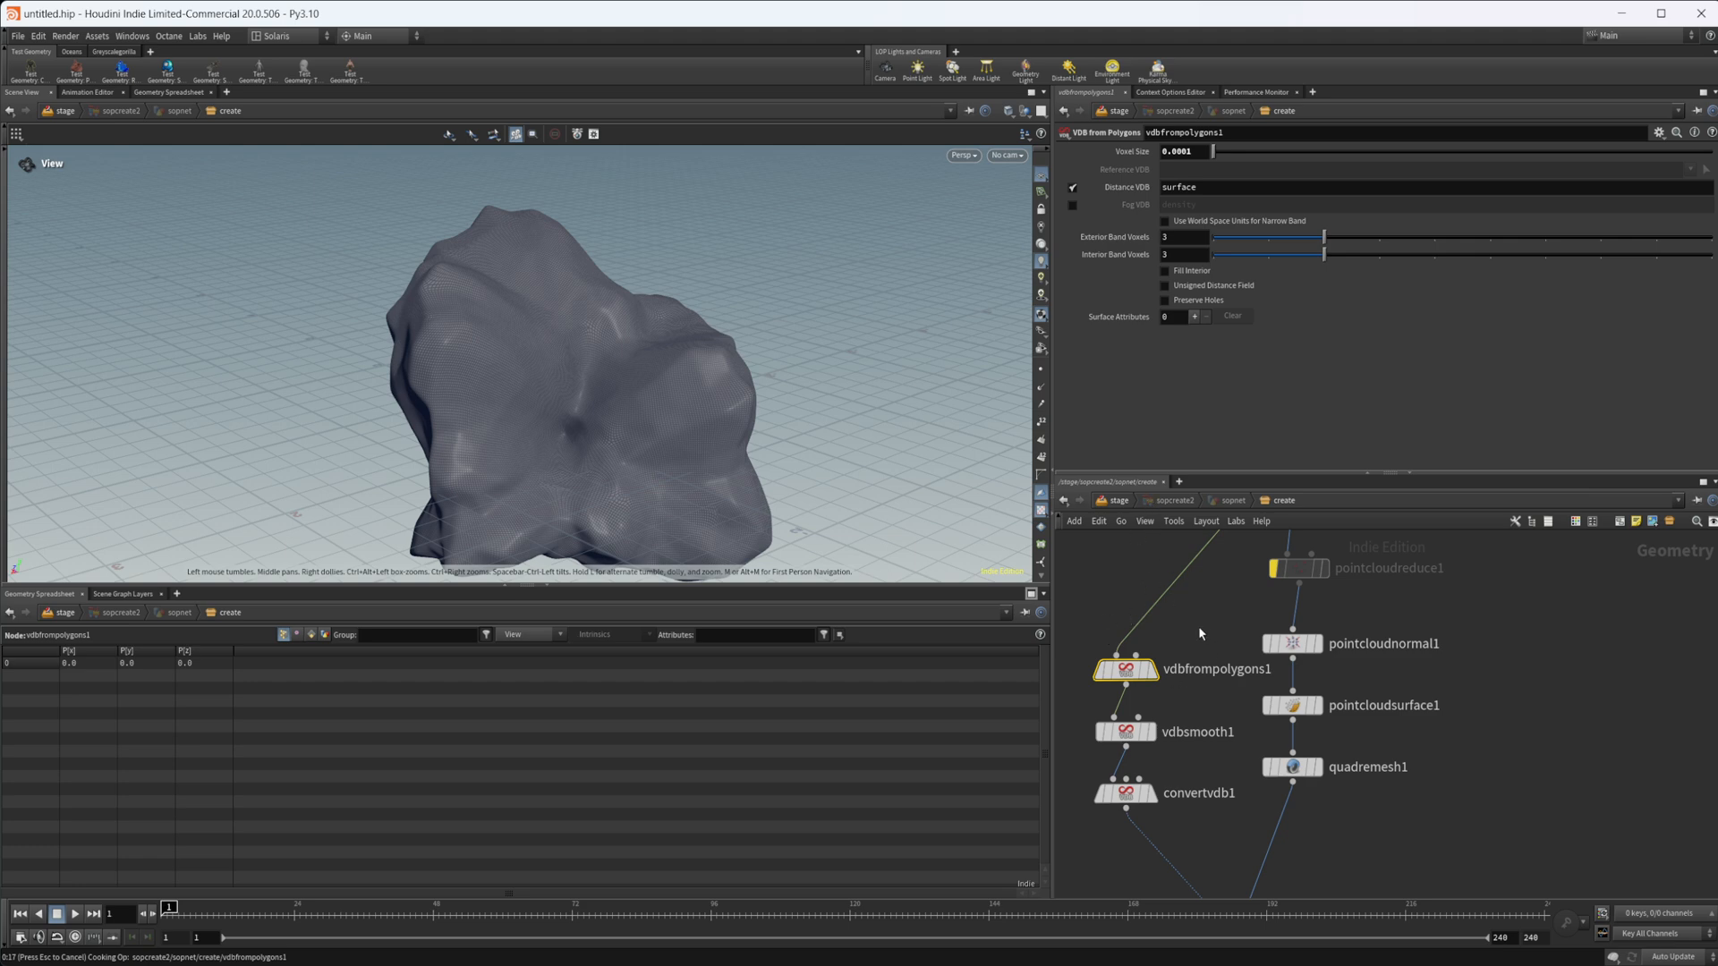
mouse_move(1185, 642)
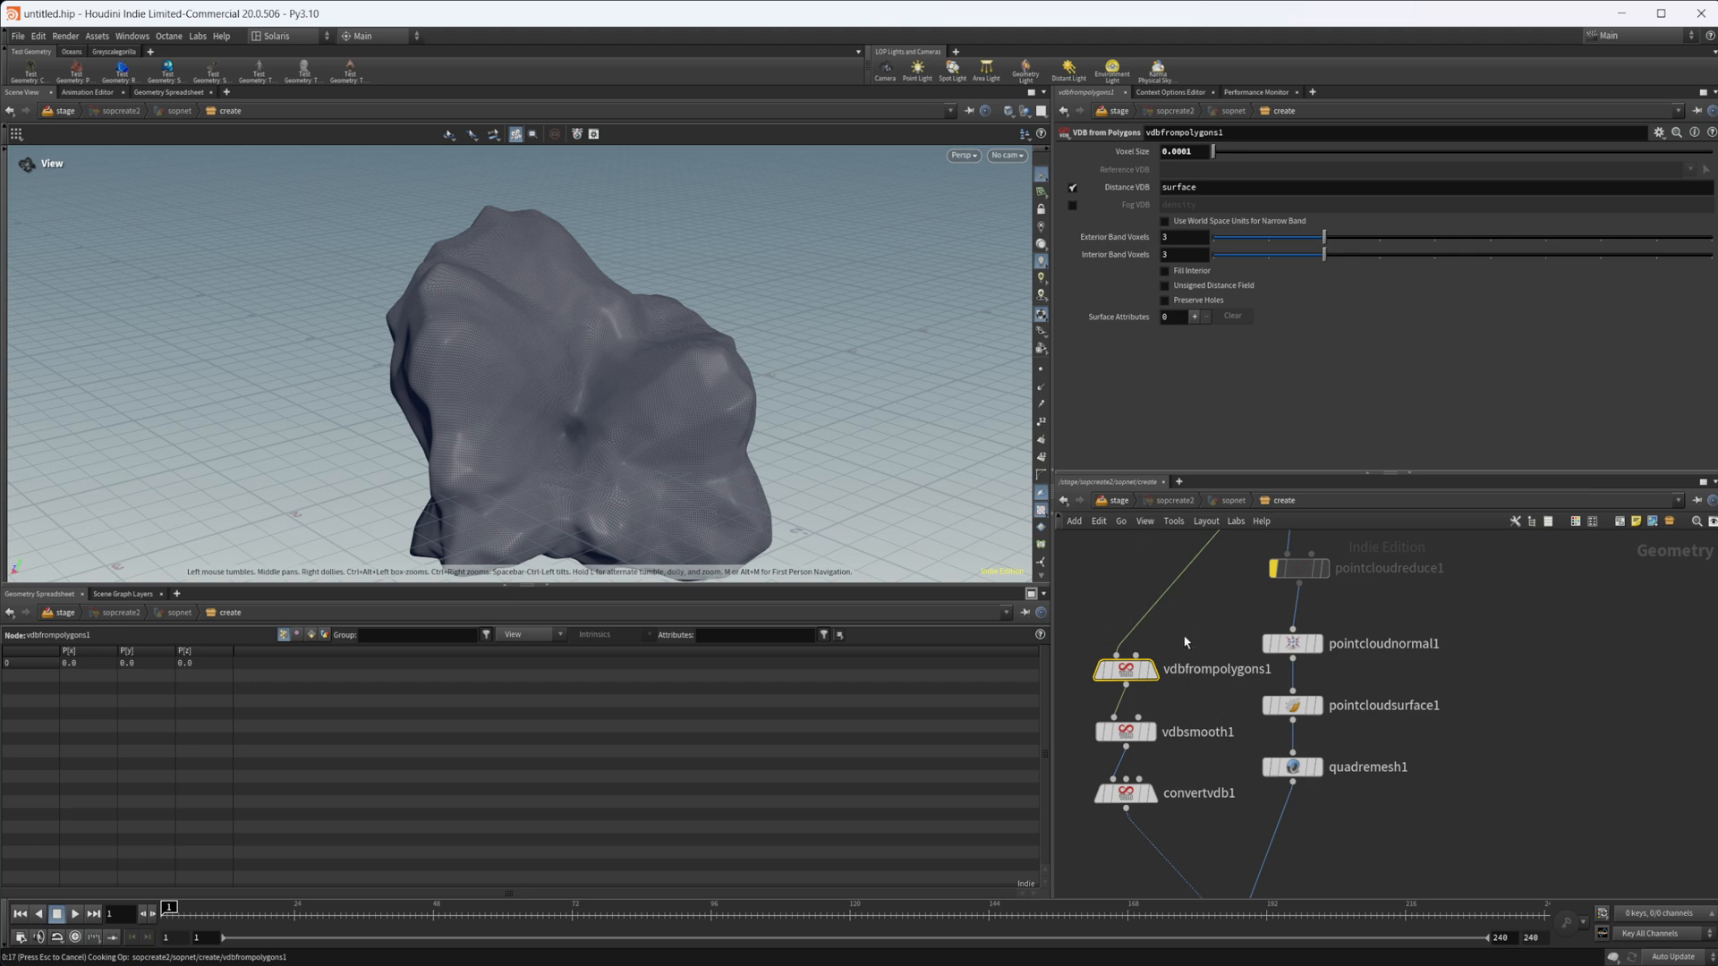
mouse_move(1014, 599)
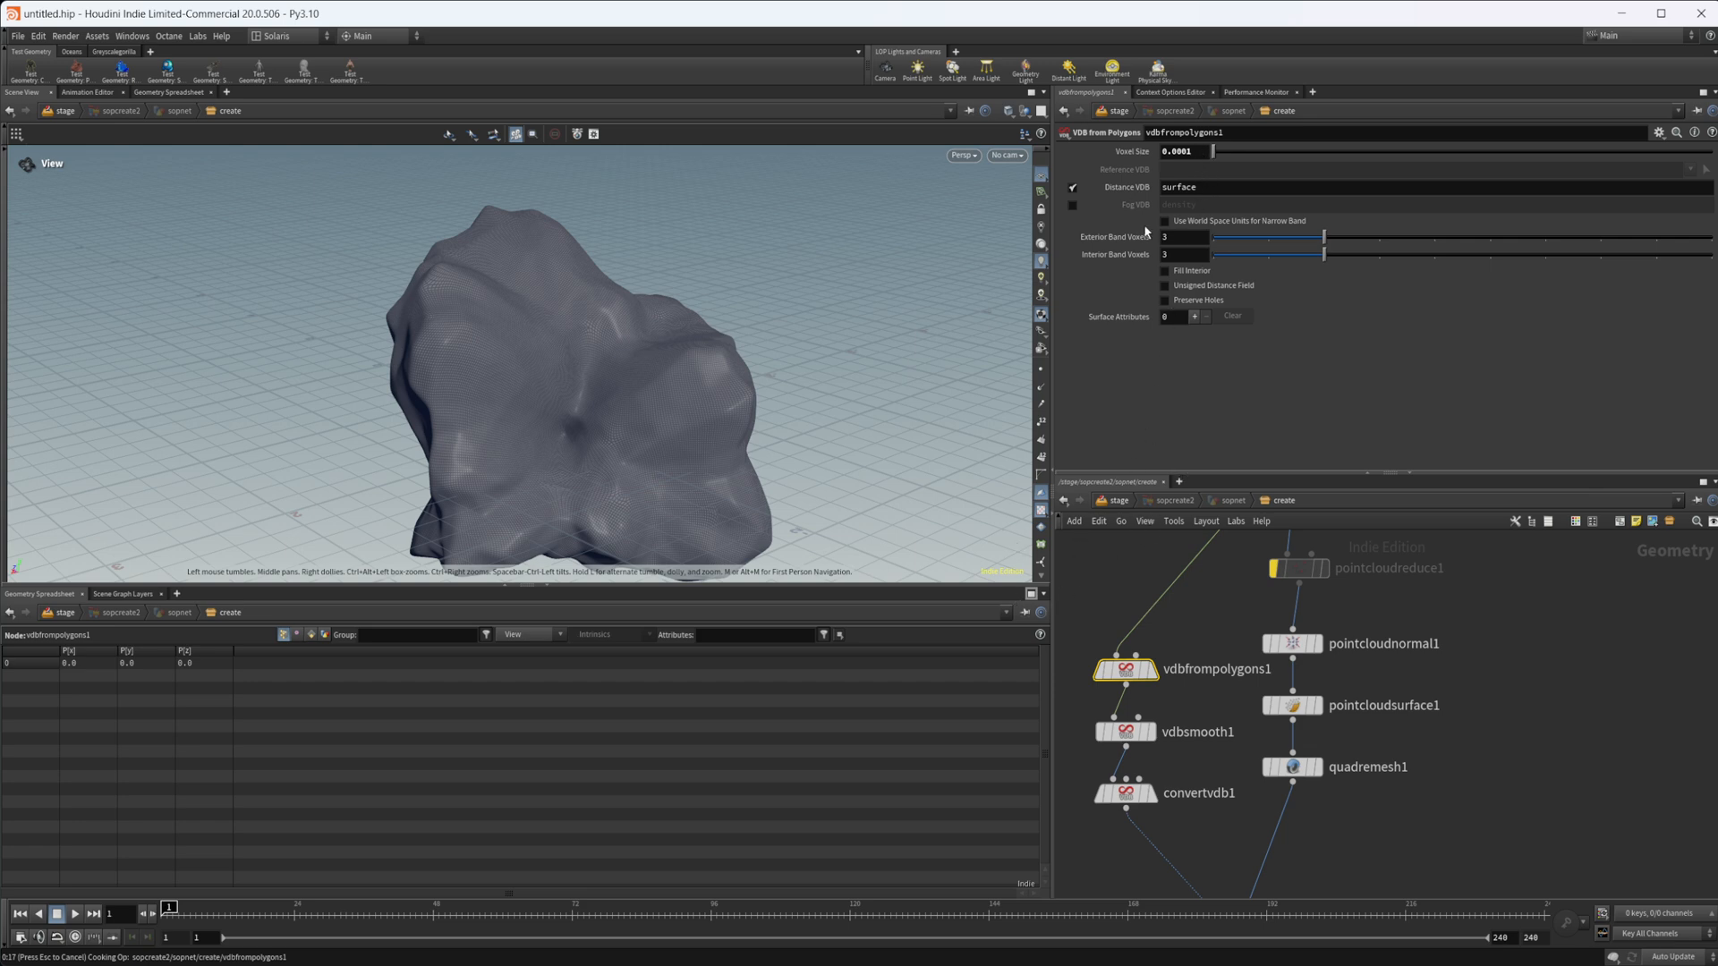
mouse_move(766, 590)
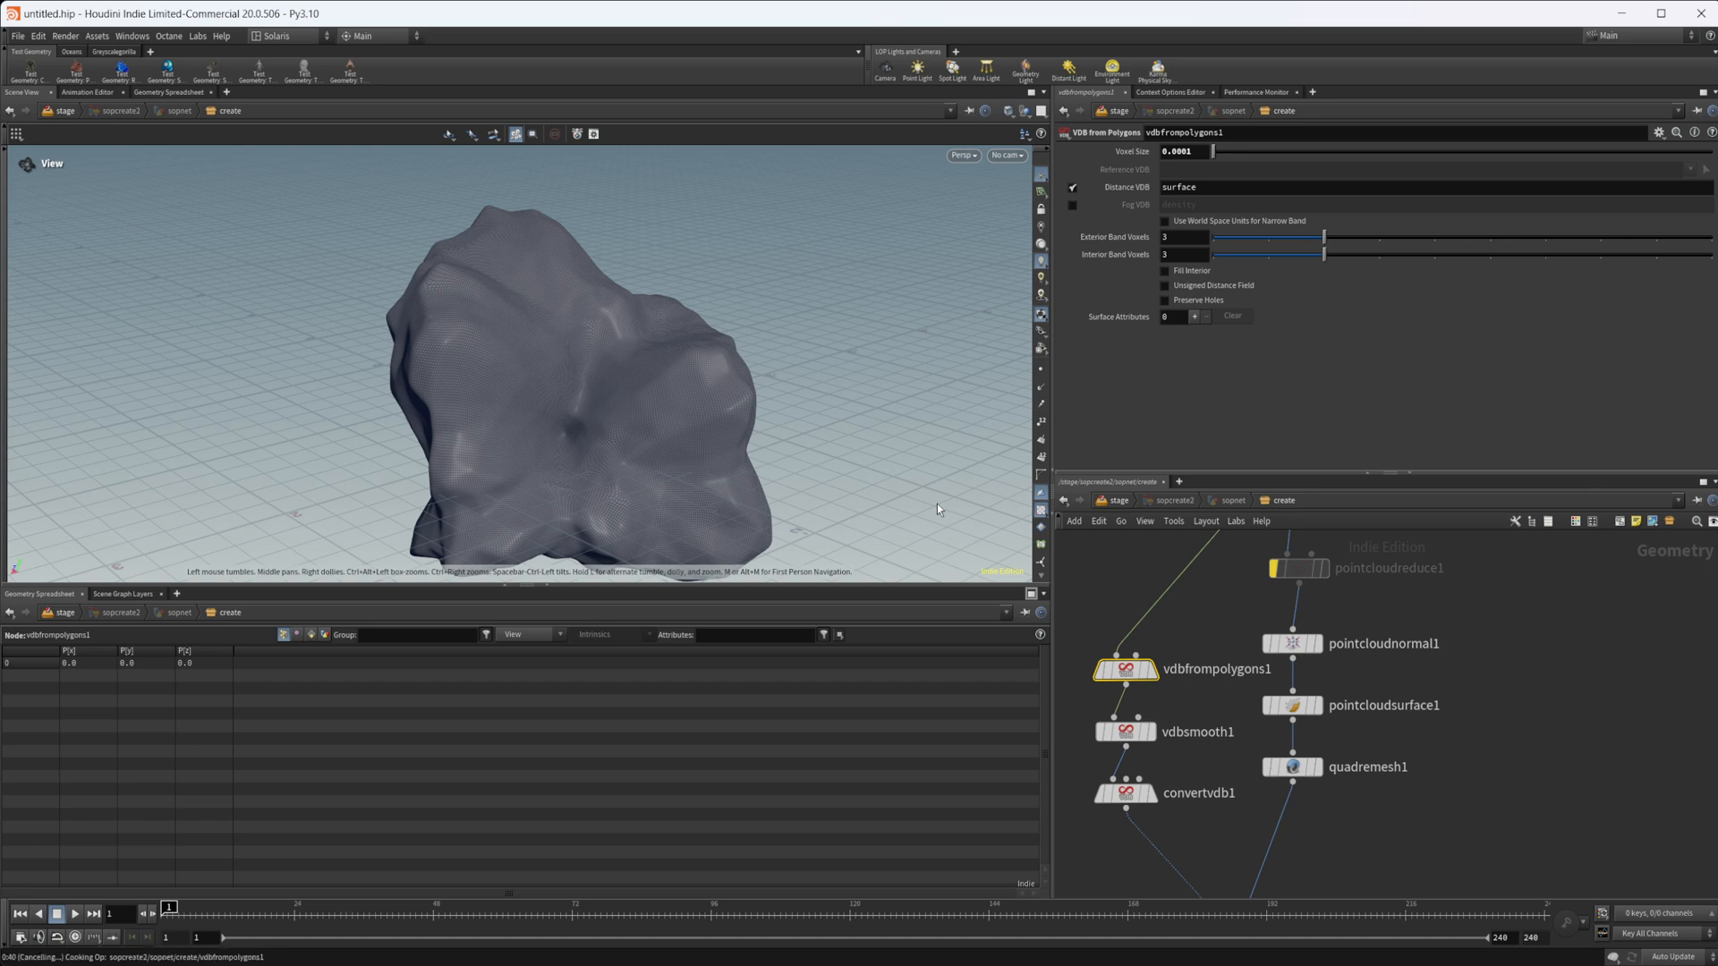
mouse_move(842, 599)
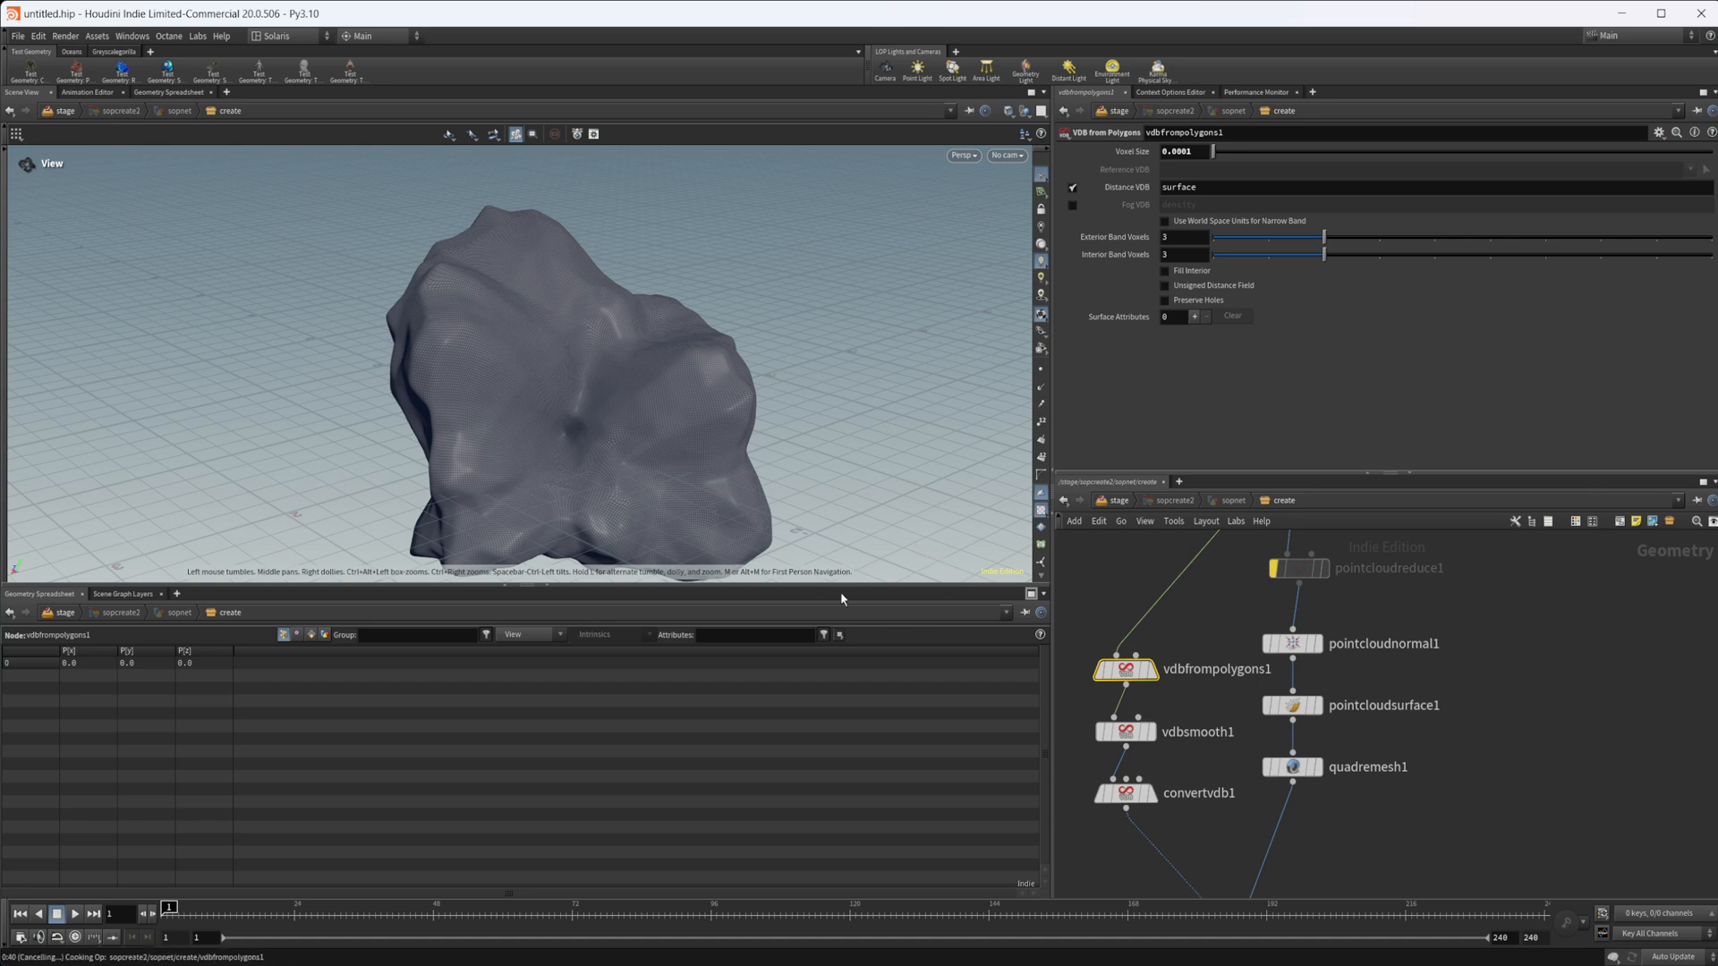
mouse_move(839, 516)
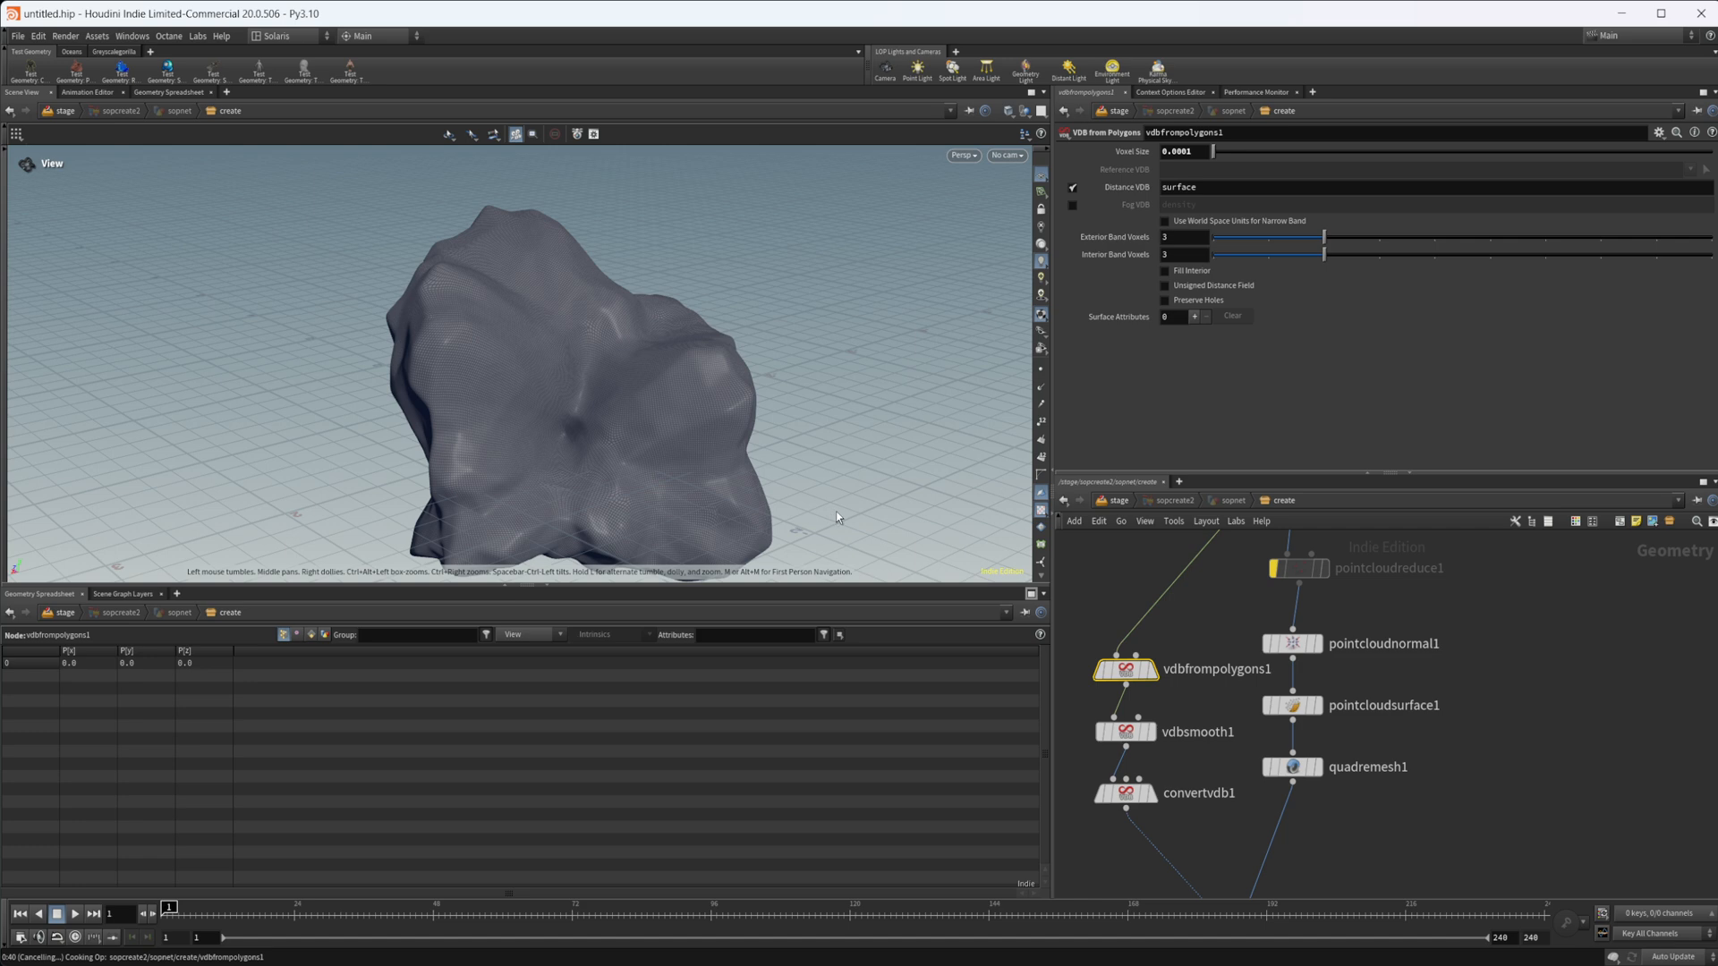
mouse_move(1344, 610)
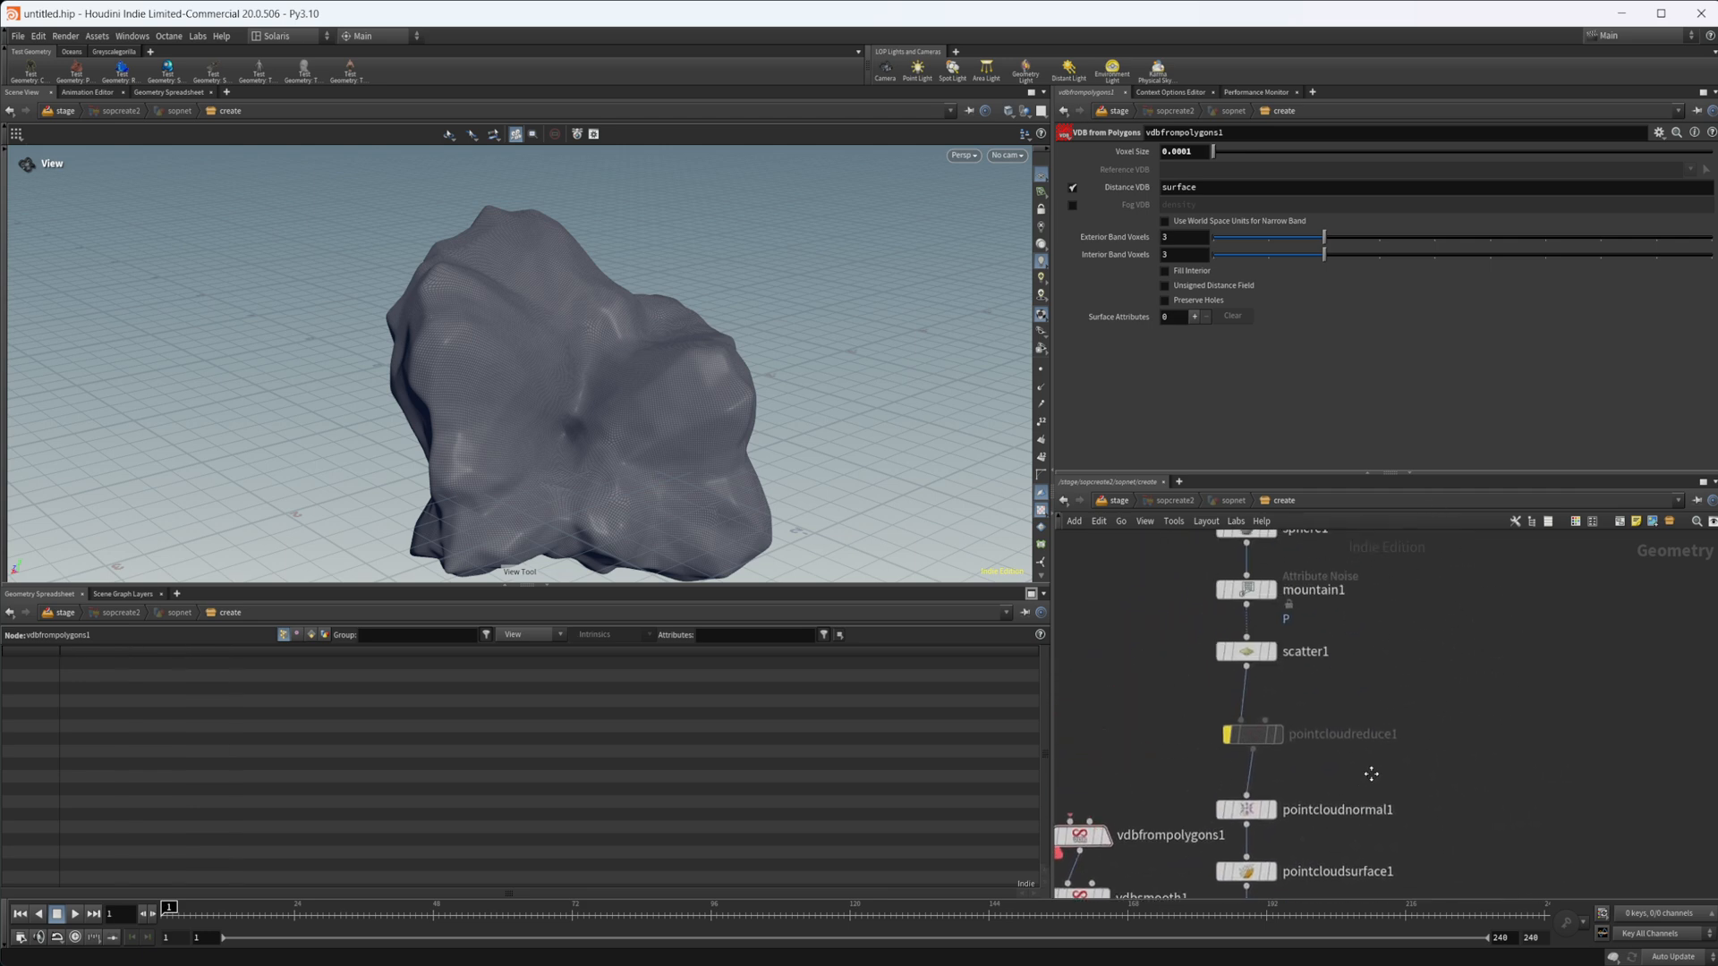
Bring up the Tab menu to add a Pig Head test geometry node
key("tab")
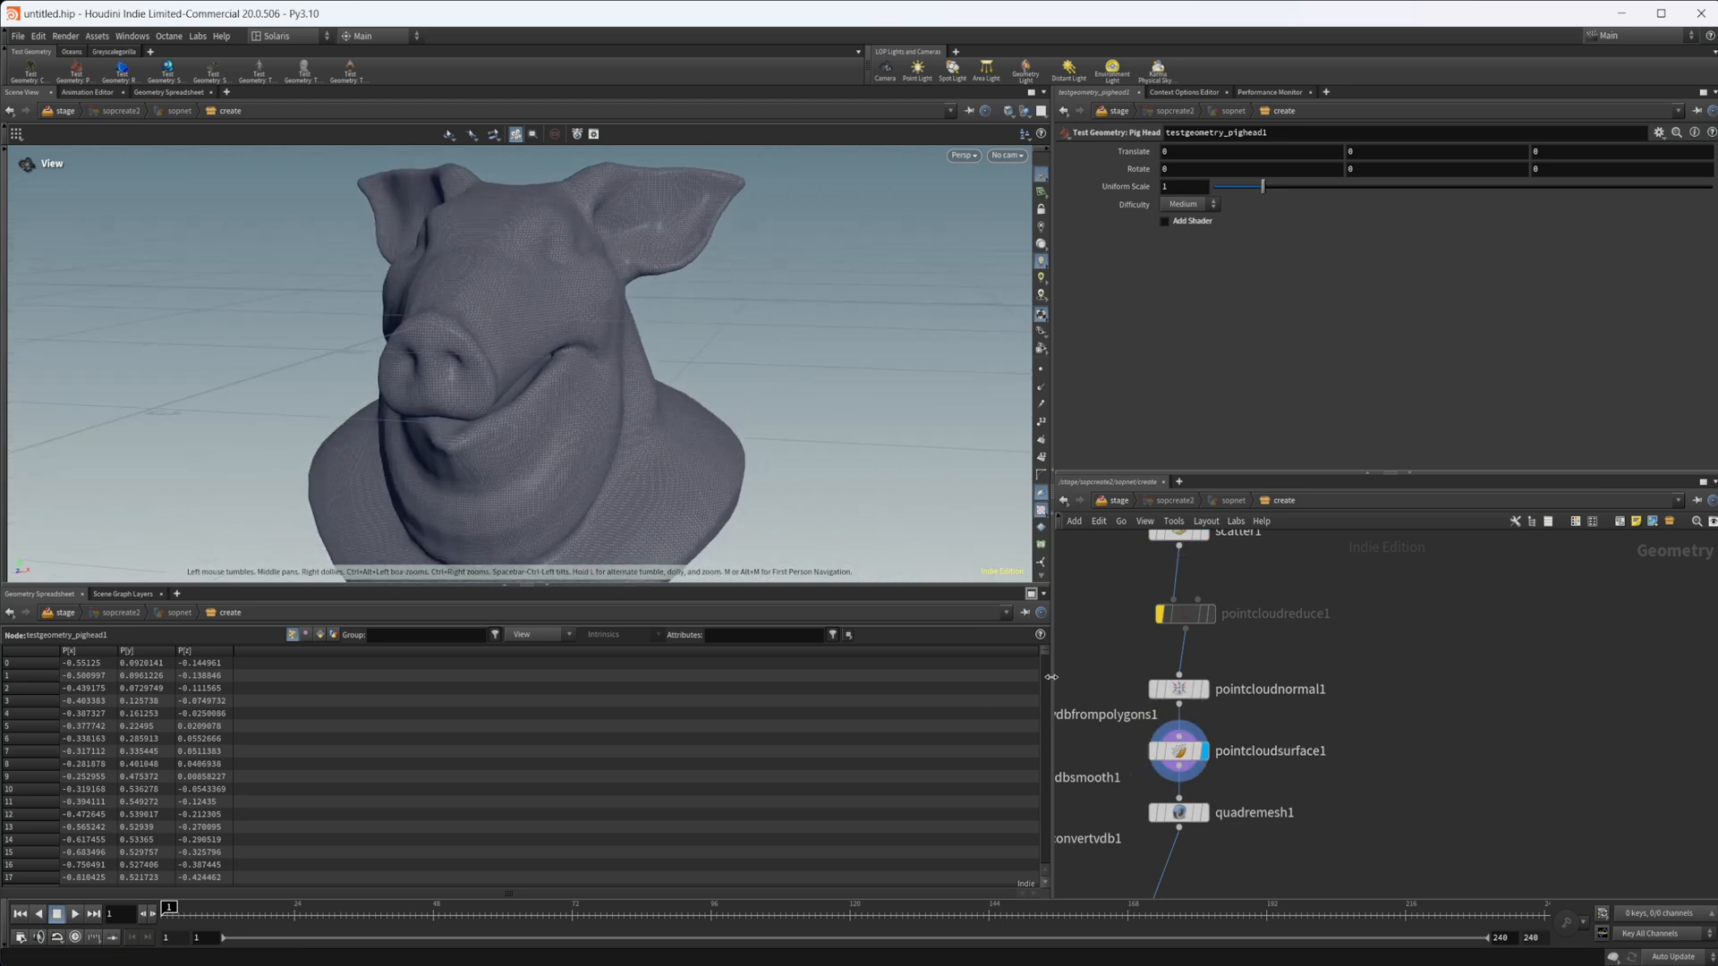
Set scatter1's total count to 10000 and pointcloudsurface1's sample target to 0.2
left_click(1237, 619)
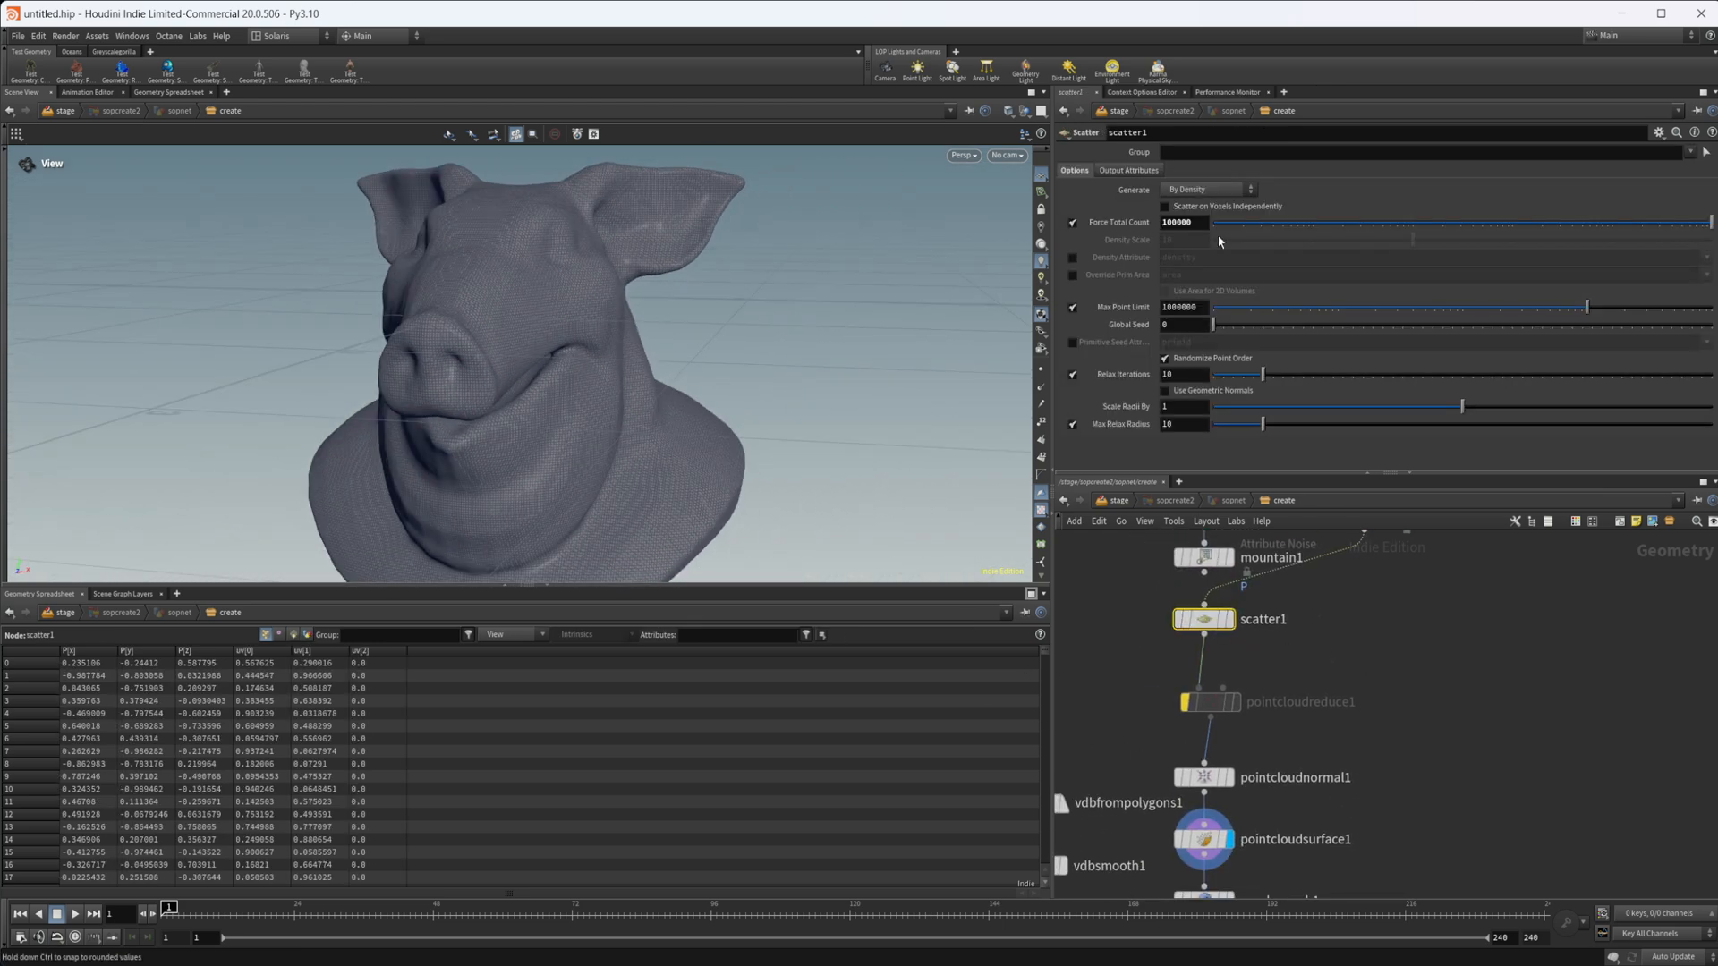
type("10000")
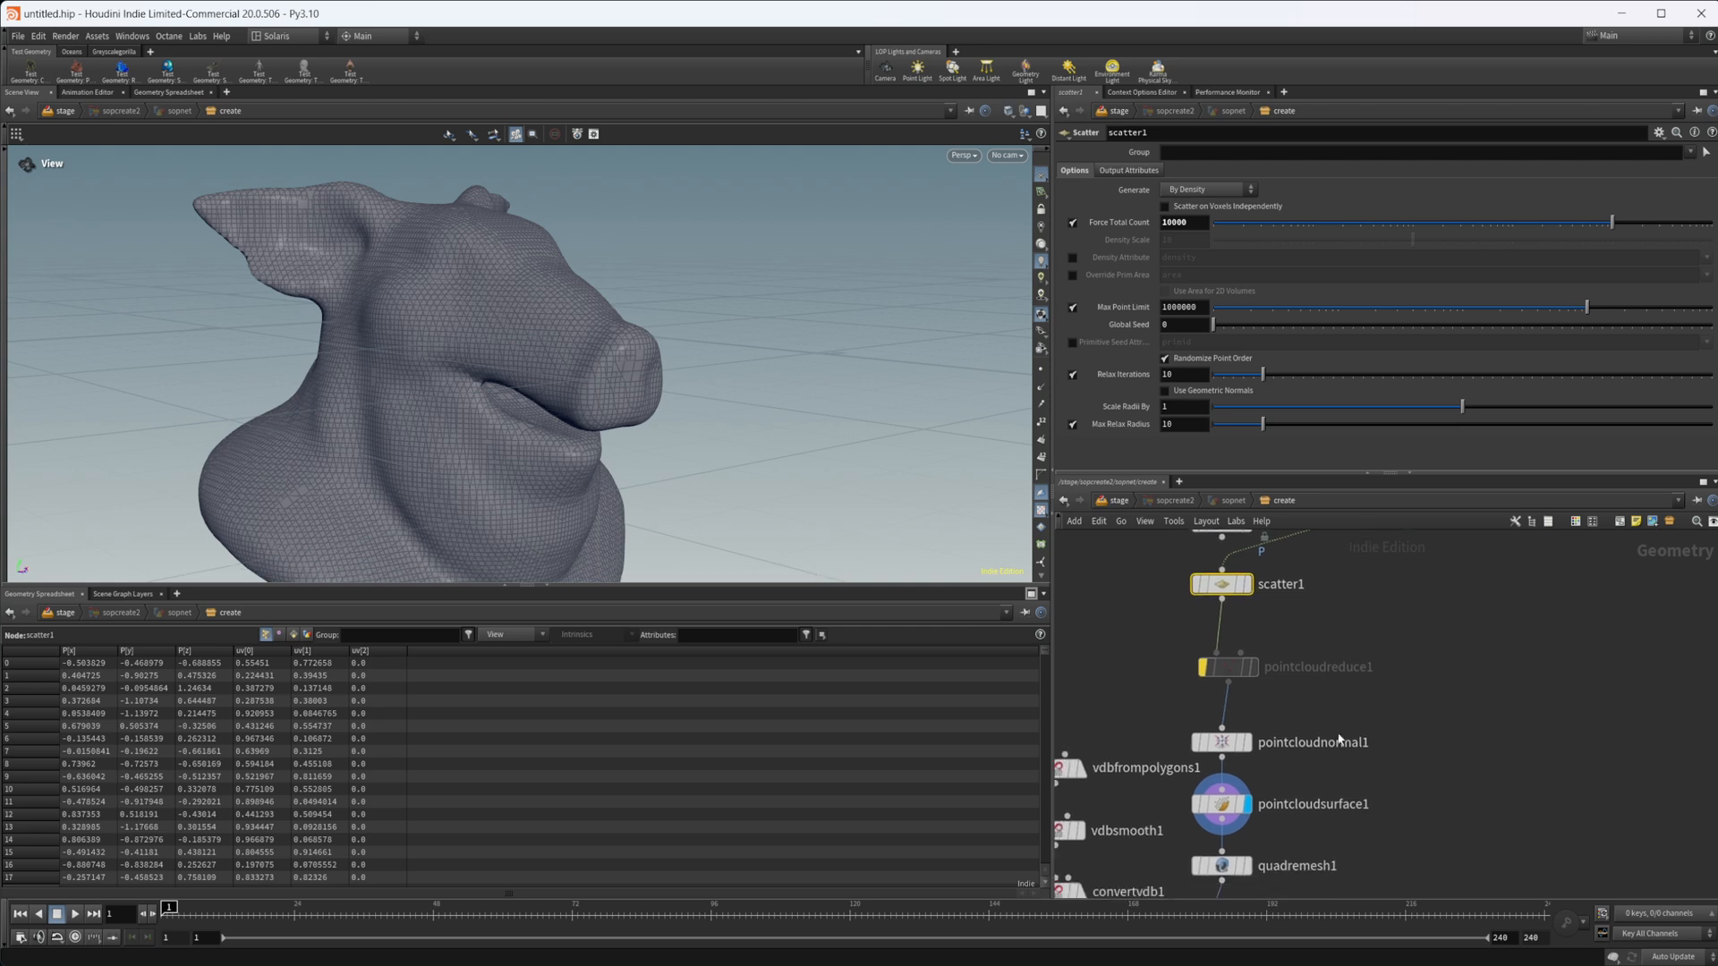
left_click(1220, 804)
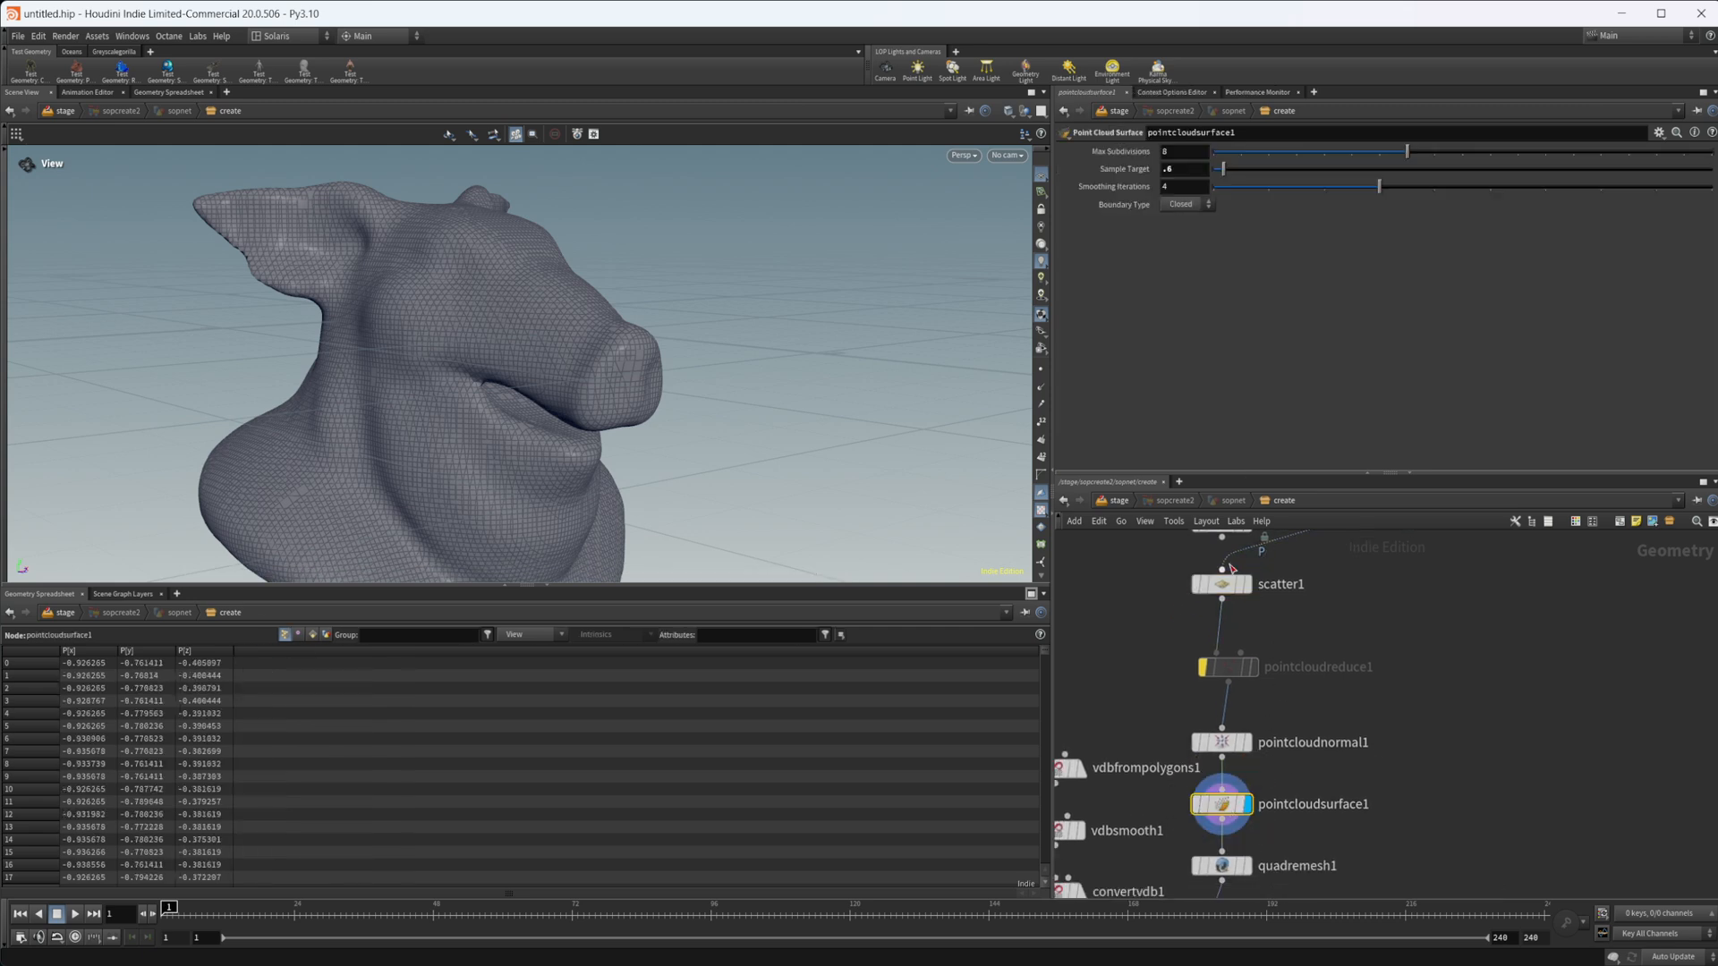
left_click(1186, 169)
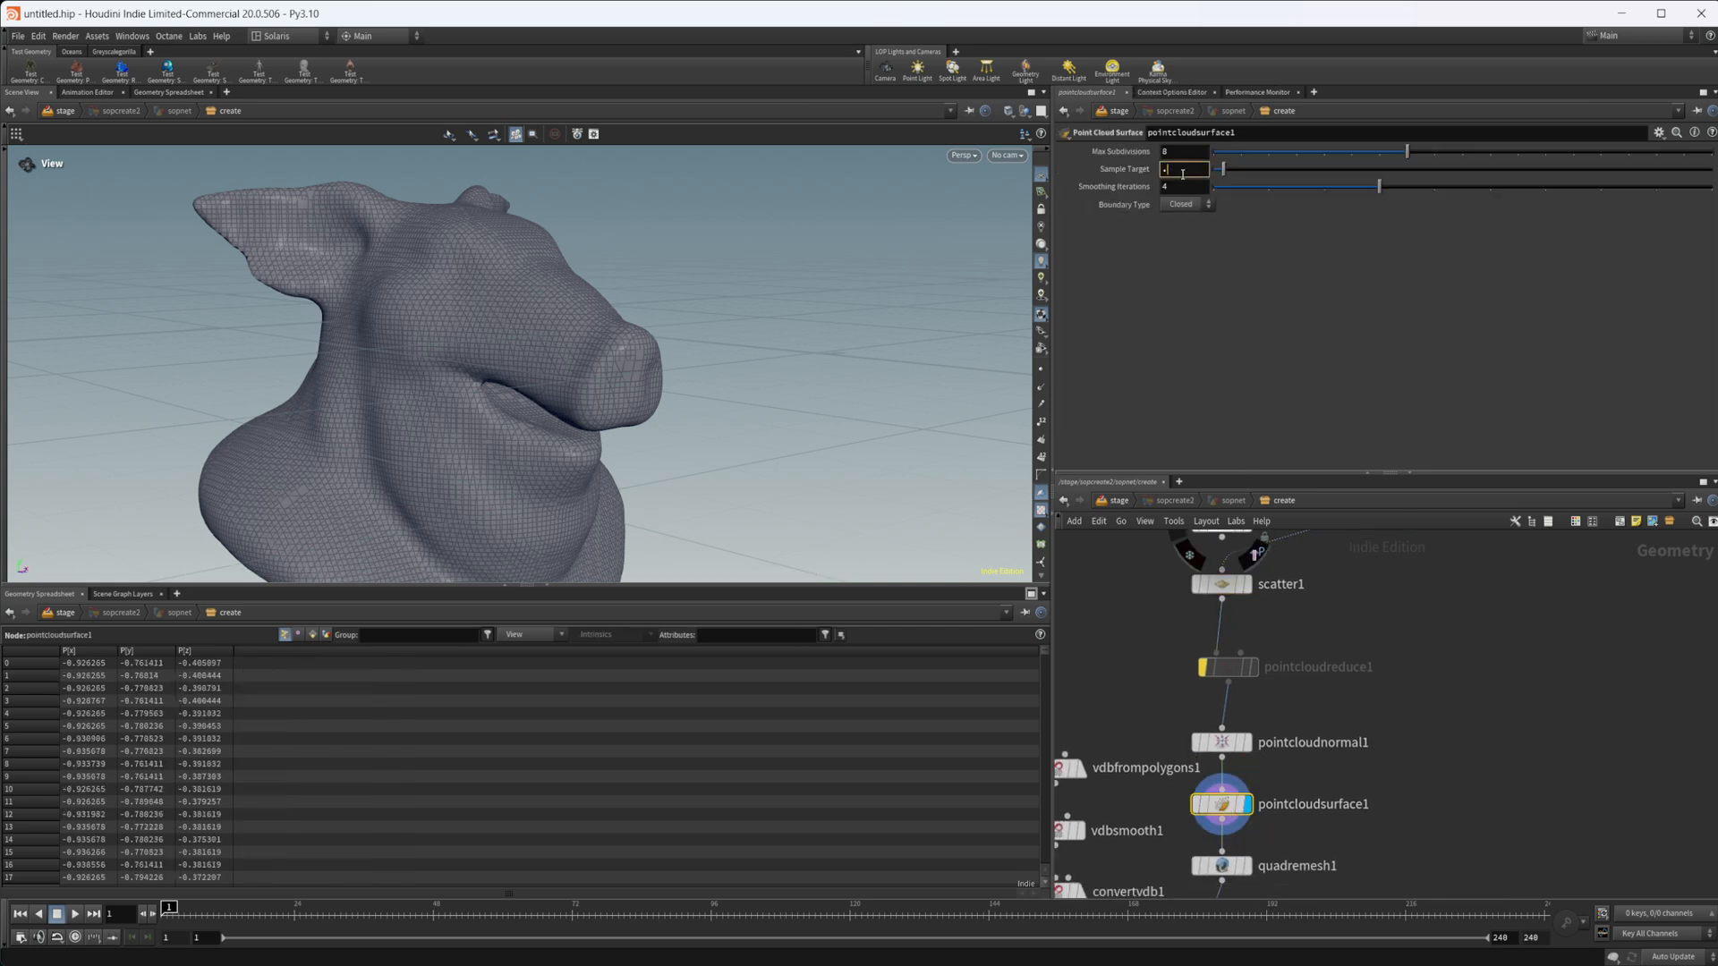
type(".2")
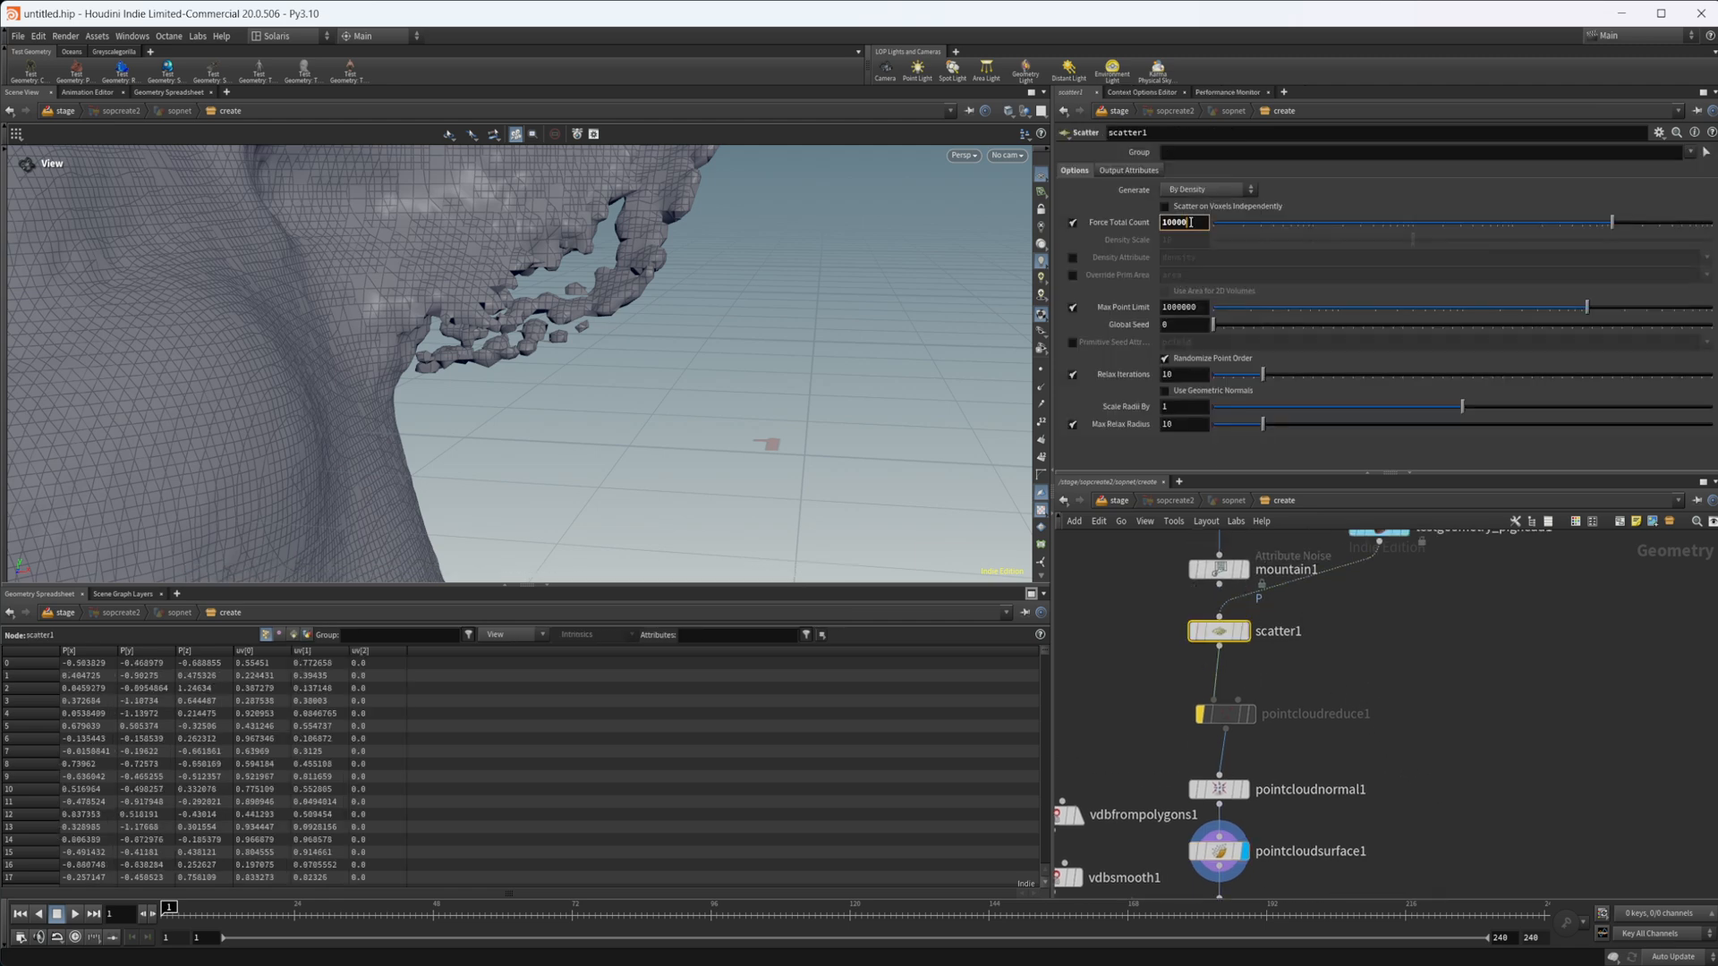
Try scatter counts of 100000 and 10000, settling back on 100000 points
type("100000")
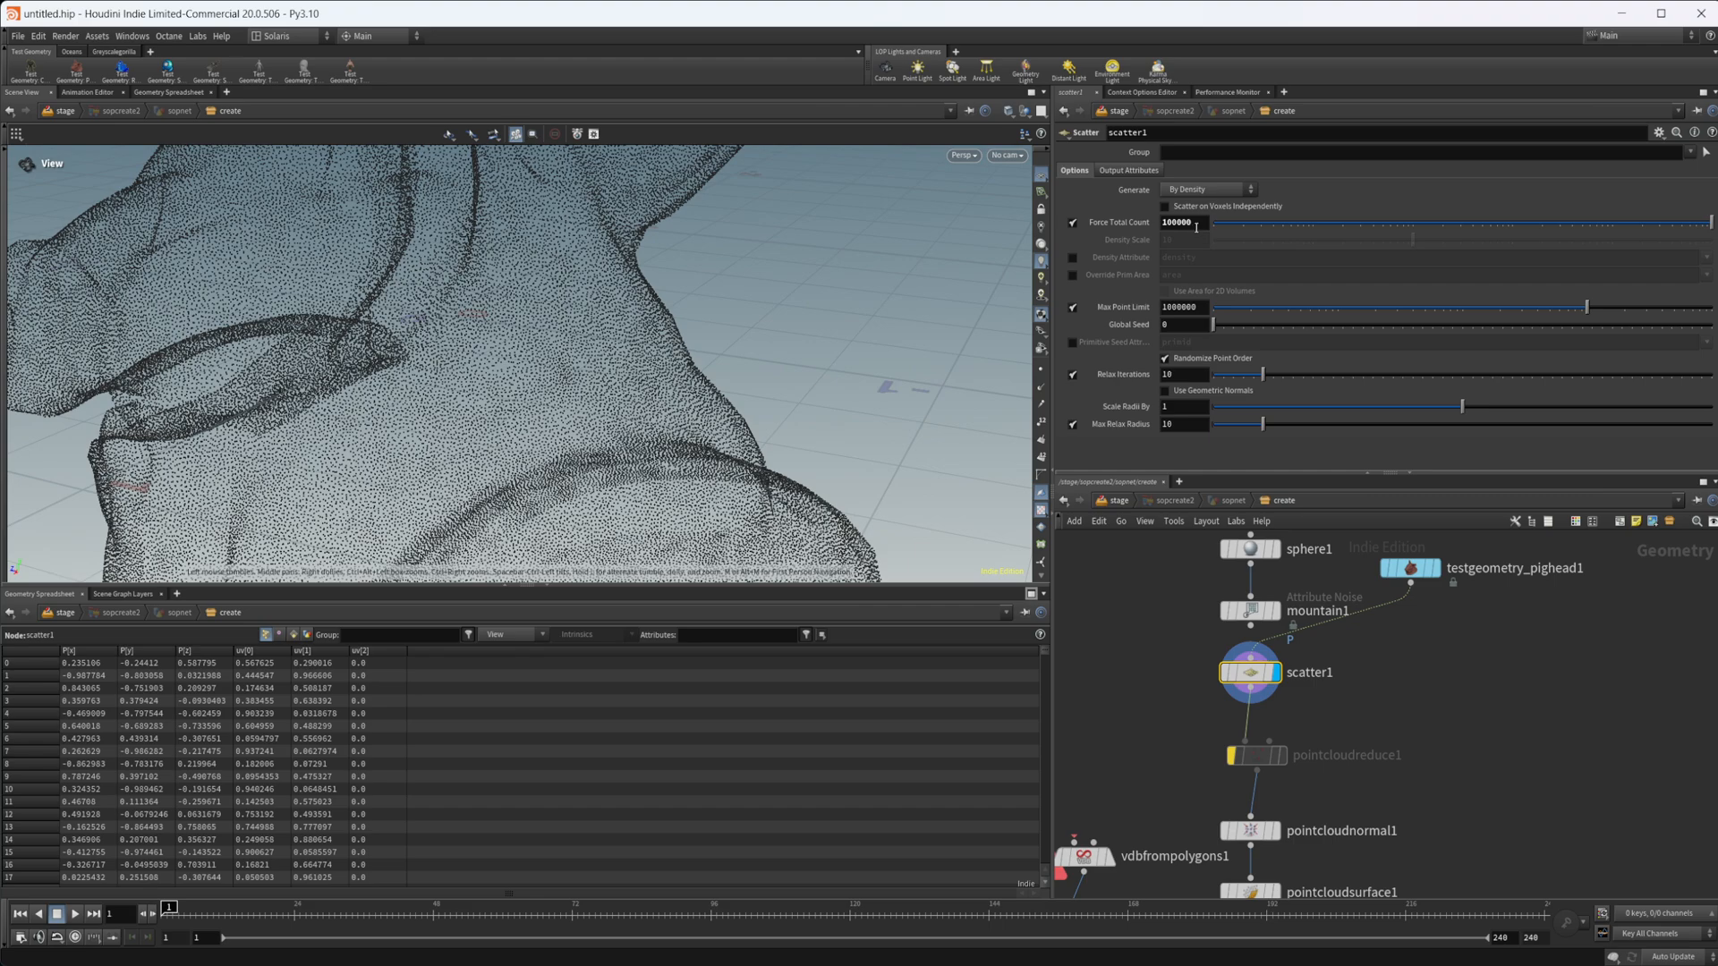
type("10000")
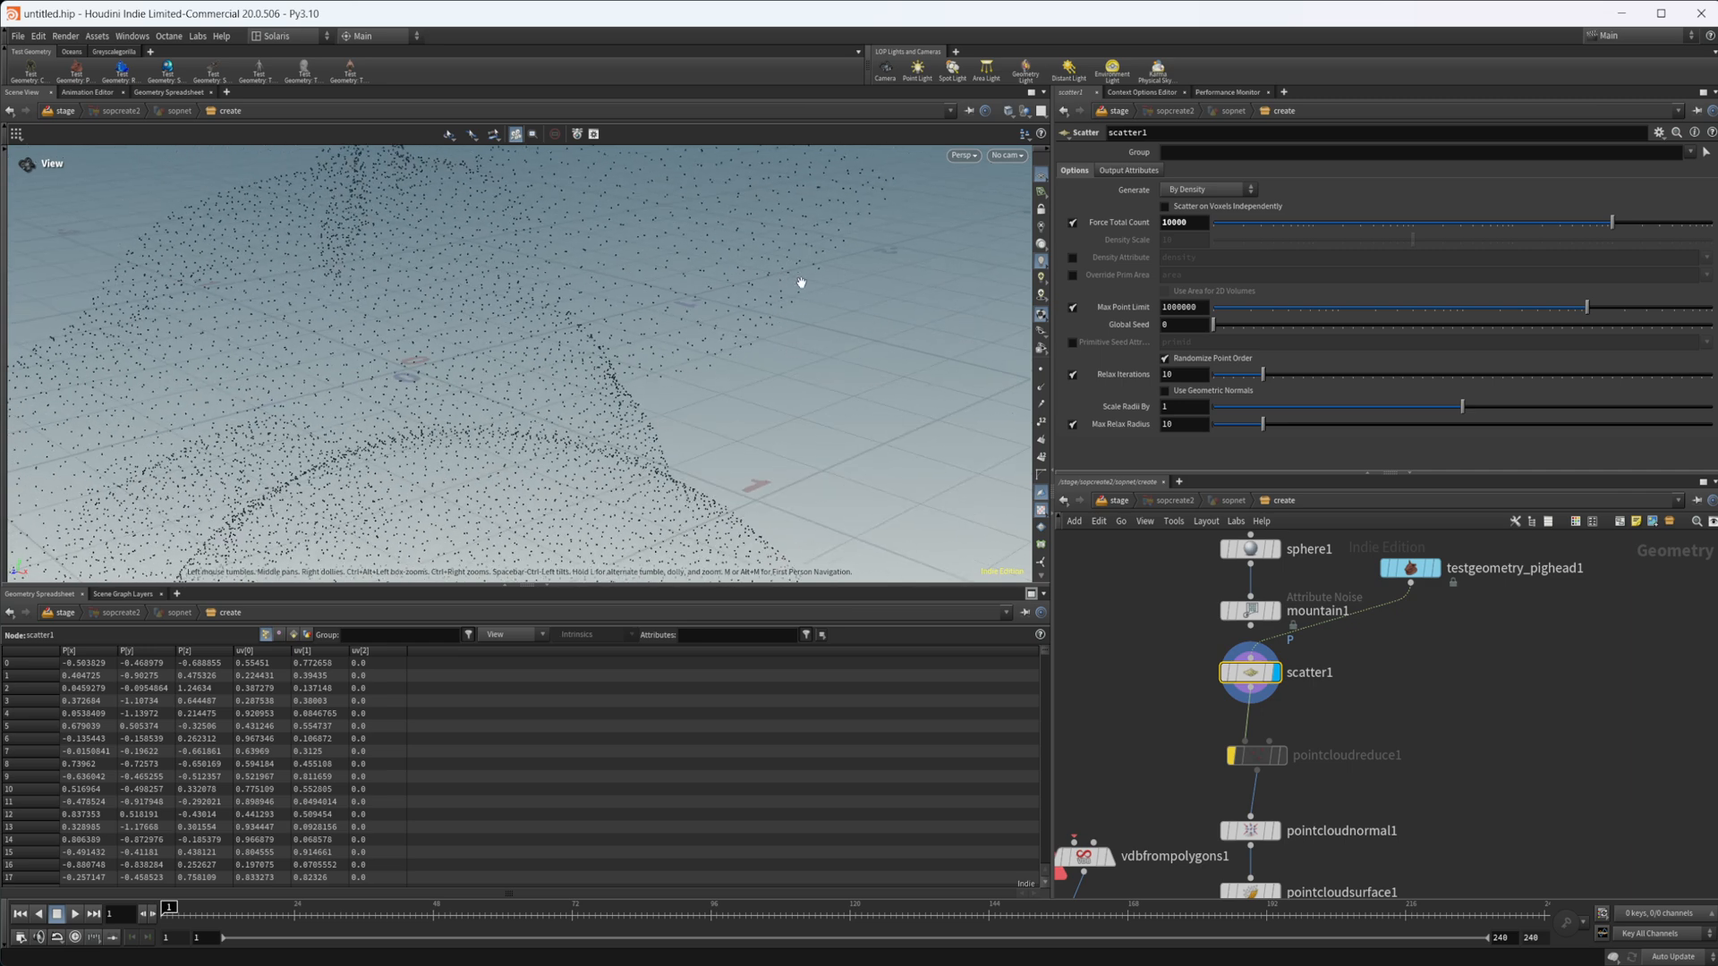
type("100000")
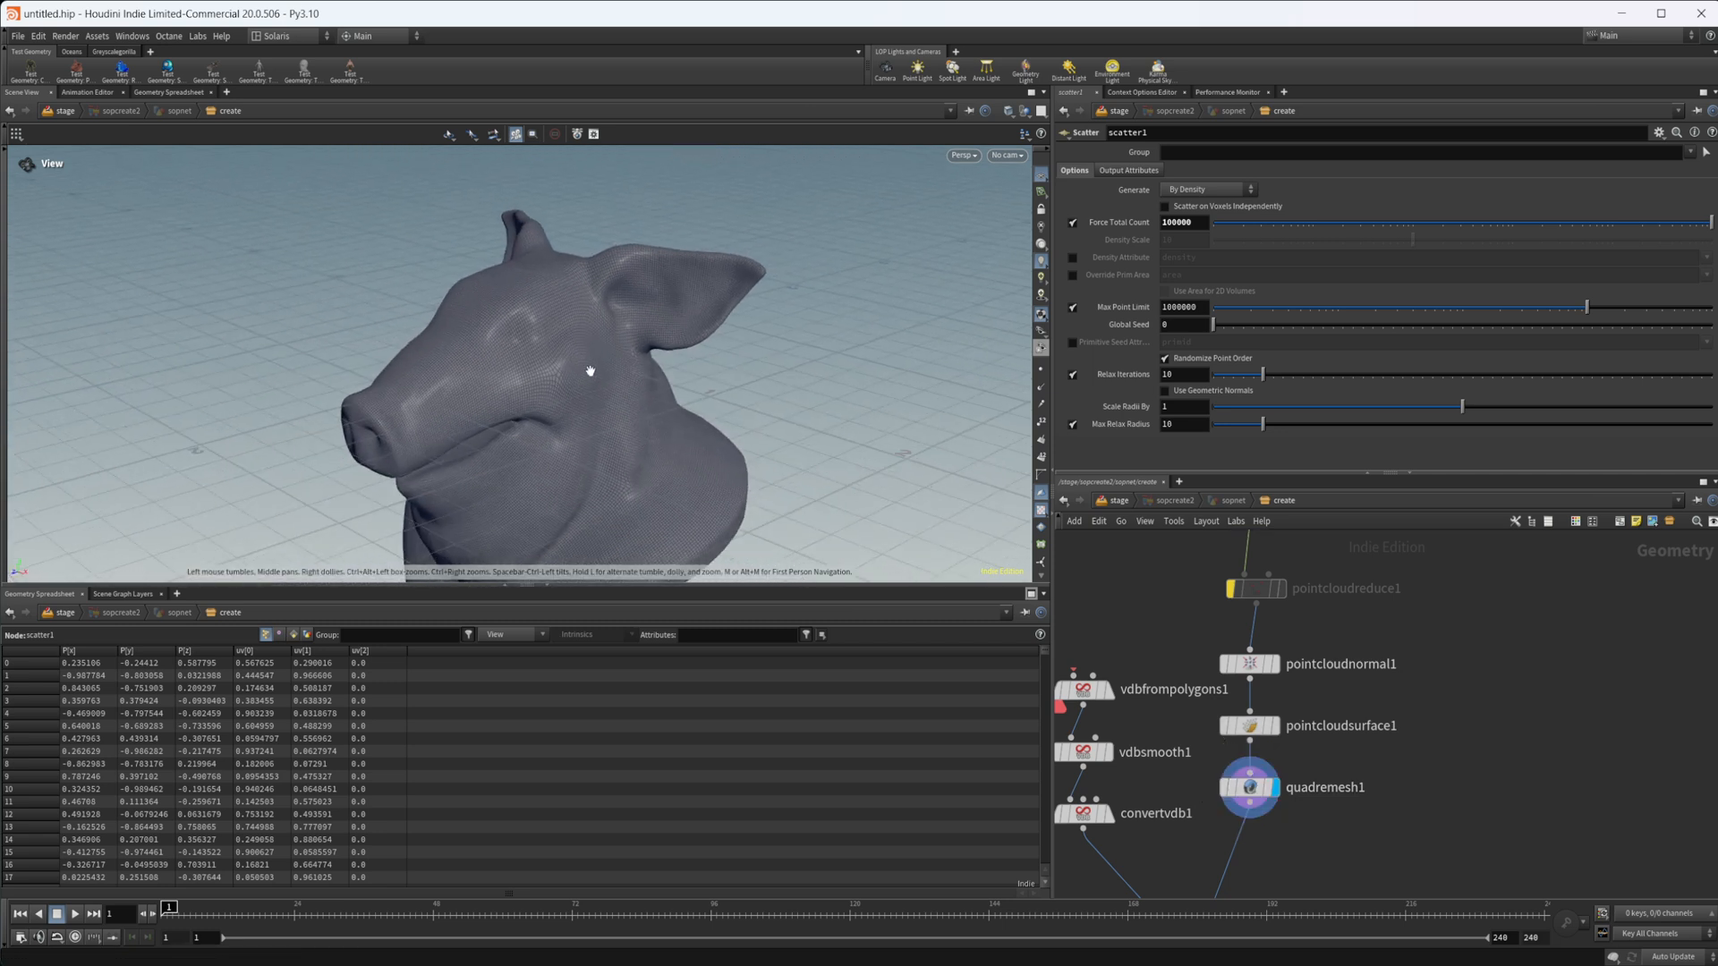
left_click_drag(589, 371, 548, 464)
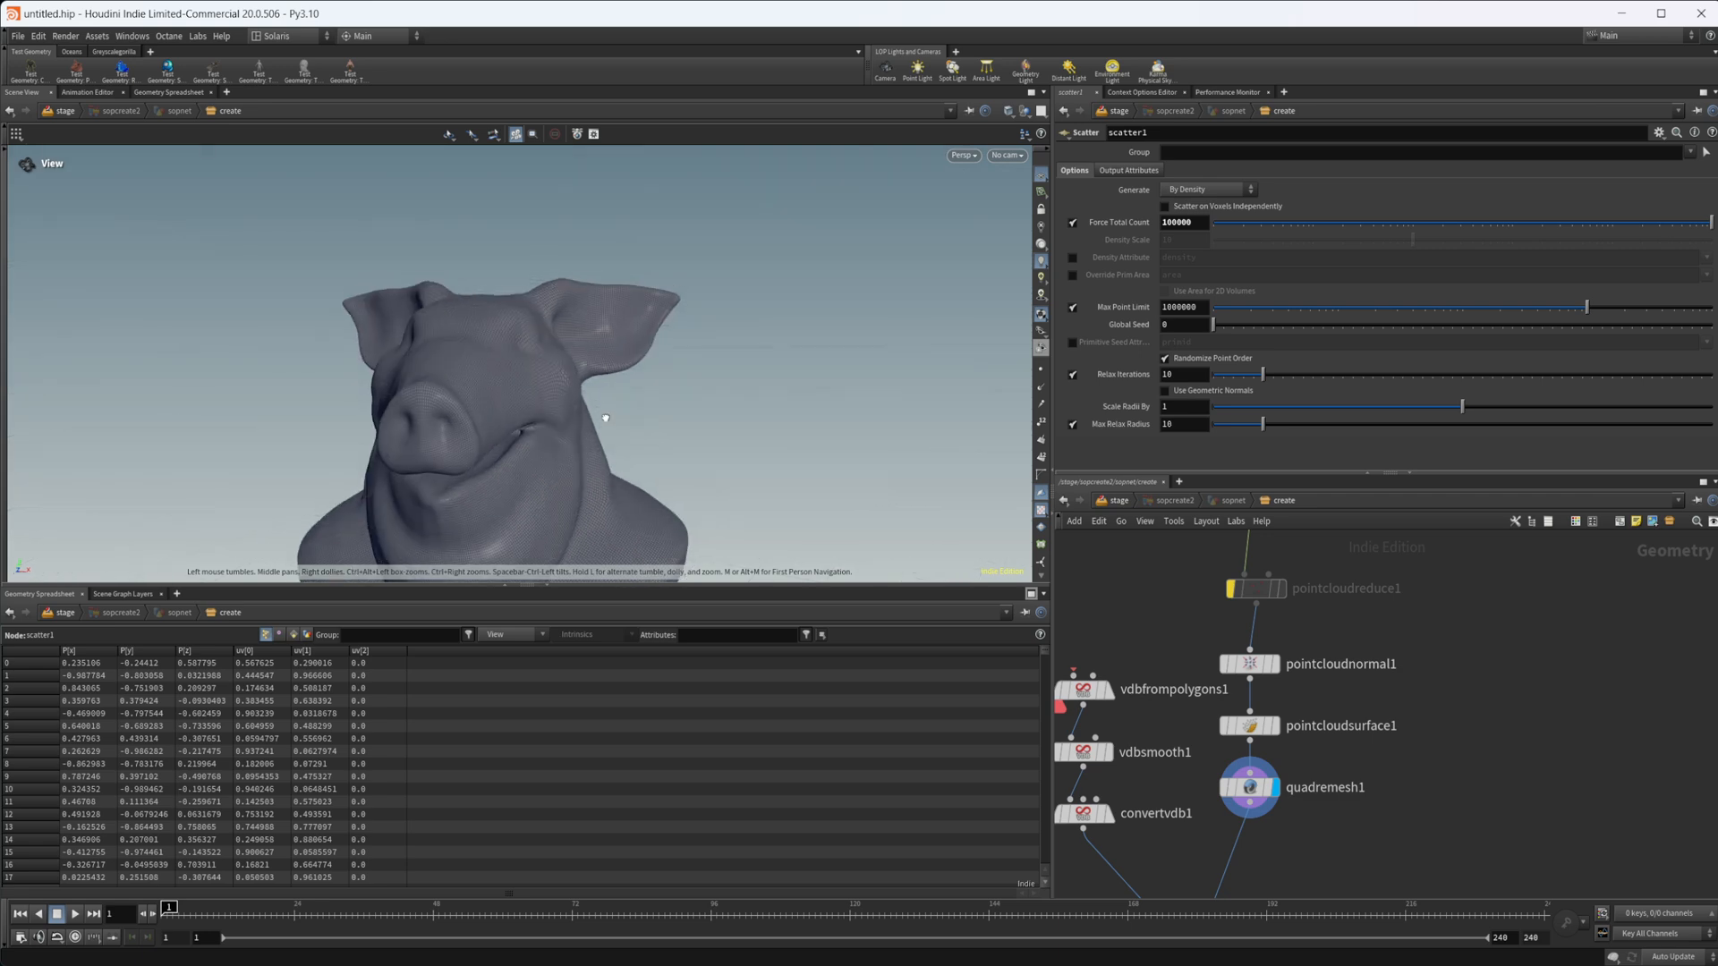
left_click_drag(604, 418, 633, 441)
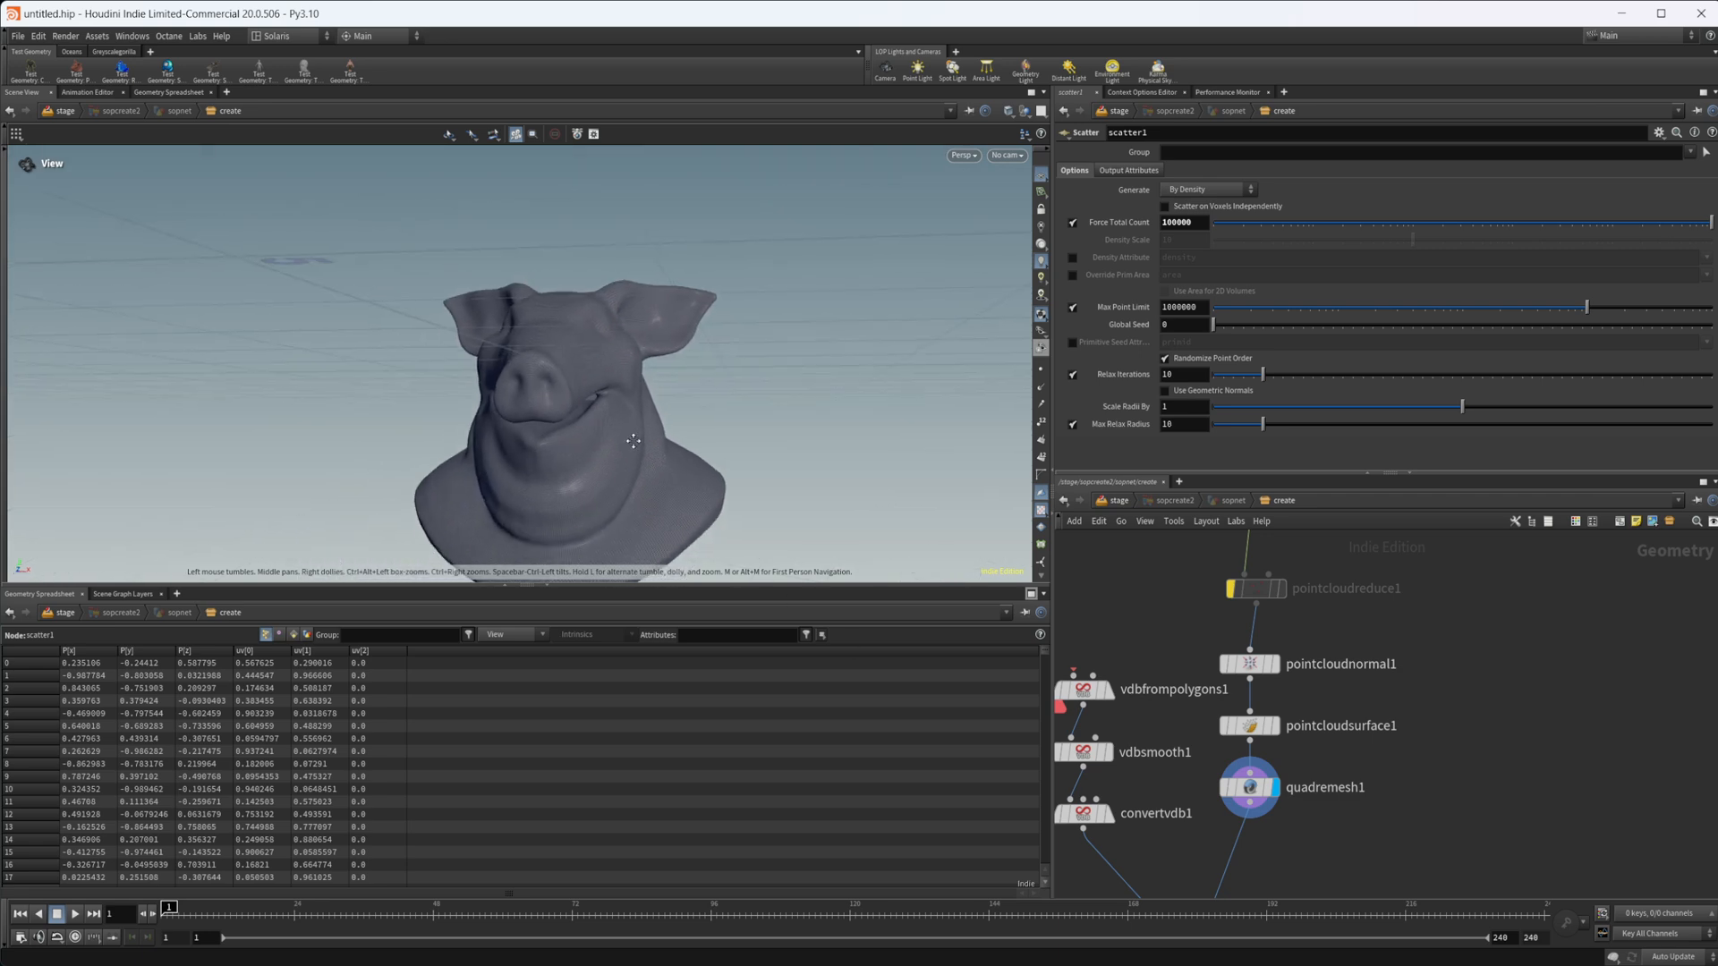
left_click_drag(633, 441, 674, 484)
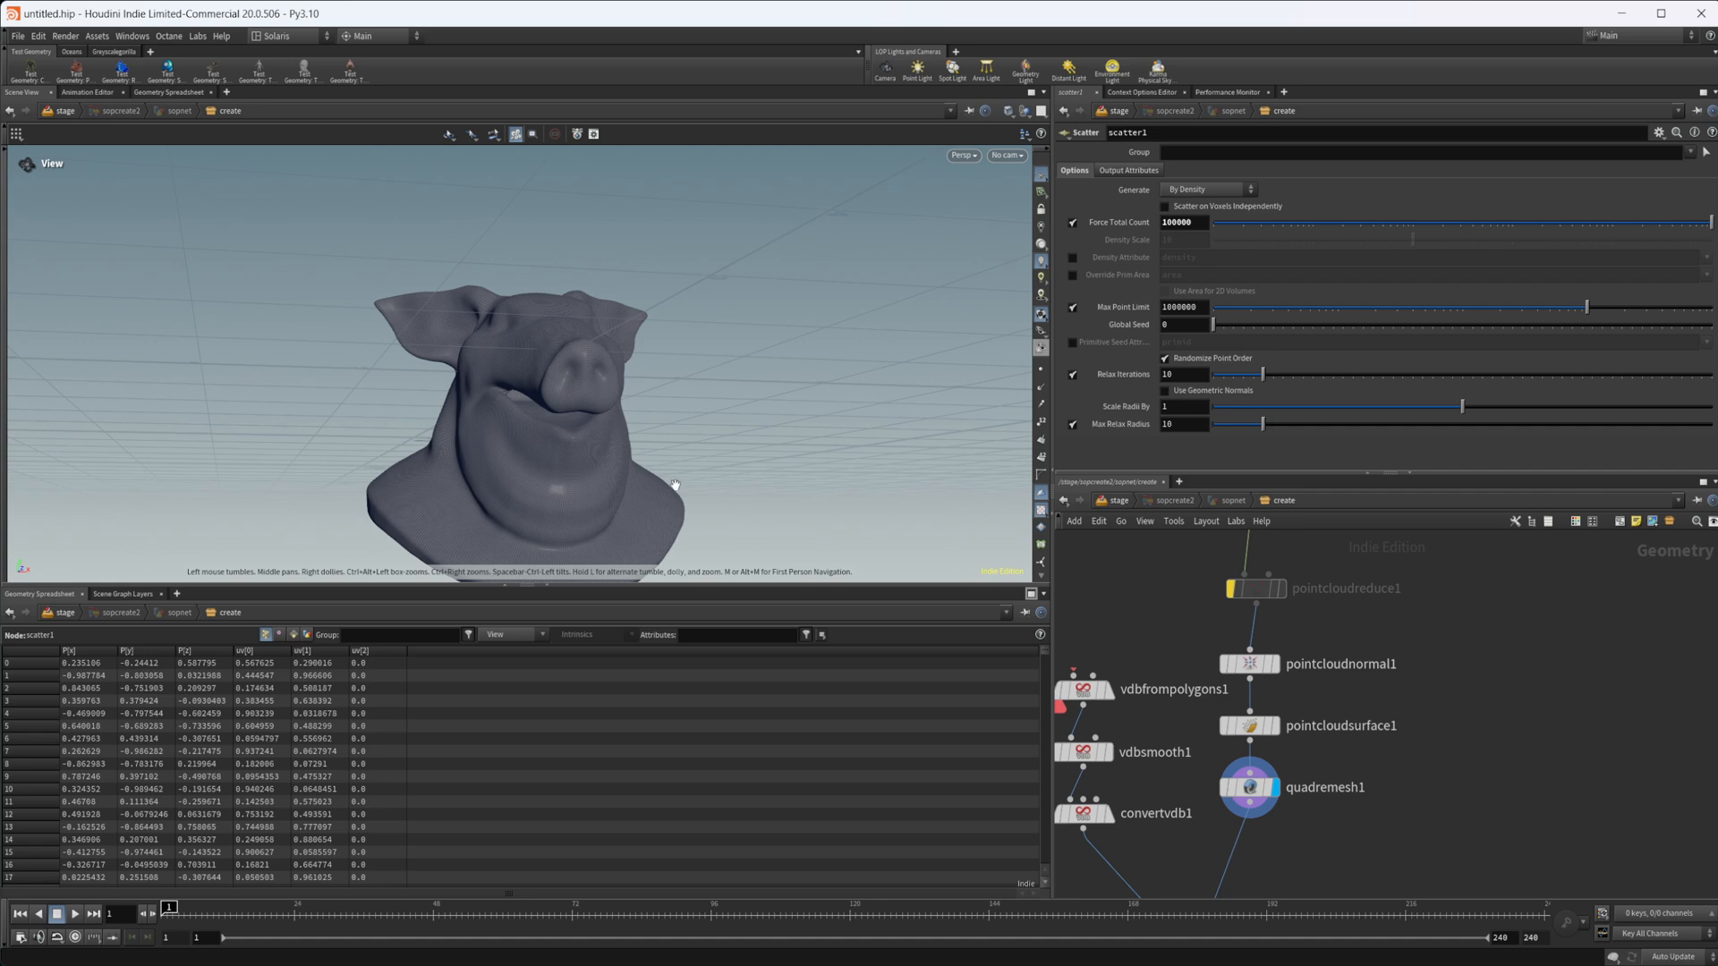
mouse_move(843, 415)
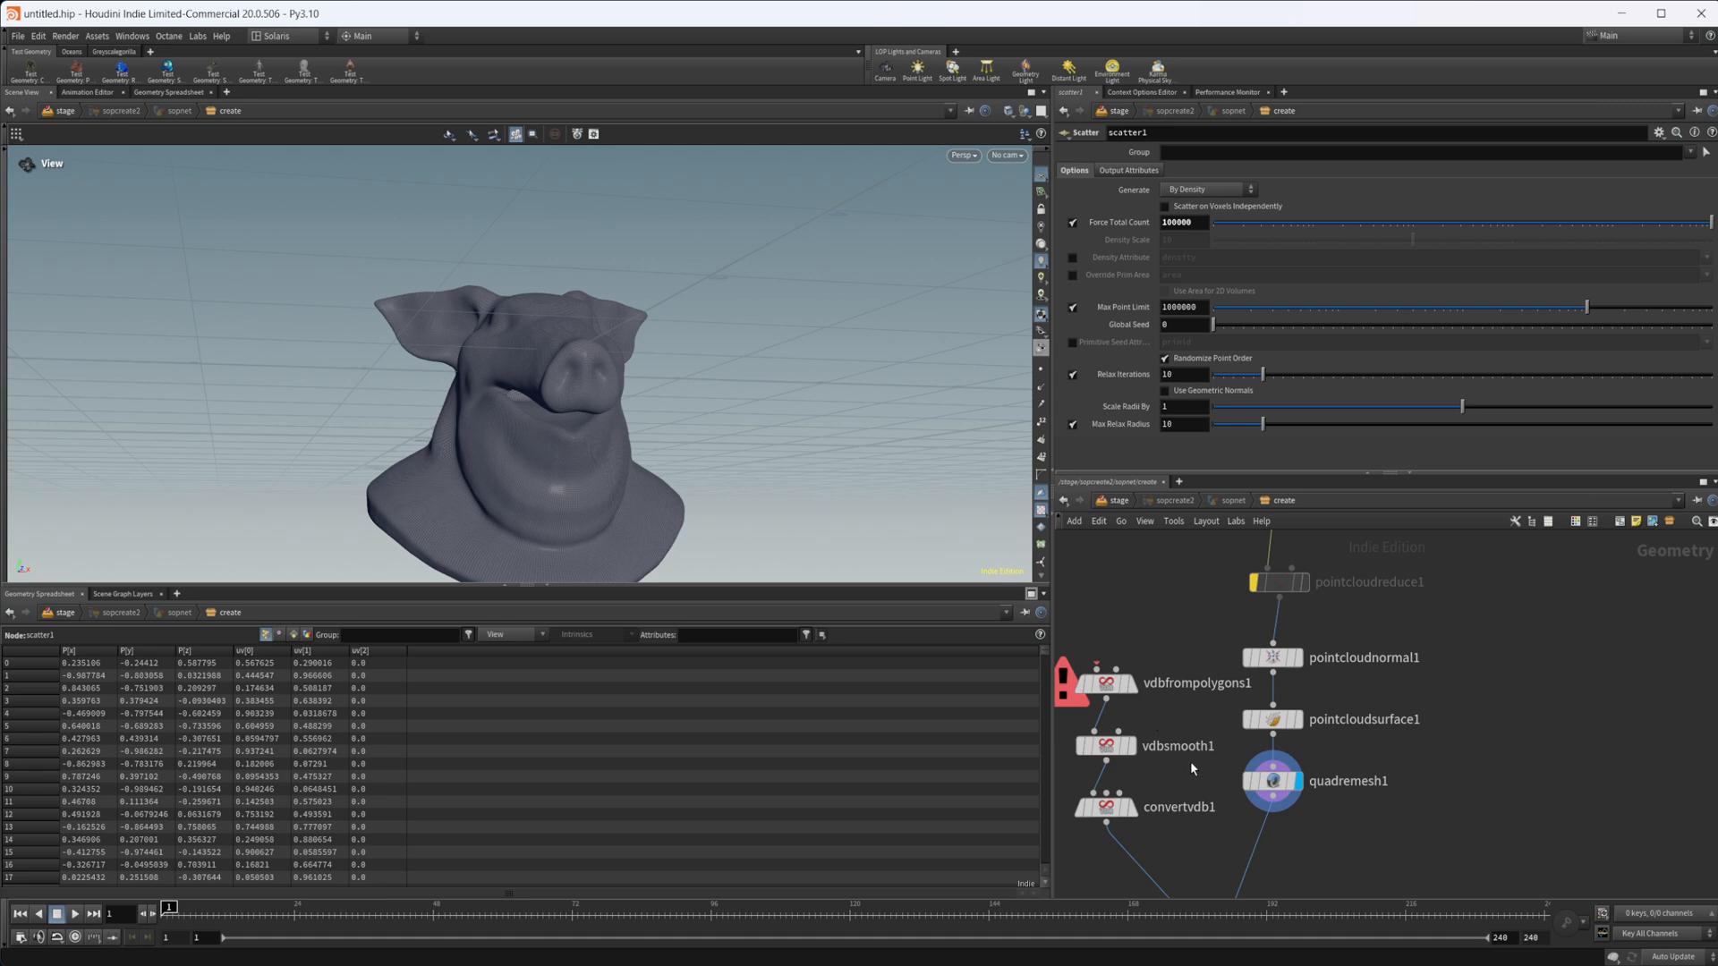
mouse_move(1209, 778)
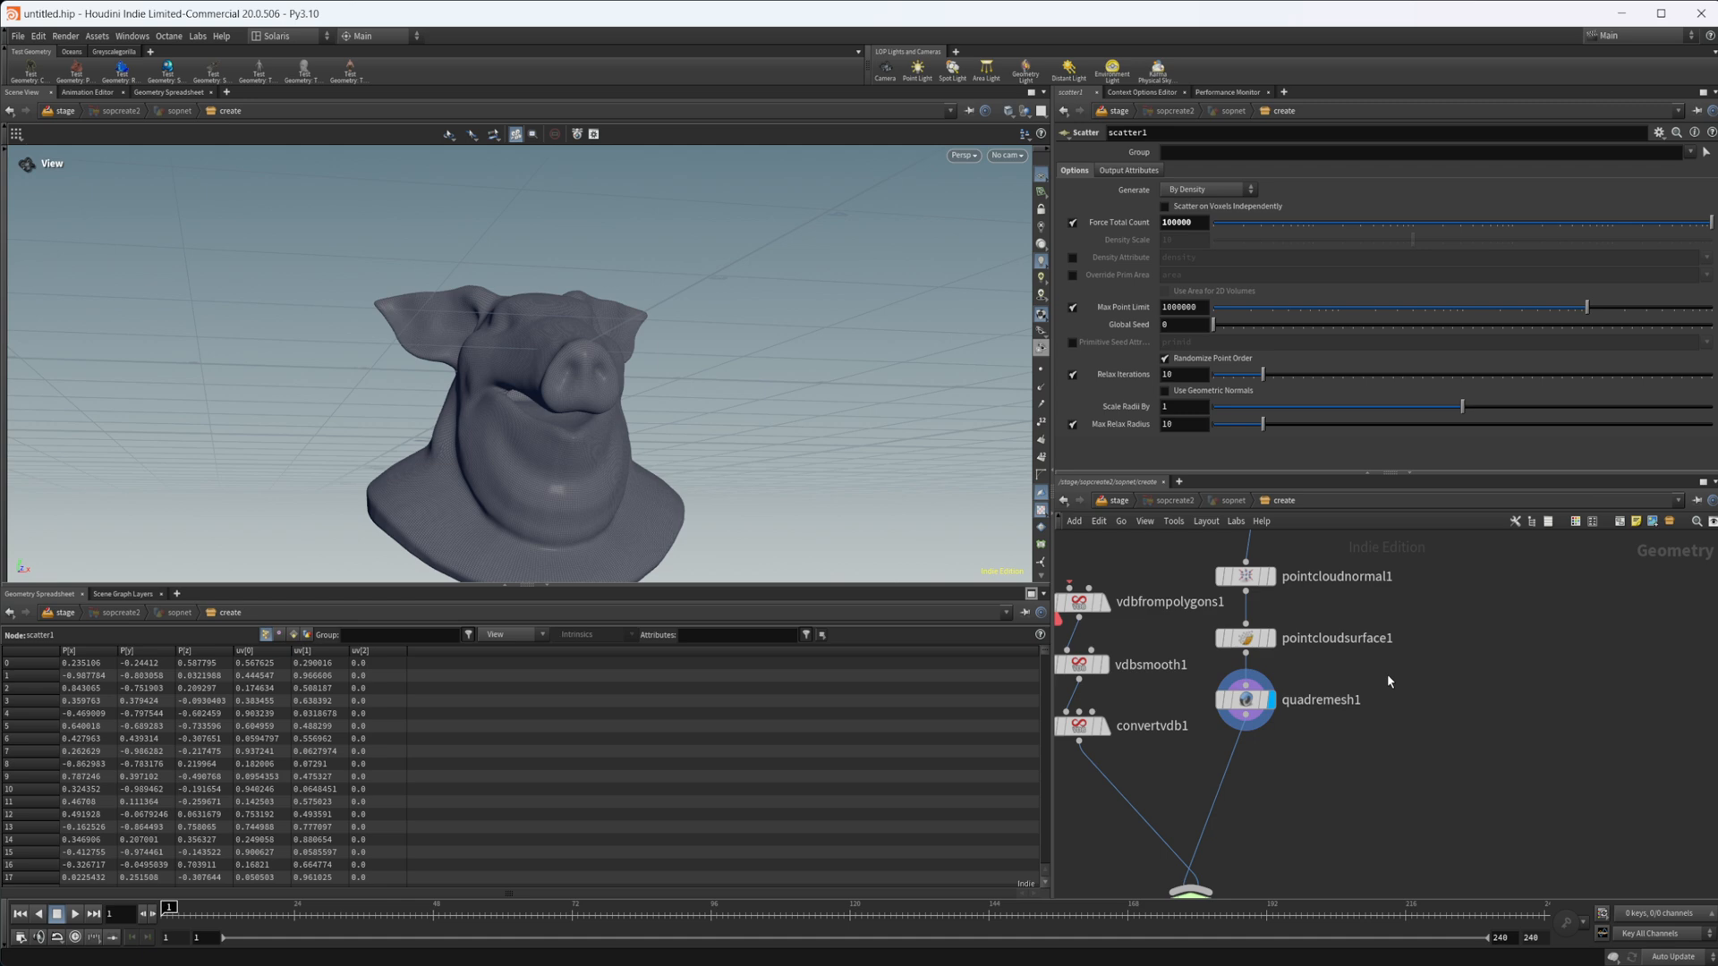
mouse_move(1374, 732)
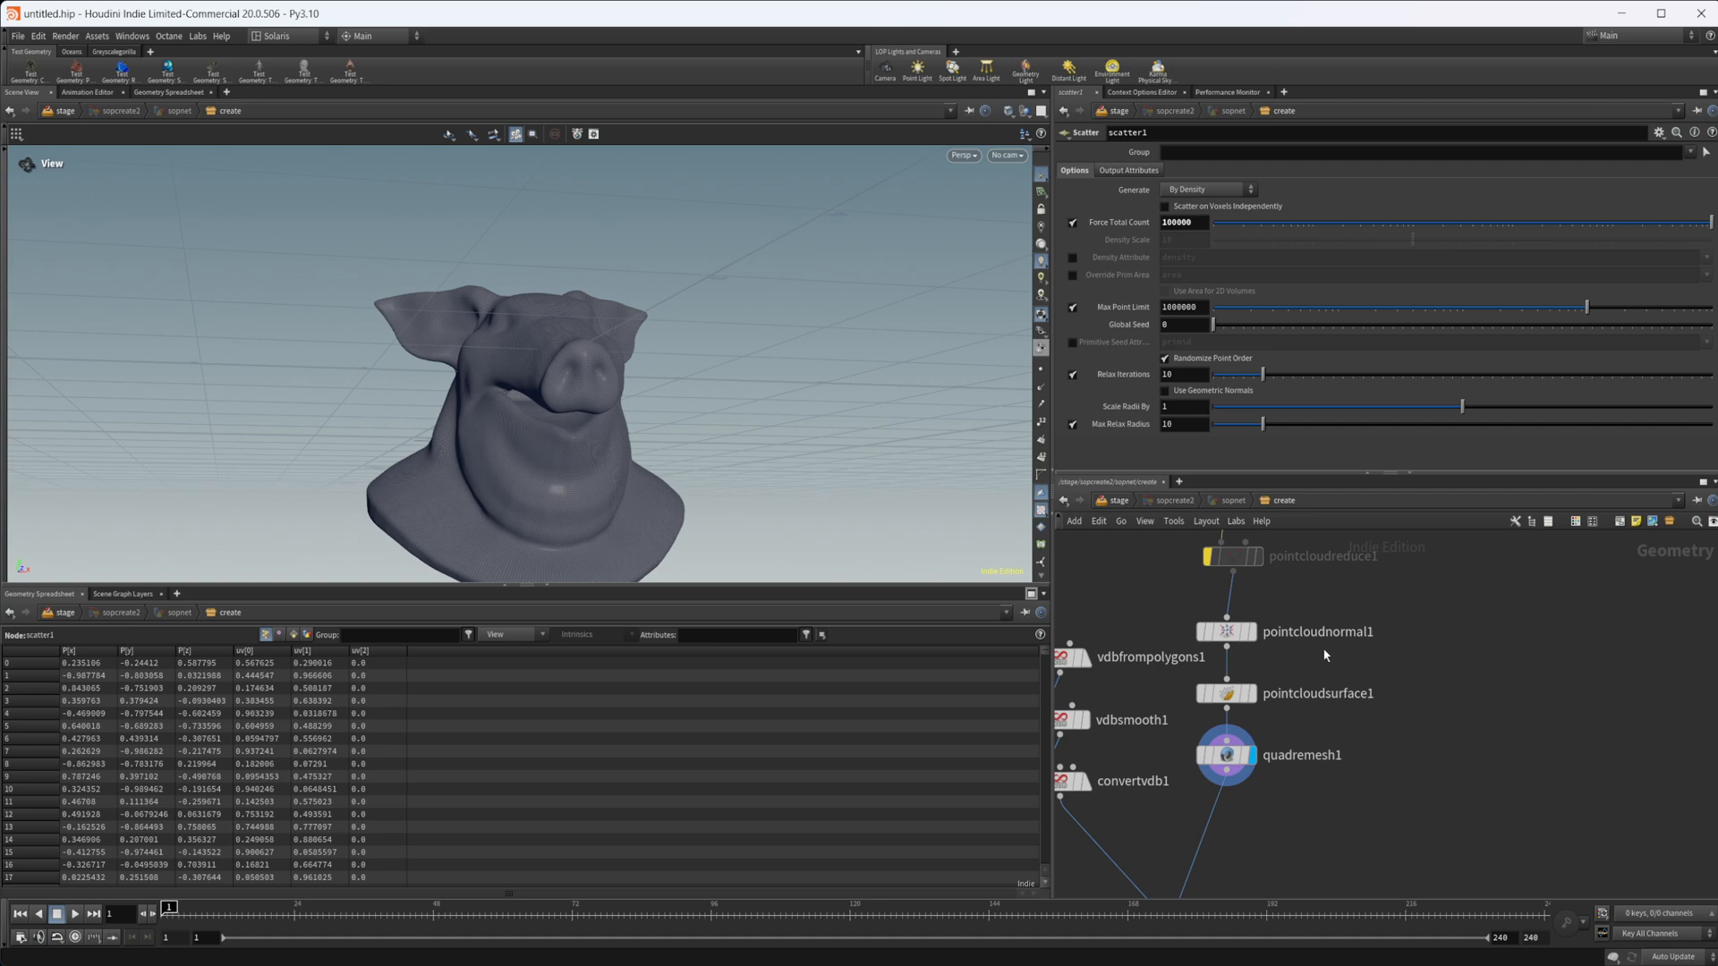
mouse_move(1307, 692)
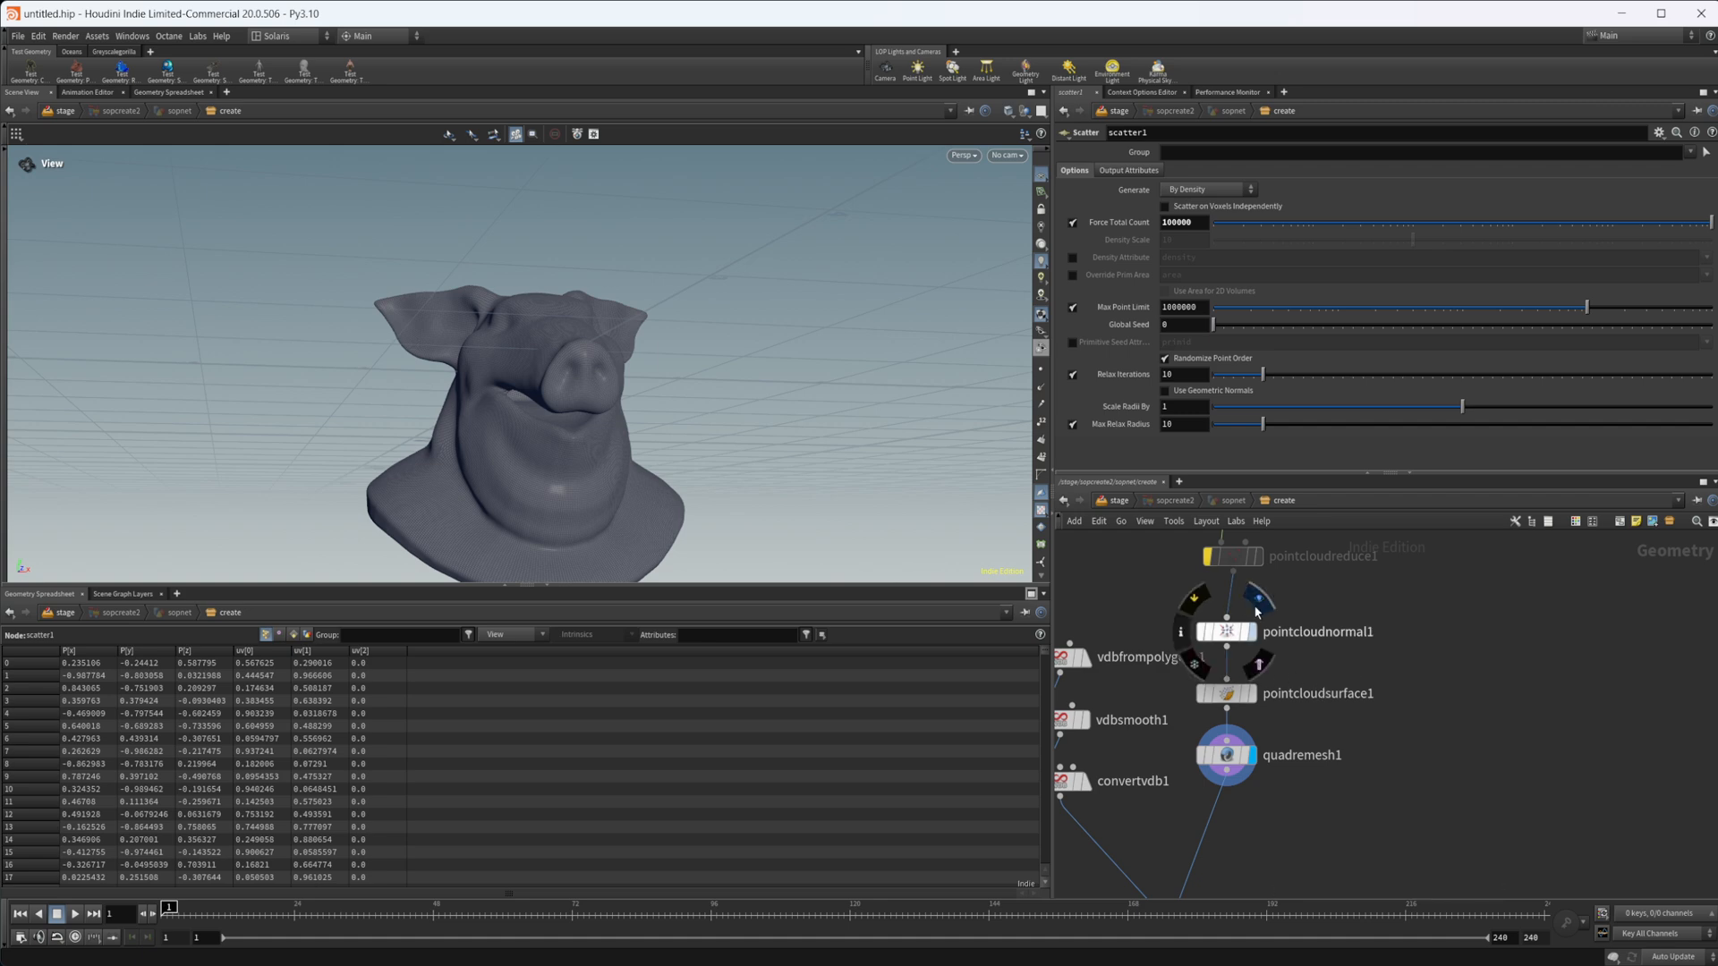
Set the display flag on pointcloudnormal1 to view the pig head point cloud
left_click(1226, 631)
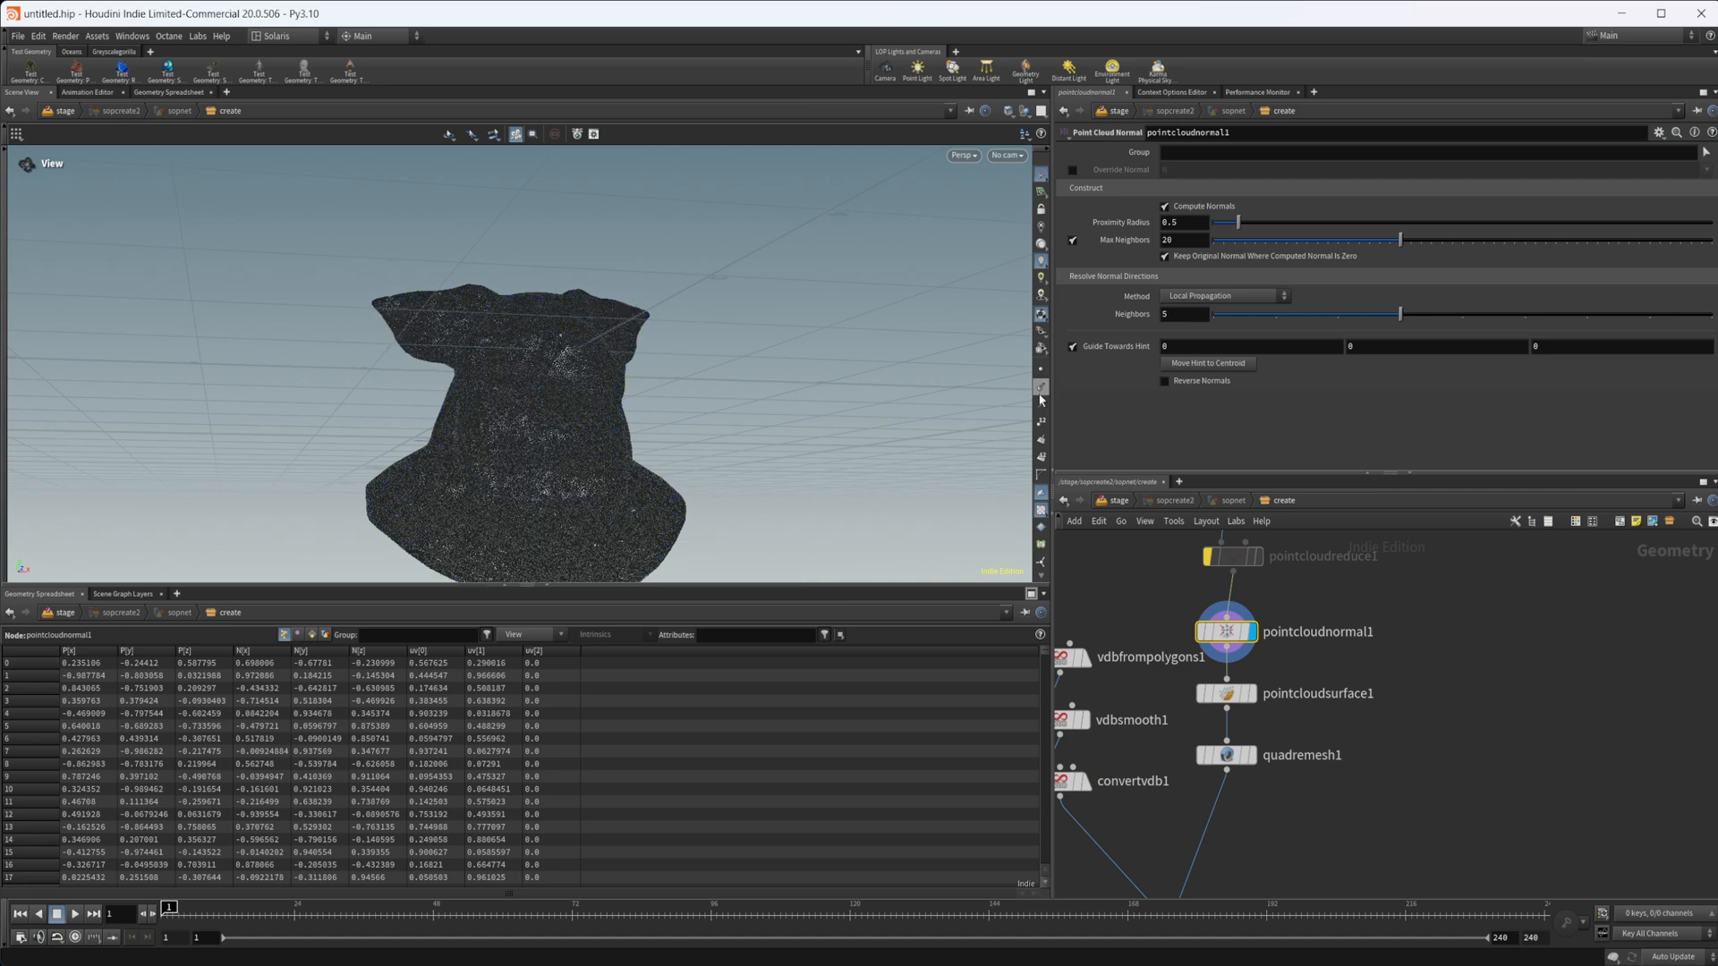
mouse_move(1382, 670)
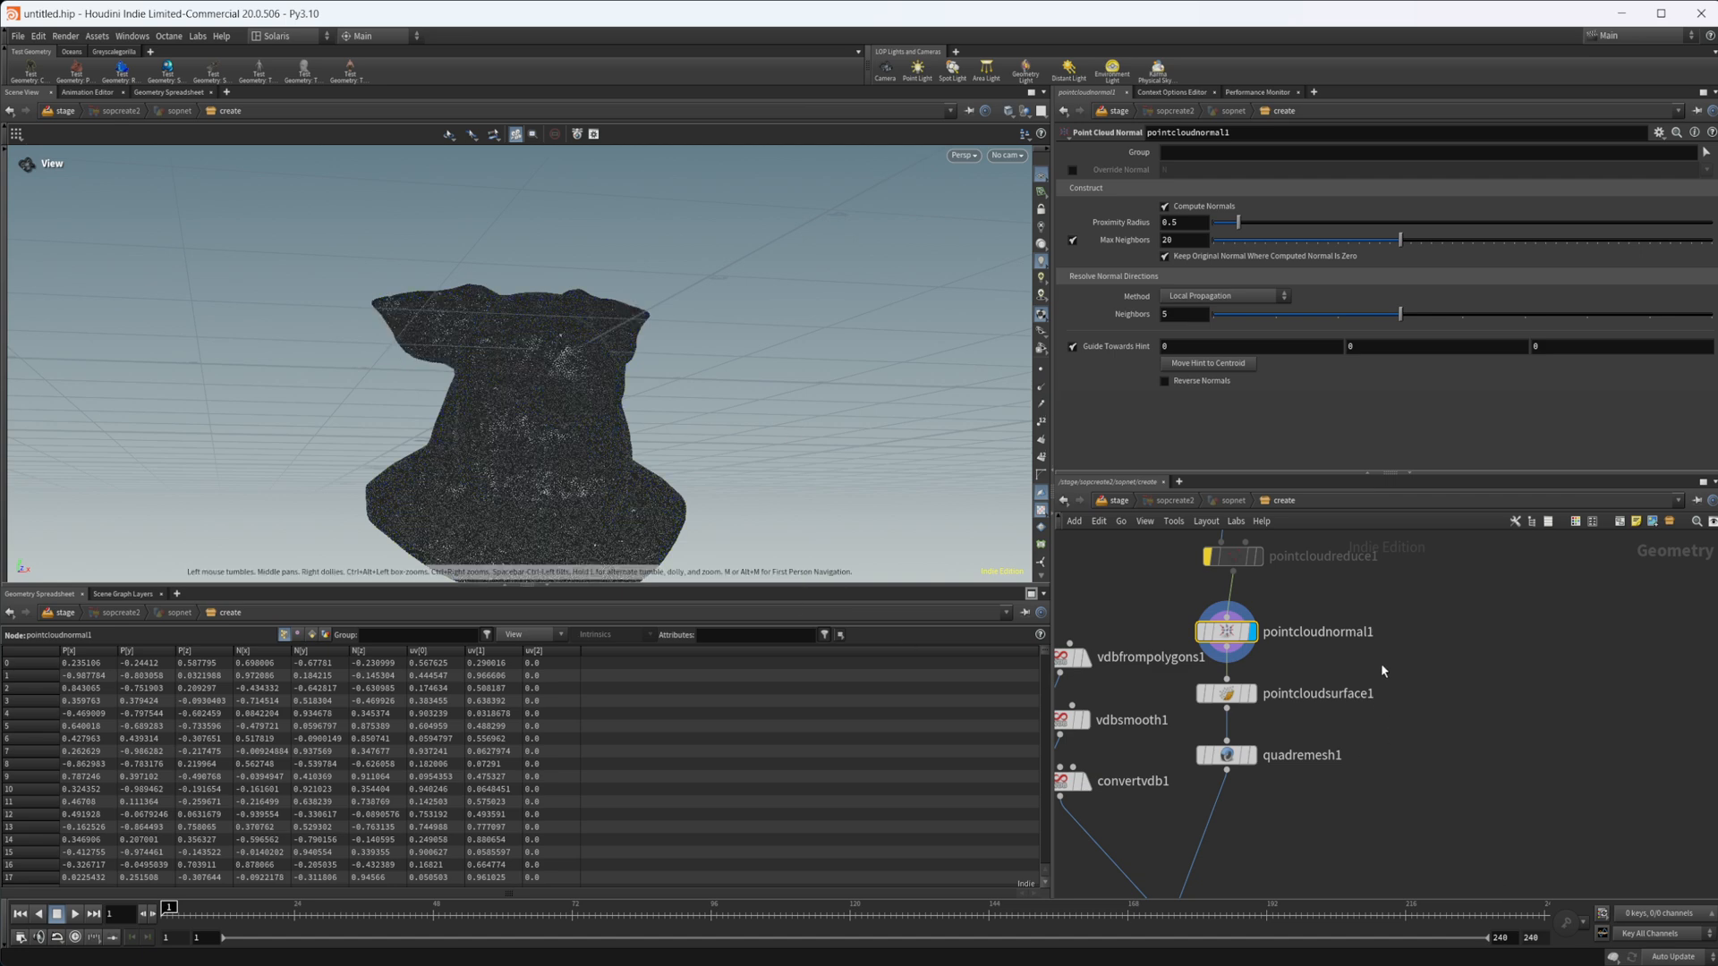
mouse_move(1321, 673)
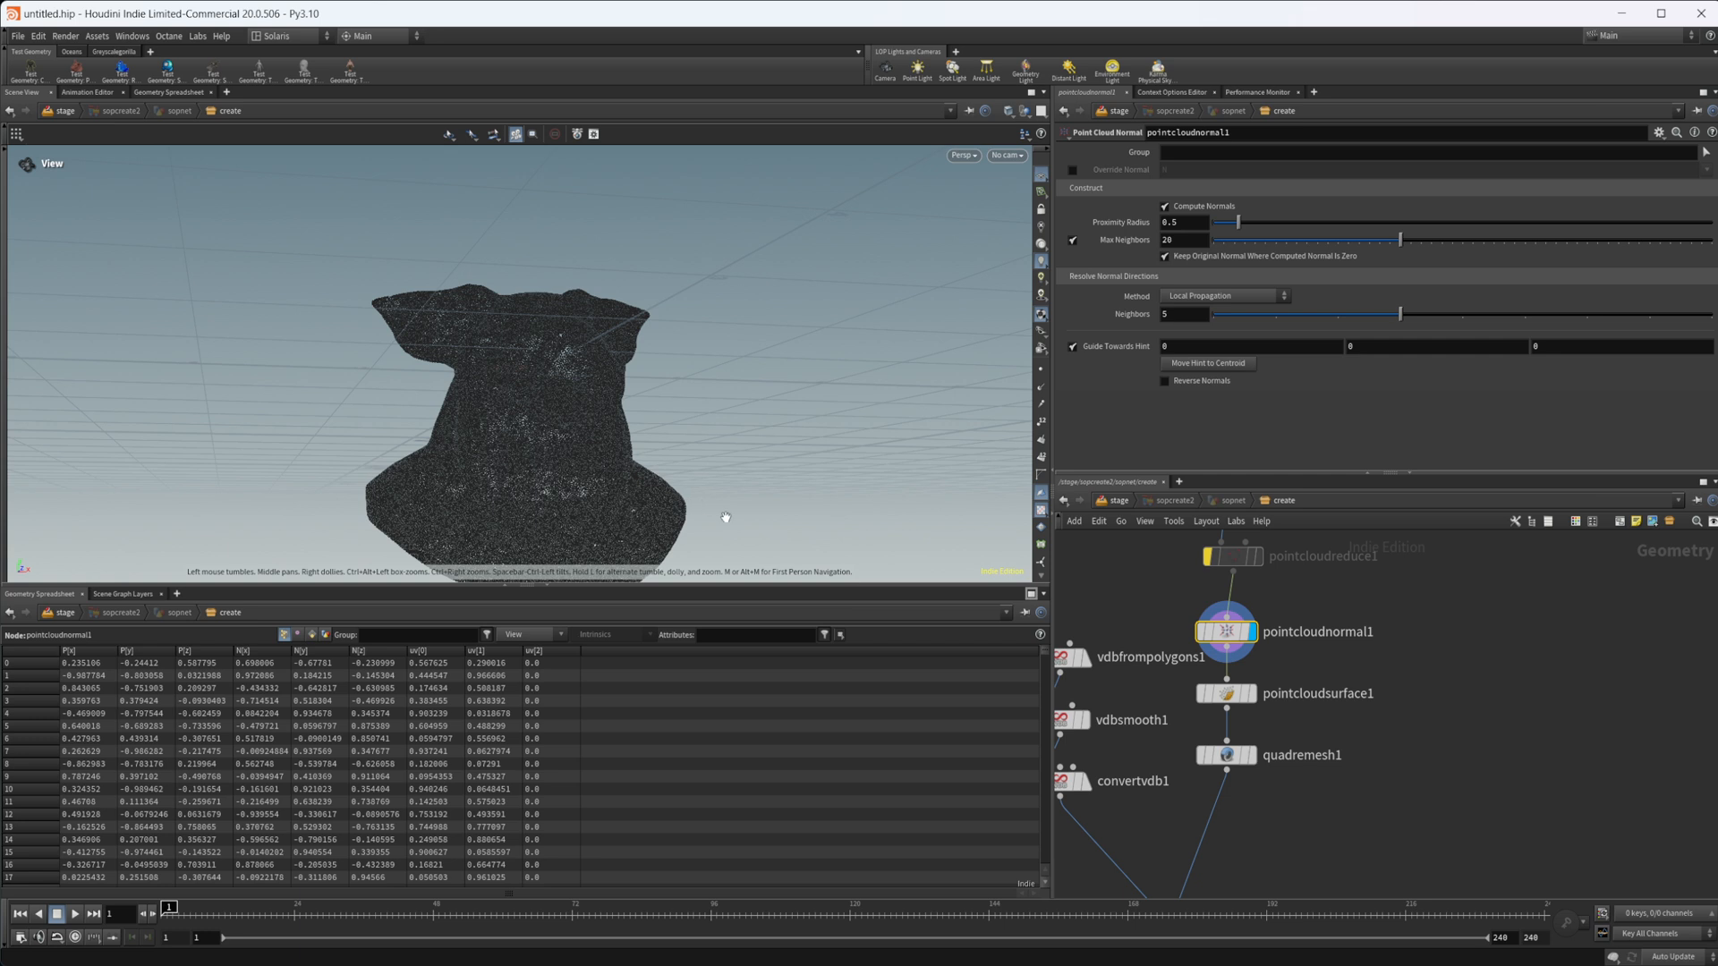
mouse_move(737, 419)
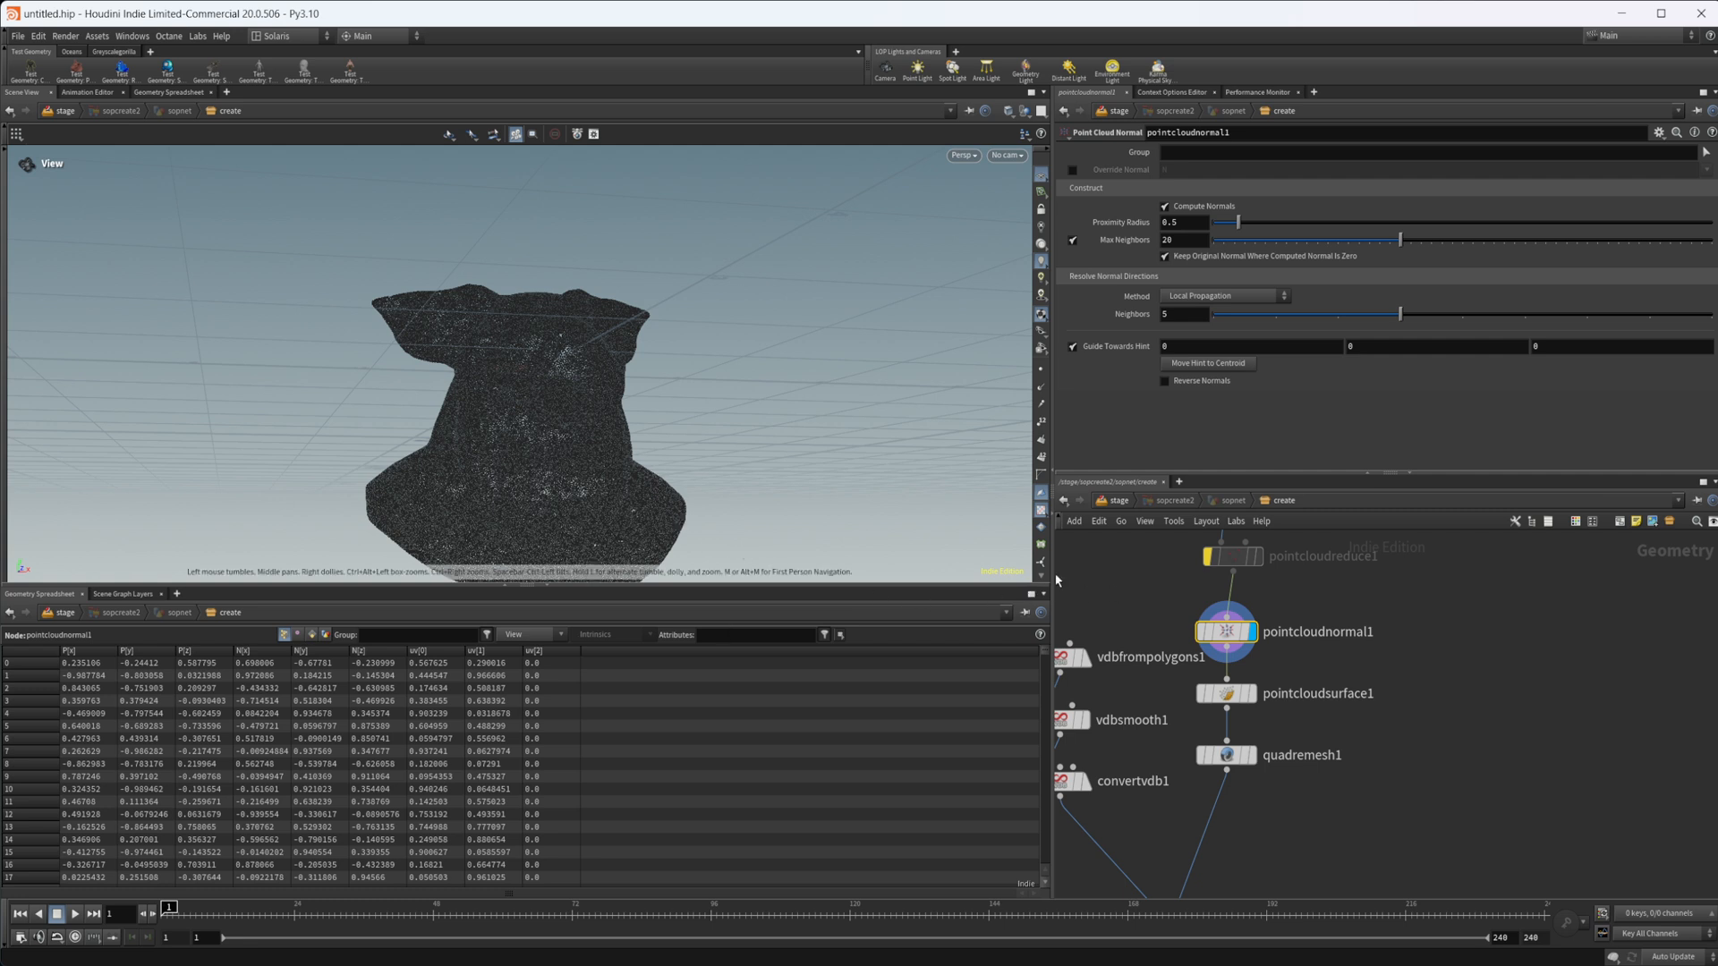
mouse_move(1289, 799)
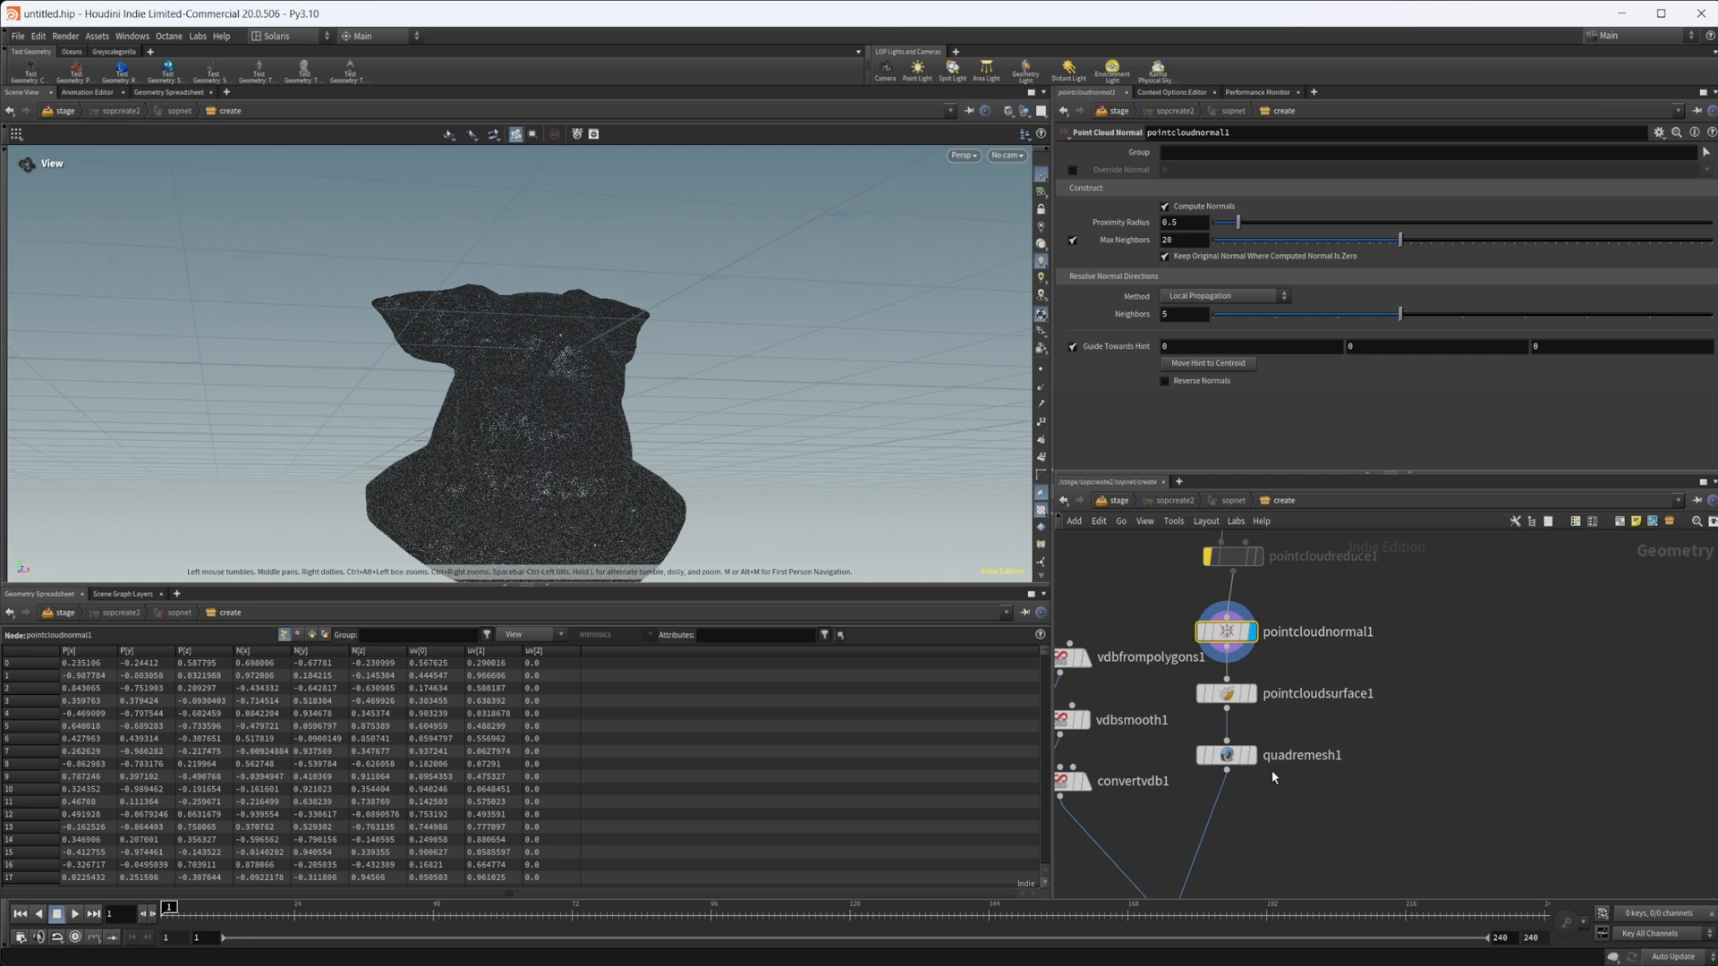
mouse_move(1321, 782)
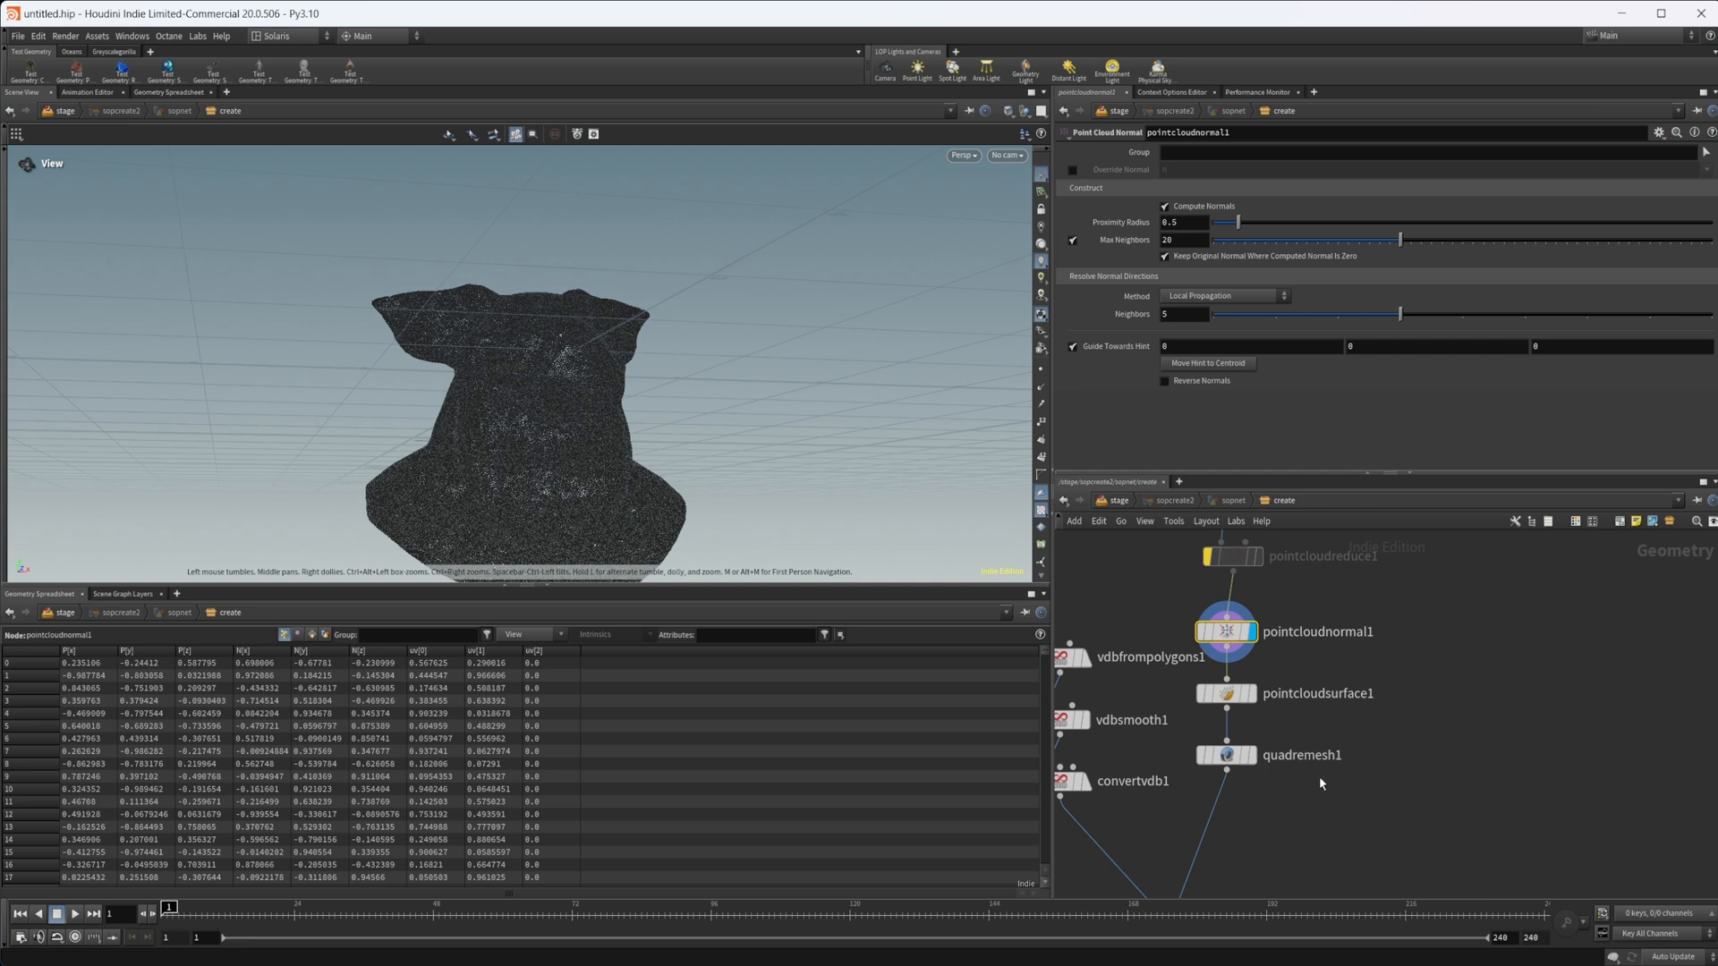